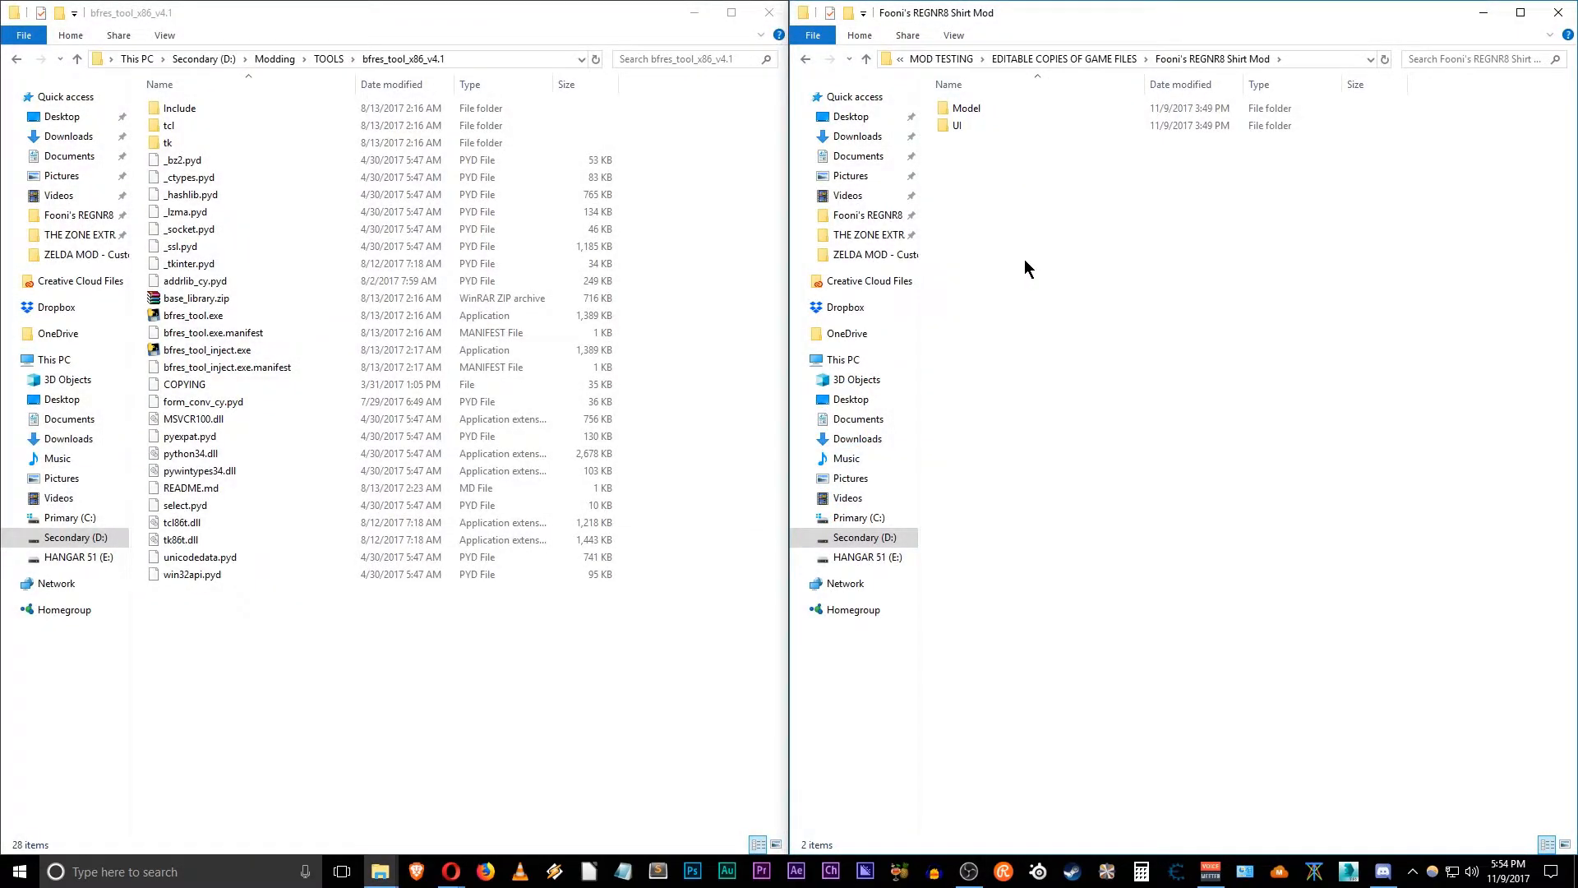
{"action": "mouse_move", "coordinate": [940, 136]}
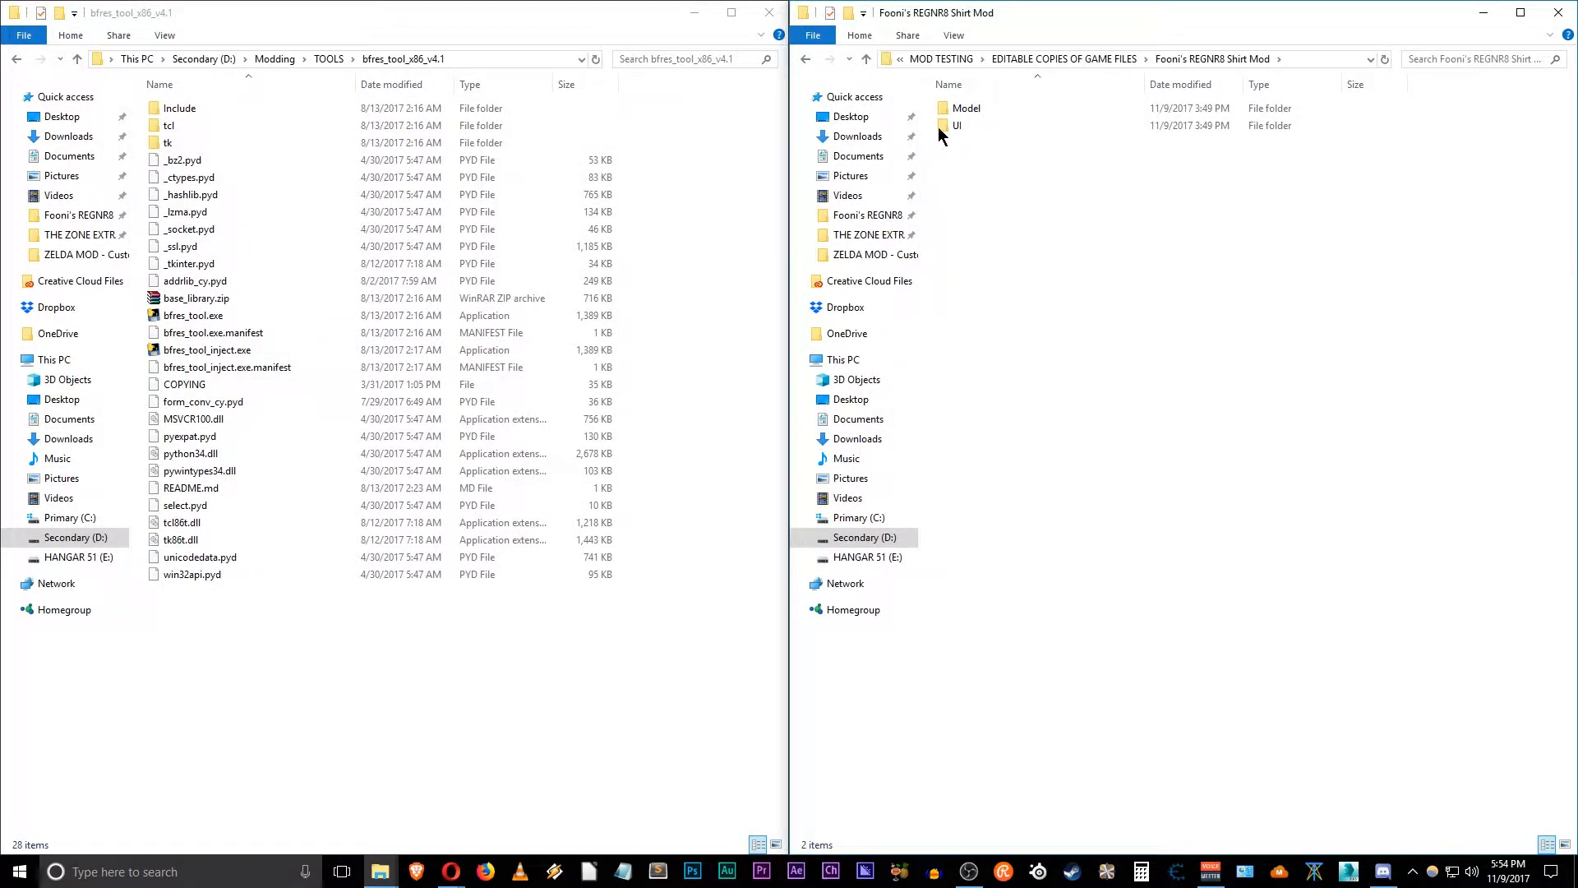
{"action": "mouse_move", "coordinate": [1151, 76]}
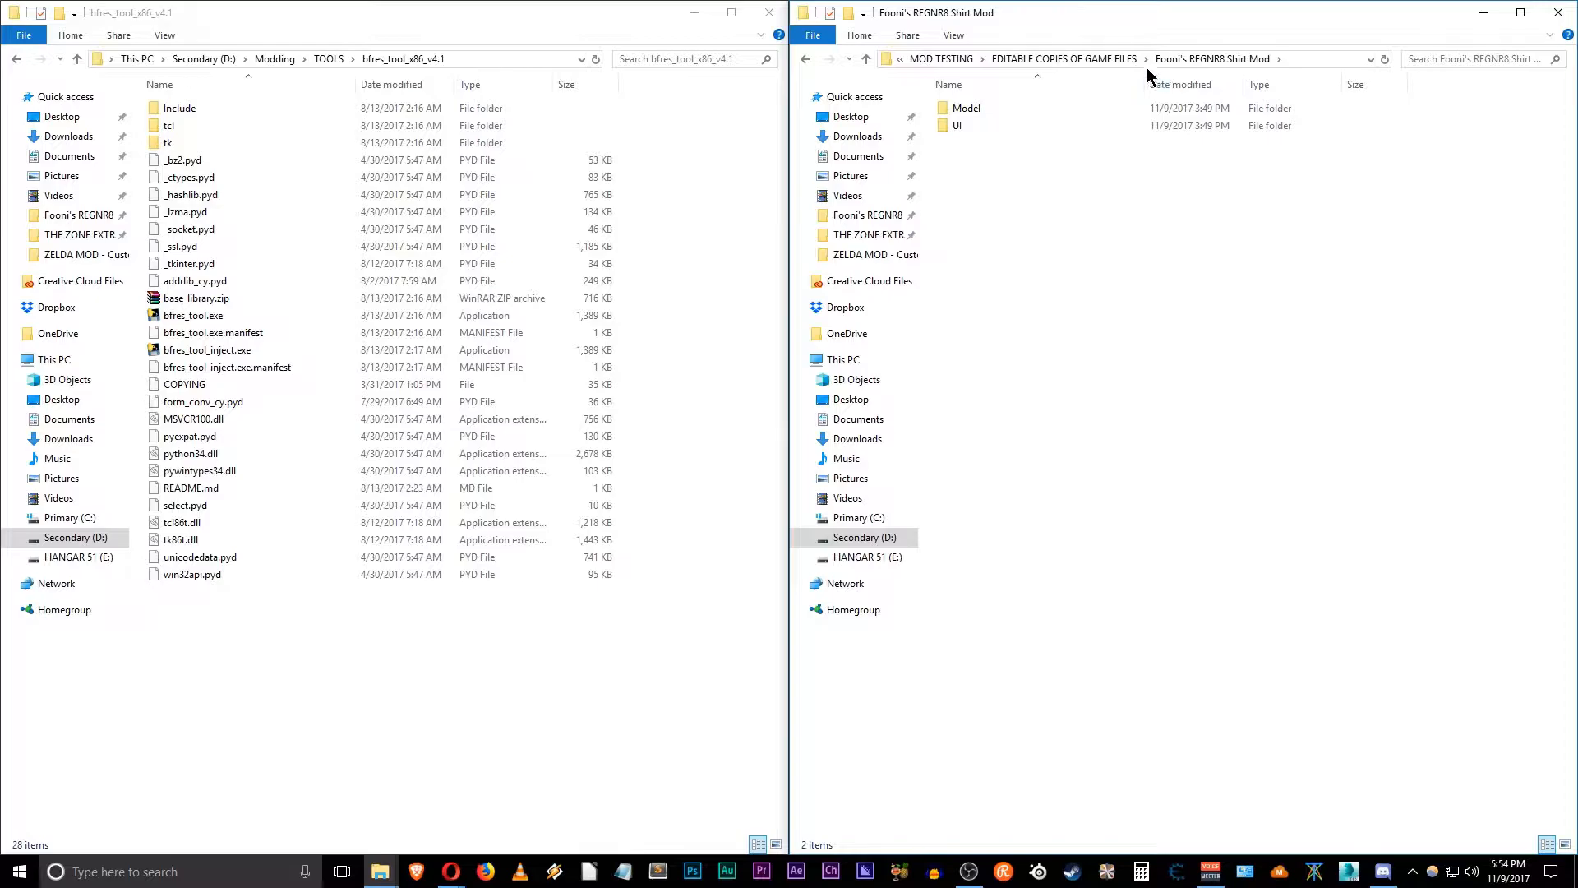
Step: Open the Model folder of Fooni's REGNR8 Shirt Mod in the right Explorer window
{"action": "left_click", "coordinate": [964, 108]}
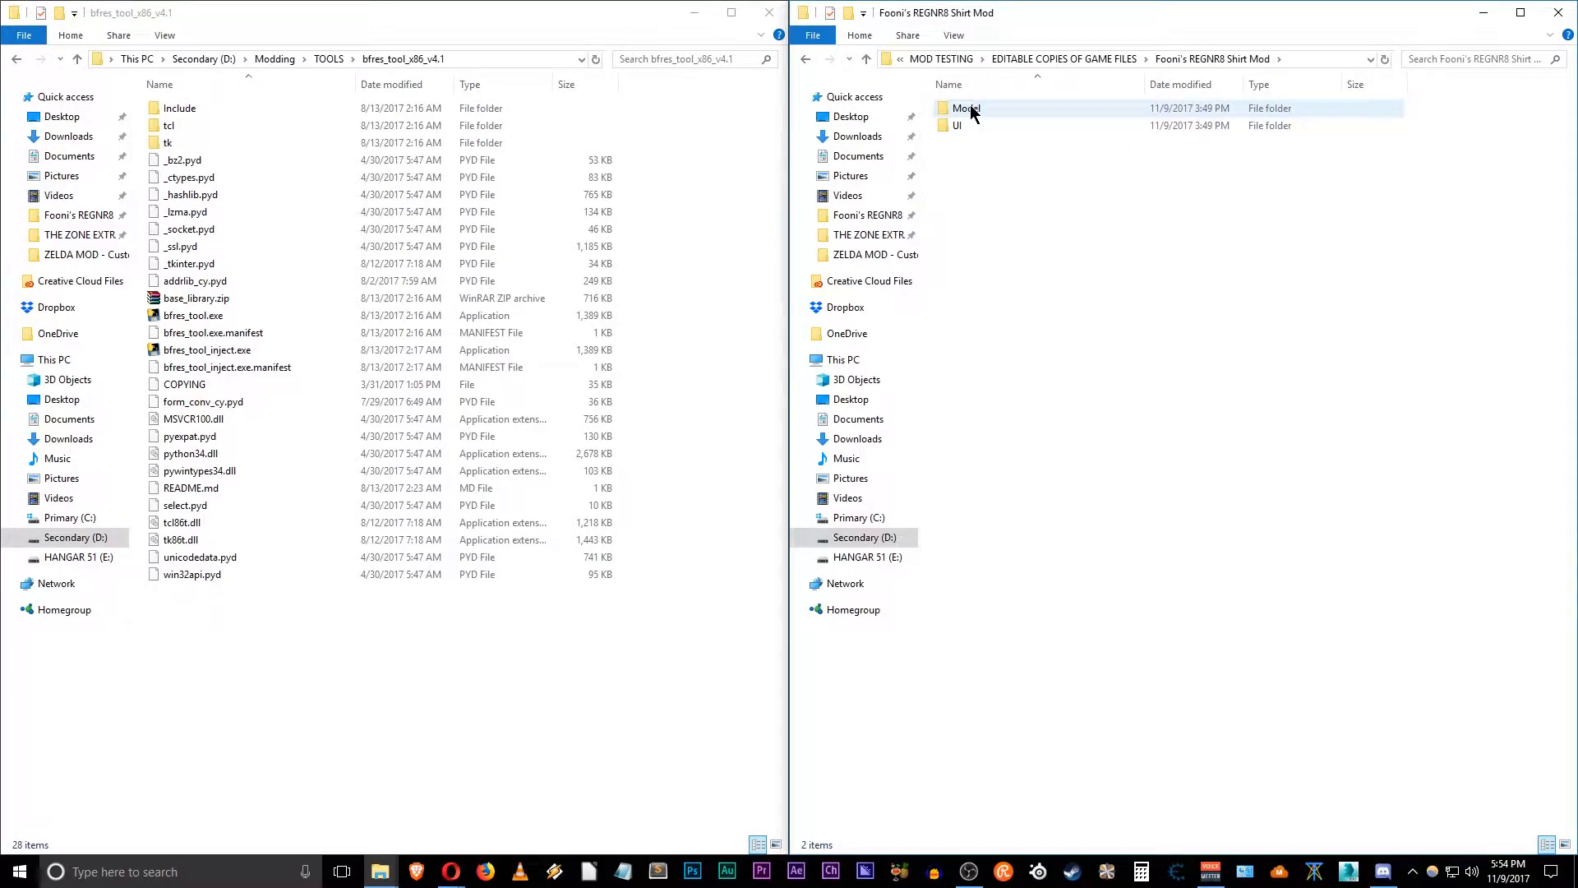
{"action": "double_click", "coordinate": [965, 107]}
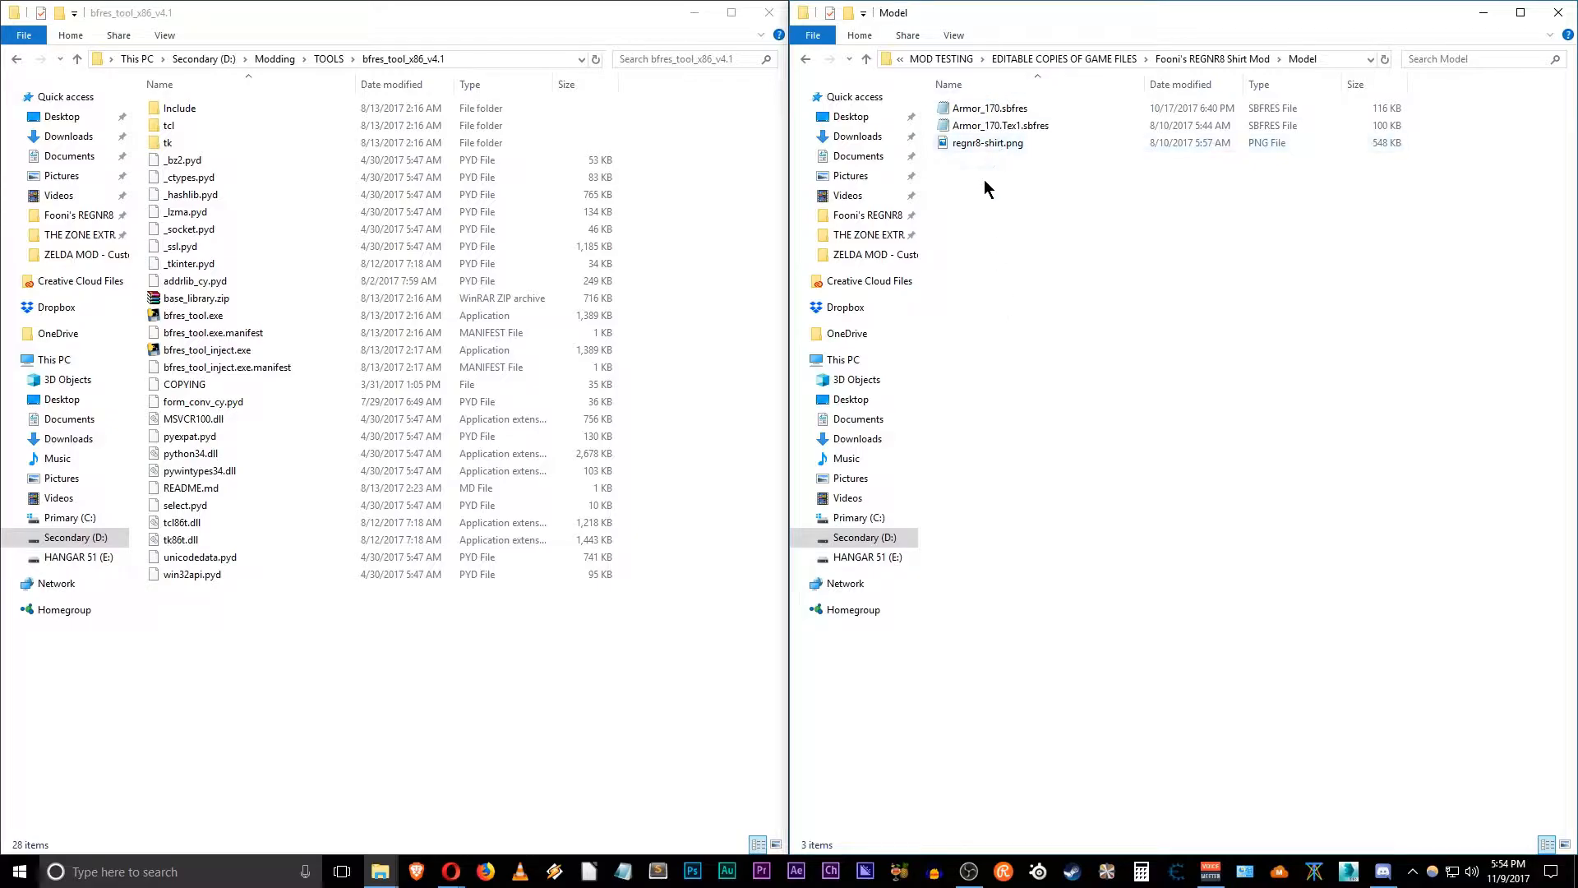
Step: Preview regnr8-shirt.png in Photos to see the blue shirt's front and back
{"action": "double_click", "coordinate": [986, 143]}
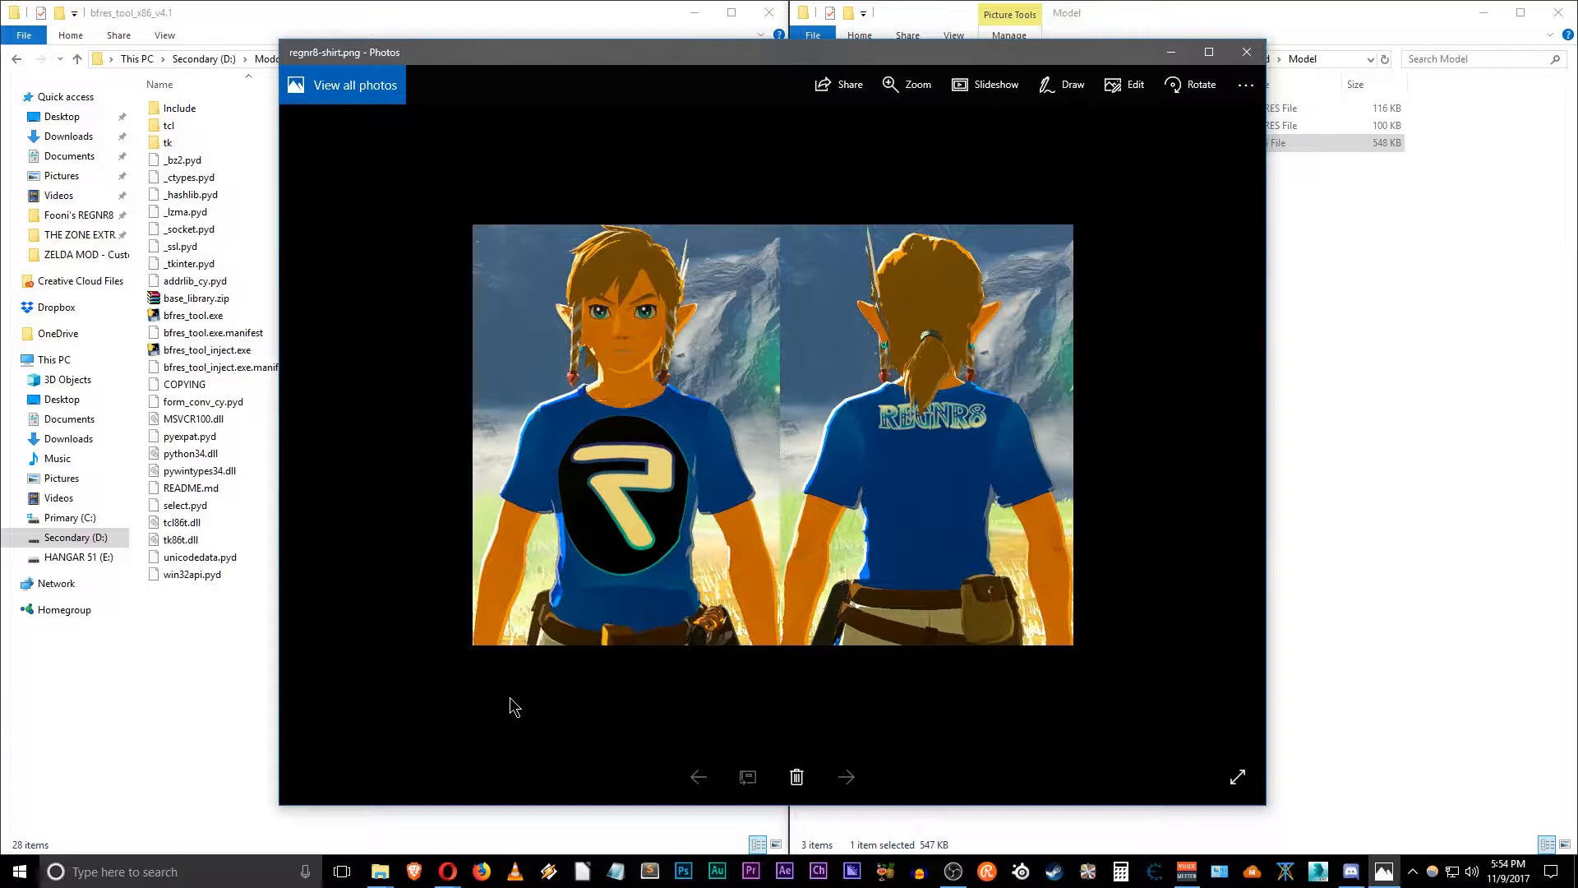
{"action": "mouse_move", "coordinate": [982, 705]}
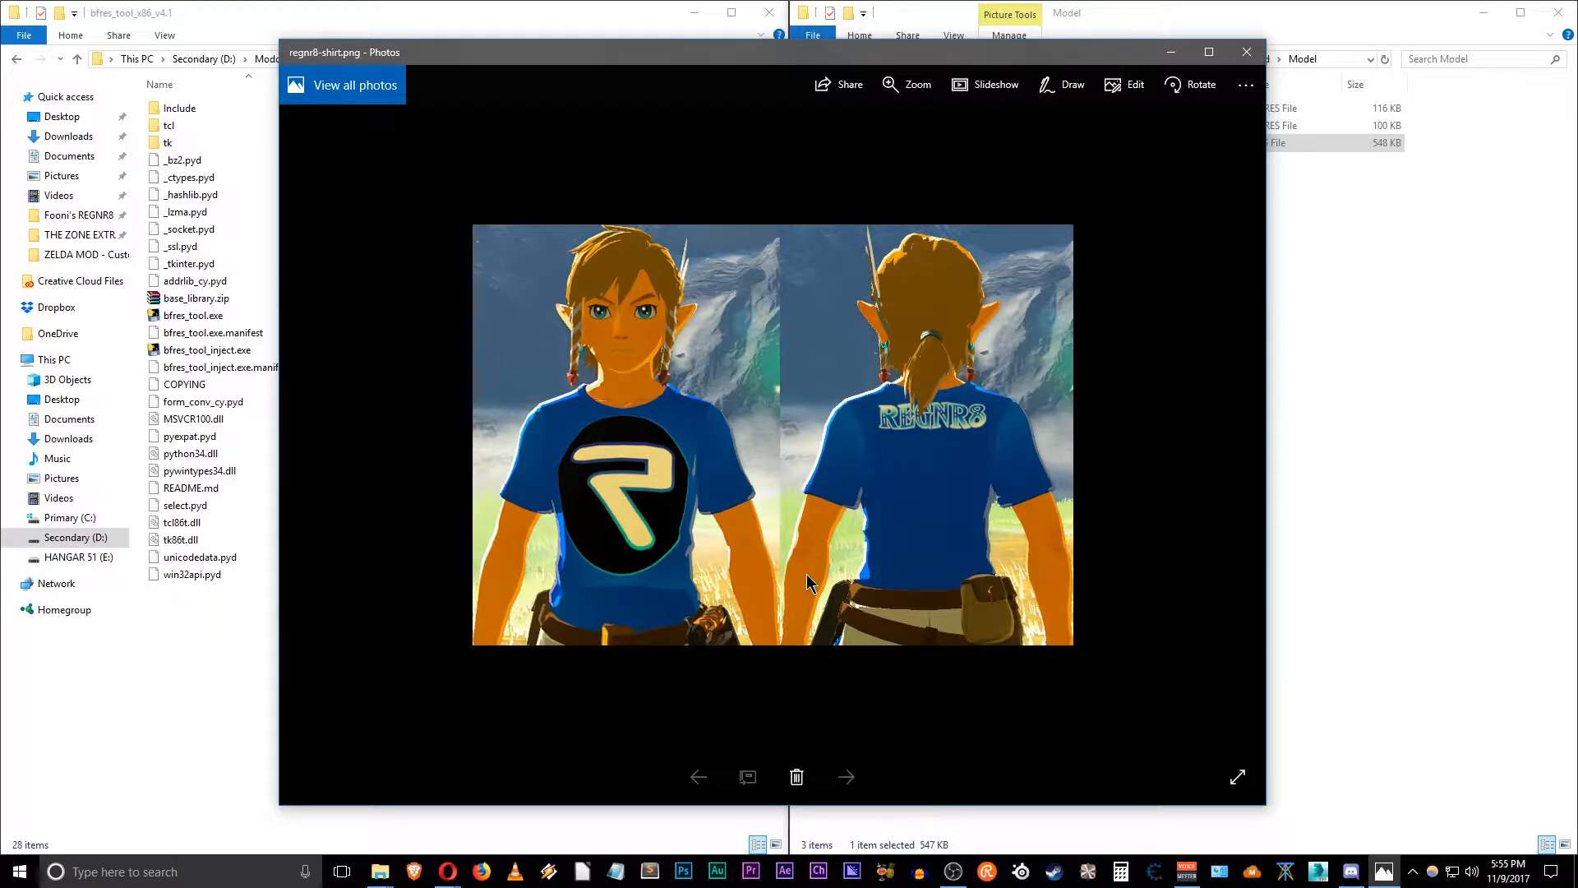
{"action": "mouse_move", "coordinate": [1052, 315]}
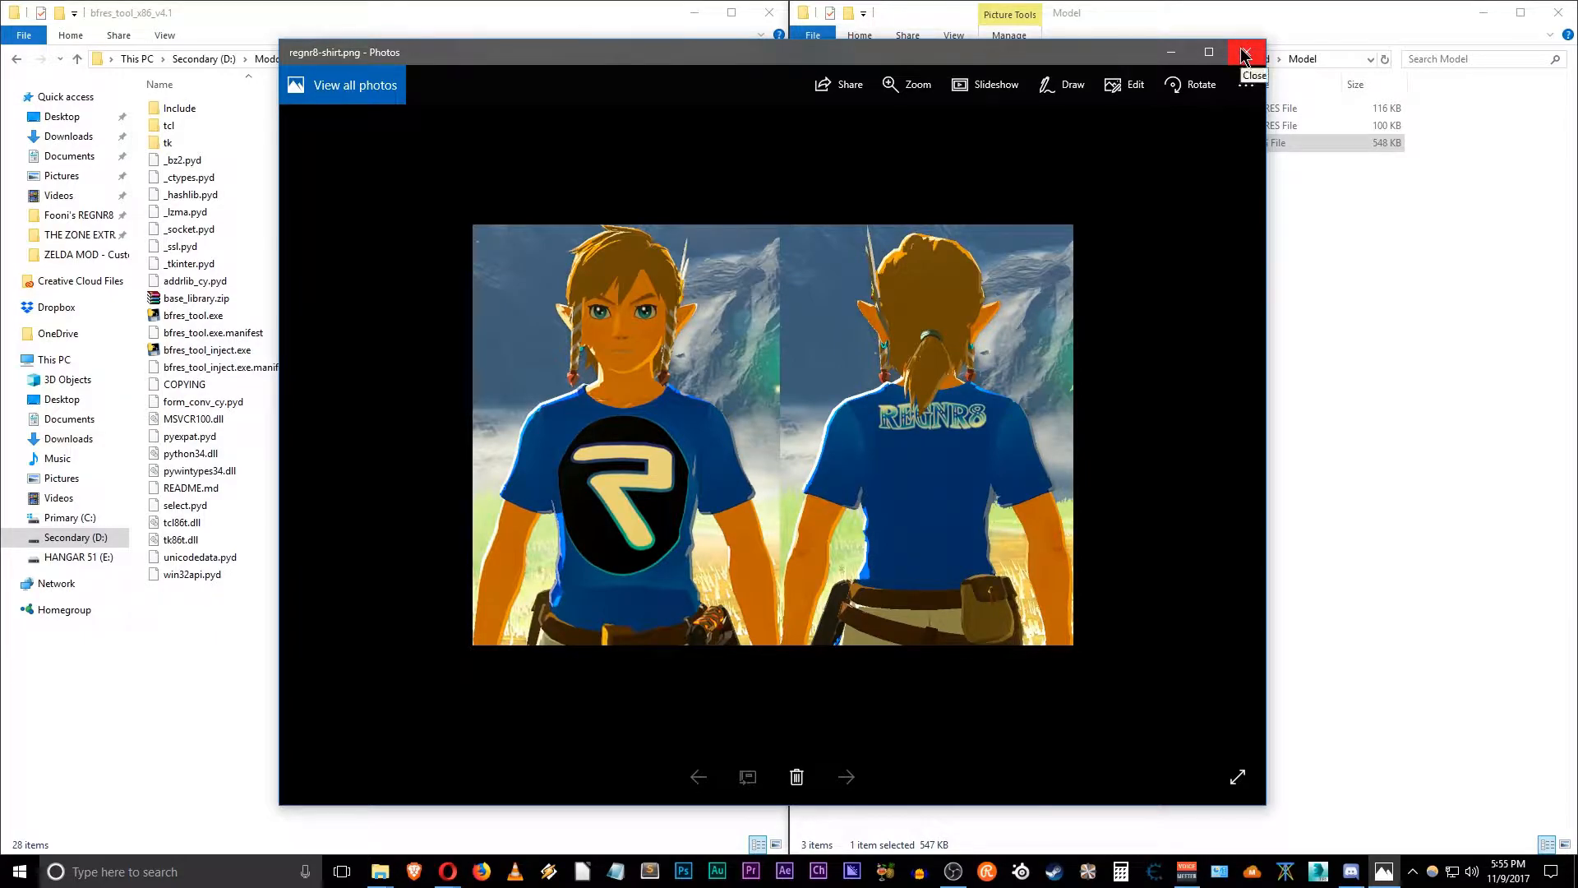
Step: Close the shirt preview and select the Armor_170.sbfres model files
{"action": "left_click", "coordinate": [1246, 53]}
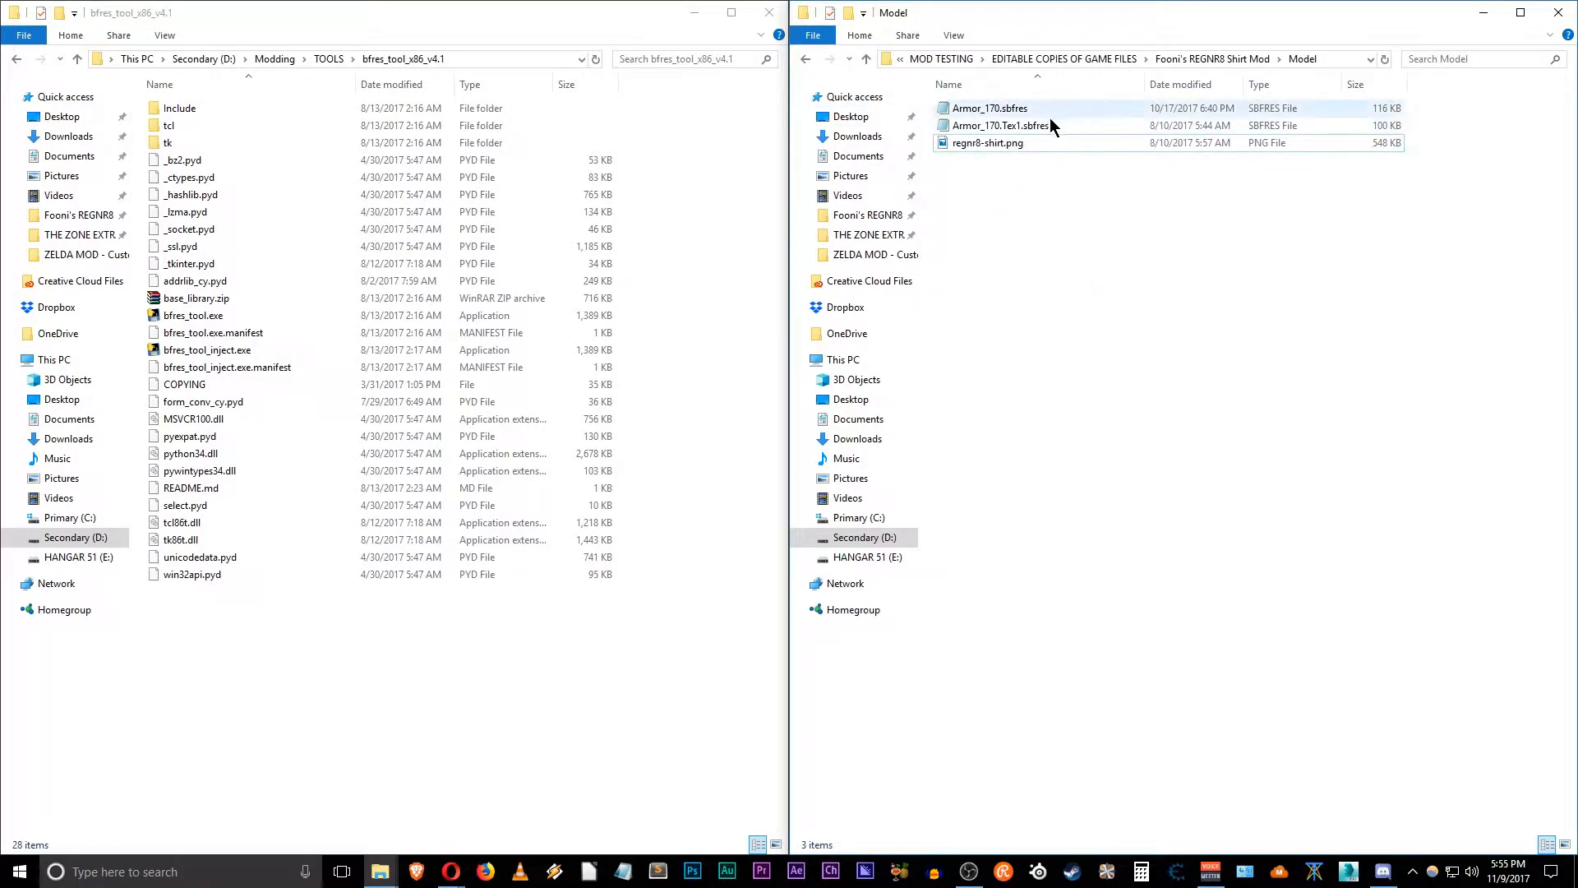
{"action": "left_click", "coordinate": [990, 108]}
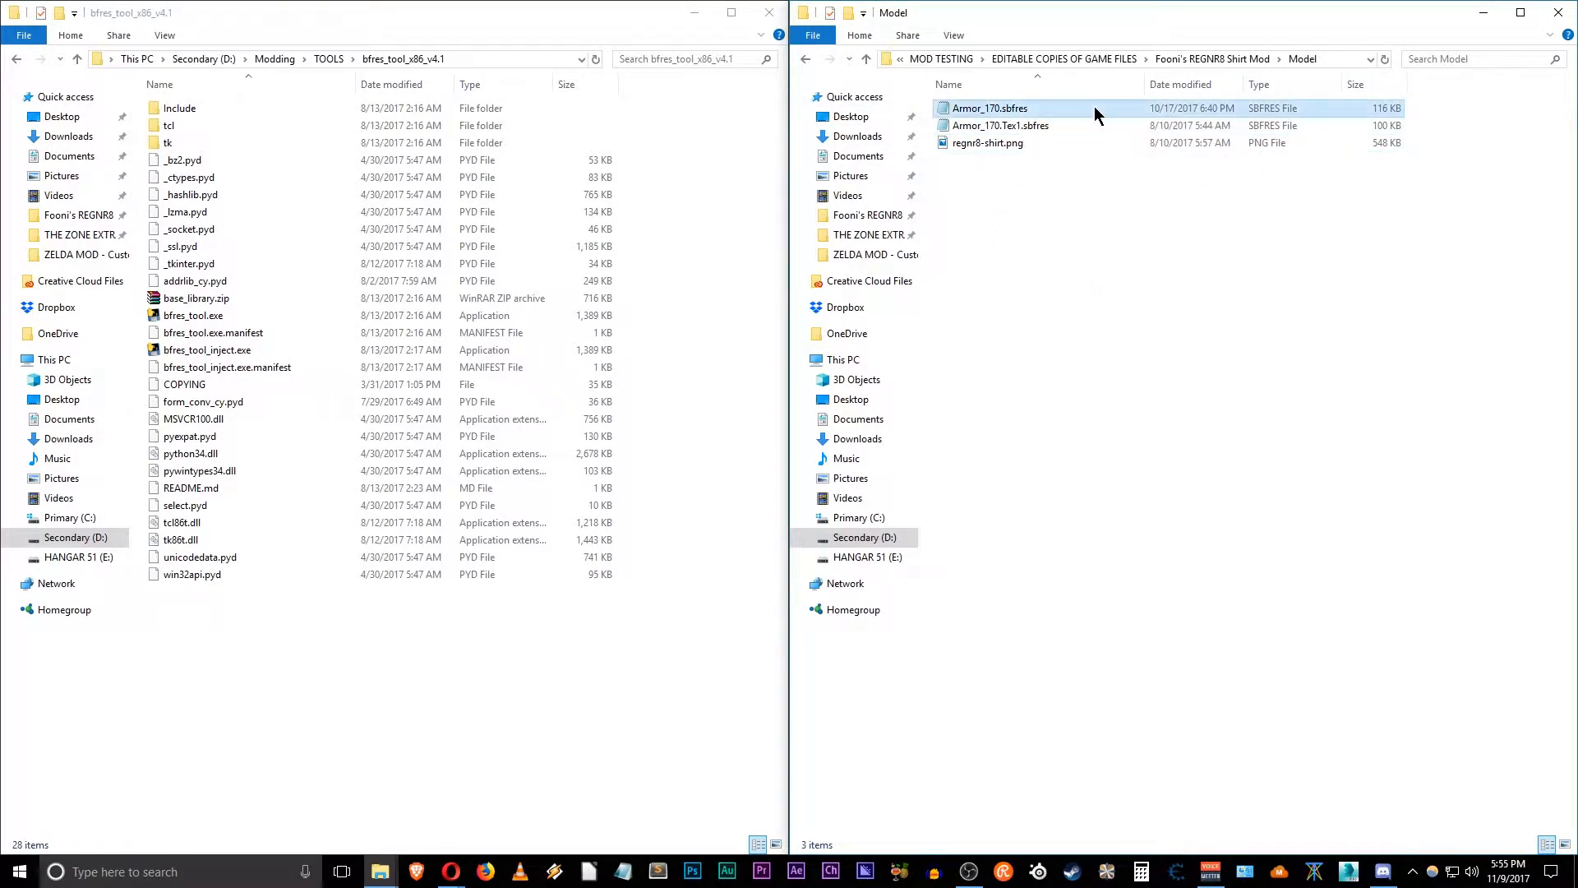
{"action": "left_click", "coordinate": [999, 125]}
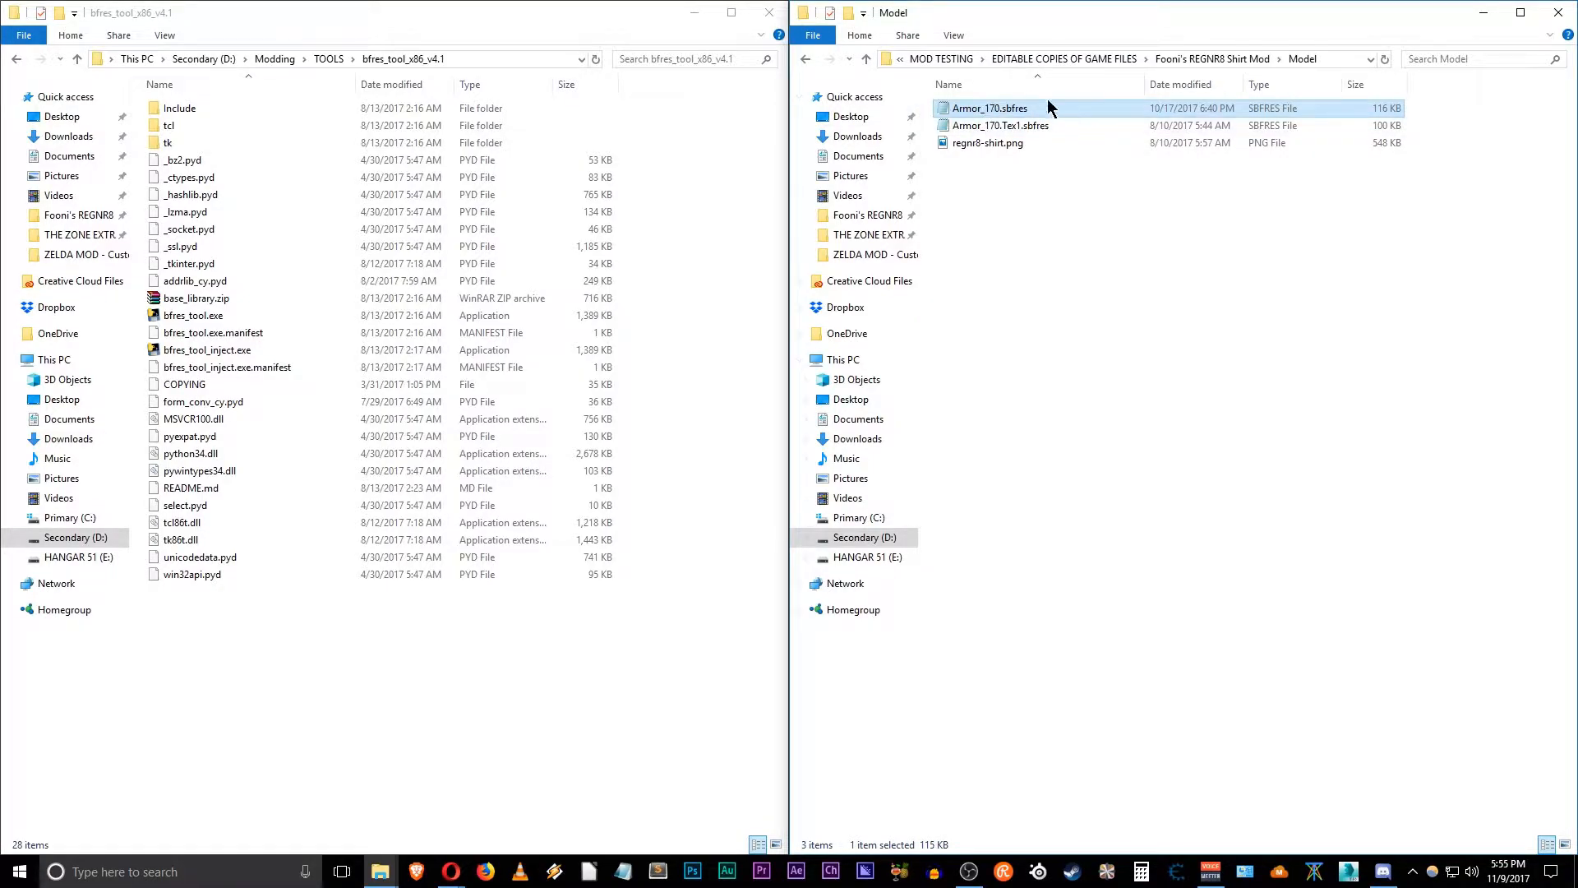
{"action": "mouse_move", "coordinate": [1042, 109]}
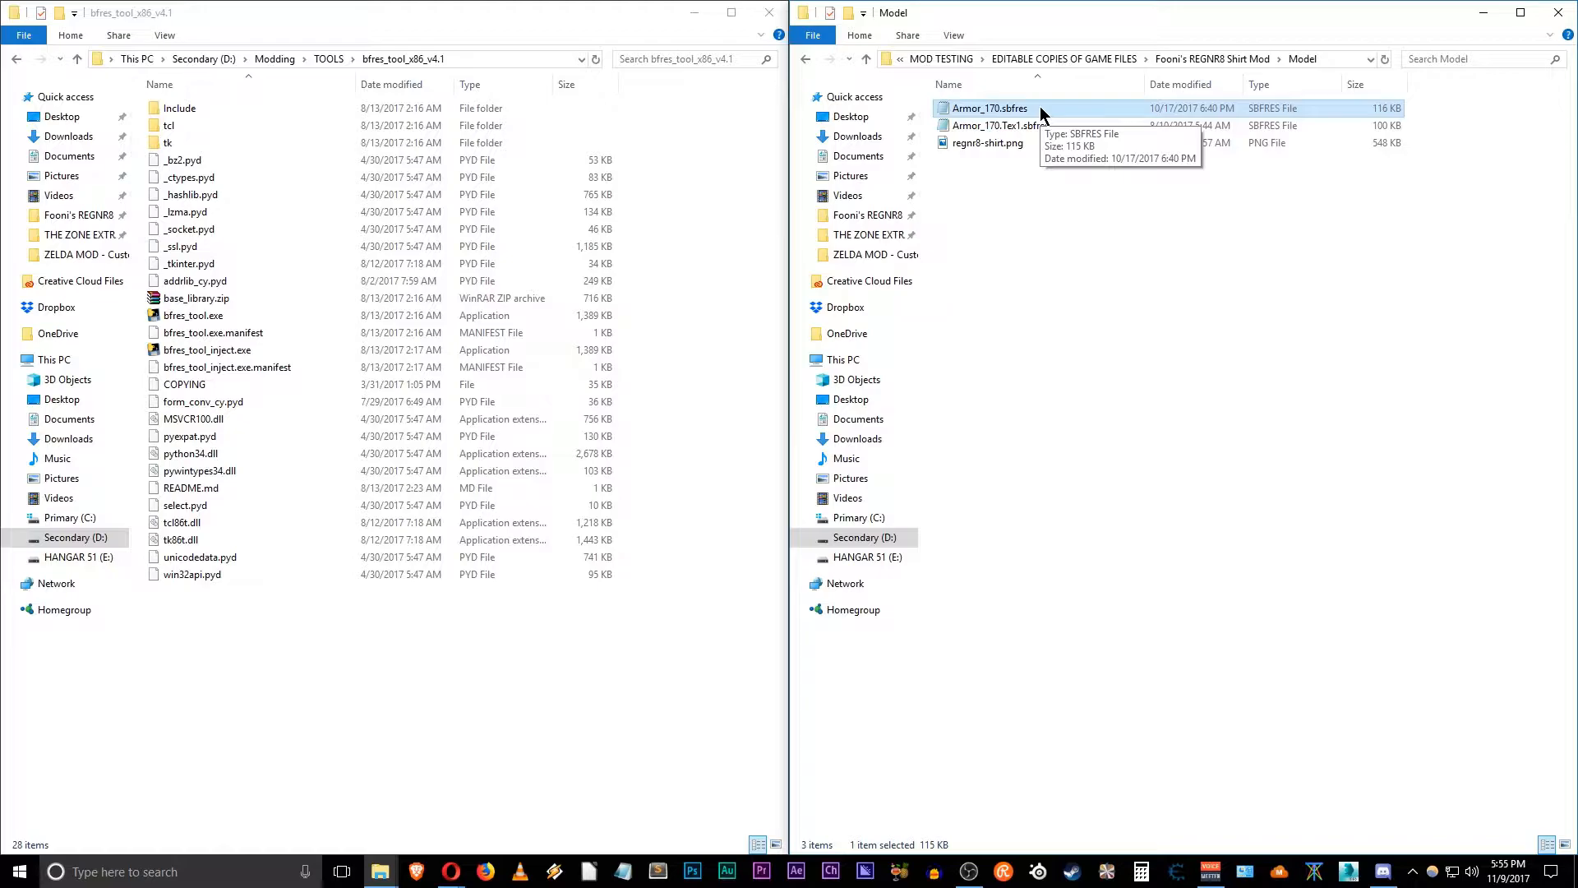
{"action": "mouse_move", "coordinate": [1057, 161]}
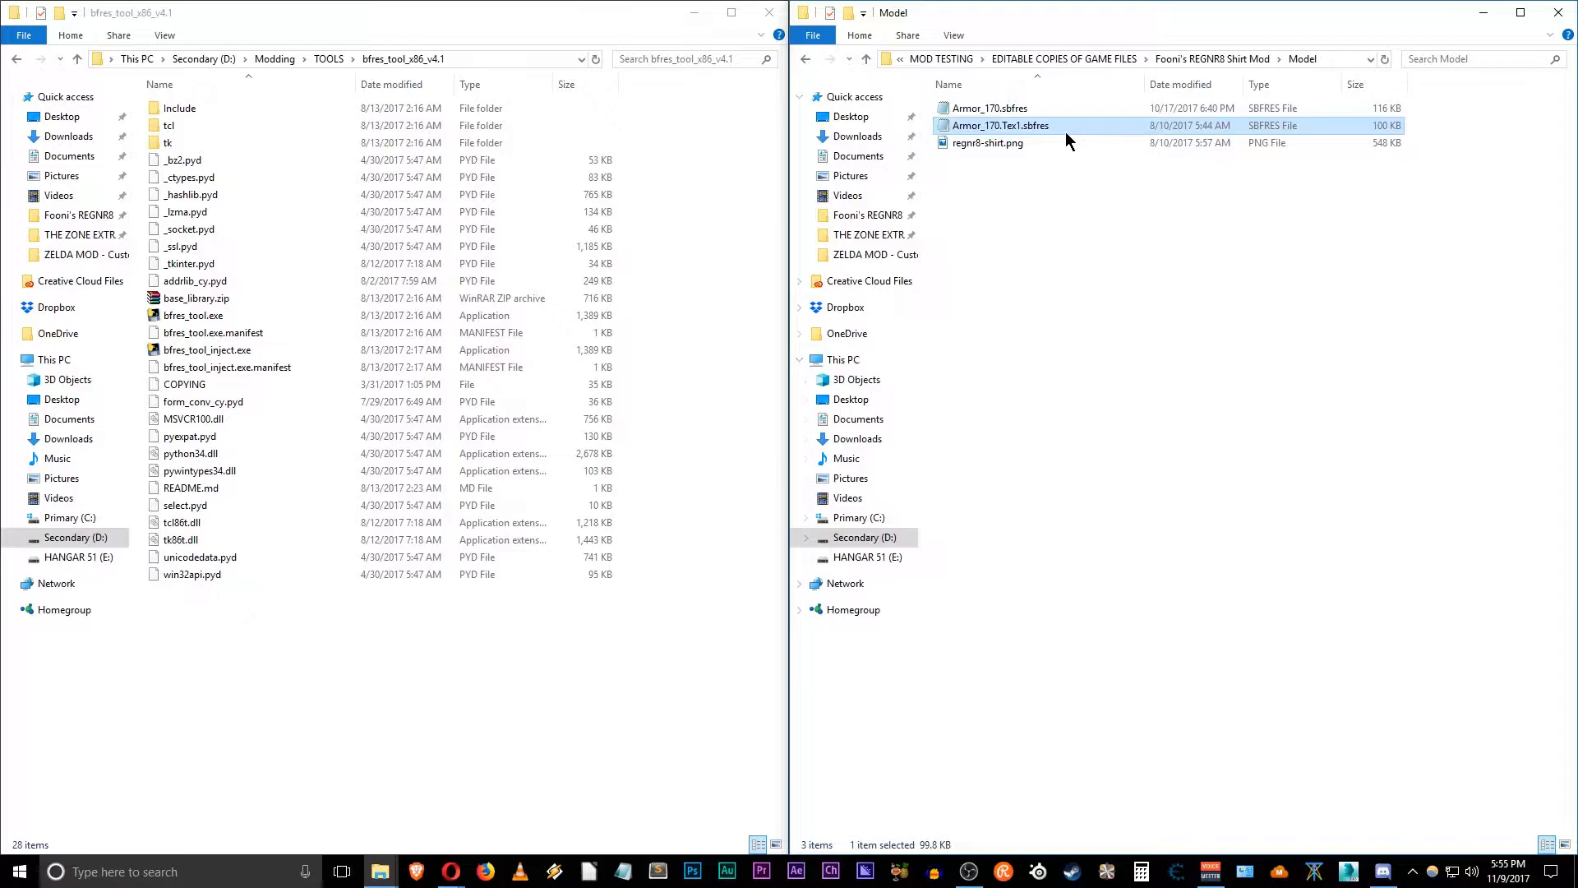
{"action": "mouse_move", "coordinate": [1001, 125]}
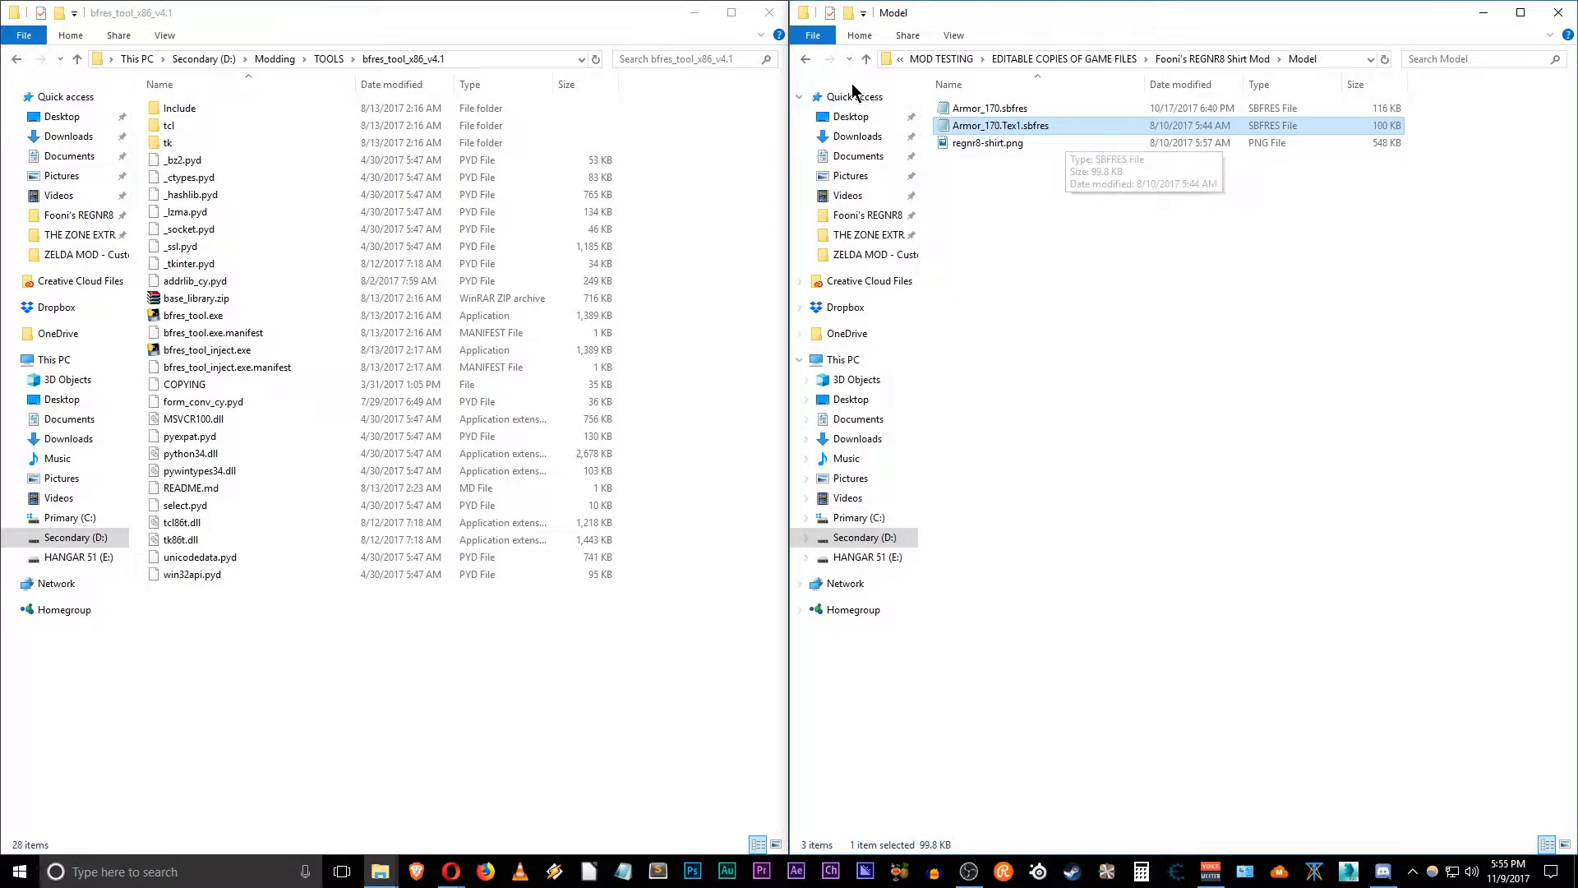
{"action": "mouse_move", "coordinate": [866, 58]}
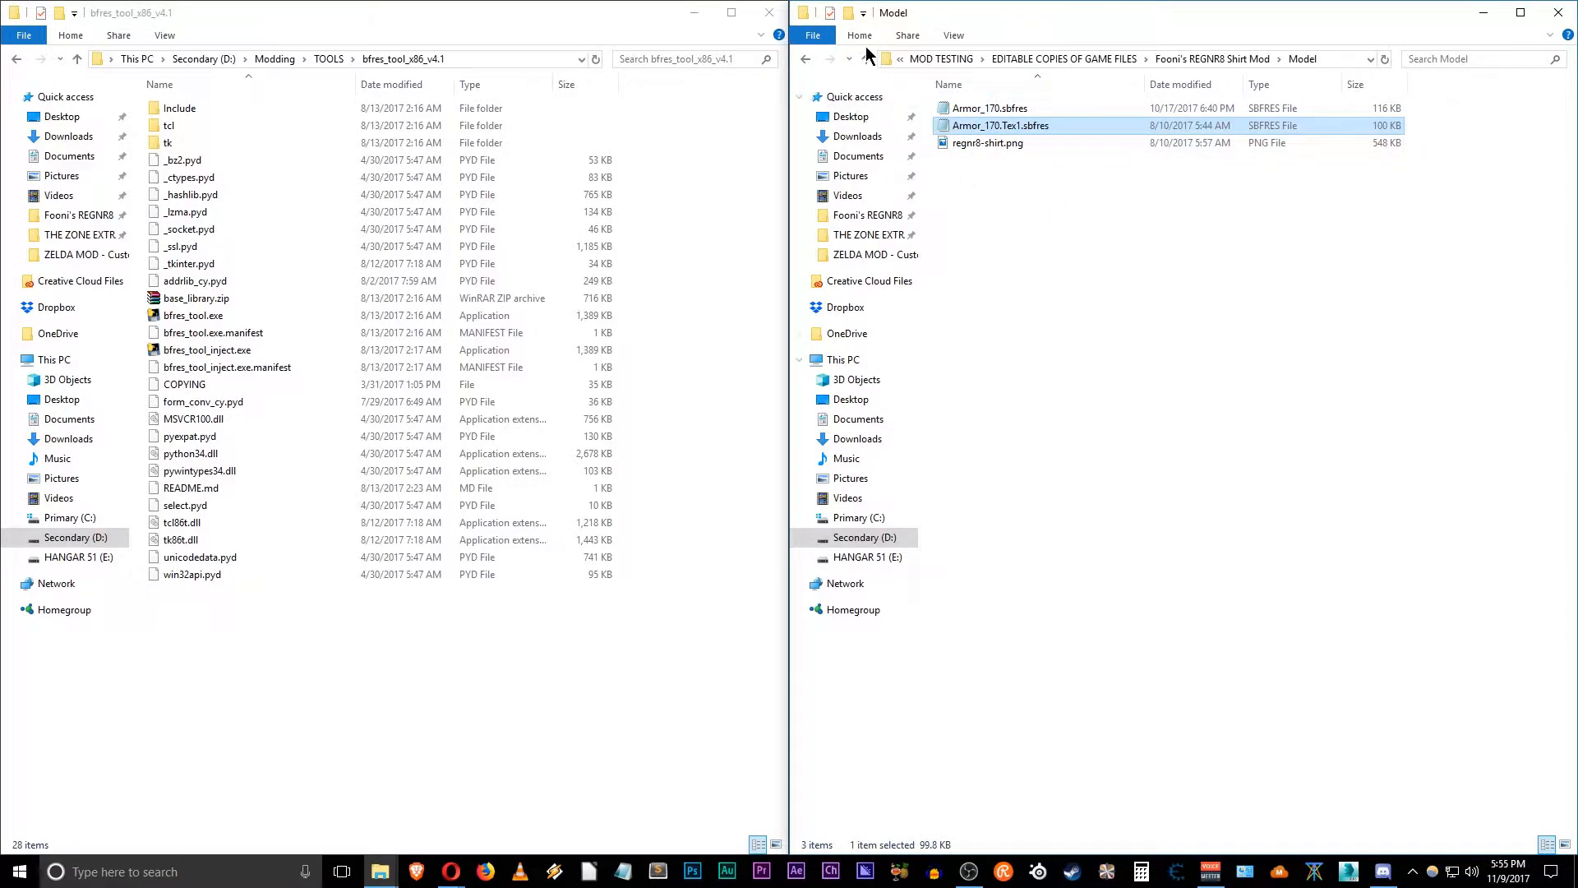
Step: Go up to the shirt mod folder and open its UI folder
{"action": "left_click", "coordinate": [865, 58]}
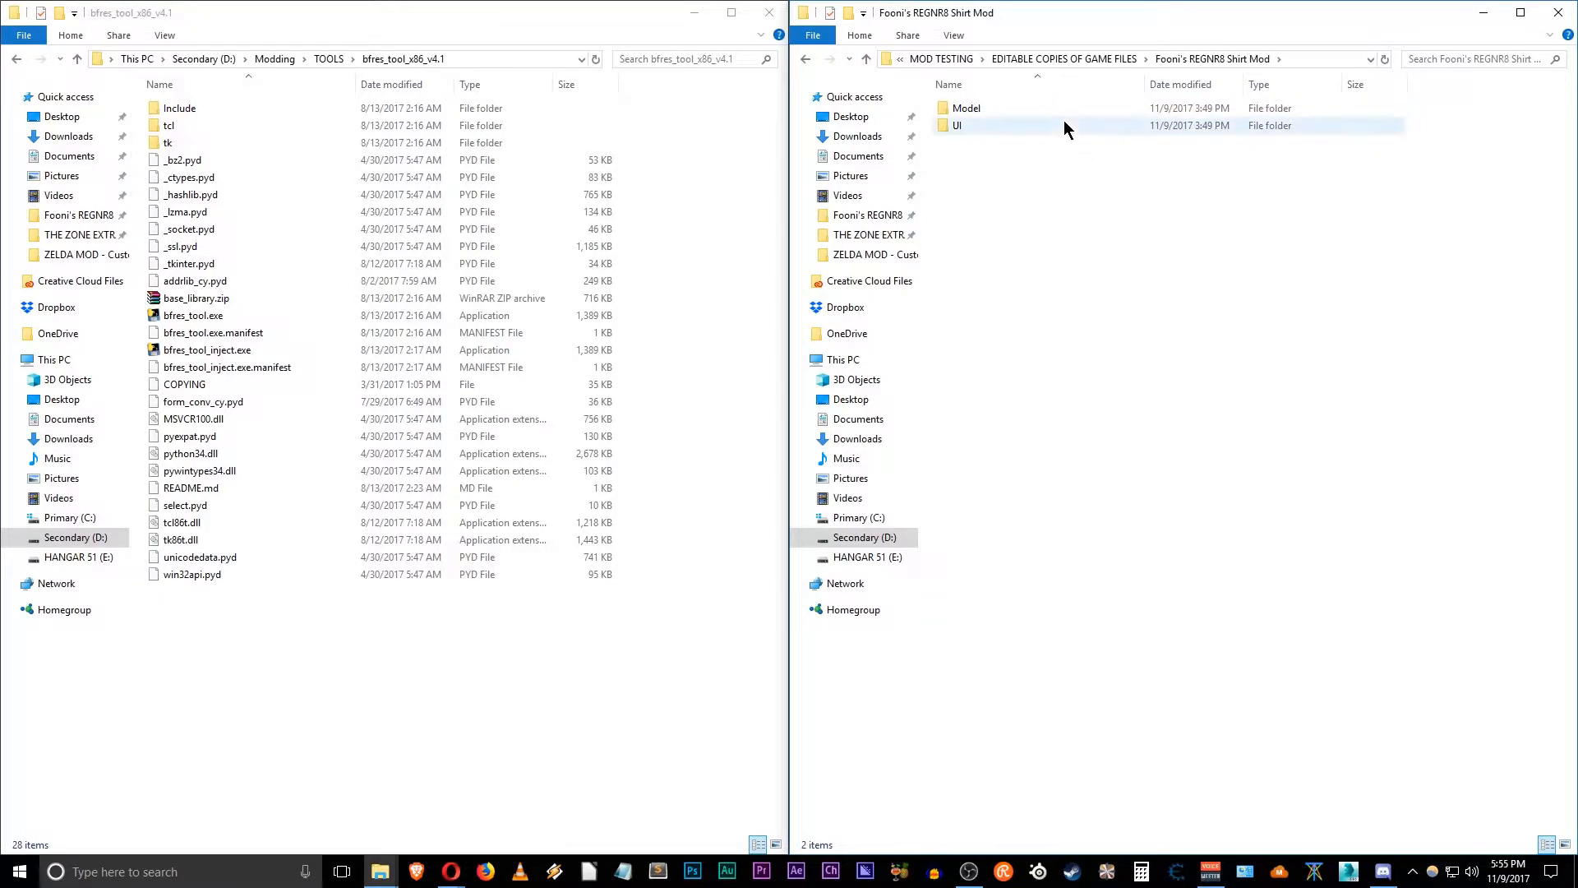
{"action": "left_click", "coordinate": [956, 124]}
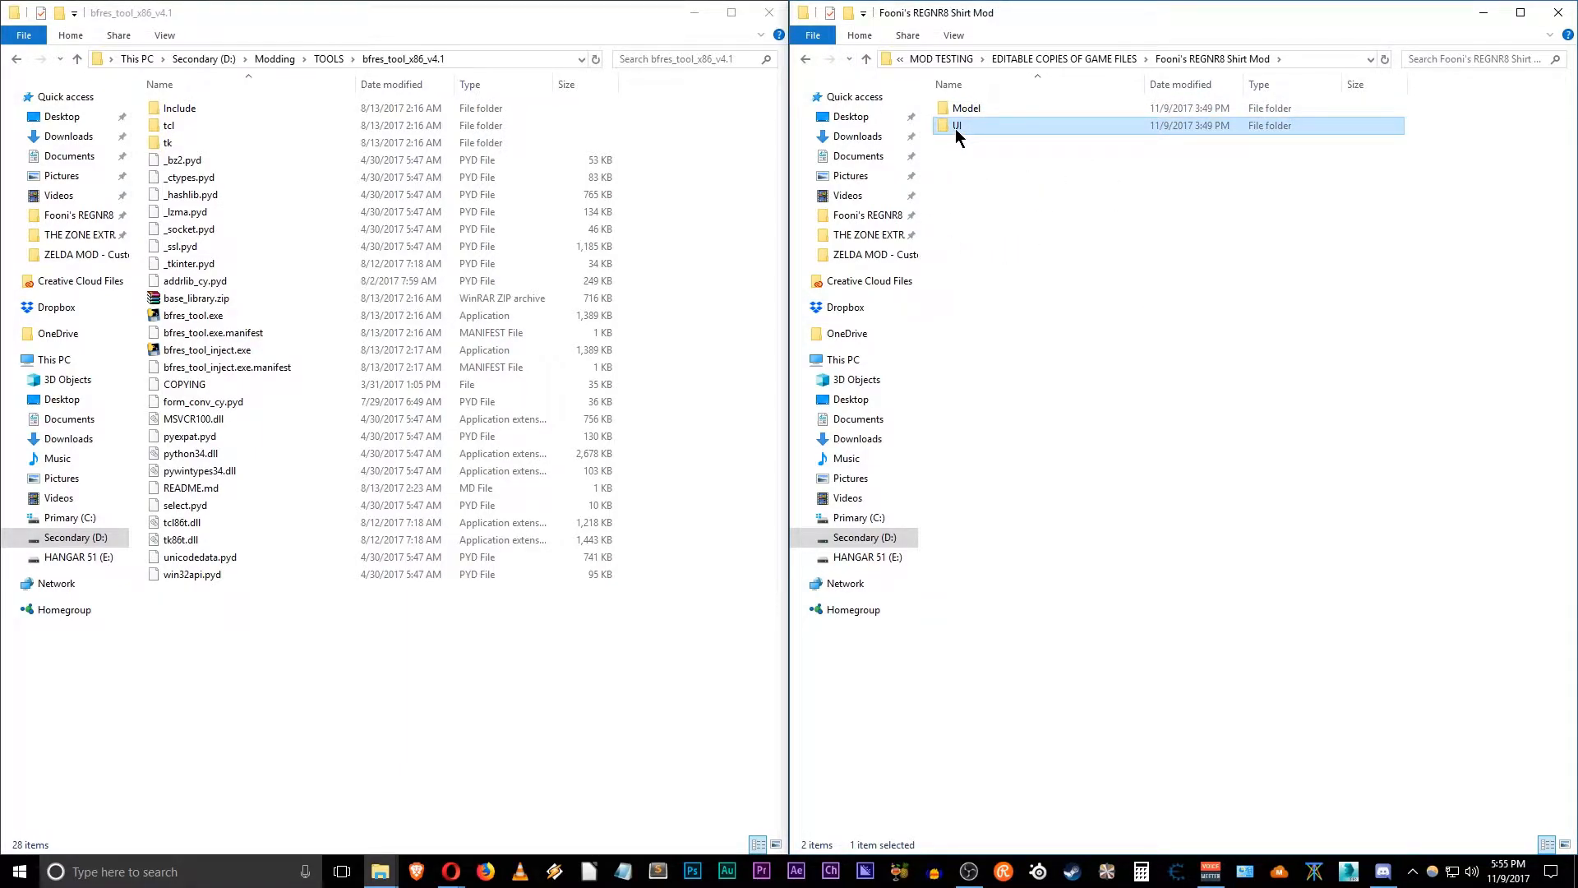
{"action": "mouse_move", "coordinate": [1005, 129]}
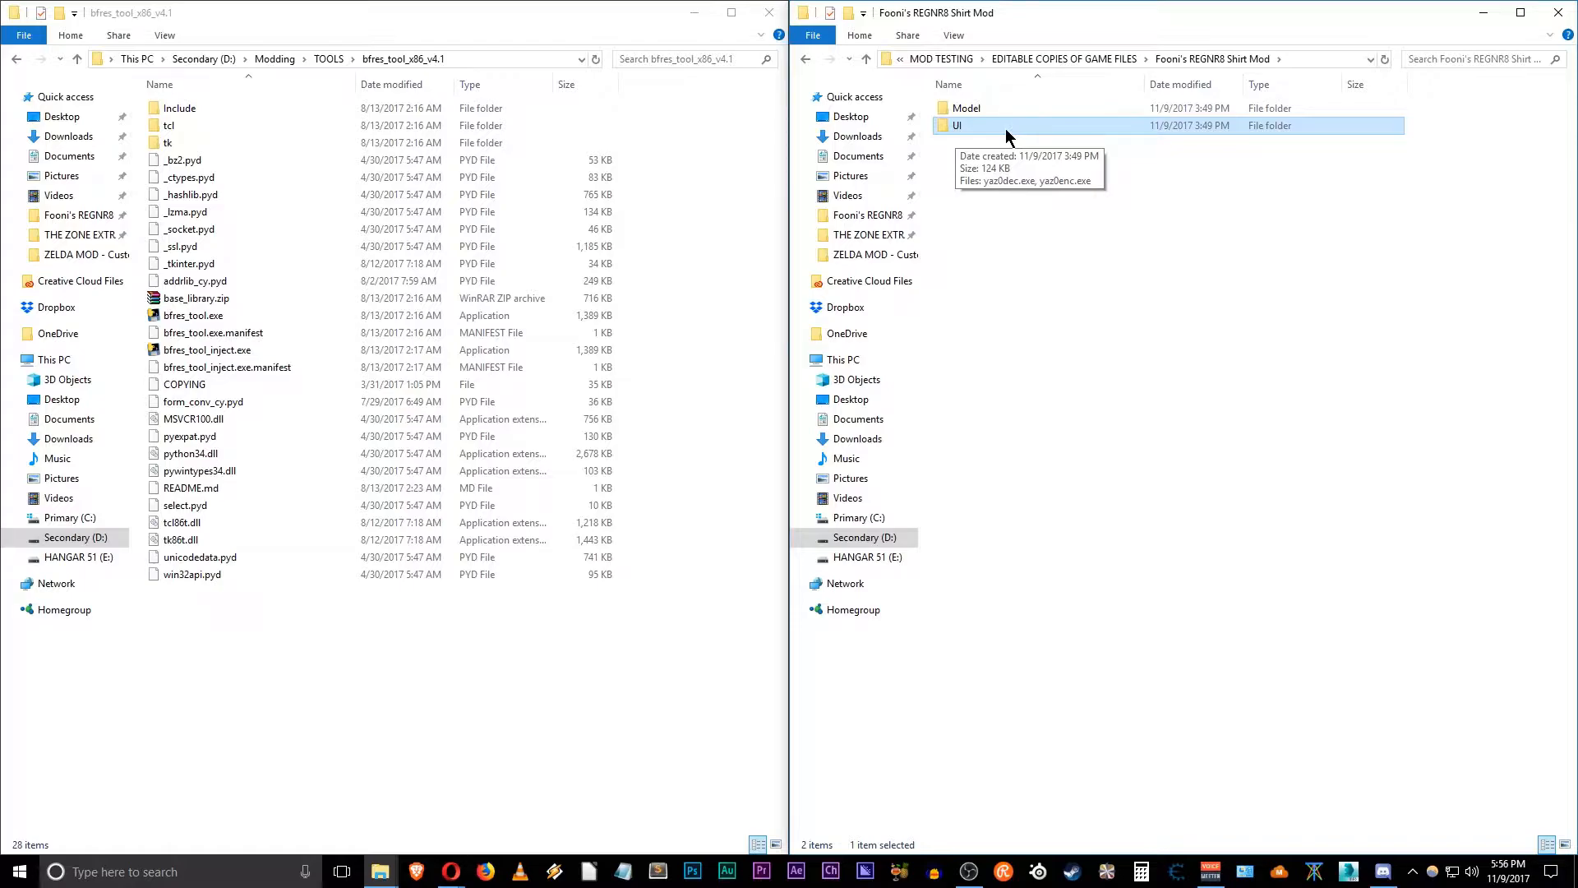
{"action": "double_click", "coordinate": [954, 125]}
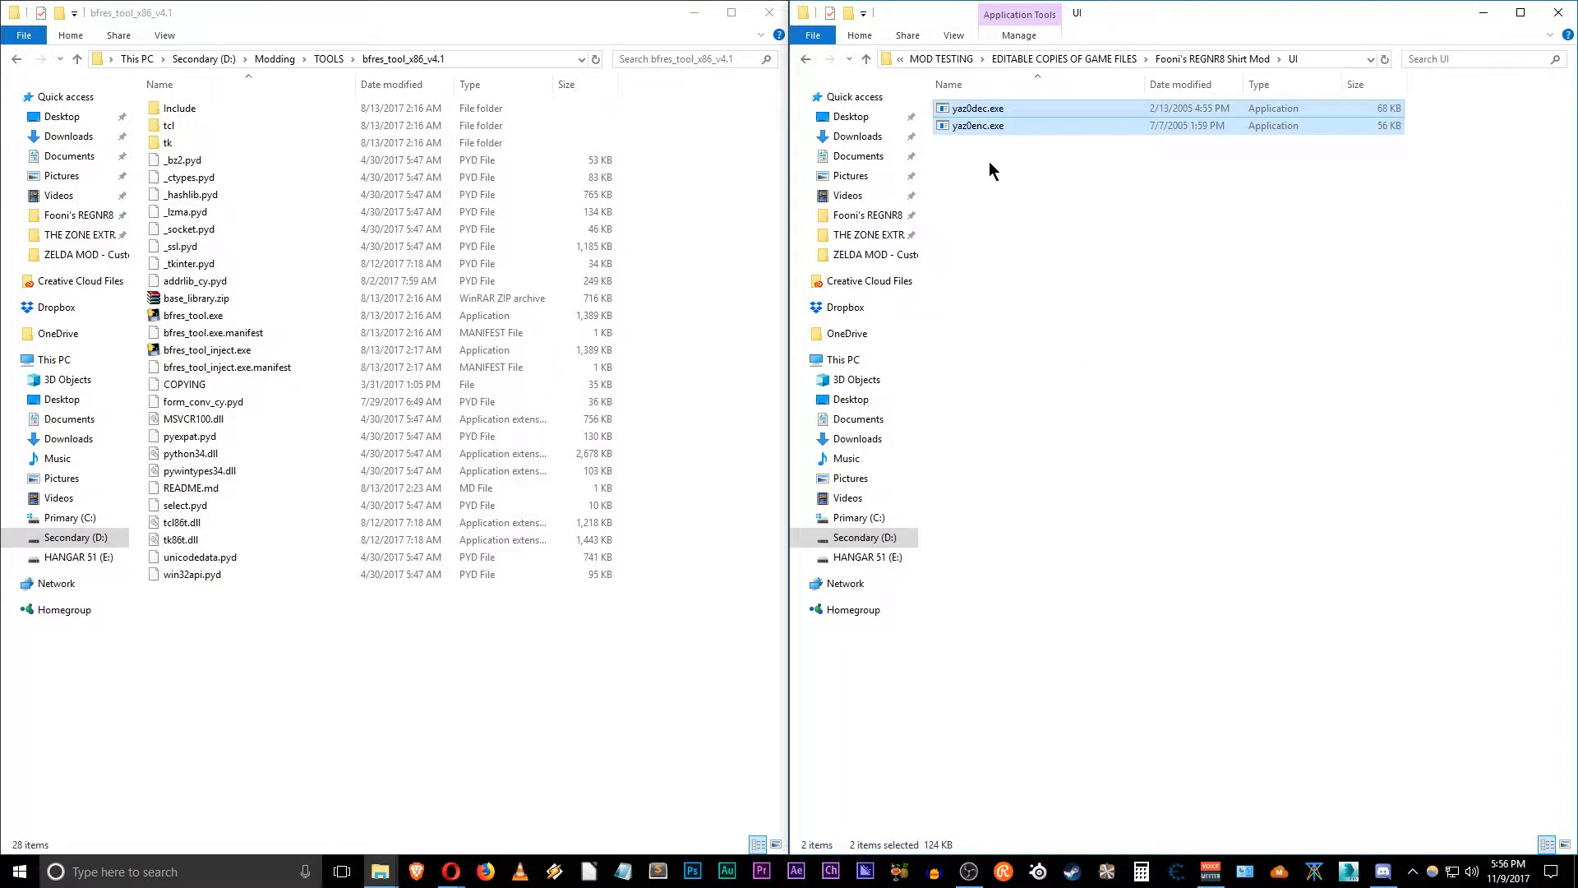
{"action": "mouse_move", "coordinate": [997, 158]}
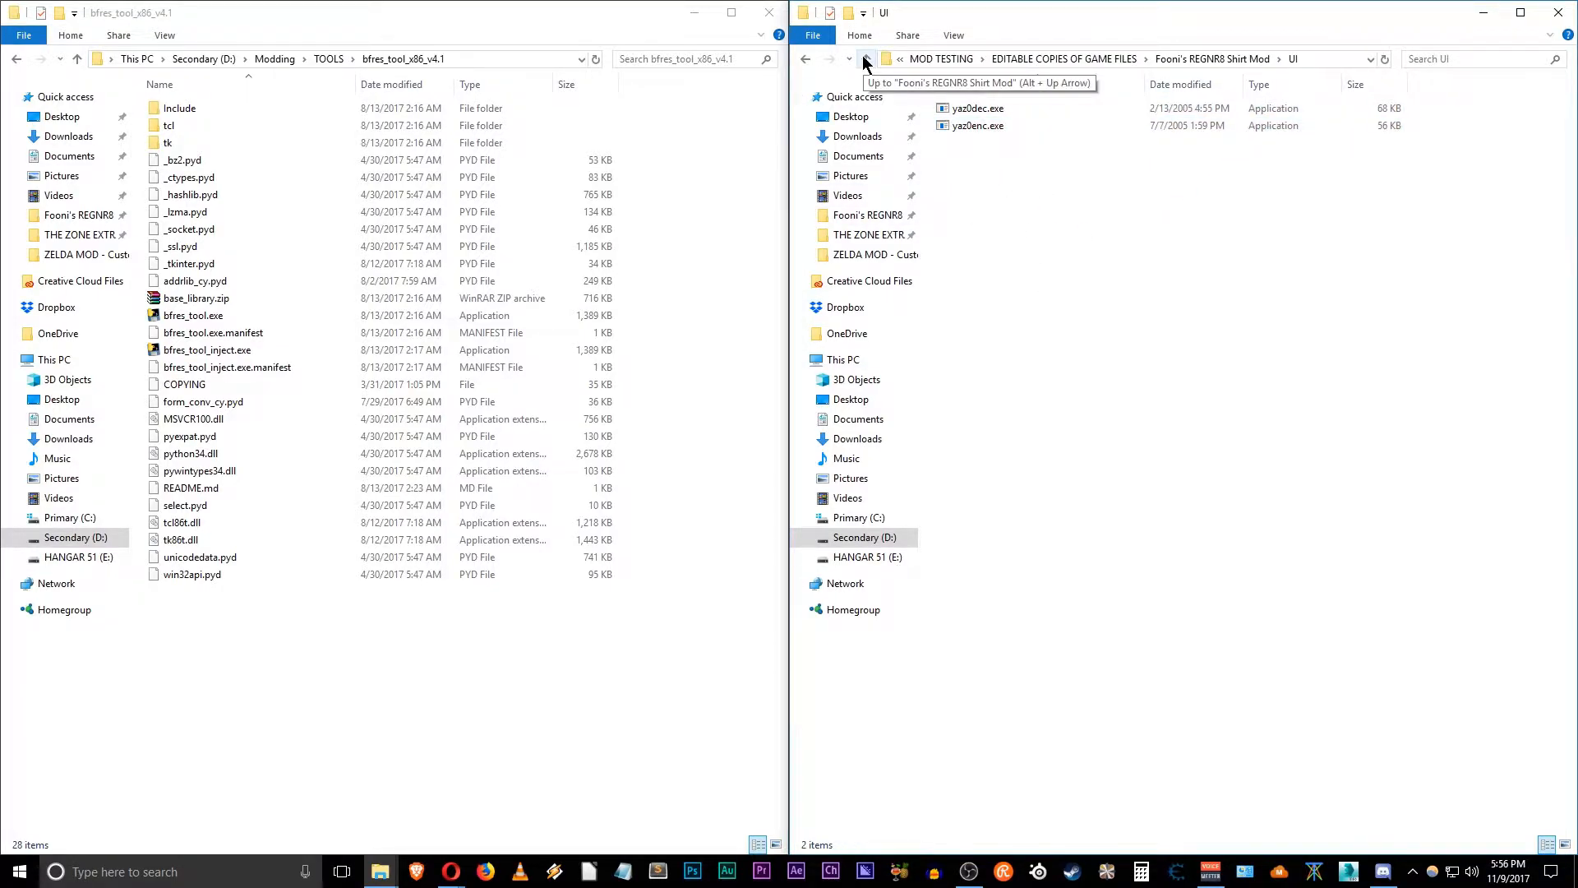
Step: Search the game's StockItem icon folder for 'arm' and right-click Armor_170_Upper.sbitemico
{"action": "left_click", "coordinate": [864, 58]}
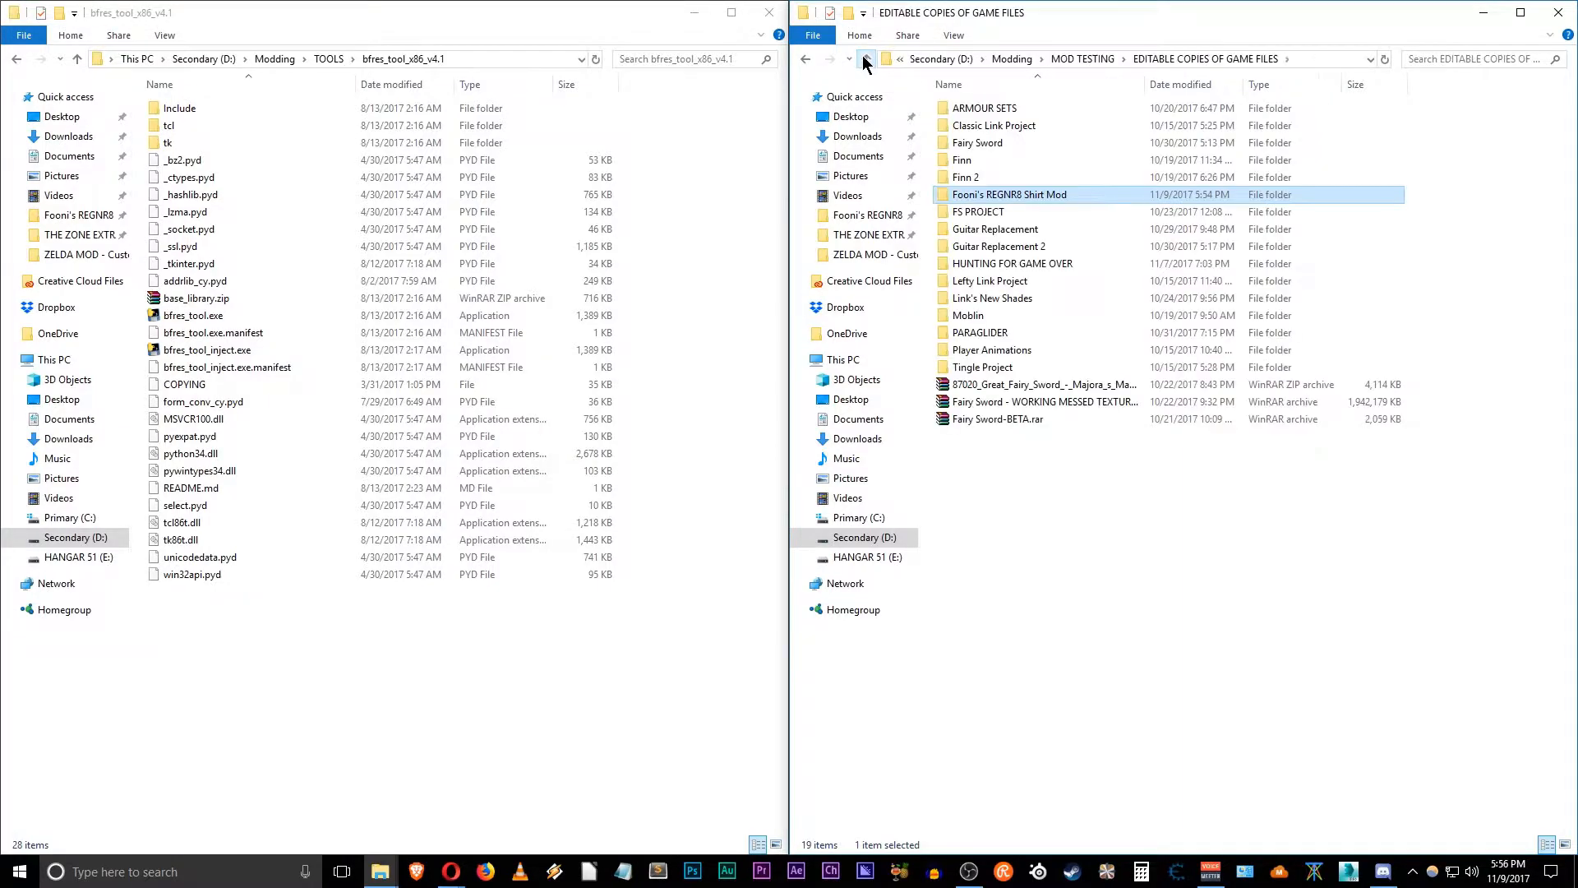
{"action": "left_click", "coordinate": [863, 58]}
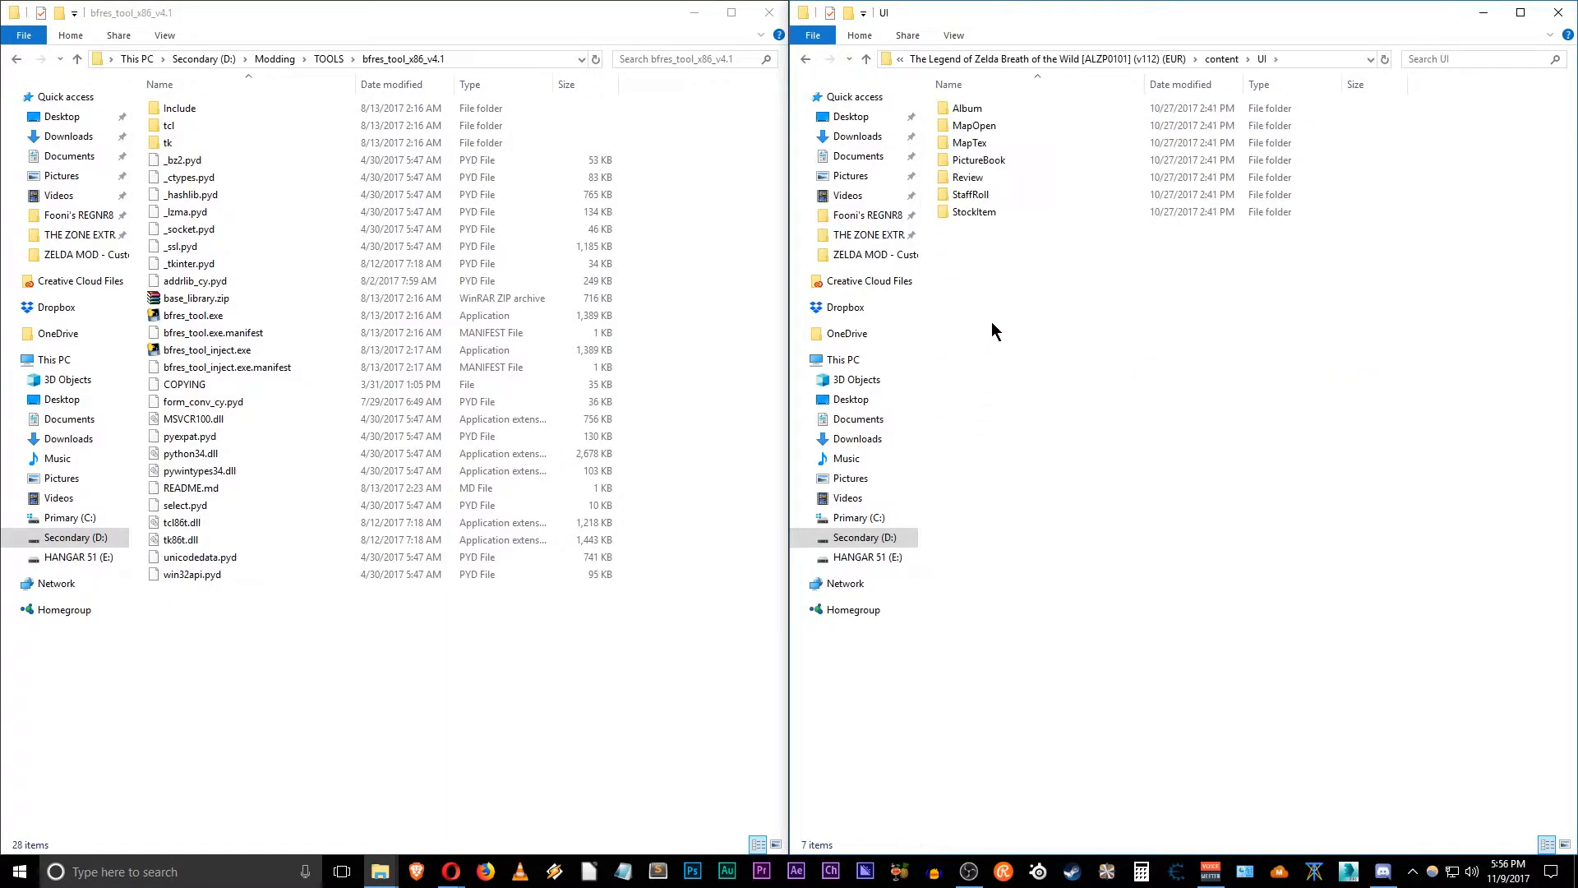
{"action": "left_click", "coordinate": [970, 194]}
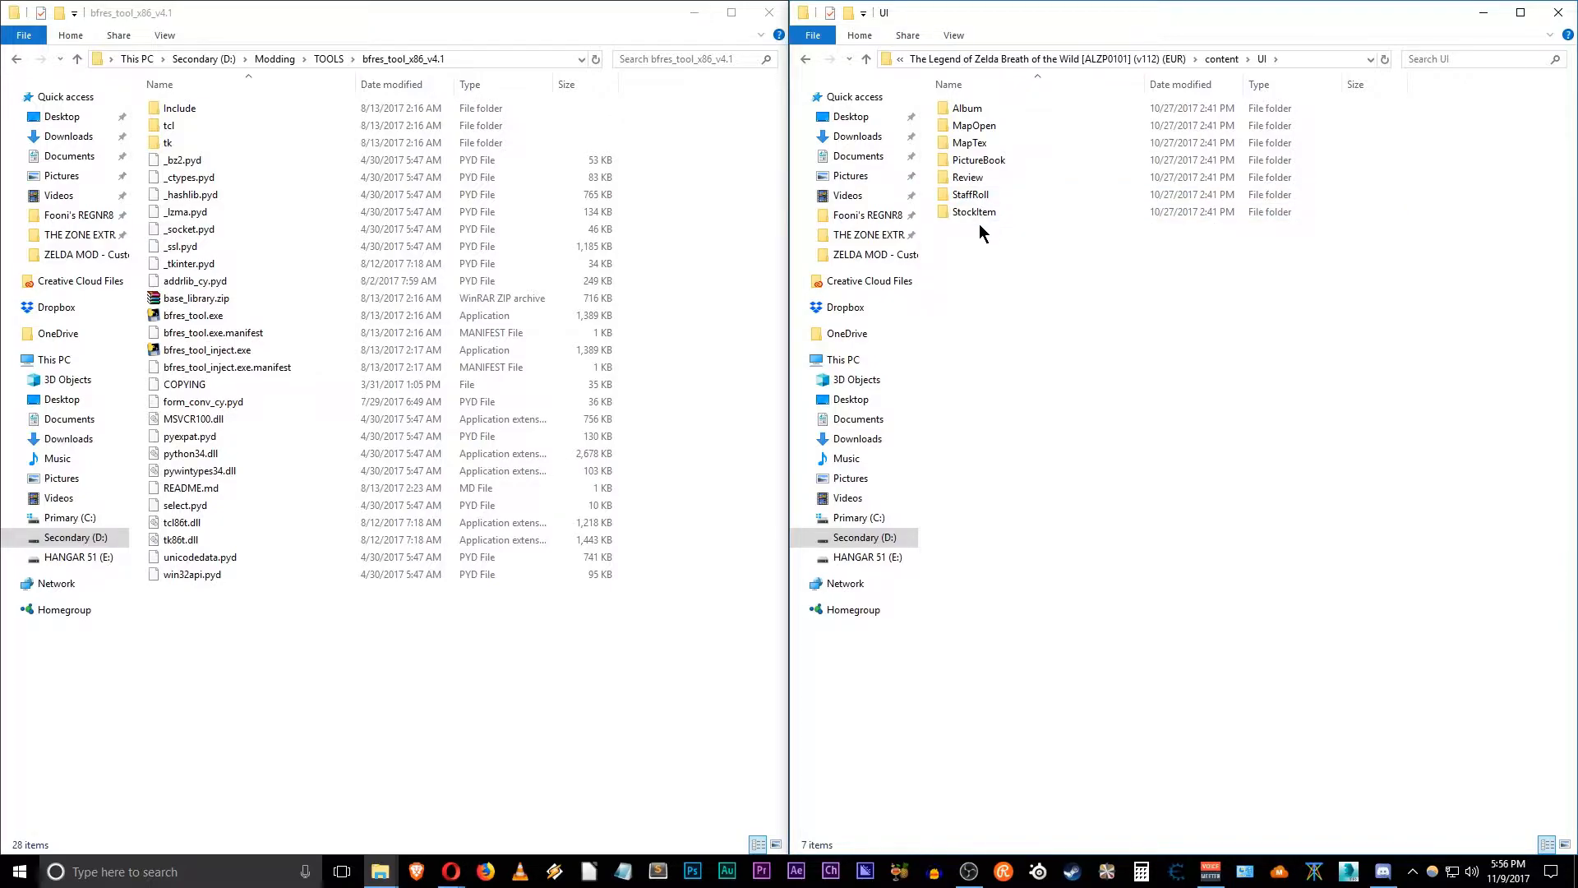
{"action": "double_click", "coordinate": [973, 211]}
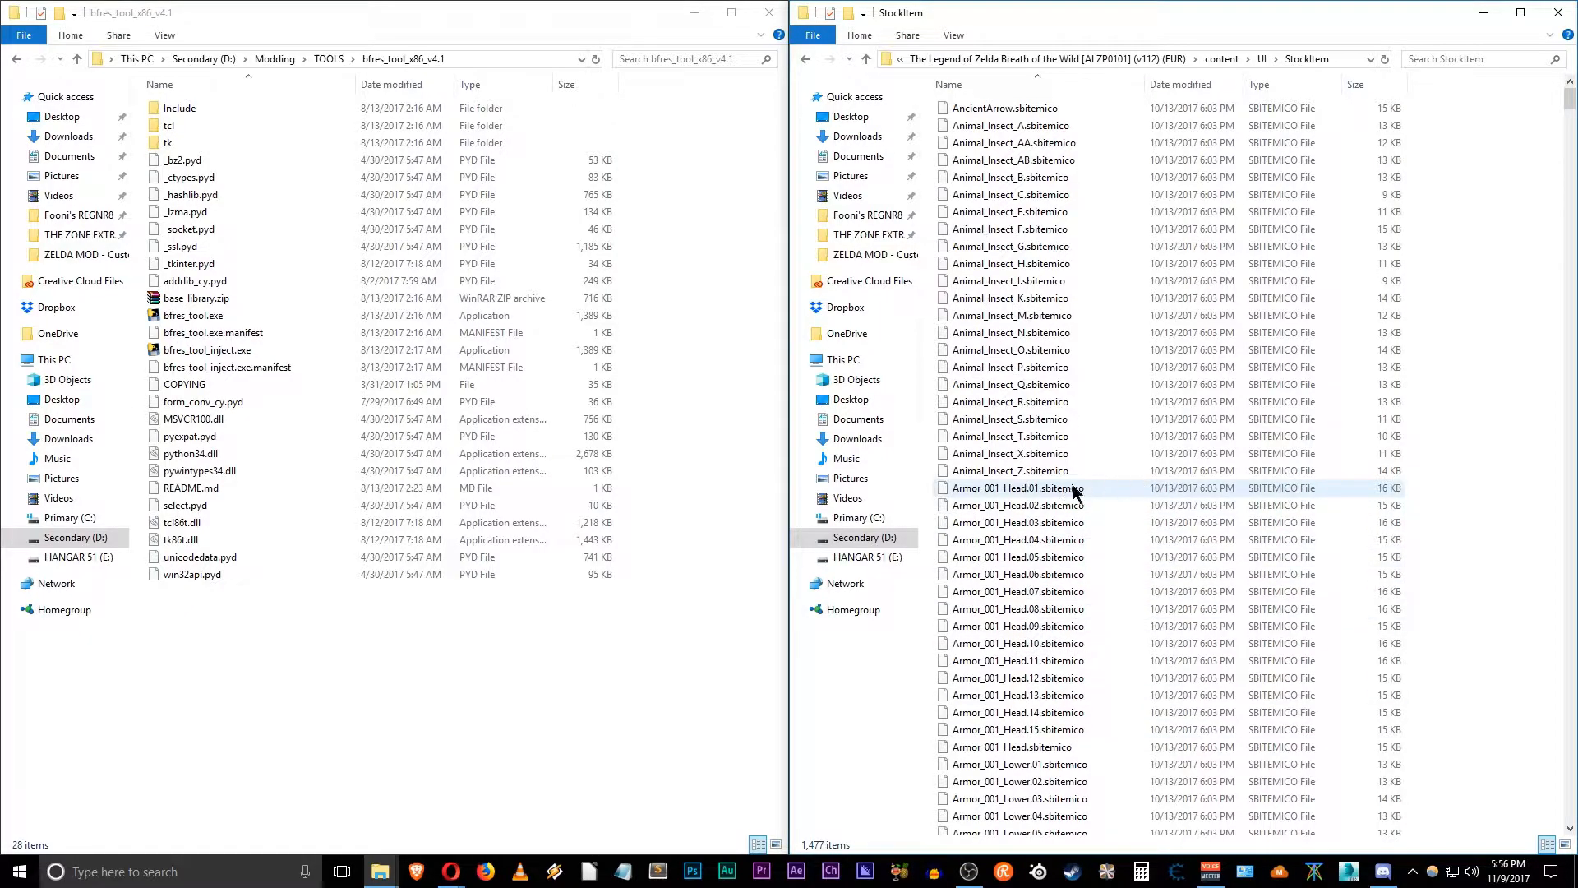
{"action": "mouse_move", "coordinate": [1074, 488]}
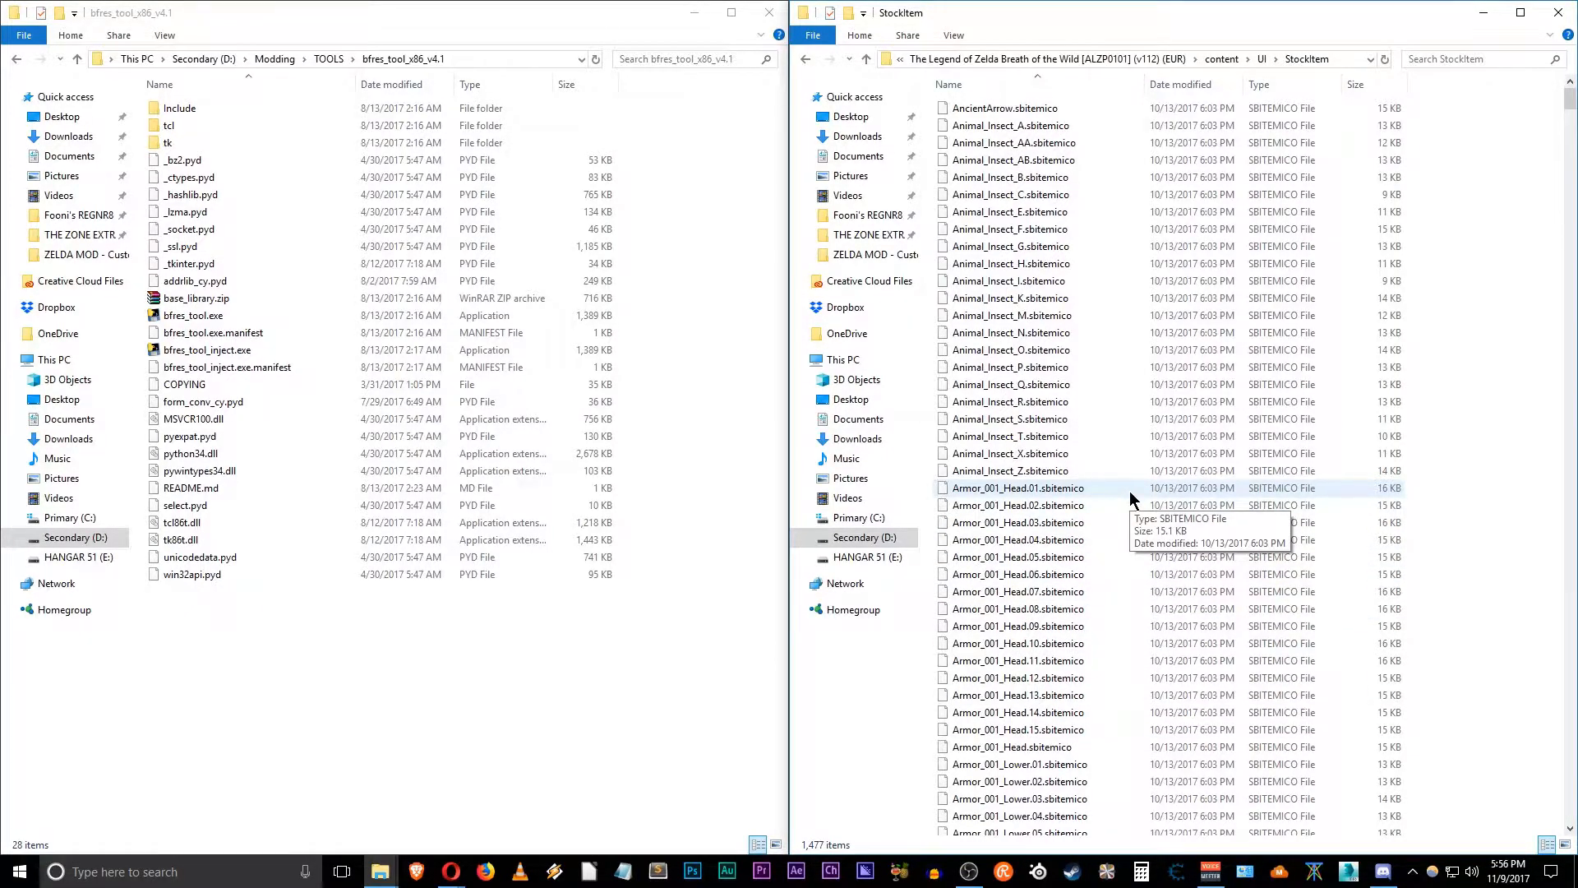
{"action": "mouse_move", "coordinate": [1448, 403]}
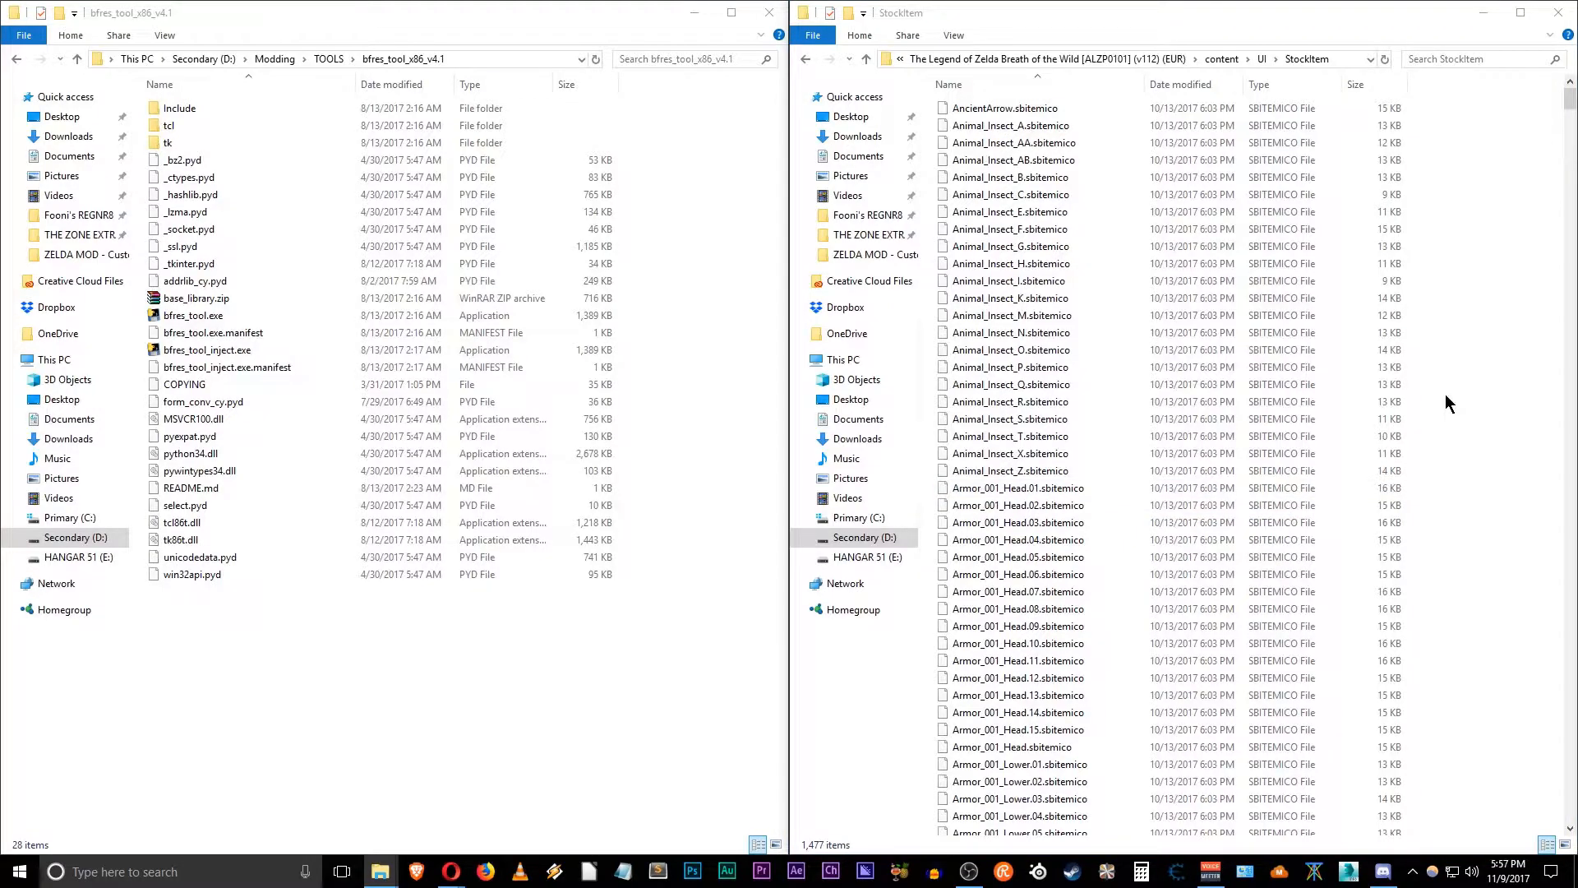
{"action": "left_click", "coordinate": [1474, 59]}
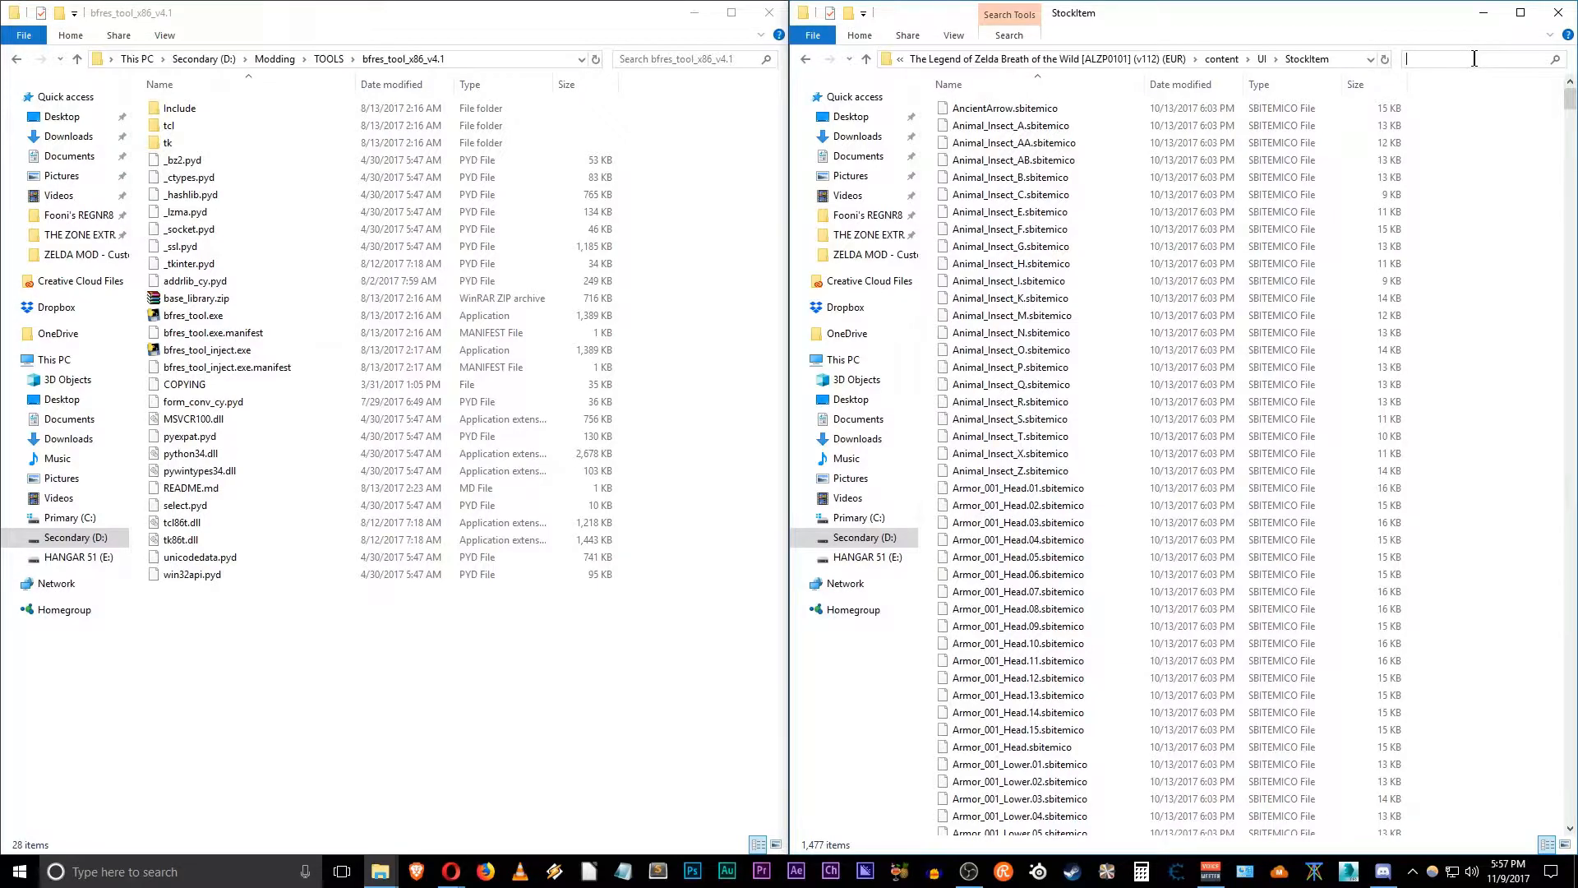
{"action": "type", "text": "armor_170"}
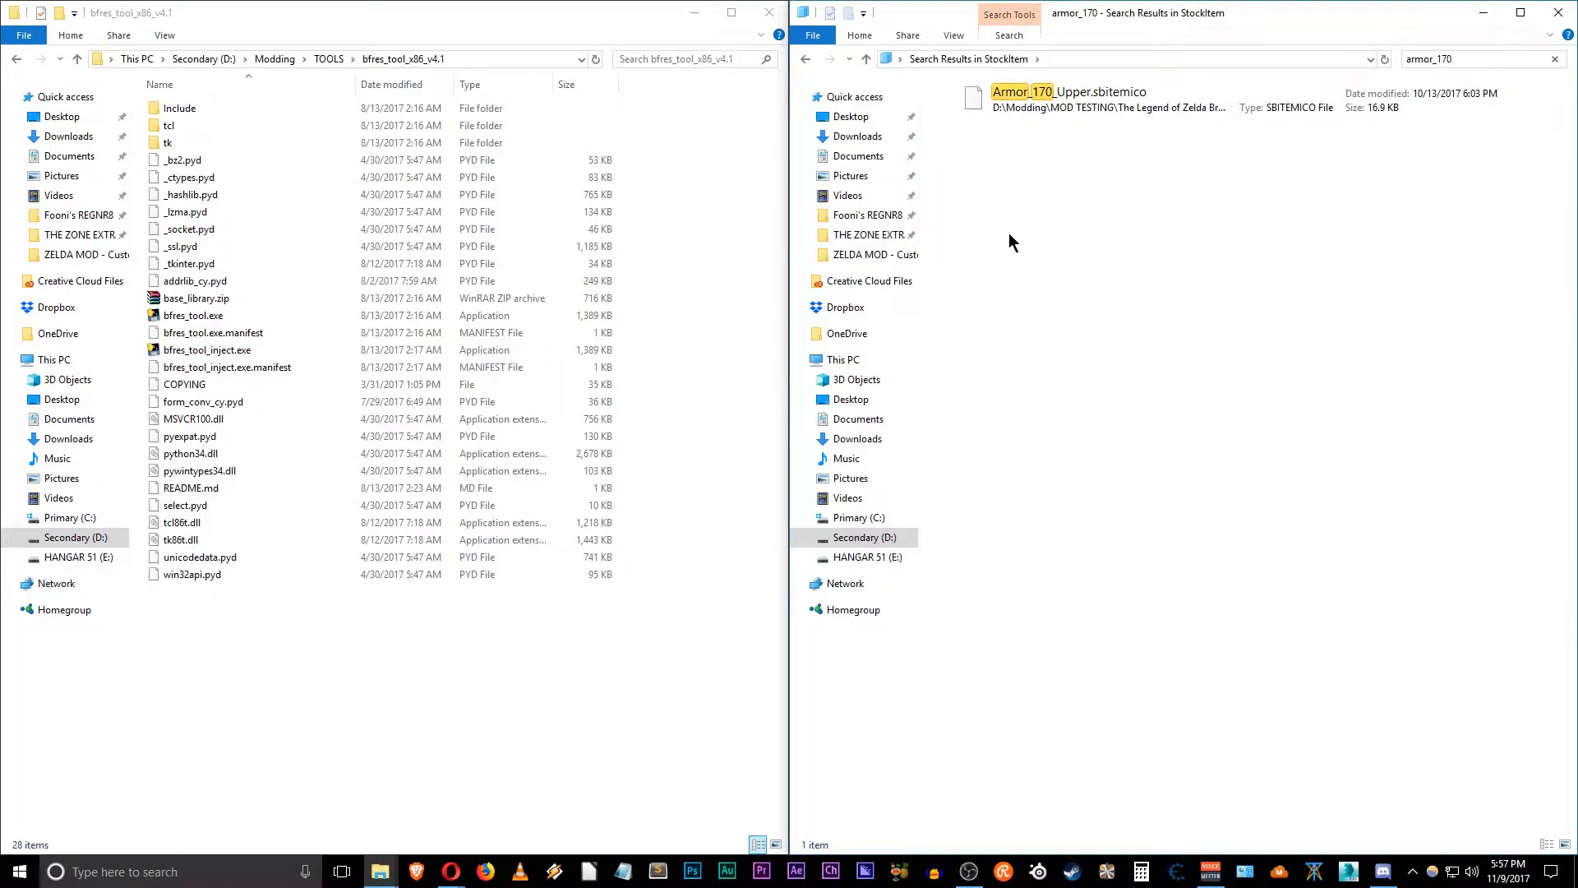
{"action": "left_click", "coordinate": [1071, 91]}
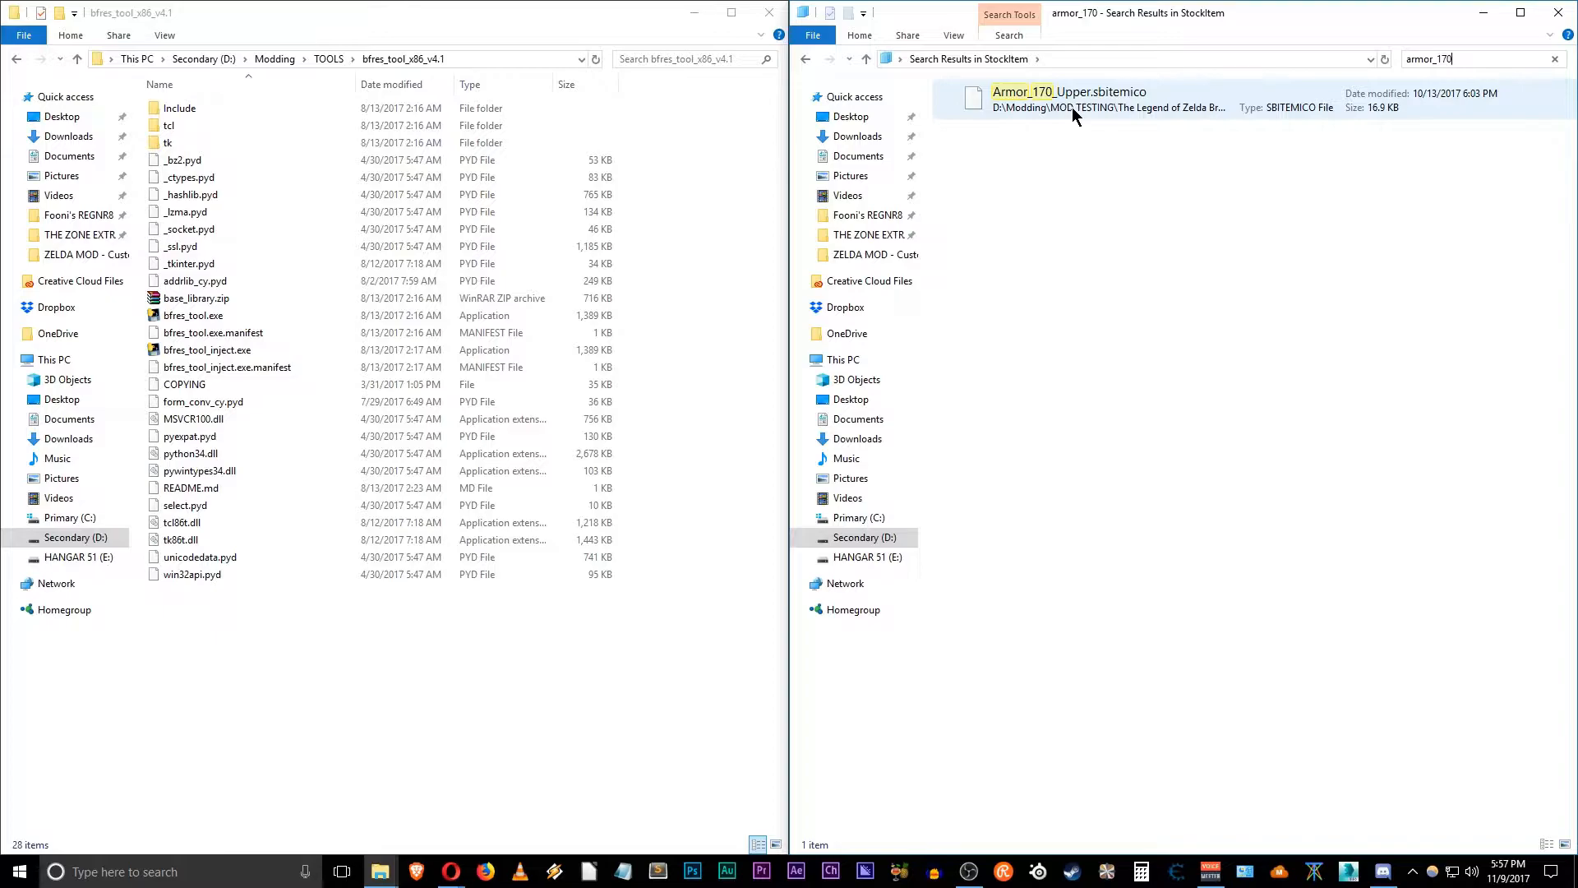
{"action": "left_click", "coordinate": [1068, 98]}
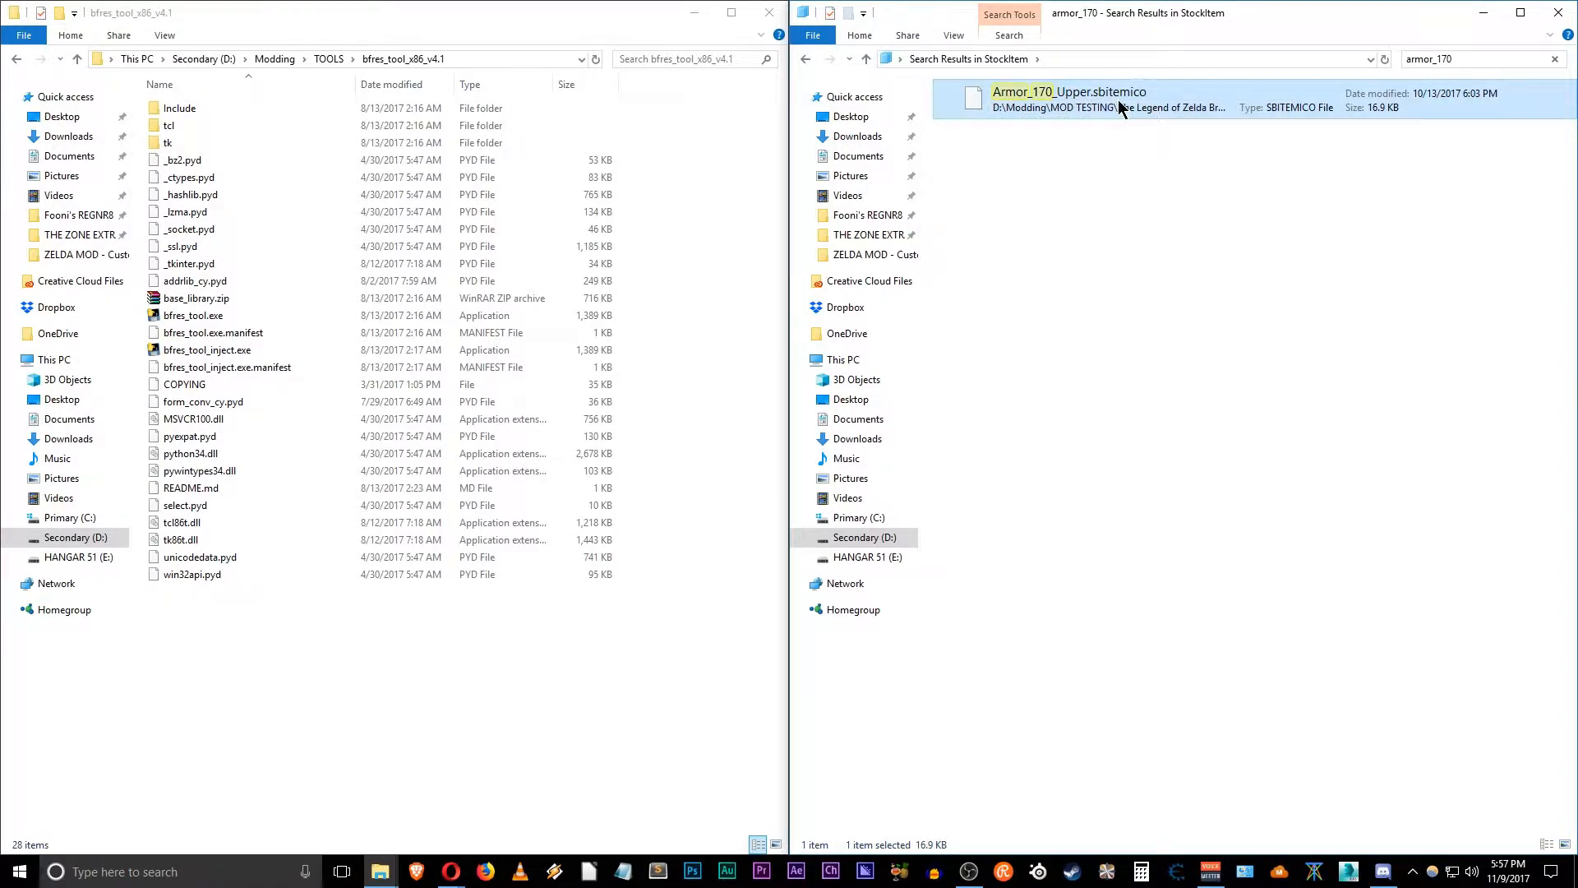
{"action": "mouse_move", "coordinate": [1154, 121]}
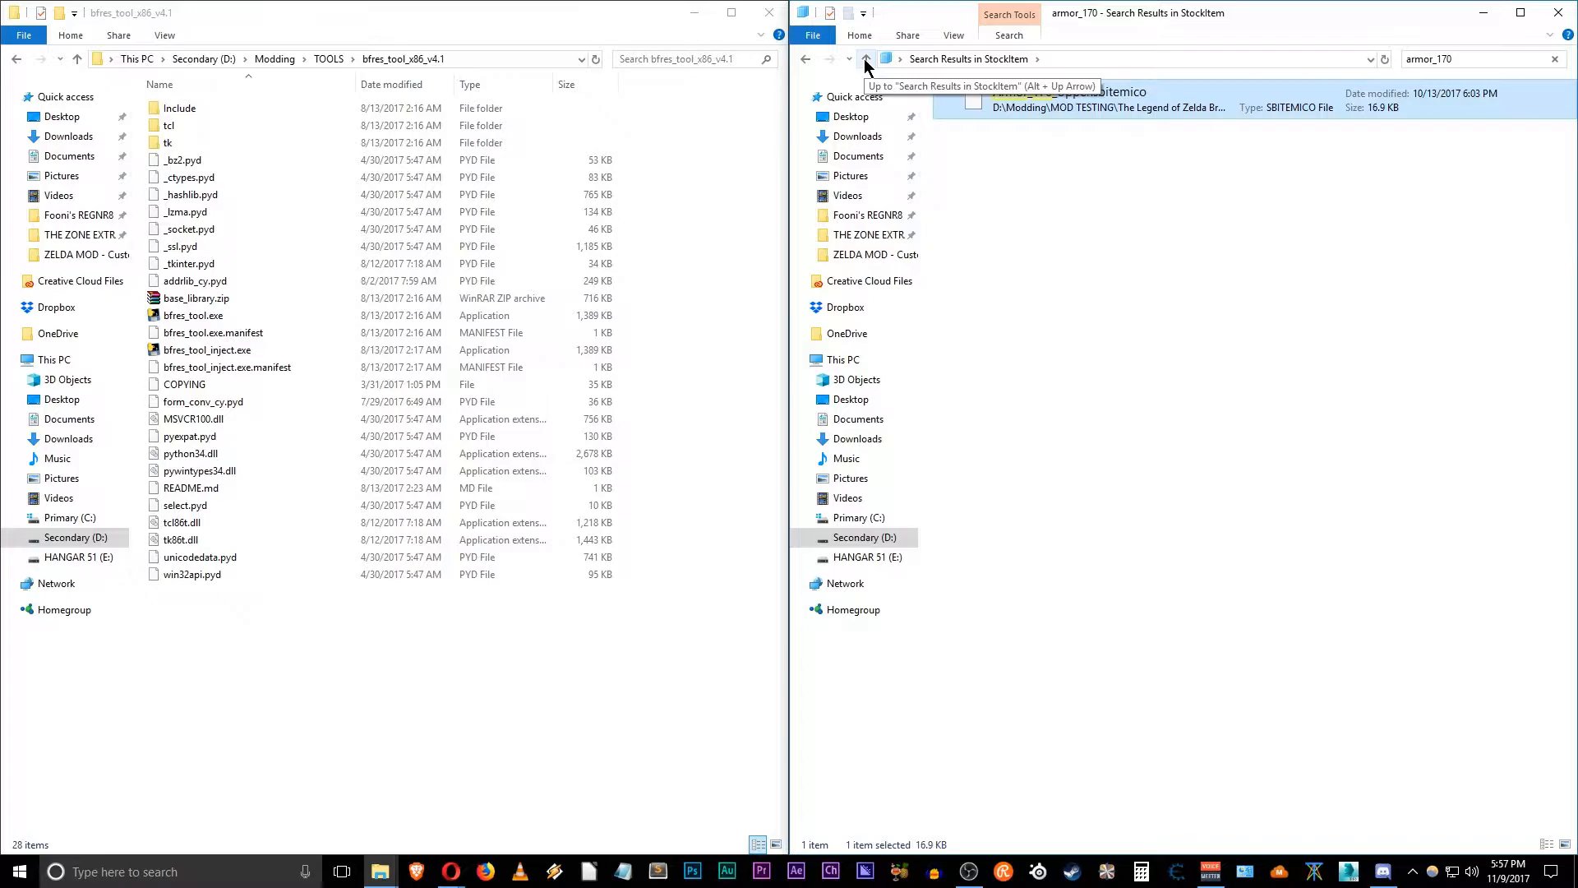
{"action": "right_click", "coordinate": [1072, 99]}
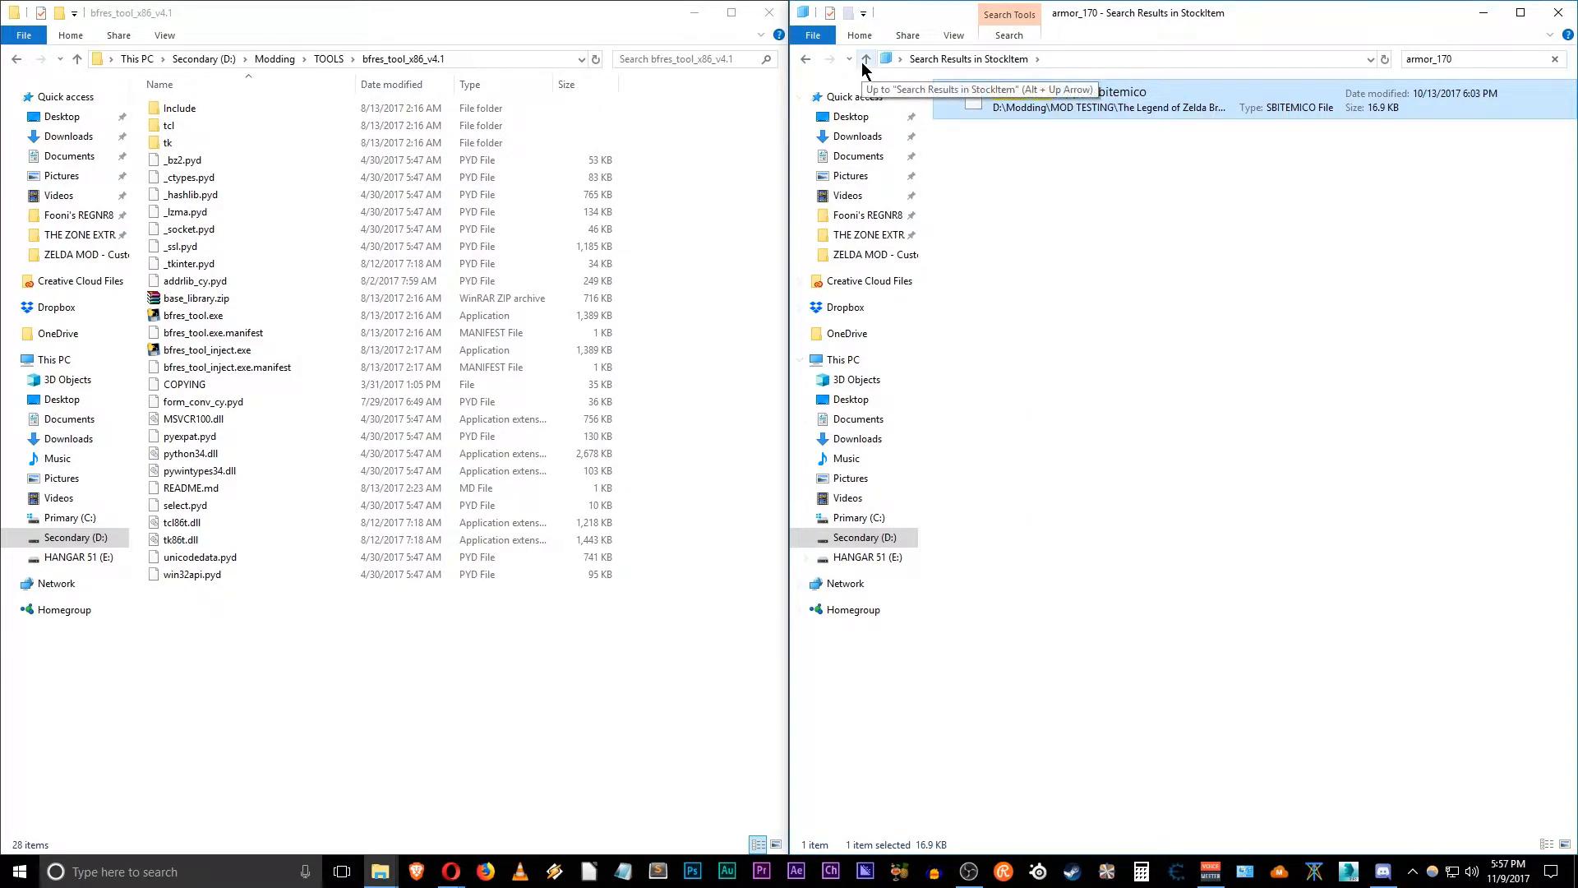
Step: Leave the search and browse Secondary (D:) > Modding > MOD TESTING
{"action": "left_click", "coordinate": [864, 59]}
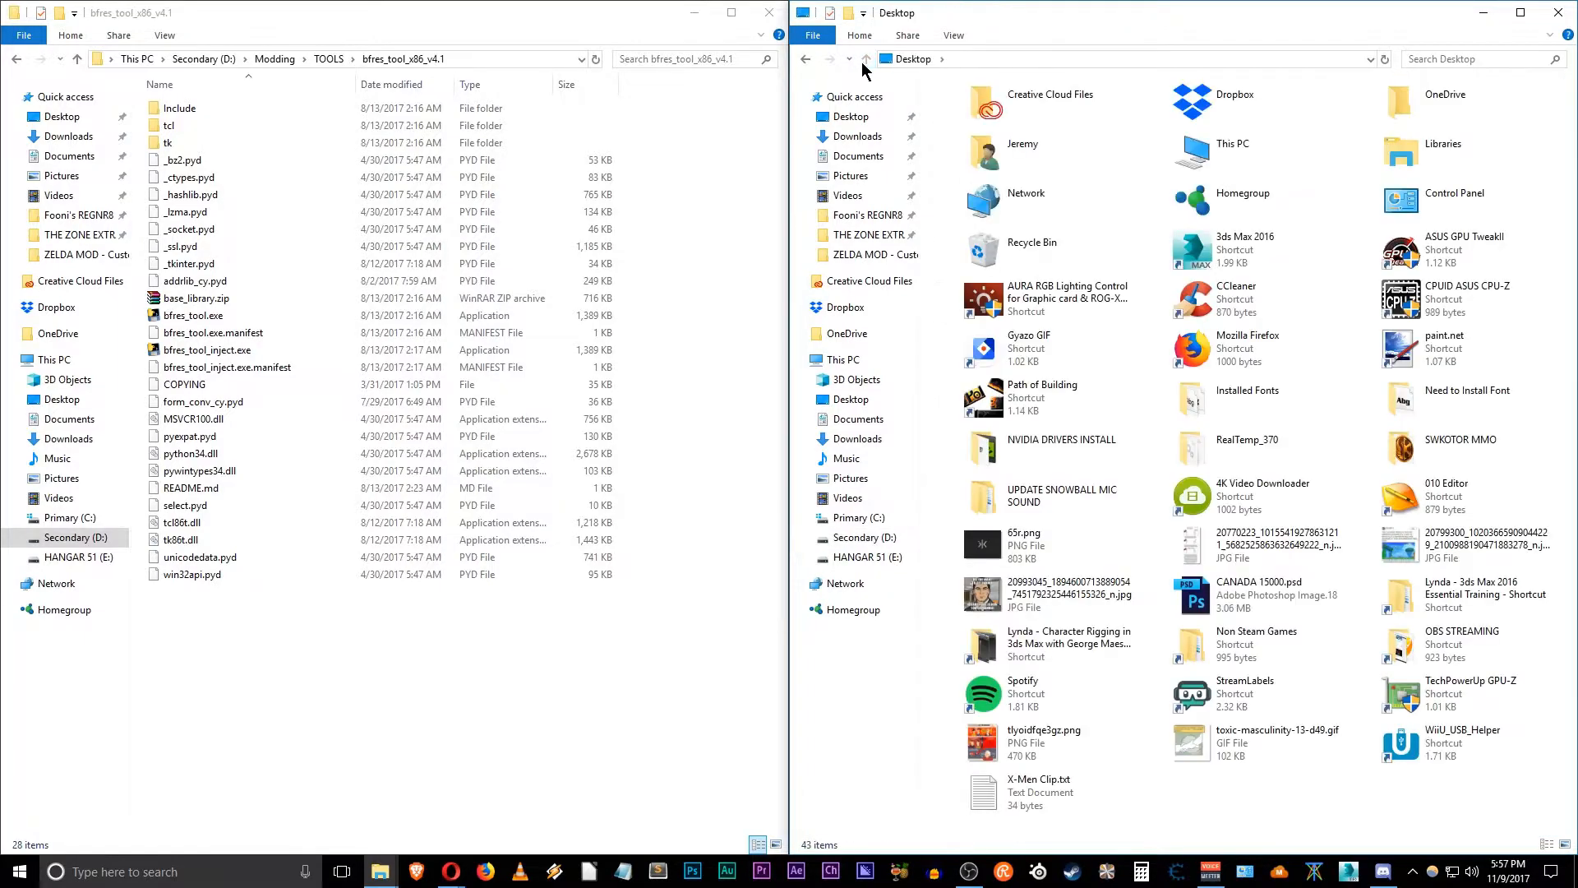
{"action": "left_click", "coordinate": [869, 537]}
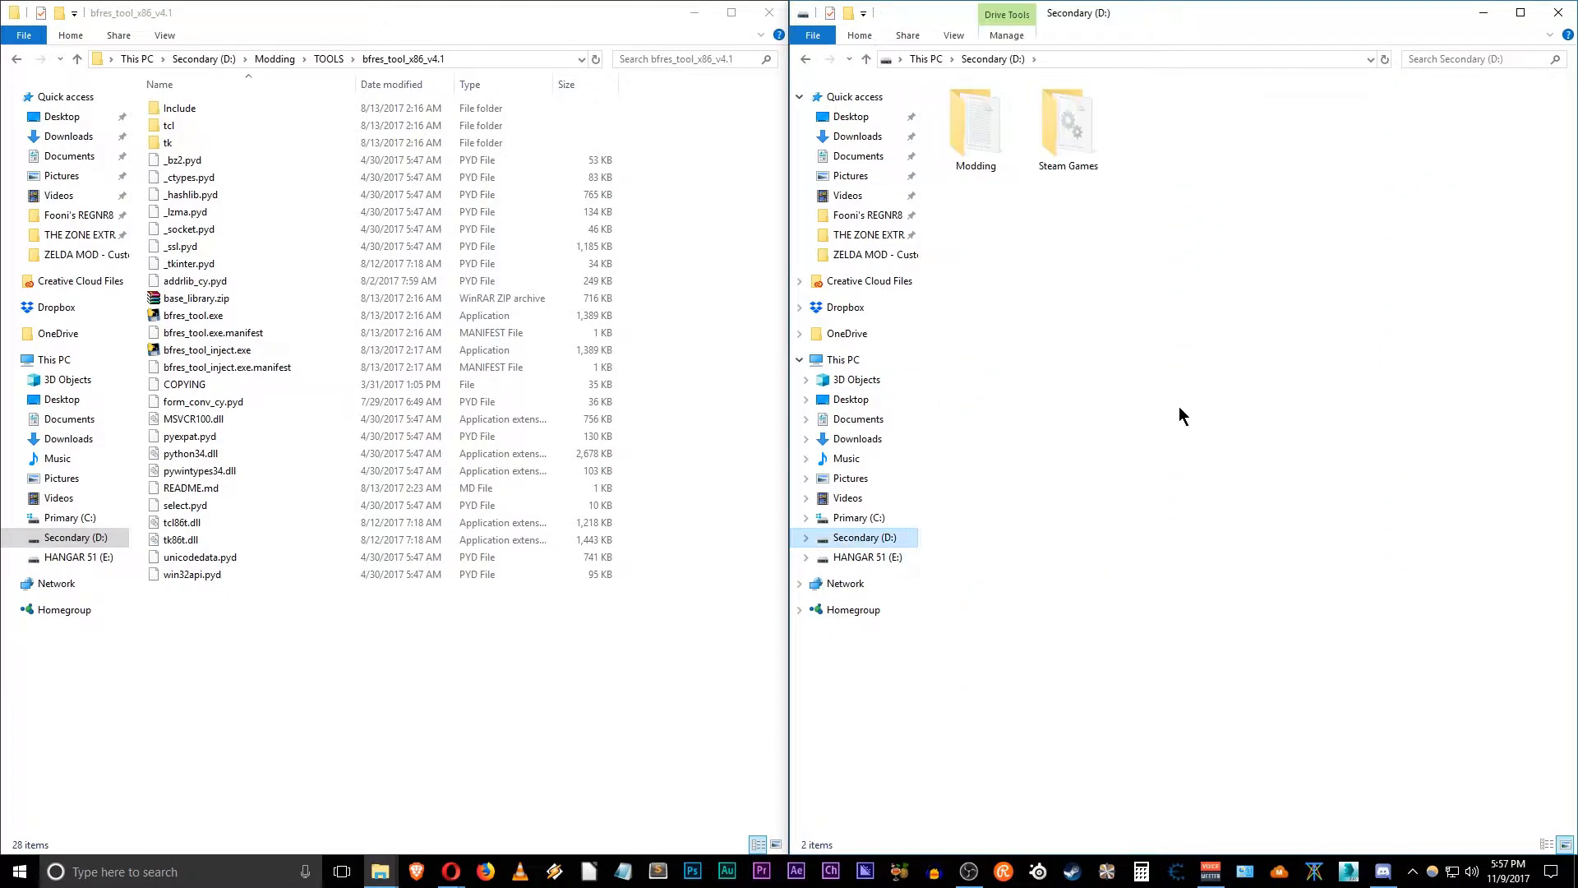
{"action": "left_click", "coordinate": [1066, 121]}
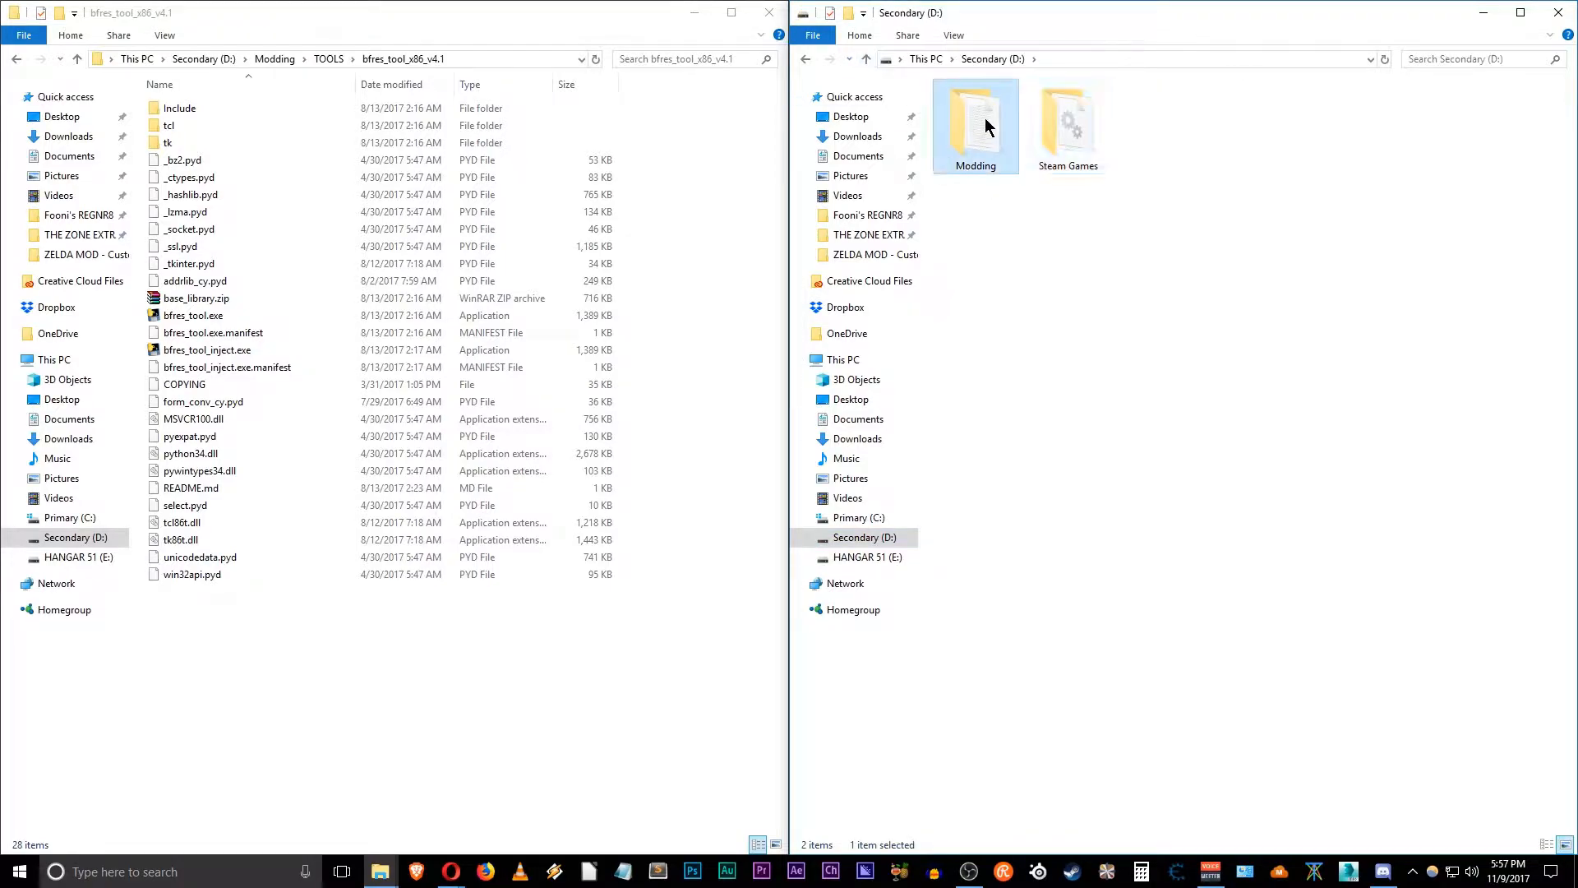
{"action": "double_click", "coordinate": [973, 125]}
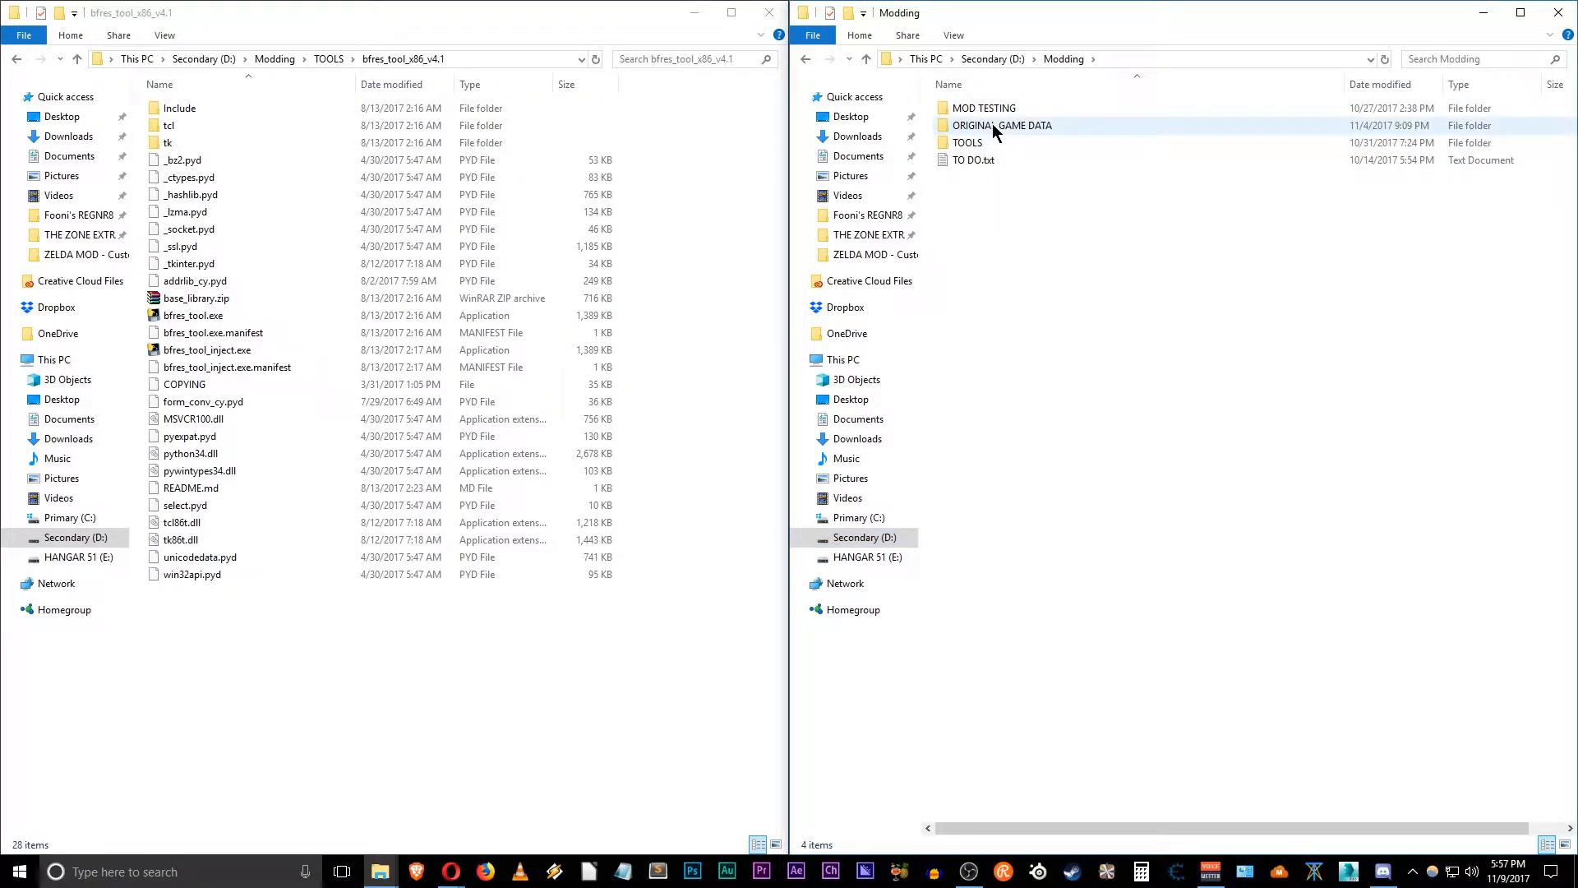
{"action": "double_click", "coordinate": [983, 108]}
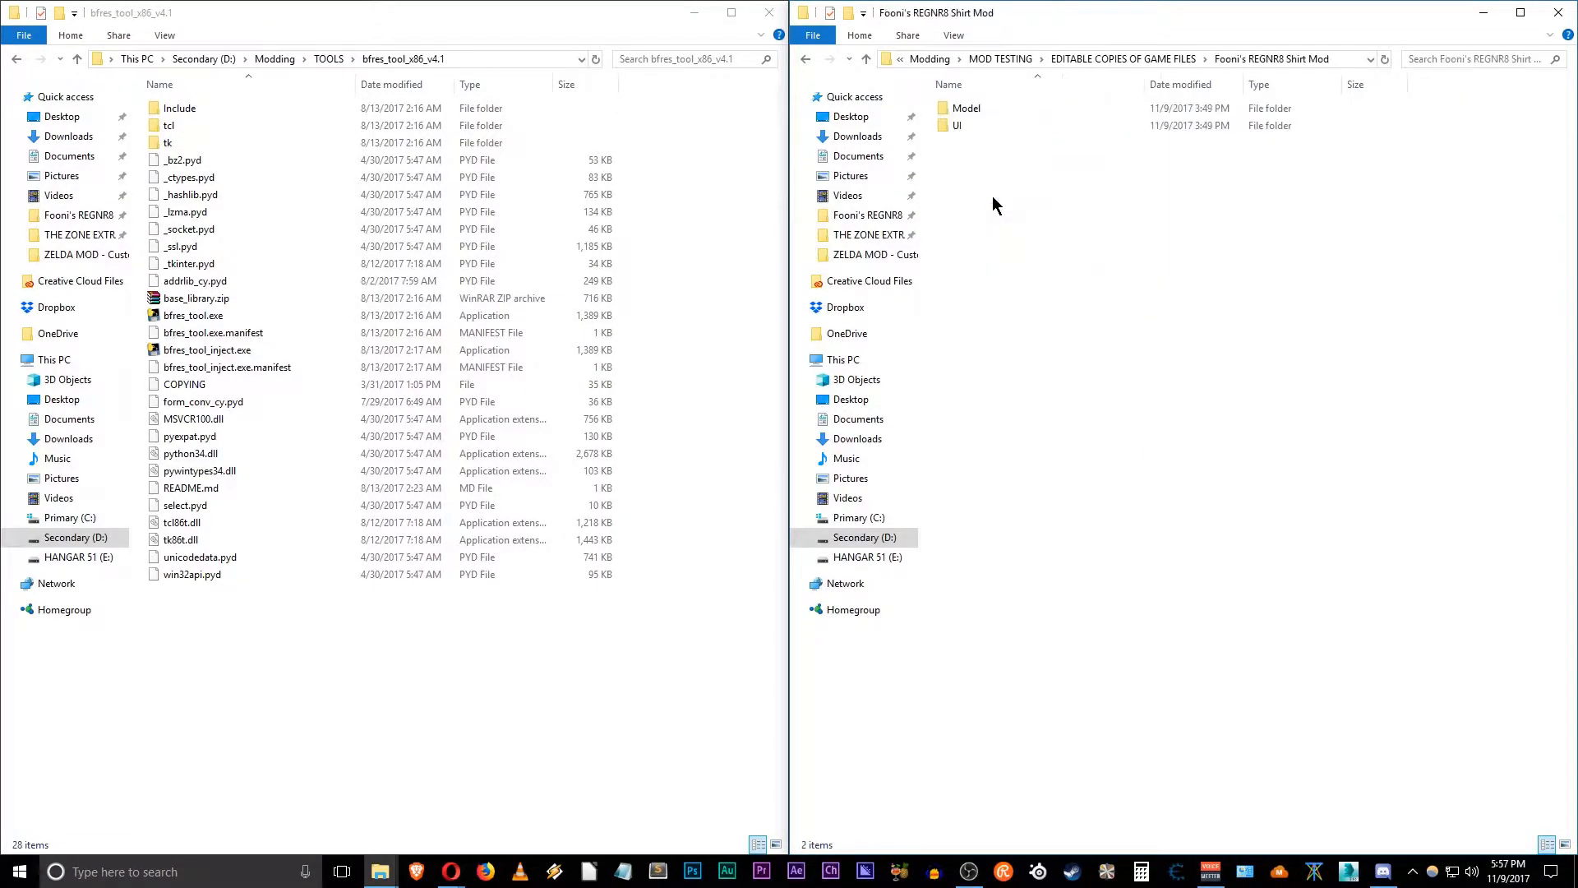
Step: Open the shirt mod's UI folder holding Armor_170_Upper.sbitemico and the yaz0 tools
{"action": "double_click", "coordinate": [955, 125]}
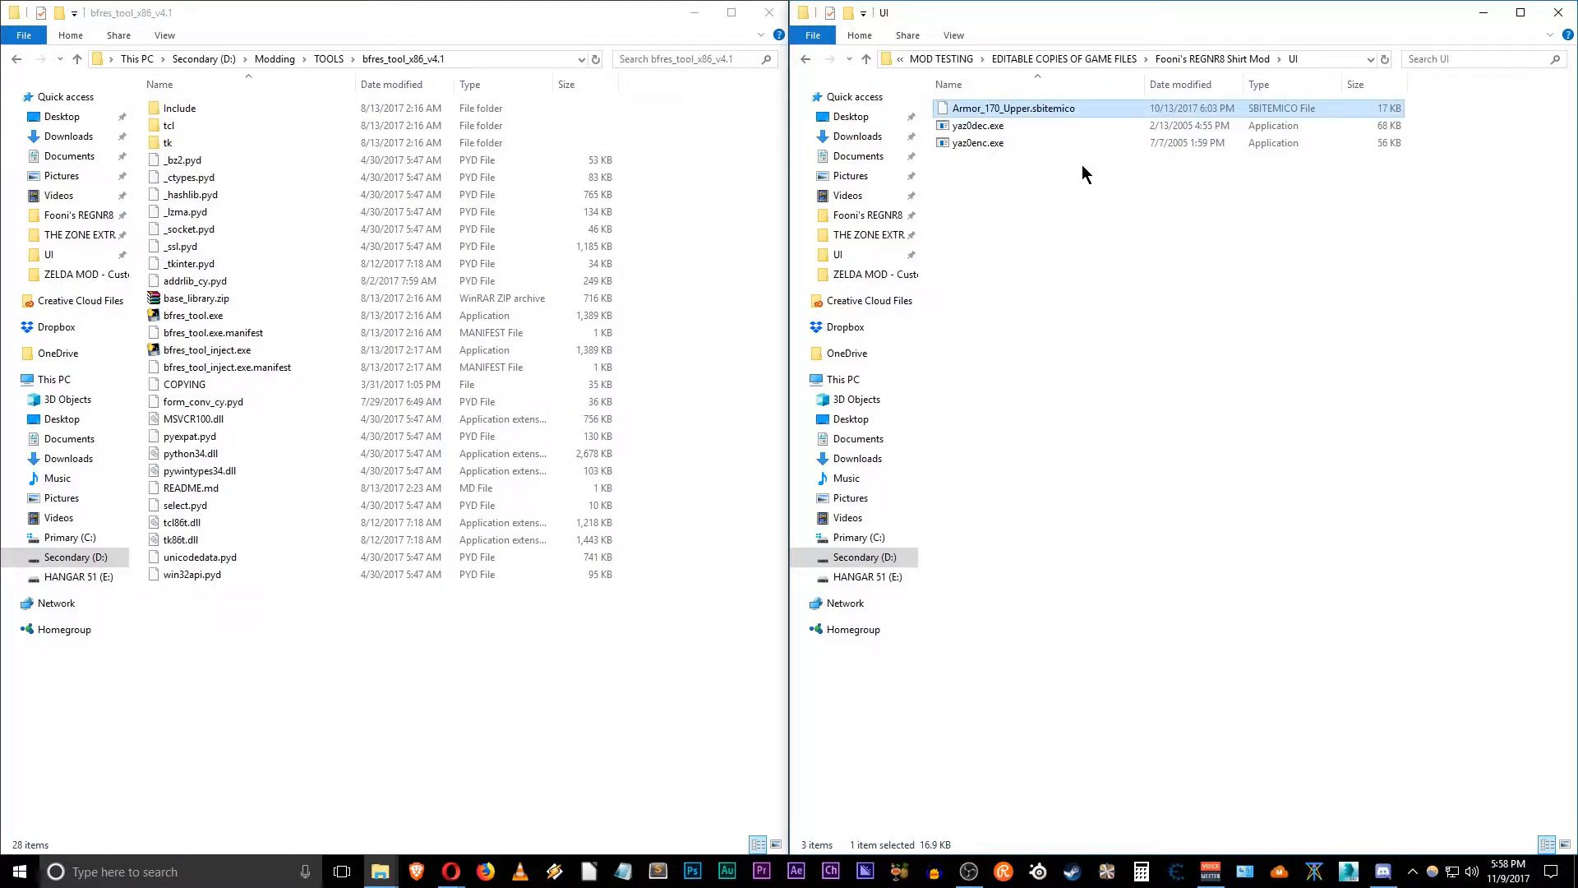
{"action": "mouse_move", "coordinate": [1075, 121]}
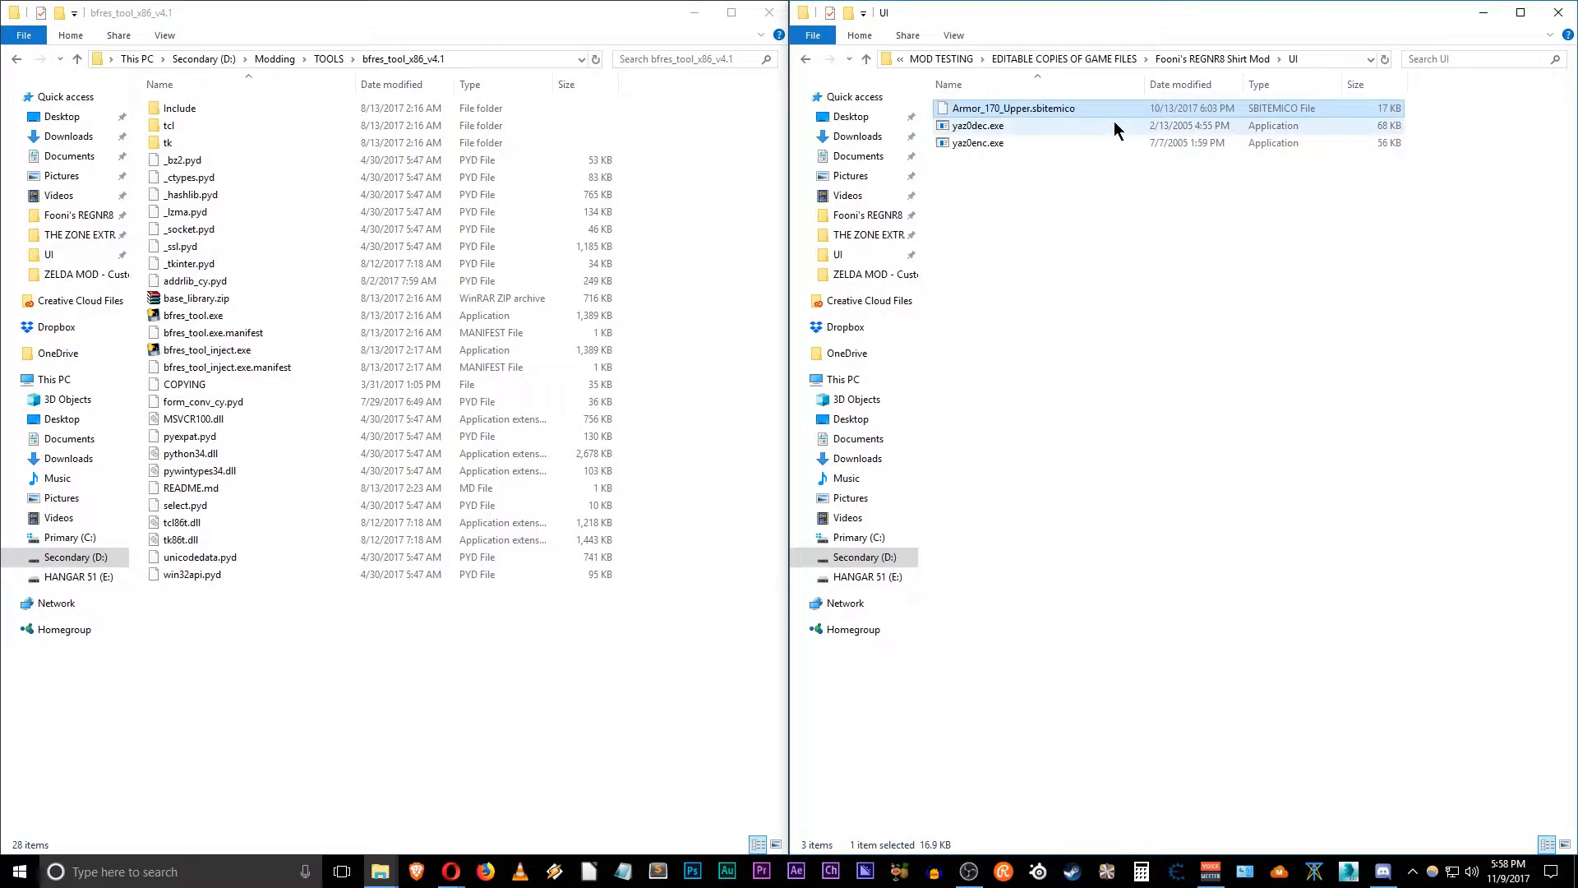
{"action": "mouse_move", "coordinate": [974, 125]}
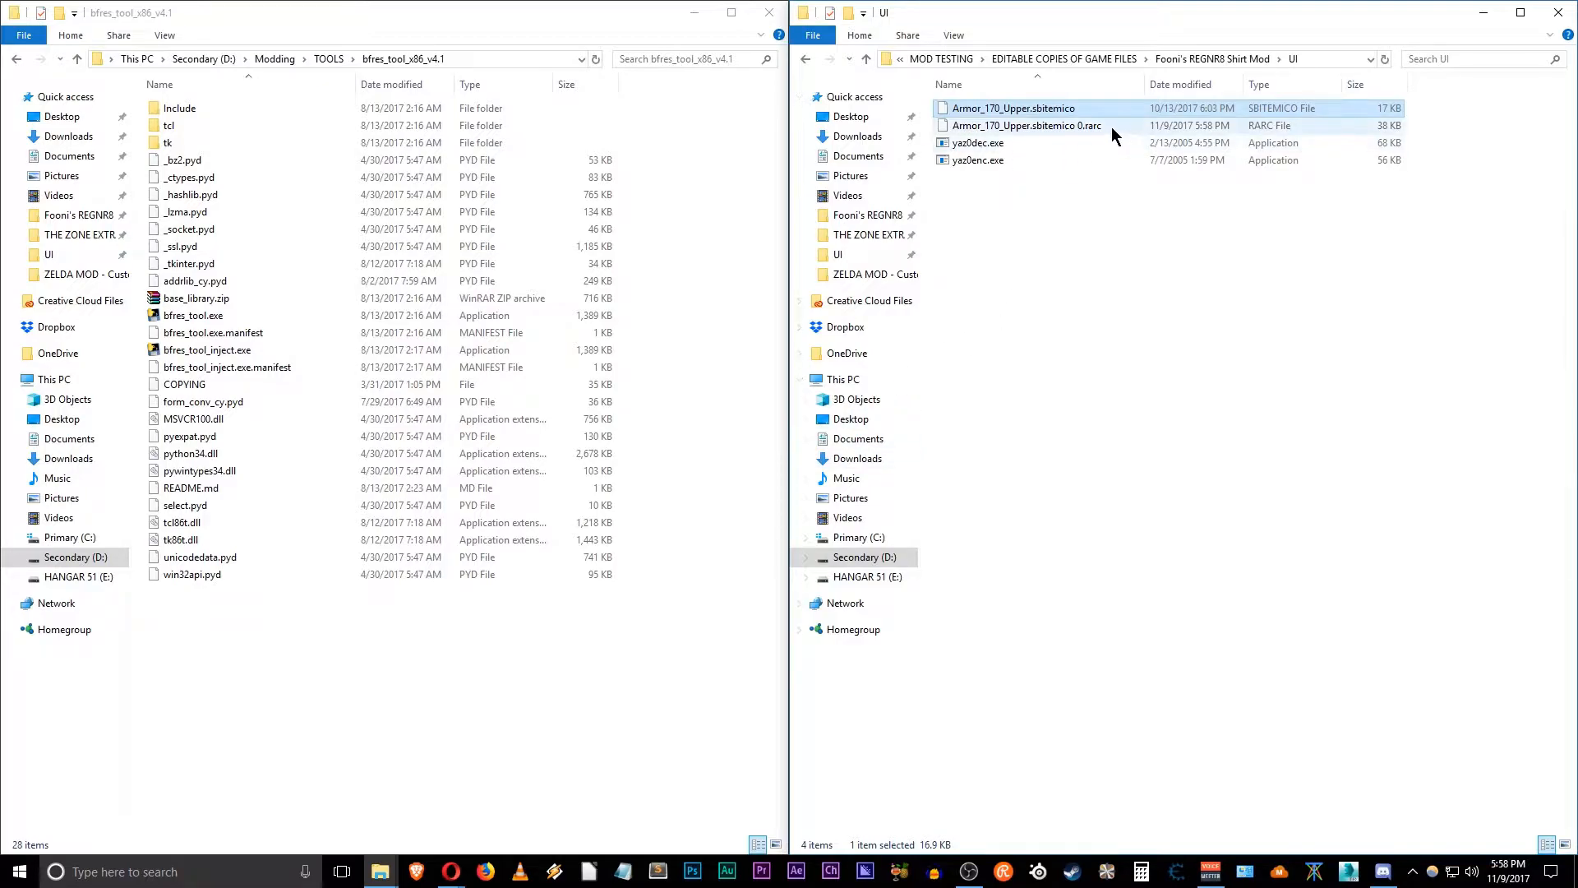
Step: Rename the decompressed .rarc file to Armor_170_Upper.sbitemico 0.bfres, accepting the extension warning
{"action": "left_click", "coordinate": [1027, 125]}
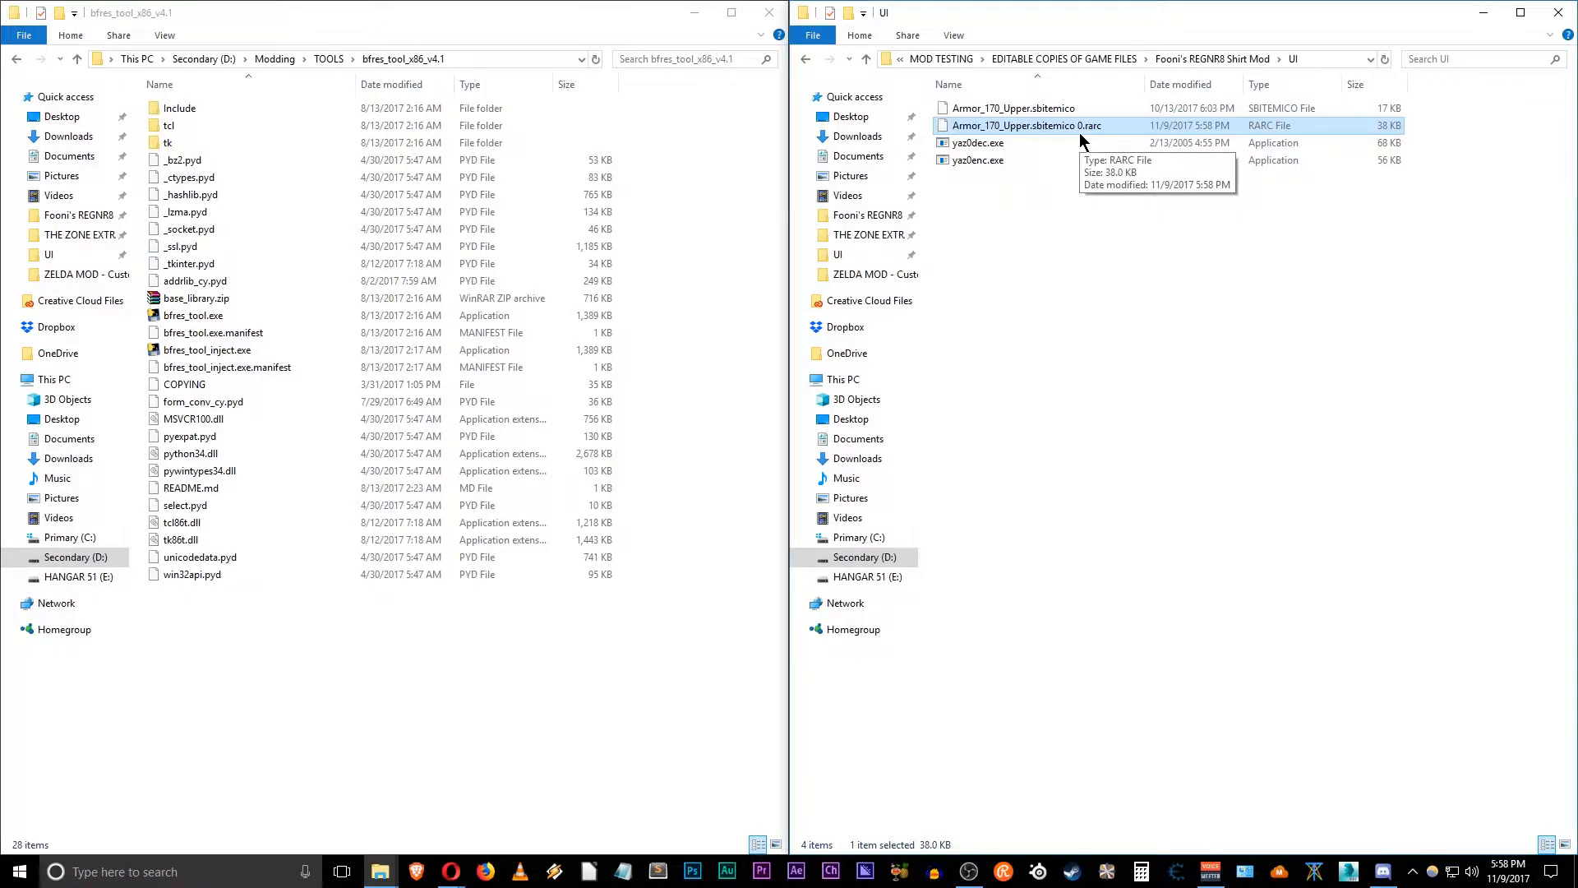
{"action": "left_click", "coordinate": [1026, 125]}
{"action": "type", "text": "bf"}
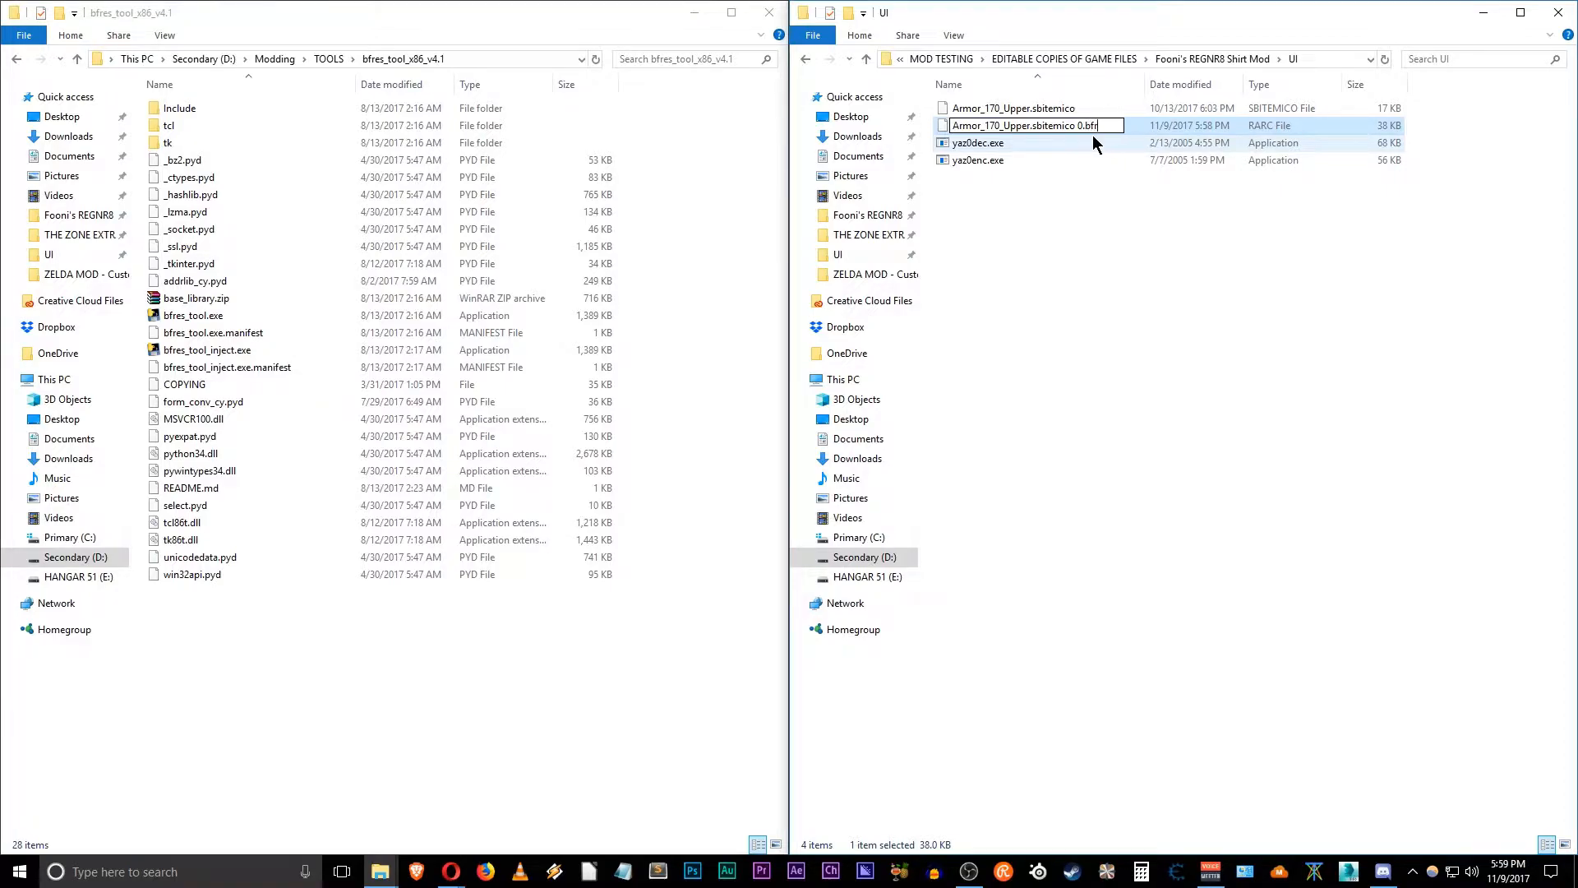
{"action": "key", "text": "enter"}
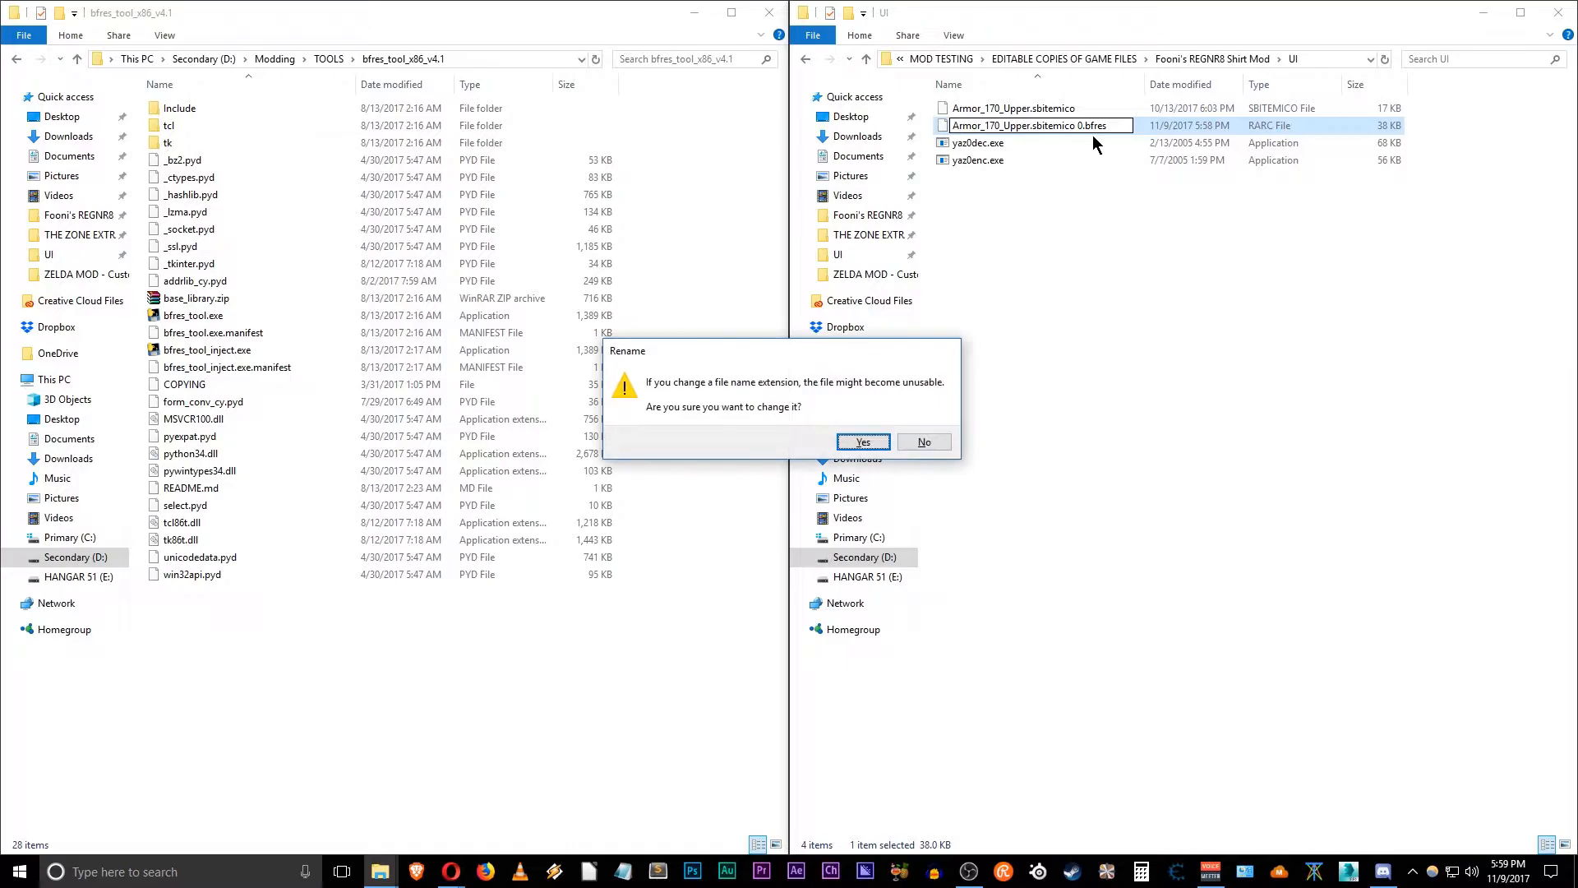
{"action": "left_click", "coordinate": [861, 443]}
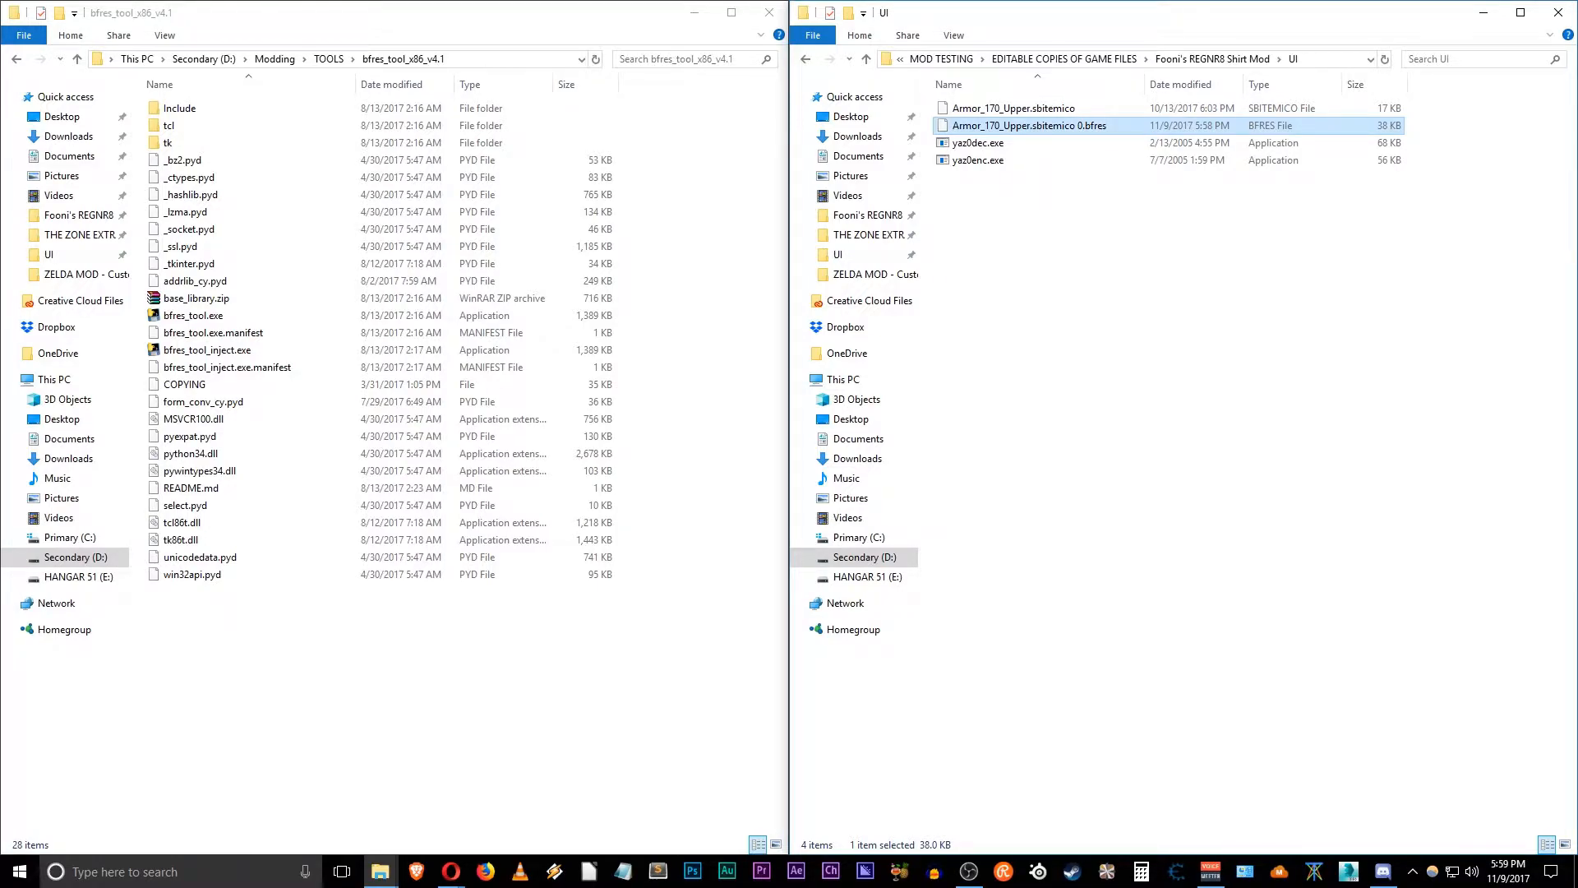
Step: Launch bfres_tool.exe, allowing the unverified program to run
{"action": "left_click", "coordinate": [193, 315]}
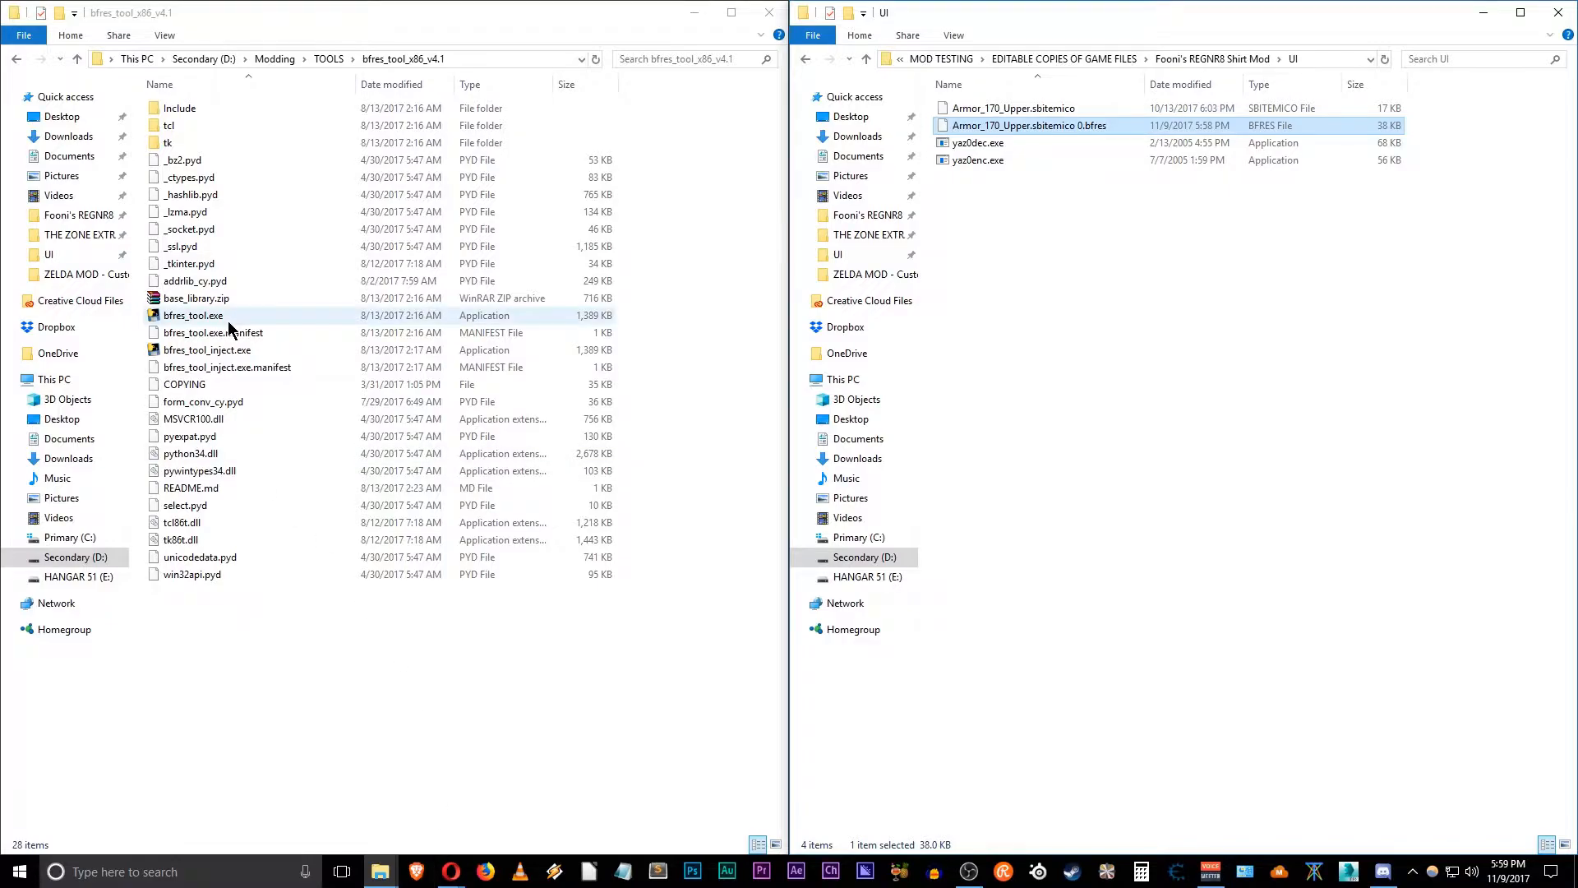
{"action": "double_click", "coordinate": [193, 315]}
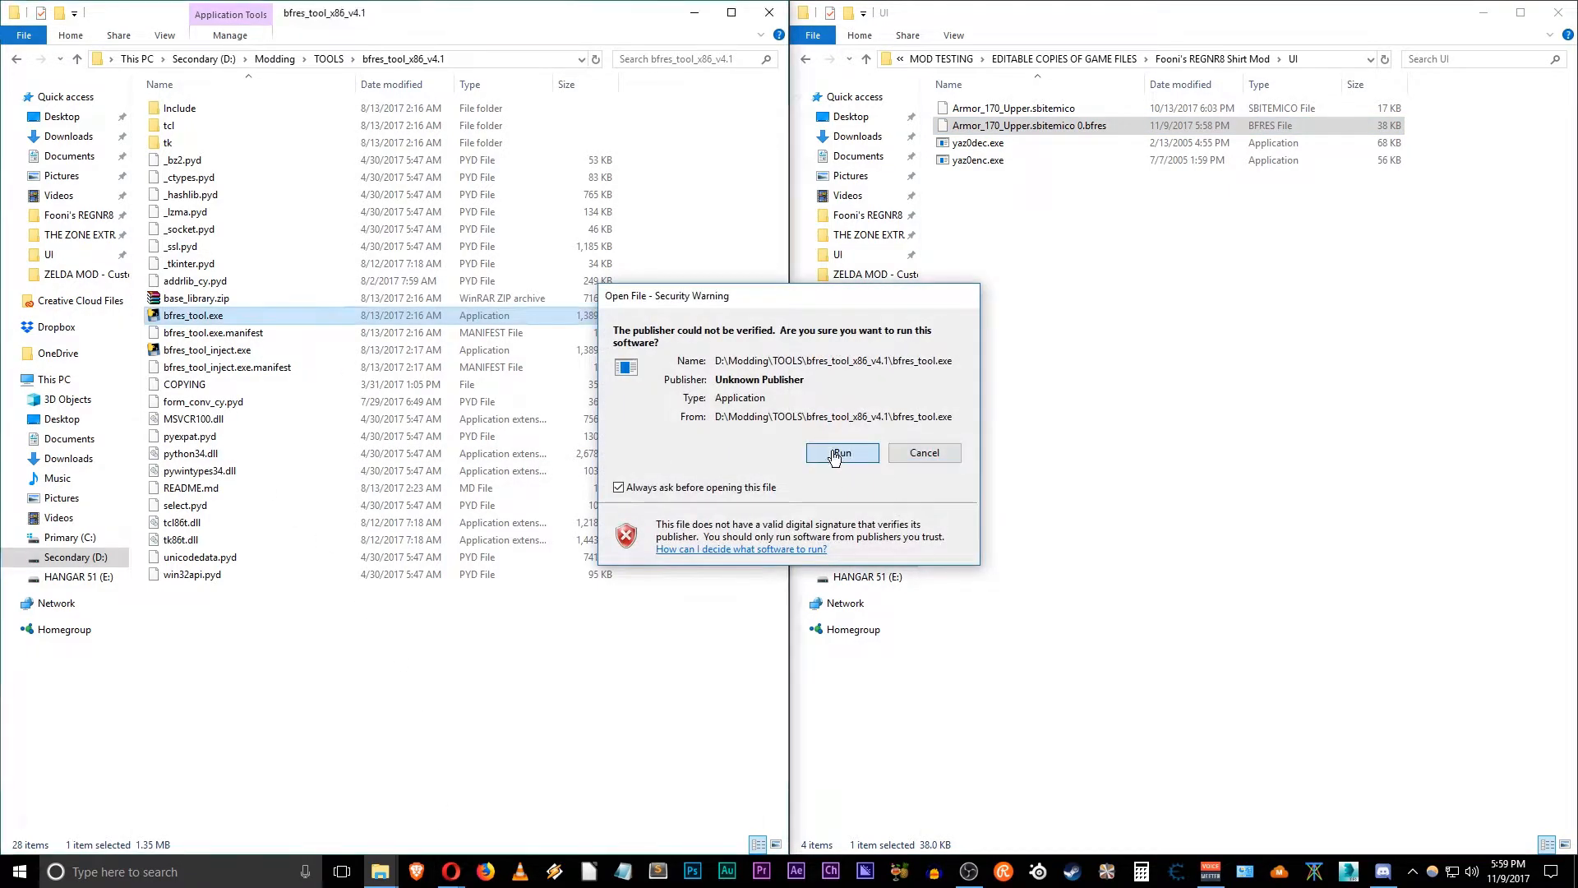
{"action": "left_click", "coordinate": [840, 455]}
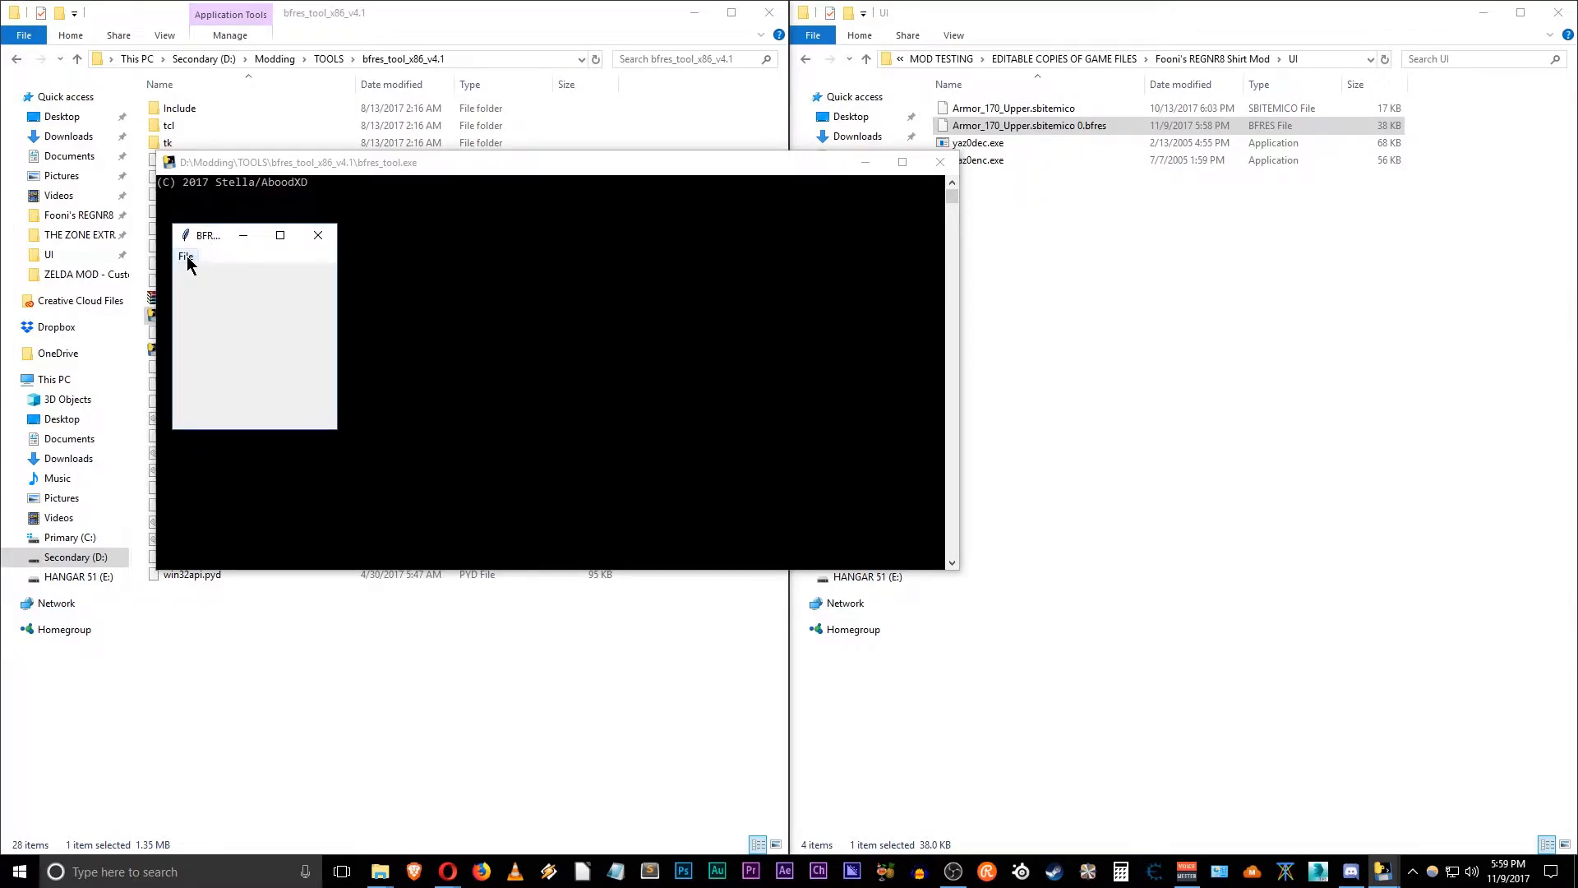
Step: Load Armor_170_Upper.sbitemico 0.bfres from MOD TESTING's UI folder in BFRES Tool
{"action": "left_click", "coordinate": [185, 256]}
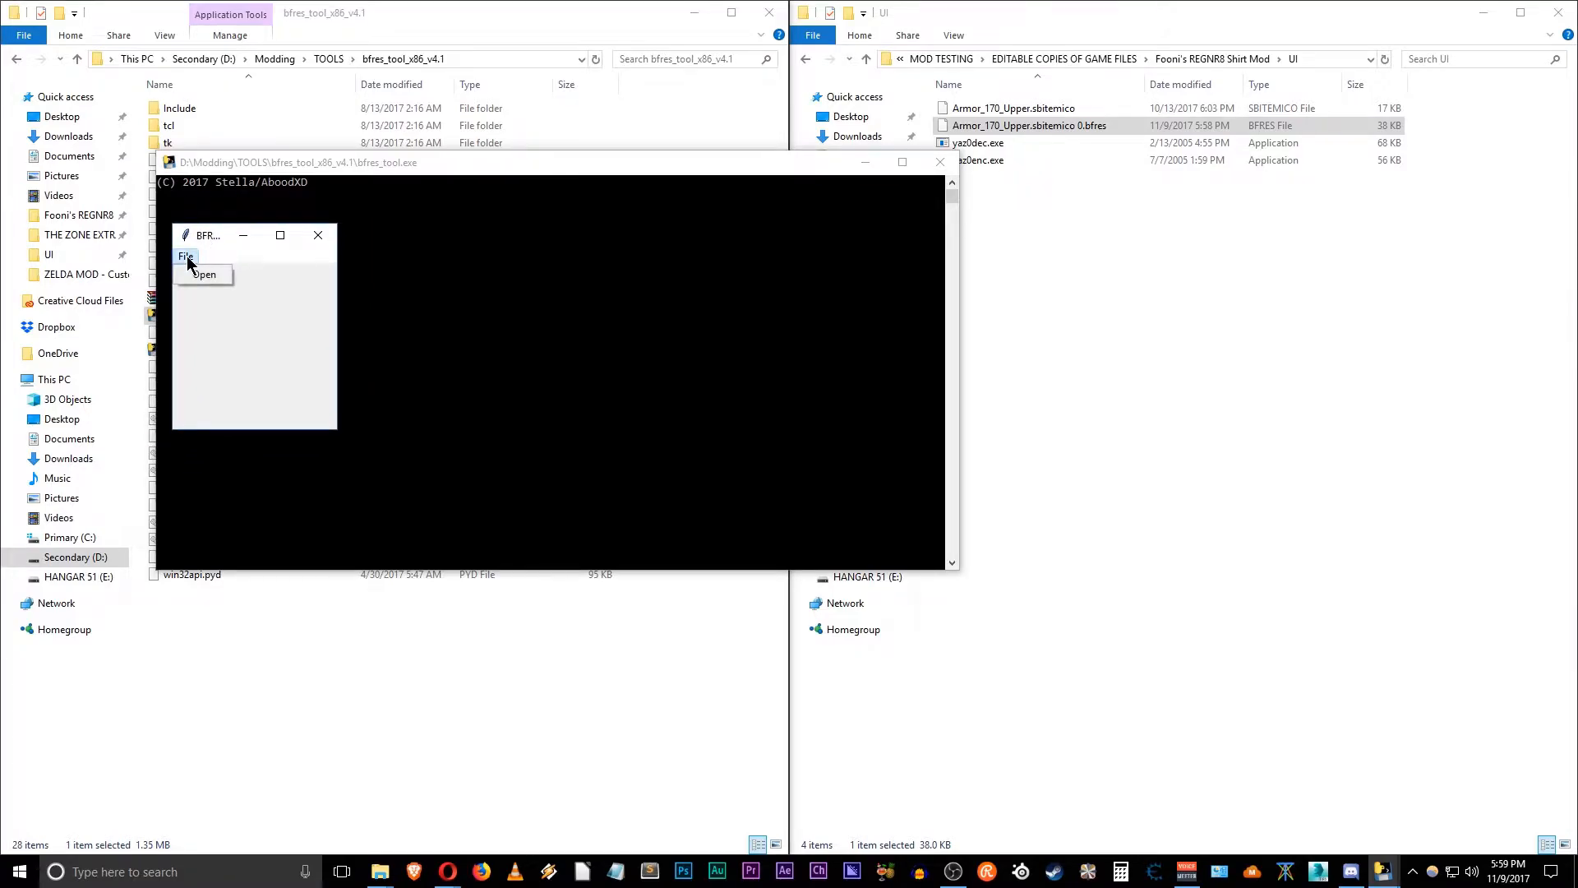
{"action": "left_click", "coordinate": [203, 274]}
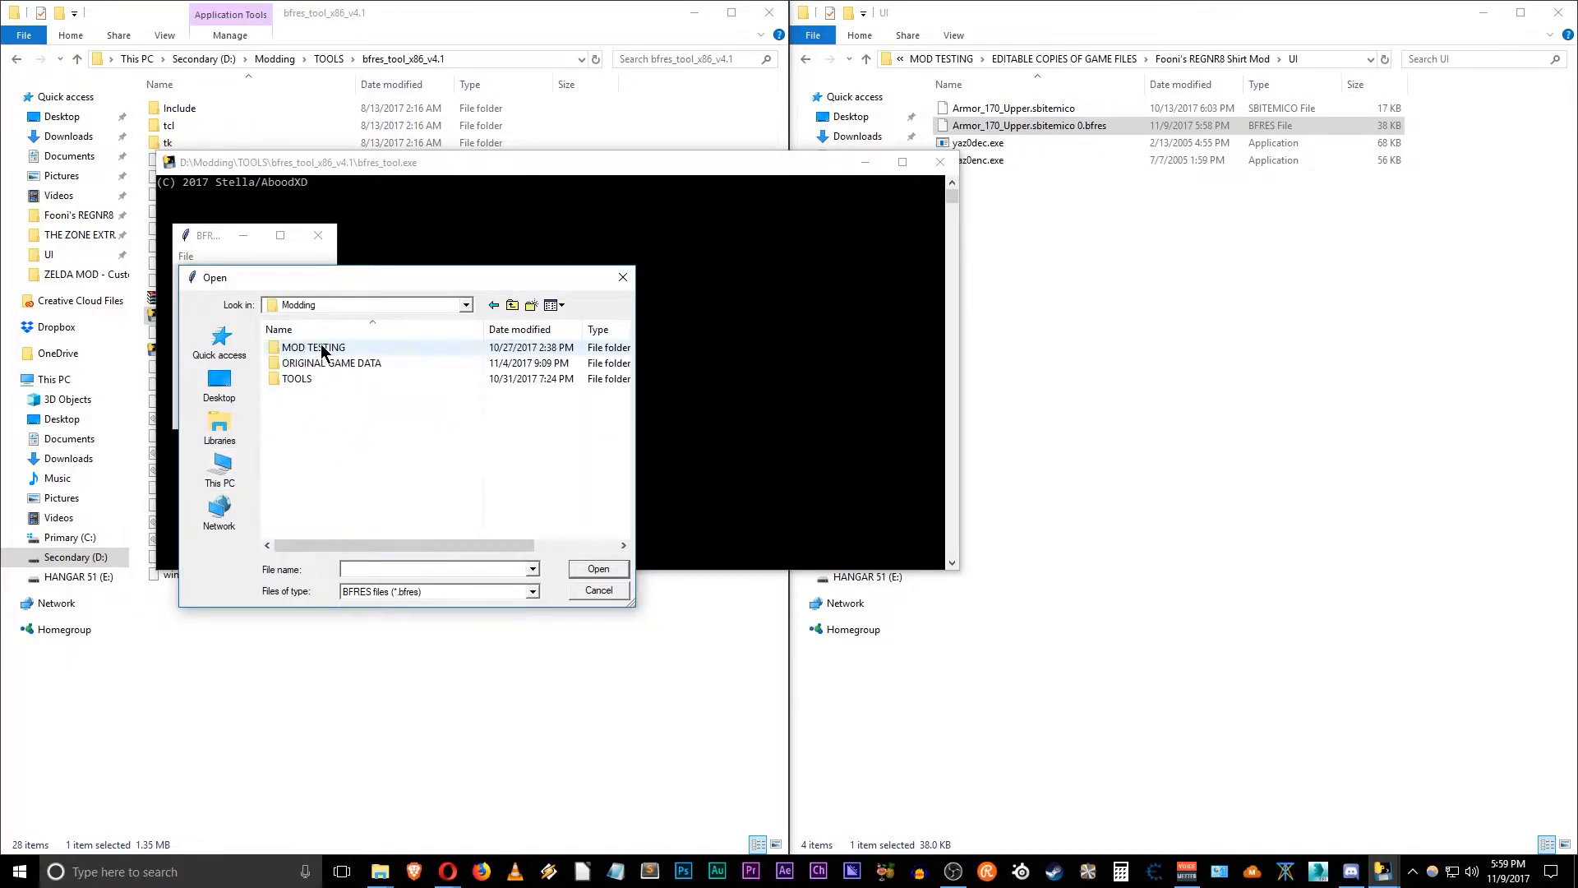
{"action": "double_click", "coordinate": [313, 347]}
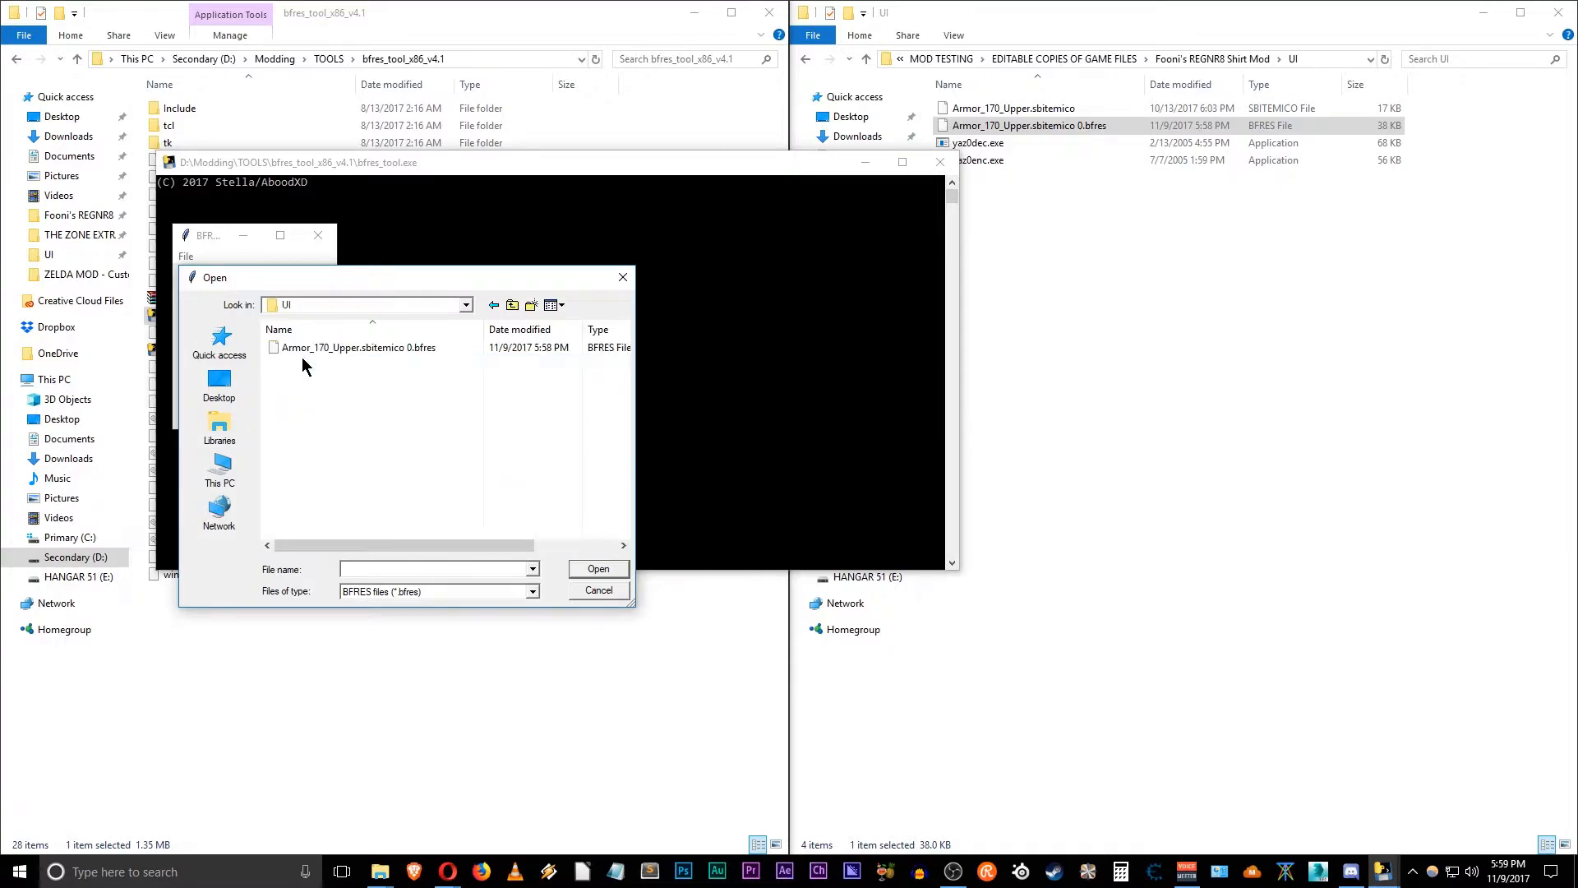
{"action": "mouse_move", "coordinate": [362, 347]}
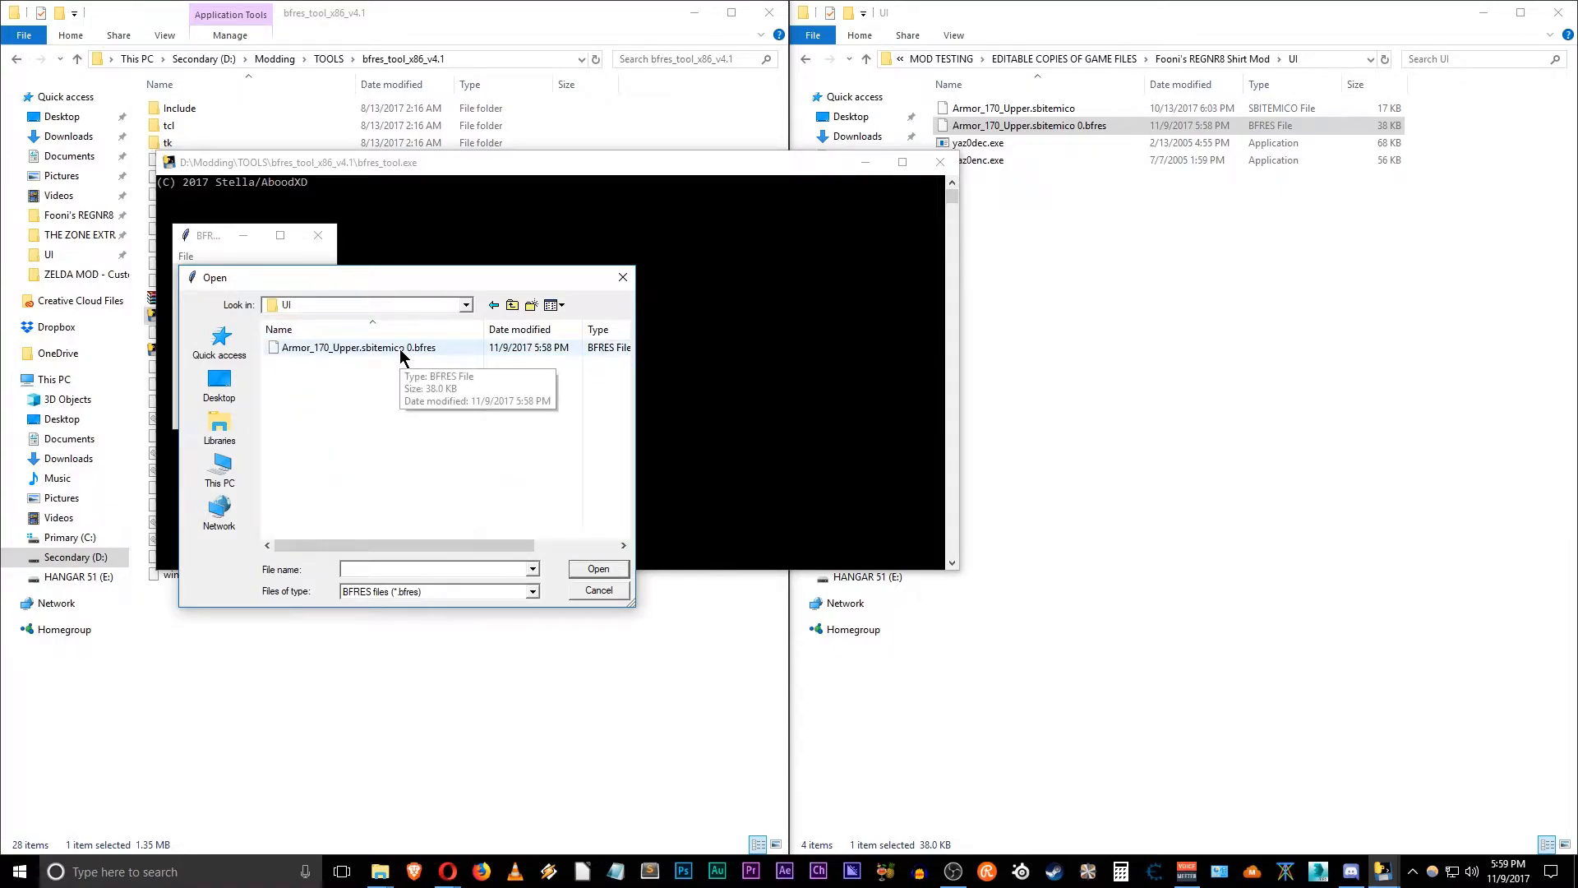
{"action": "left_click", "coordinate": [359, 346]}
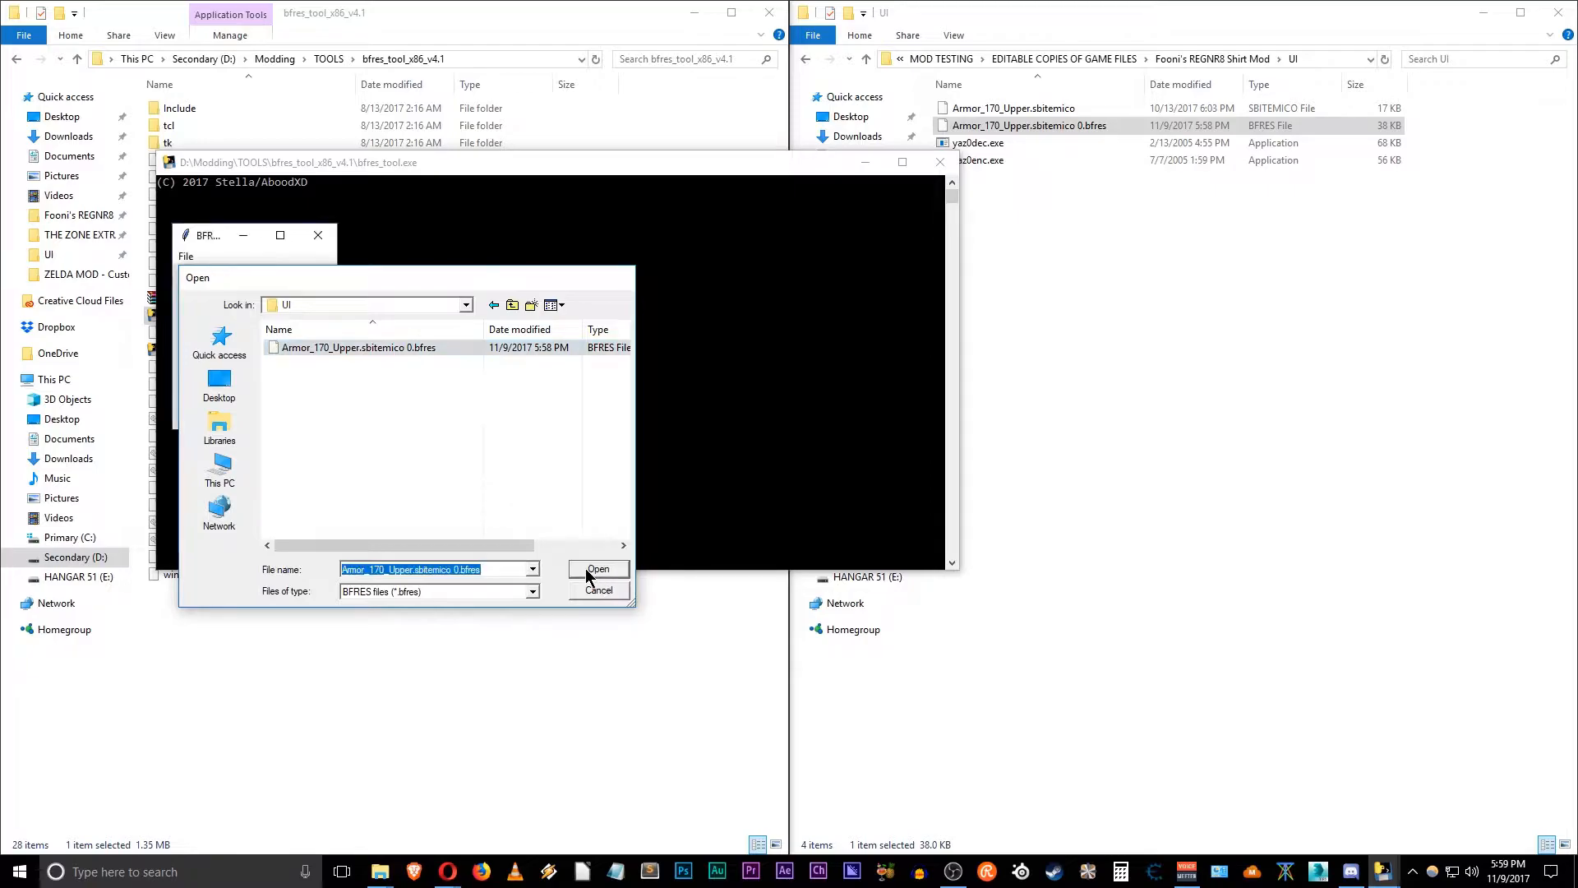
{"action": "left_click", "coordinate": [598, 568]}
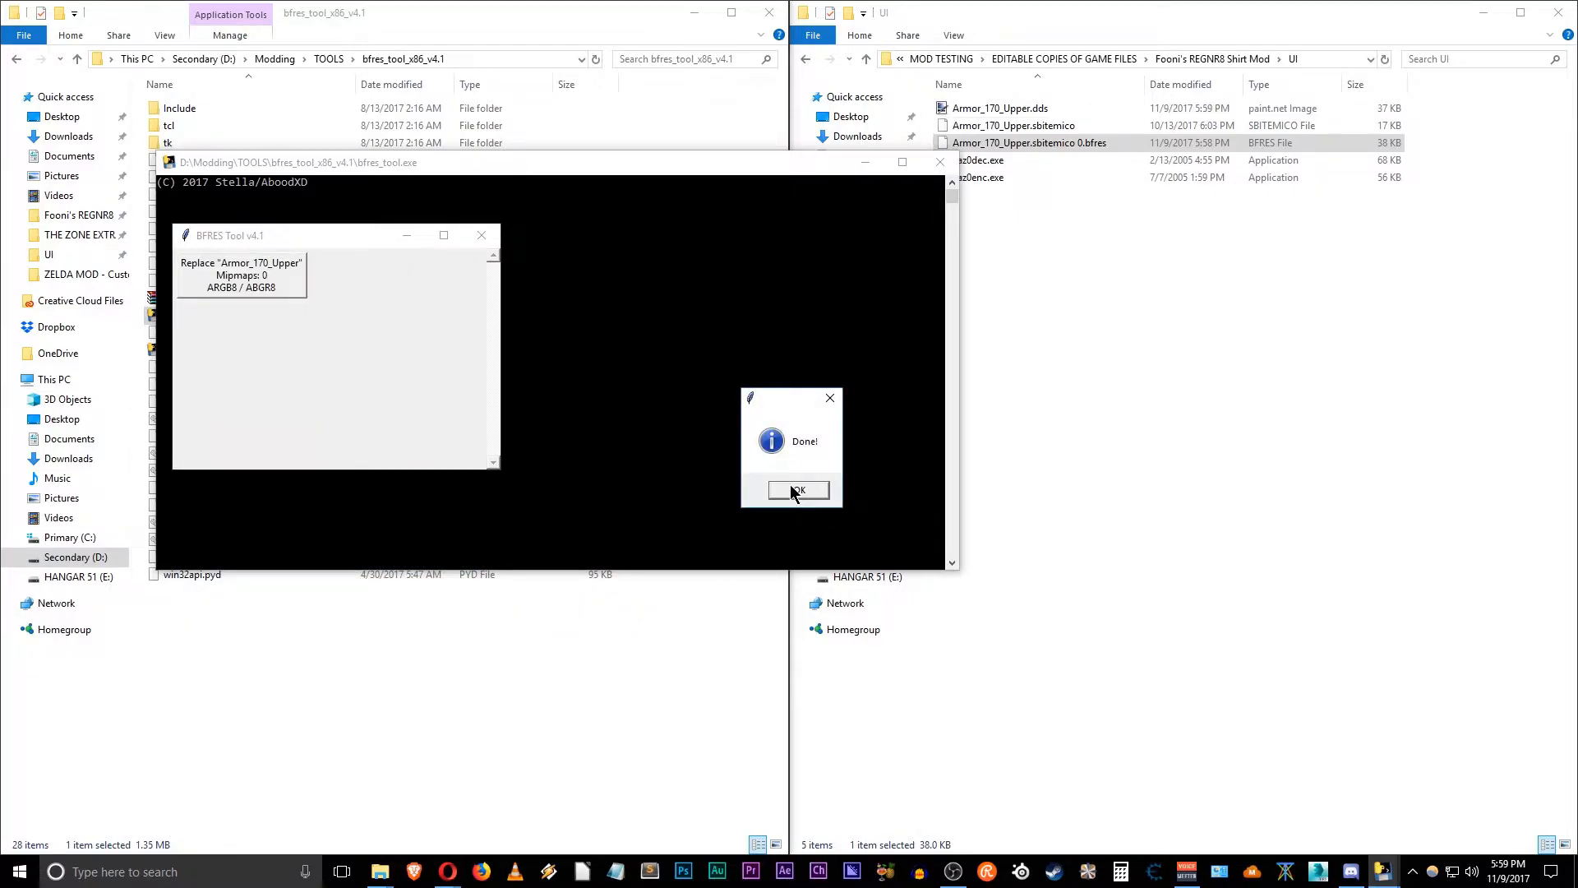
Step: Dismiss the Done! notice and open Armor_170_Upper.dds from the UI folder in paint.net
{"action": "left_click", "coordinate": [797, 490]}
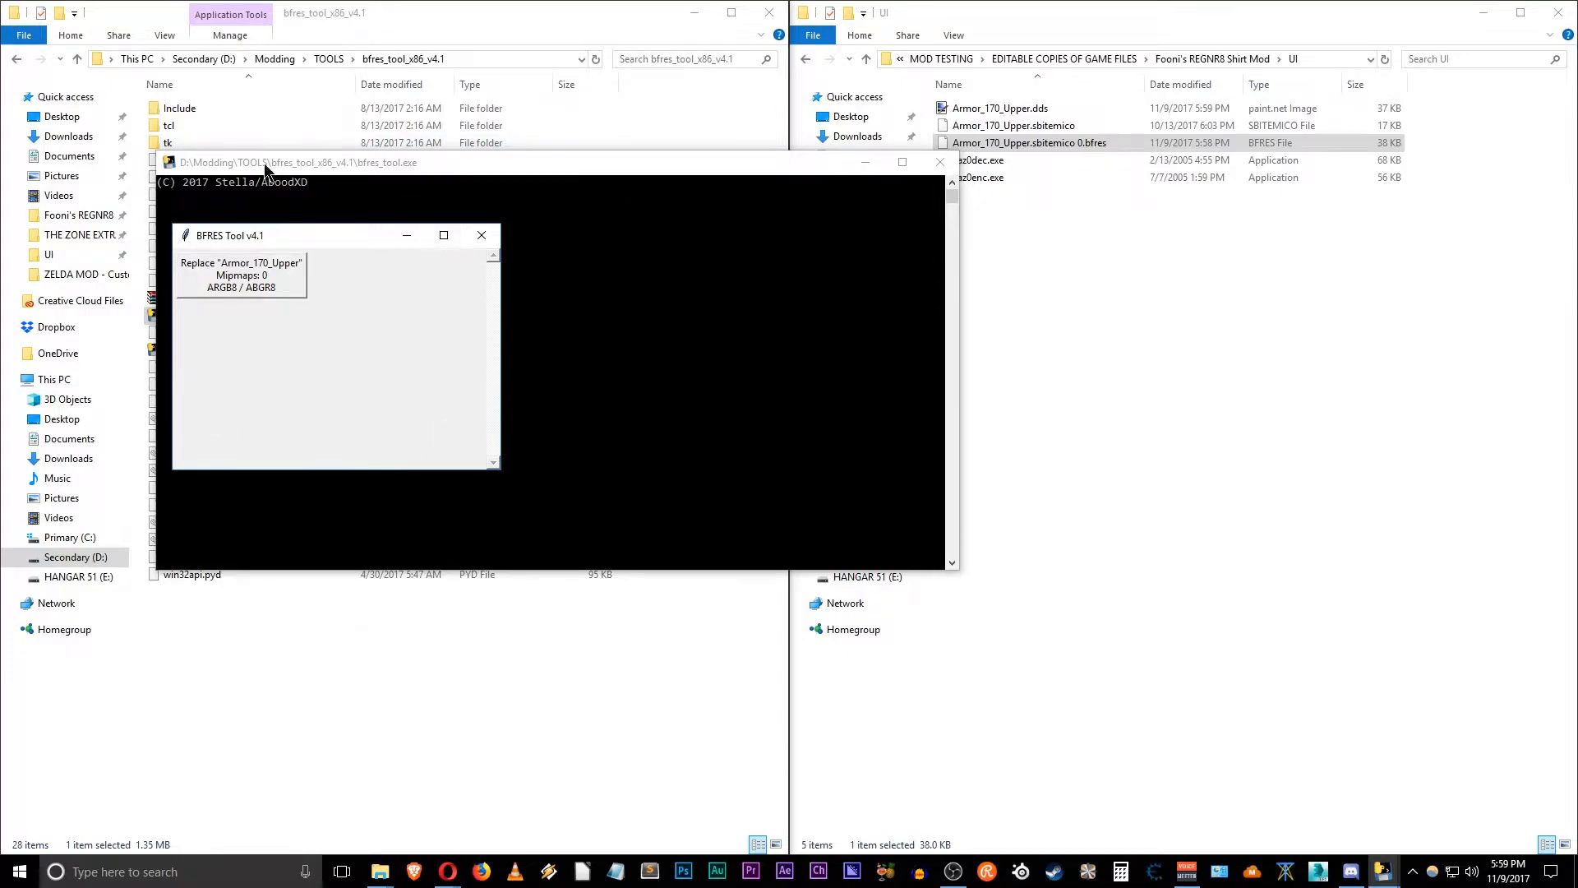
{"action": "mouse_move", "coordinate": [251, 375]}
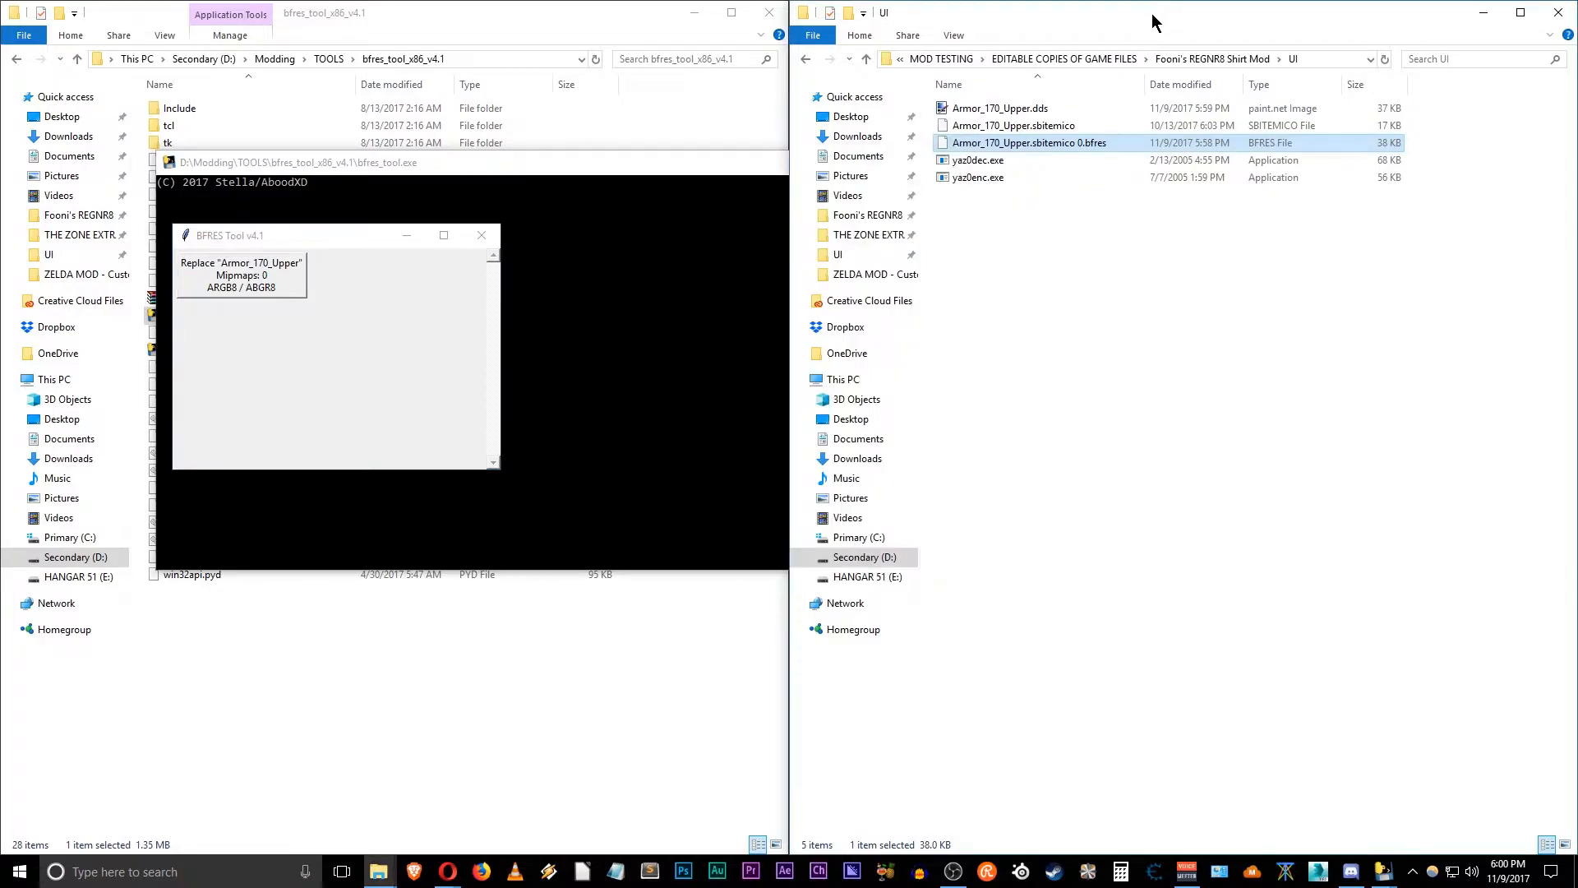
{"action": "left_click", "coordinate": [1000, 108]}
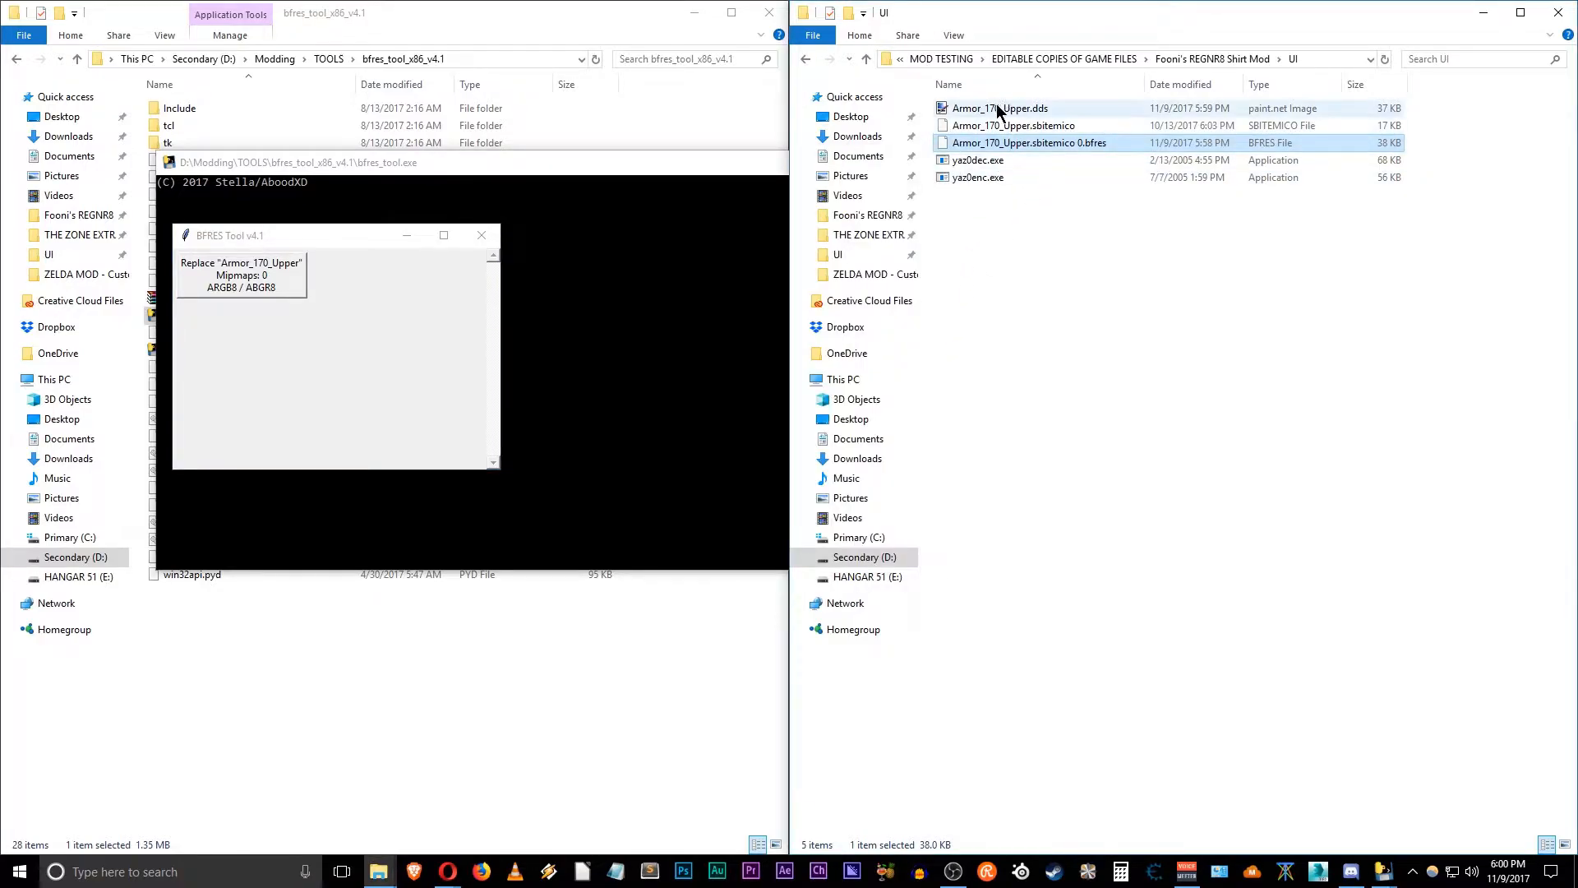
{"action": "left_click", "coordinate": [1000, 108]}
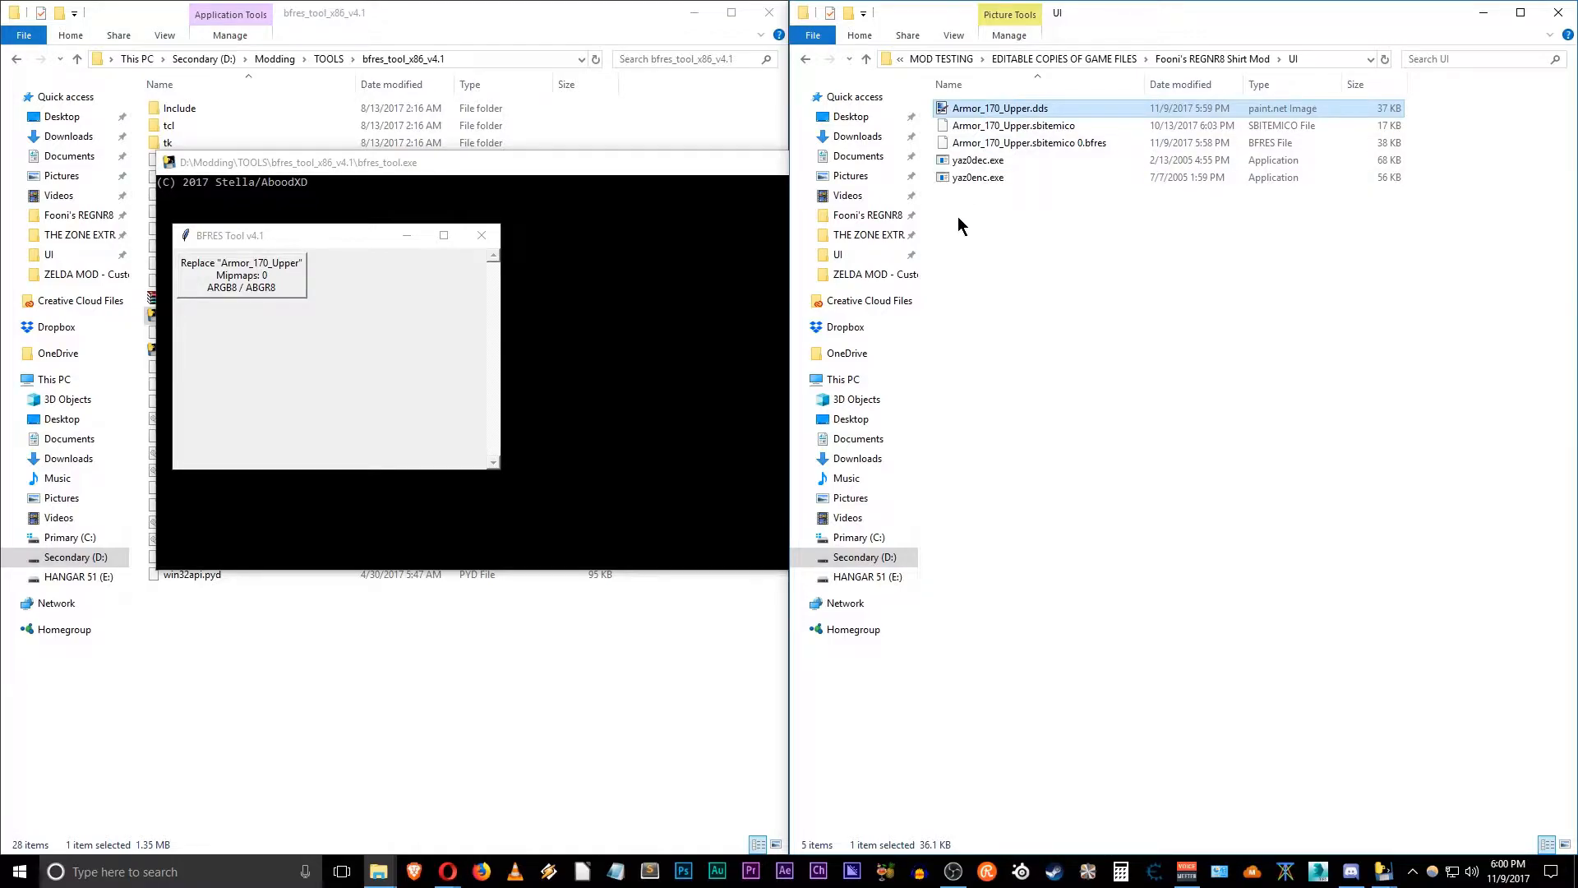
{"action": "mouse_move", "coordinate": [967, 111]}
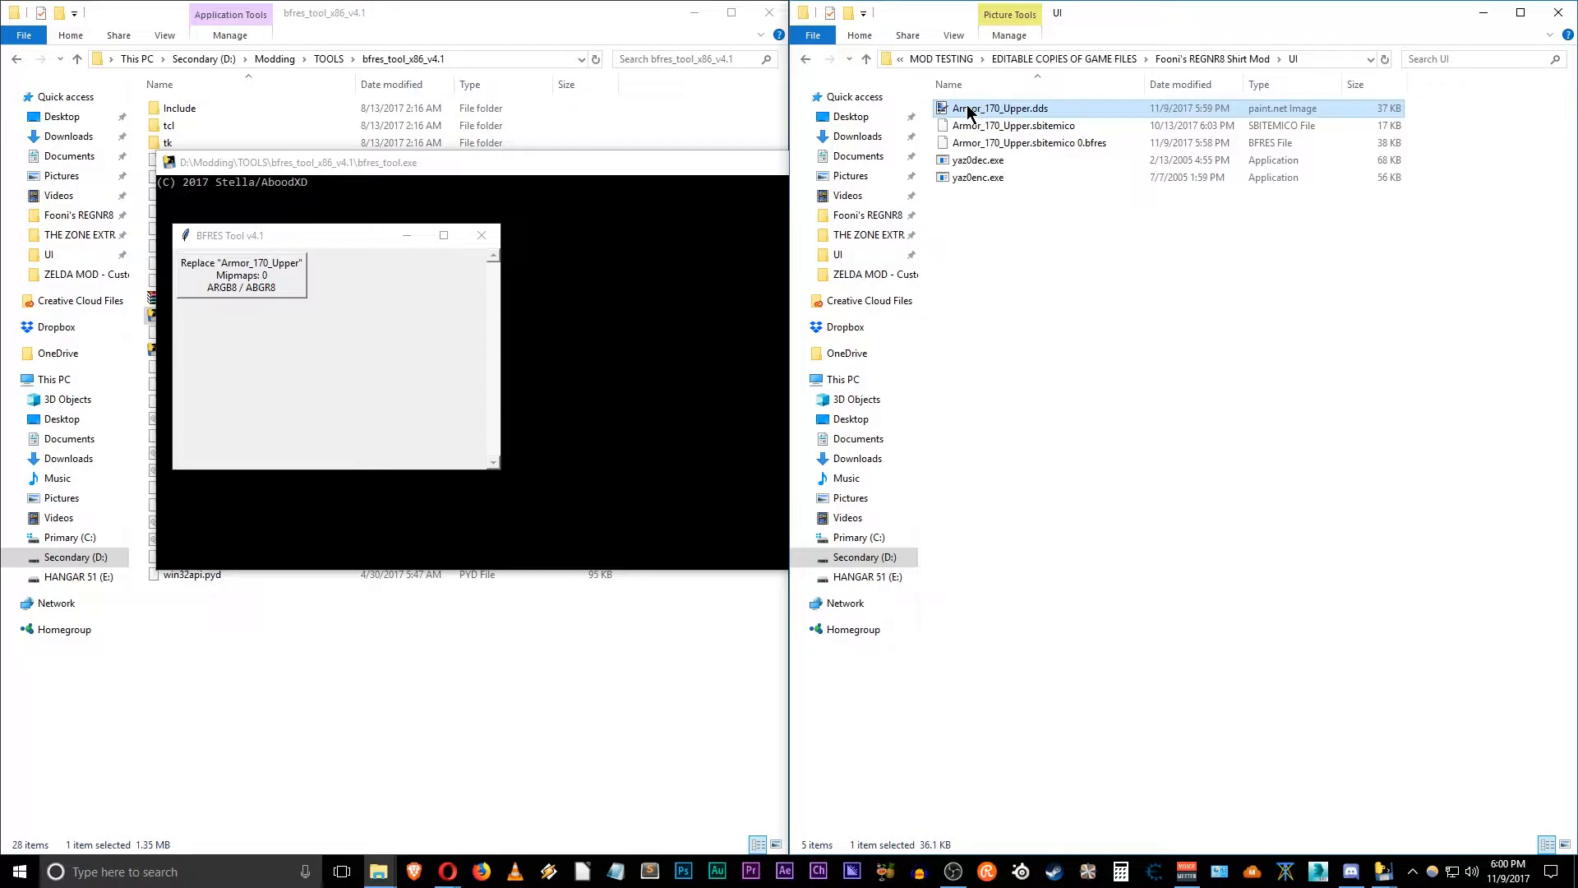
{"action": "double_click", "coordinate": [1000, 107]}
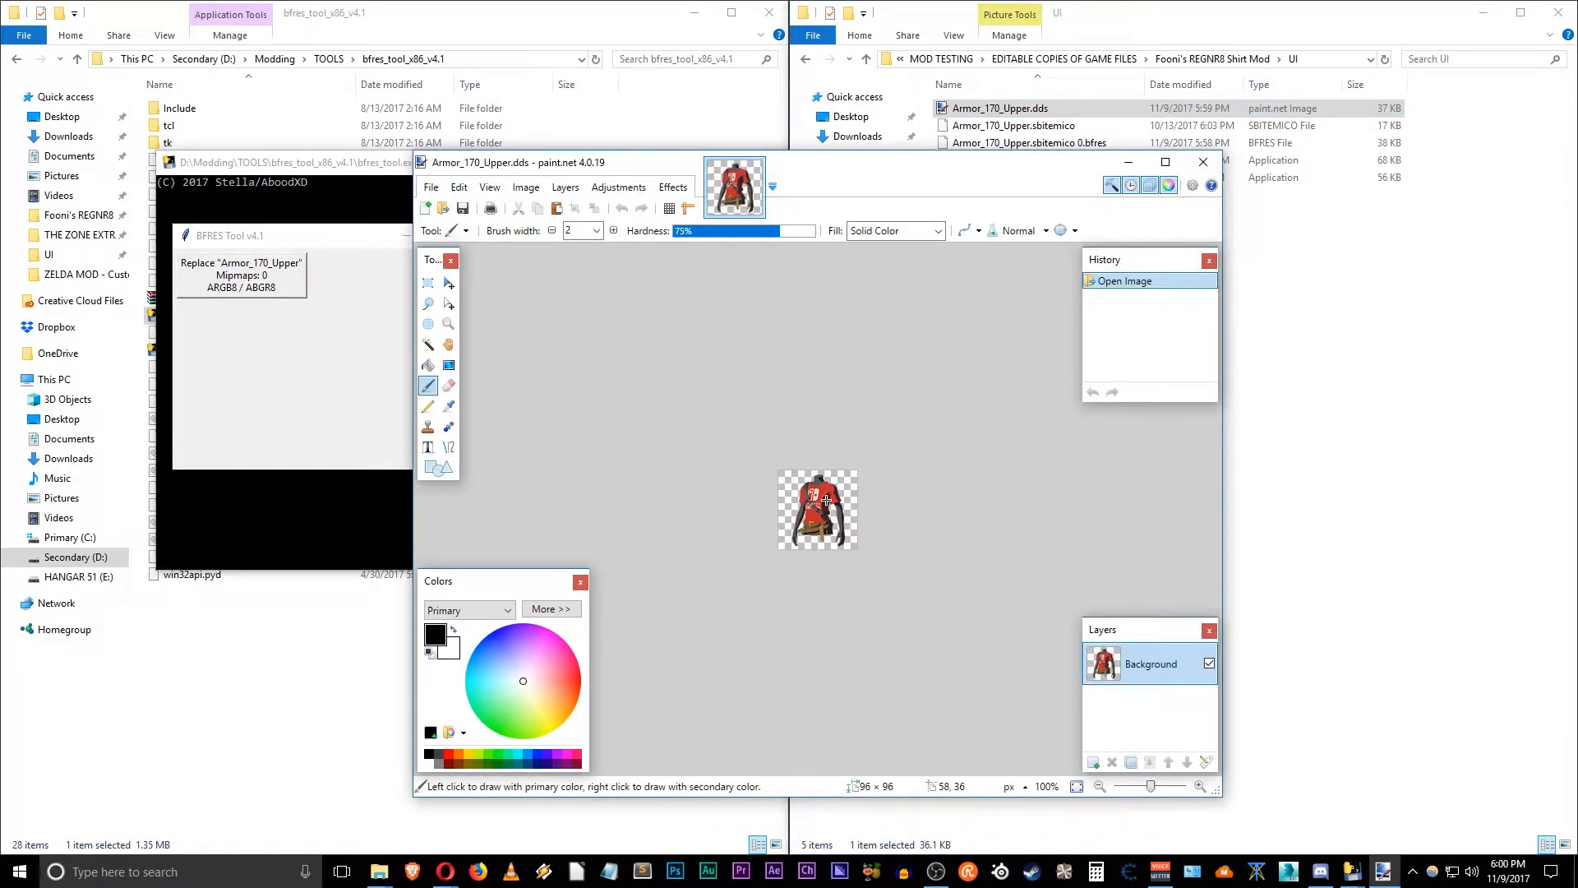
{"action": "left_click", "coordinate": [448, 323]}
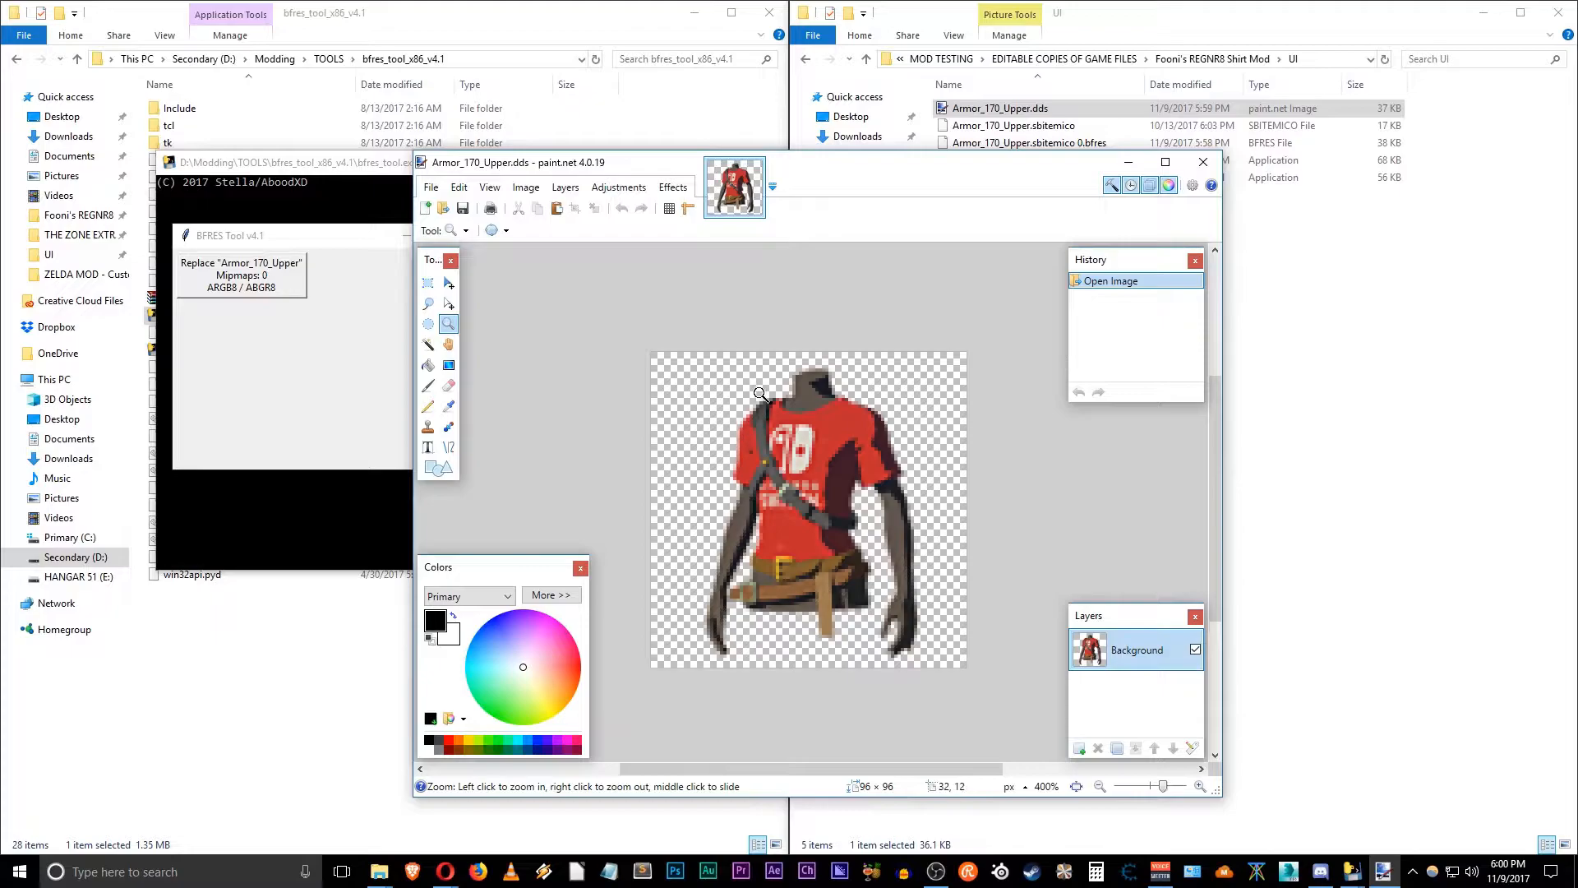
{"action": "mouse_move", "coordinate": [886, 569]}
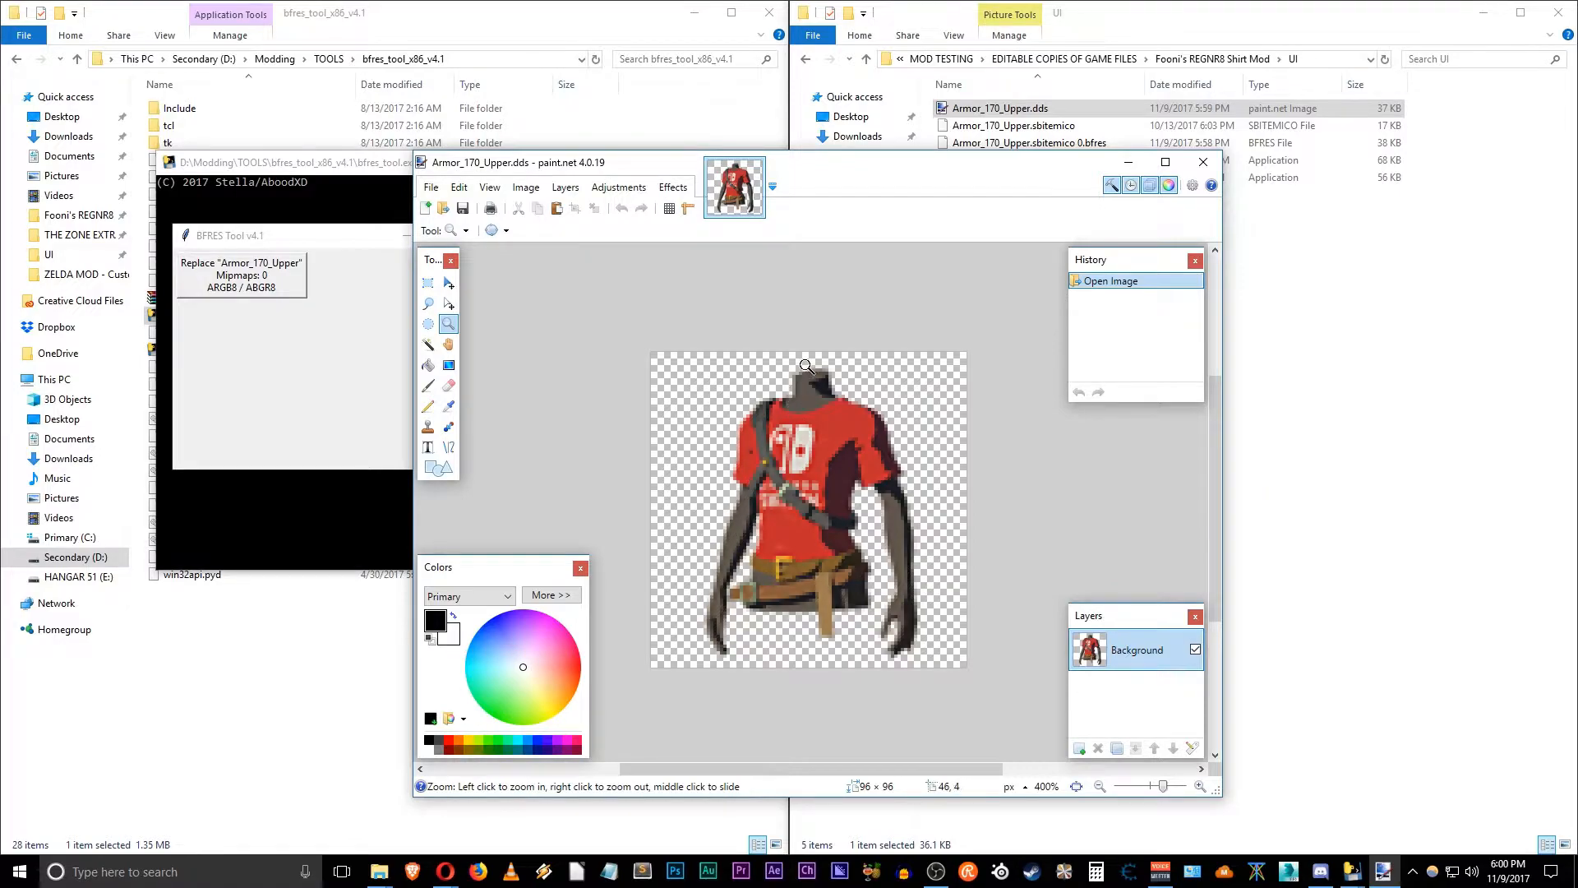
{"action": "mouse_move", "coordinate": [825, 398]}
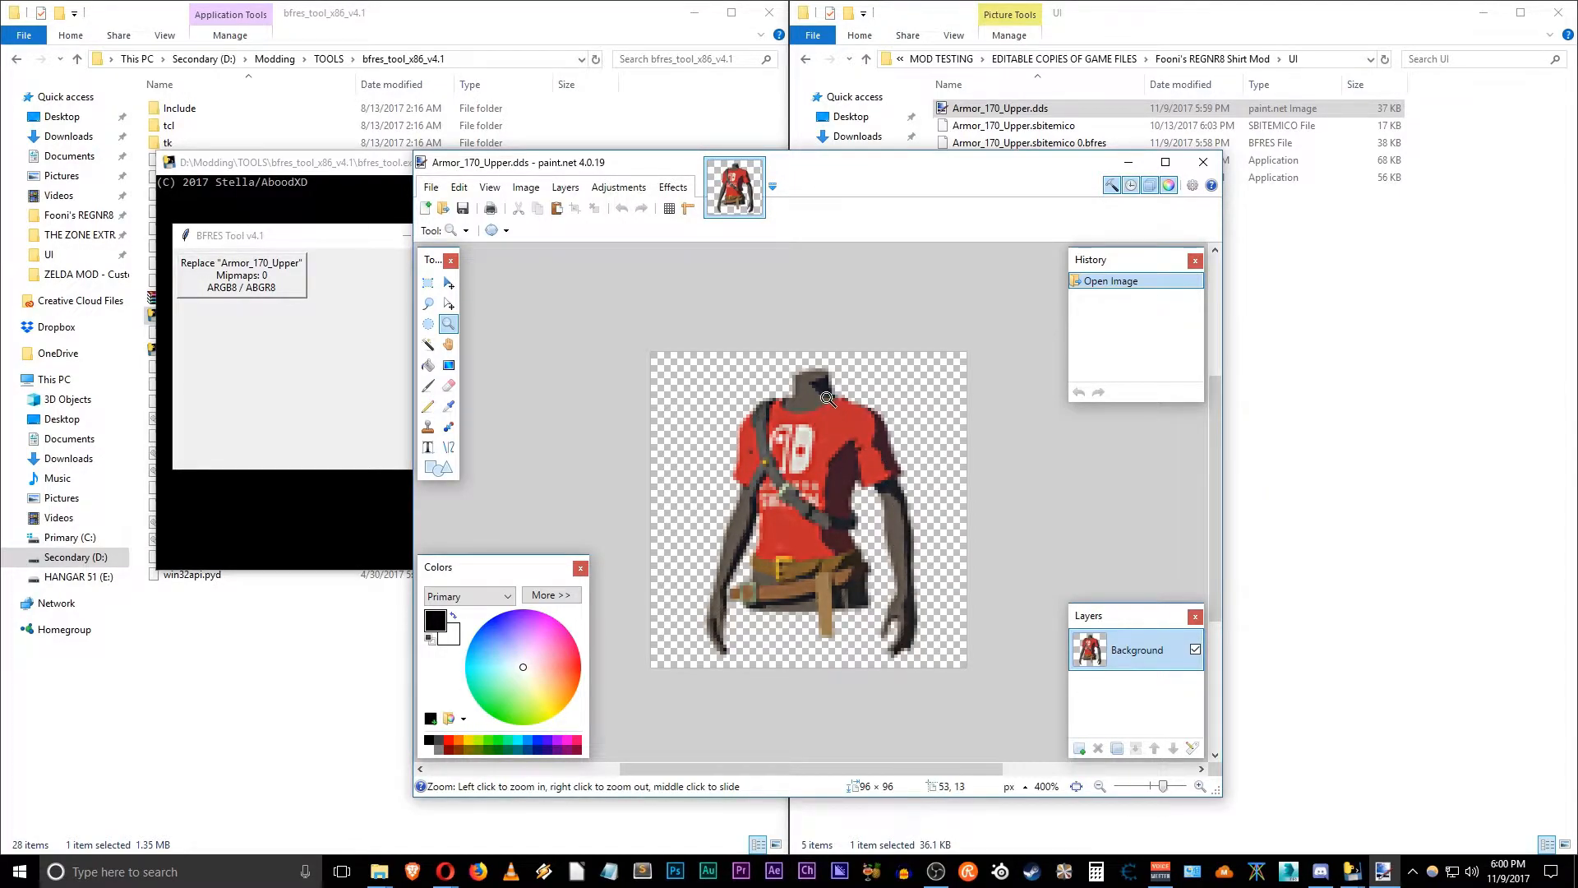
{"action": "mouse_move", "coordinate": [795, 400]}
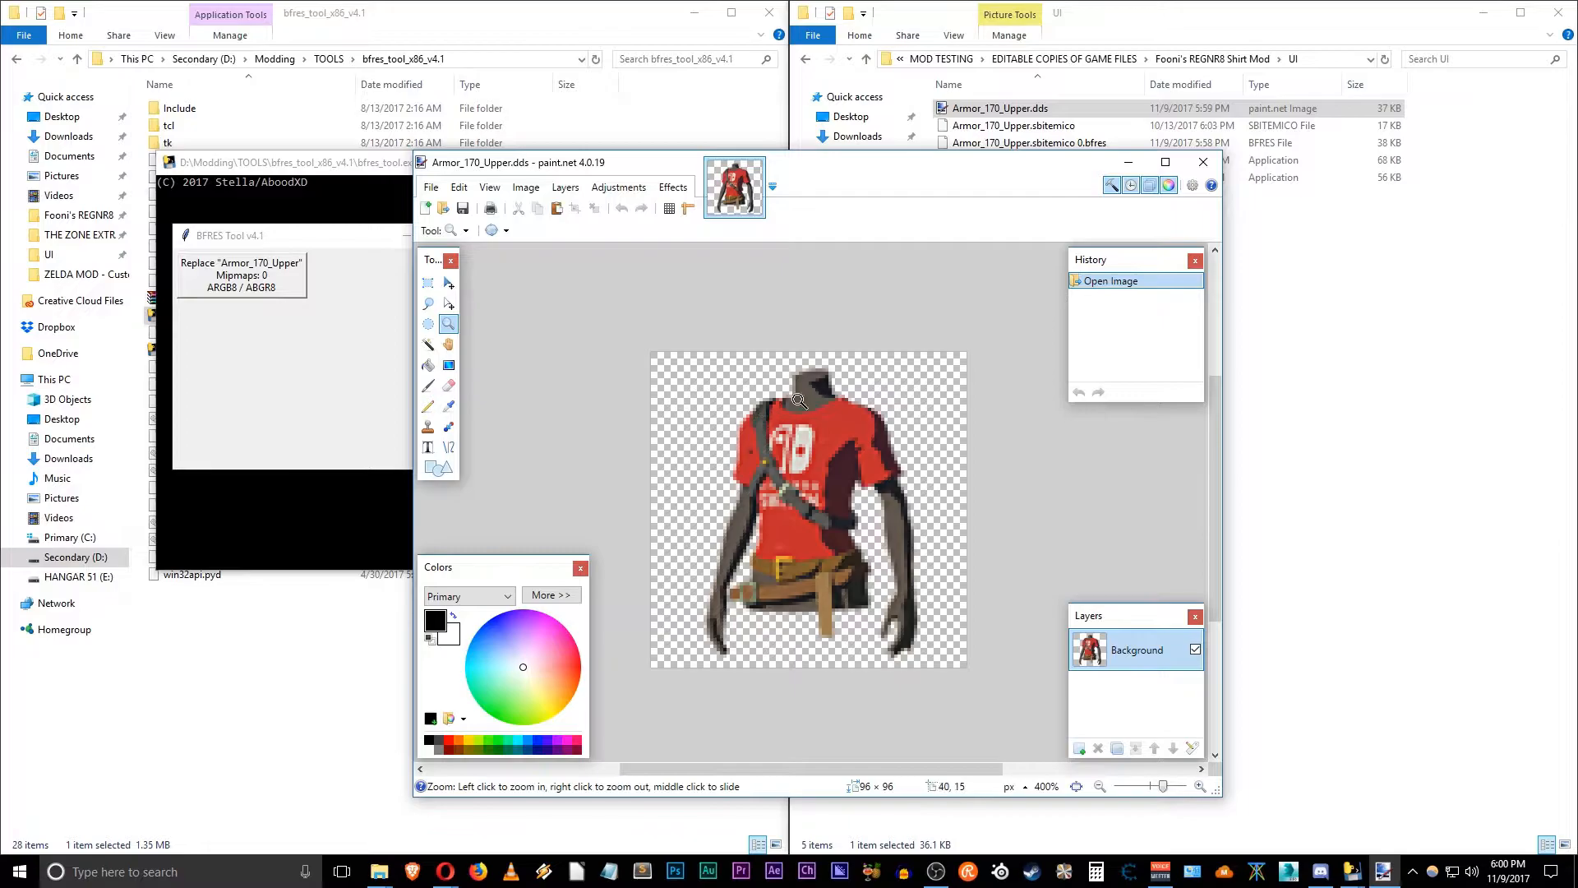
{"action": "mouse_move", "coordinate": [888, 454]}
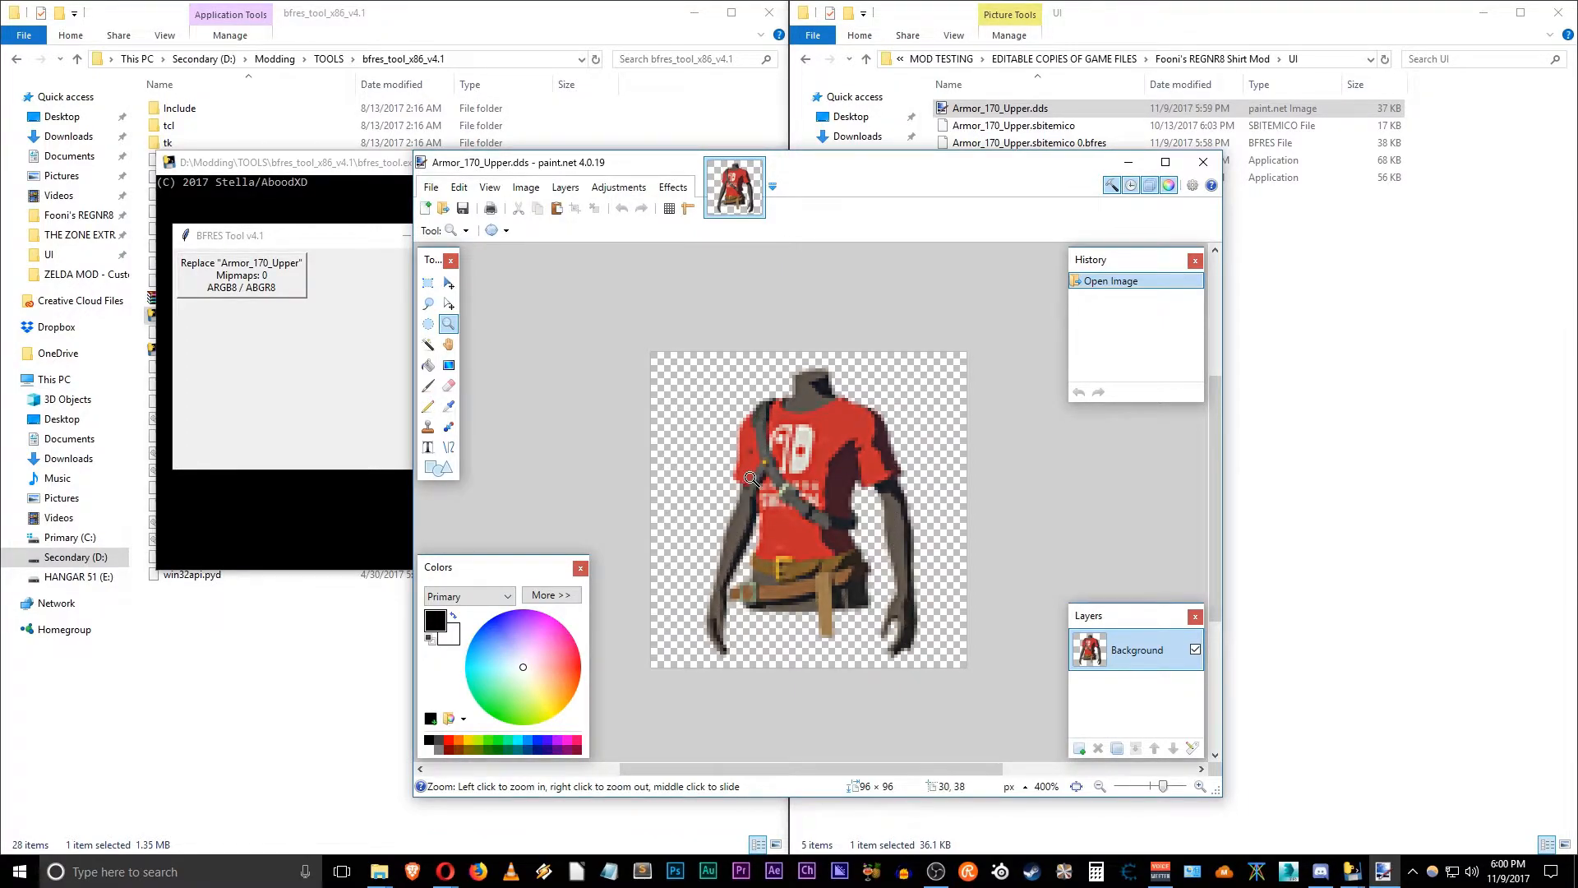
{"action": "mouse_move", "coordinate": [817, 500]}
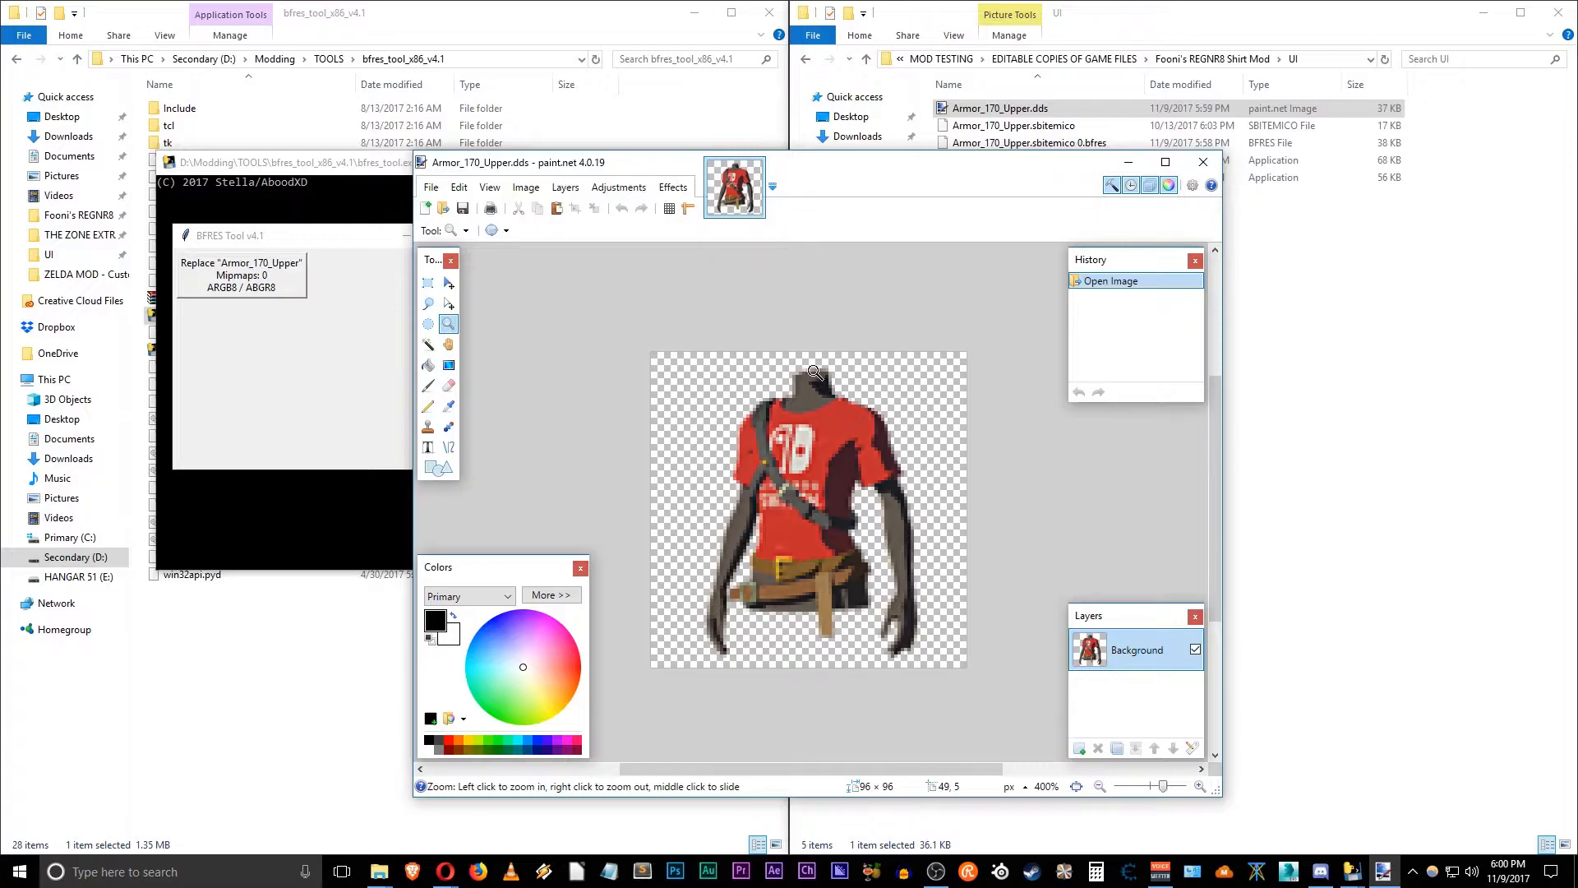
{"action": "mouse_move", "coordinate": [902, 404]}
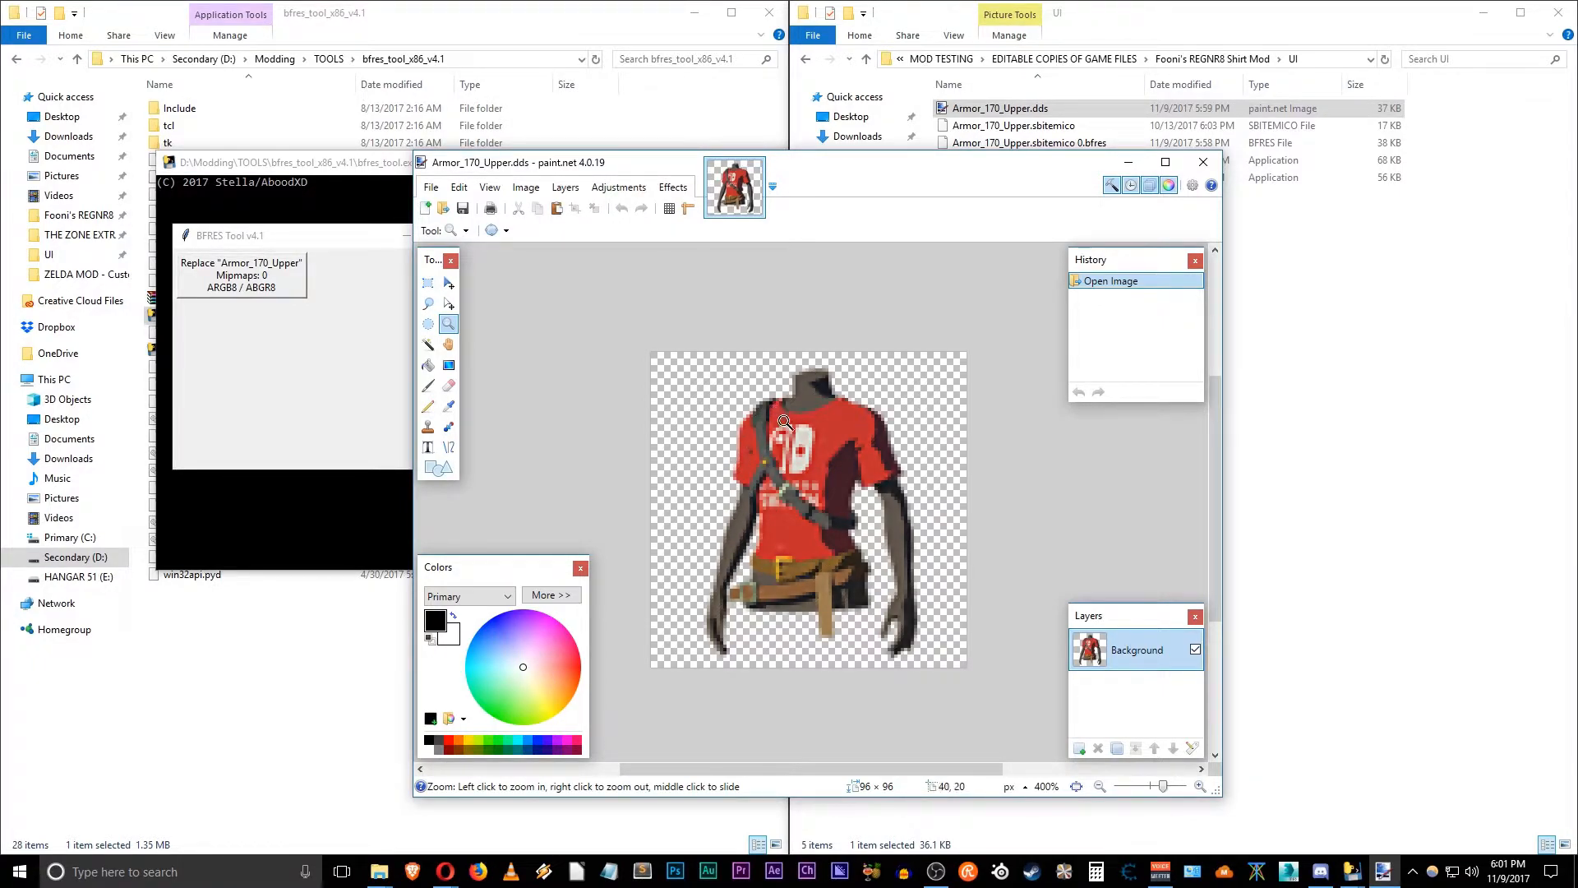
{"action": "mouse_move", "coordinate": [898, 479]}
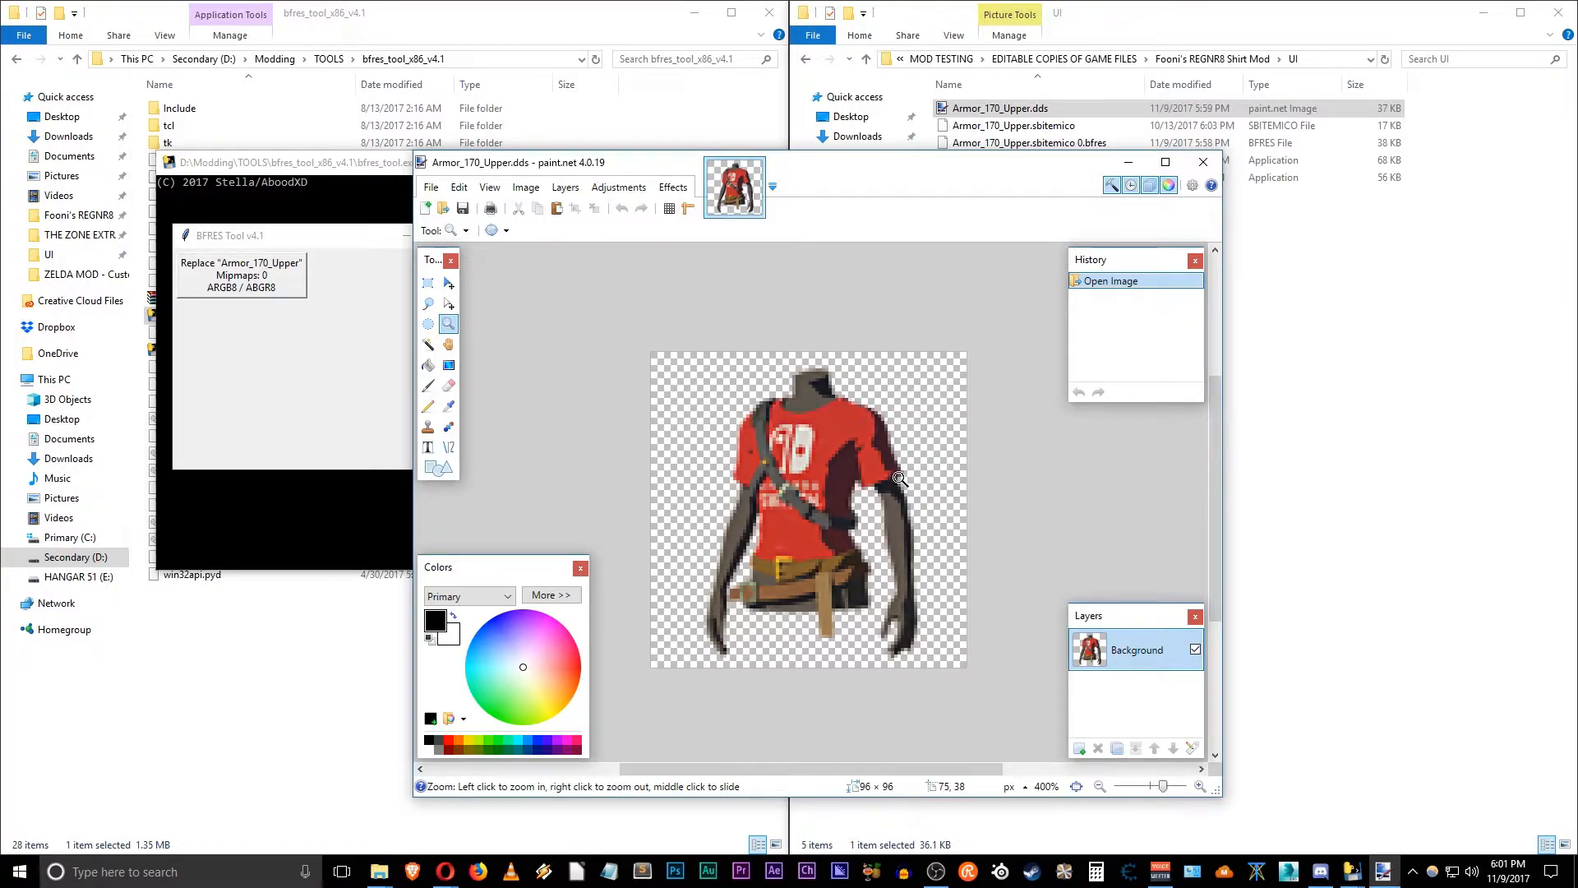
{"action": "mouse_move", "coordinate": [770, 623]}
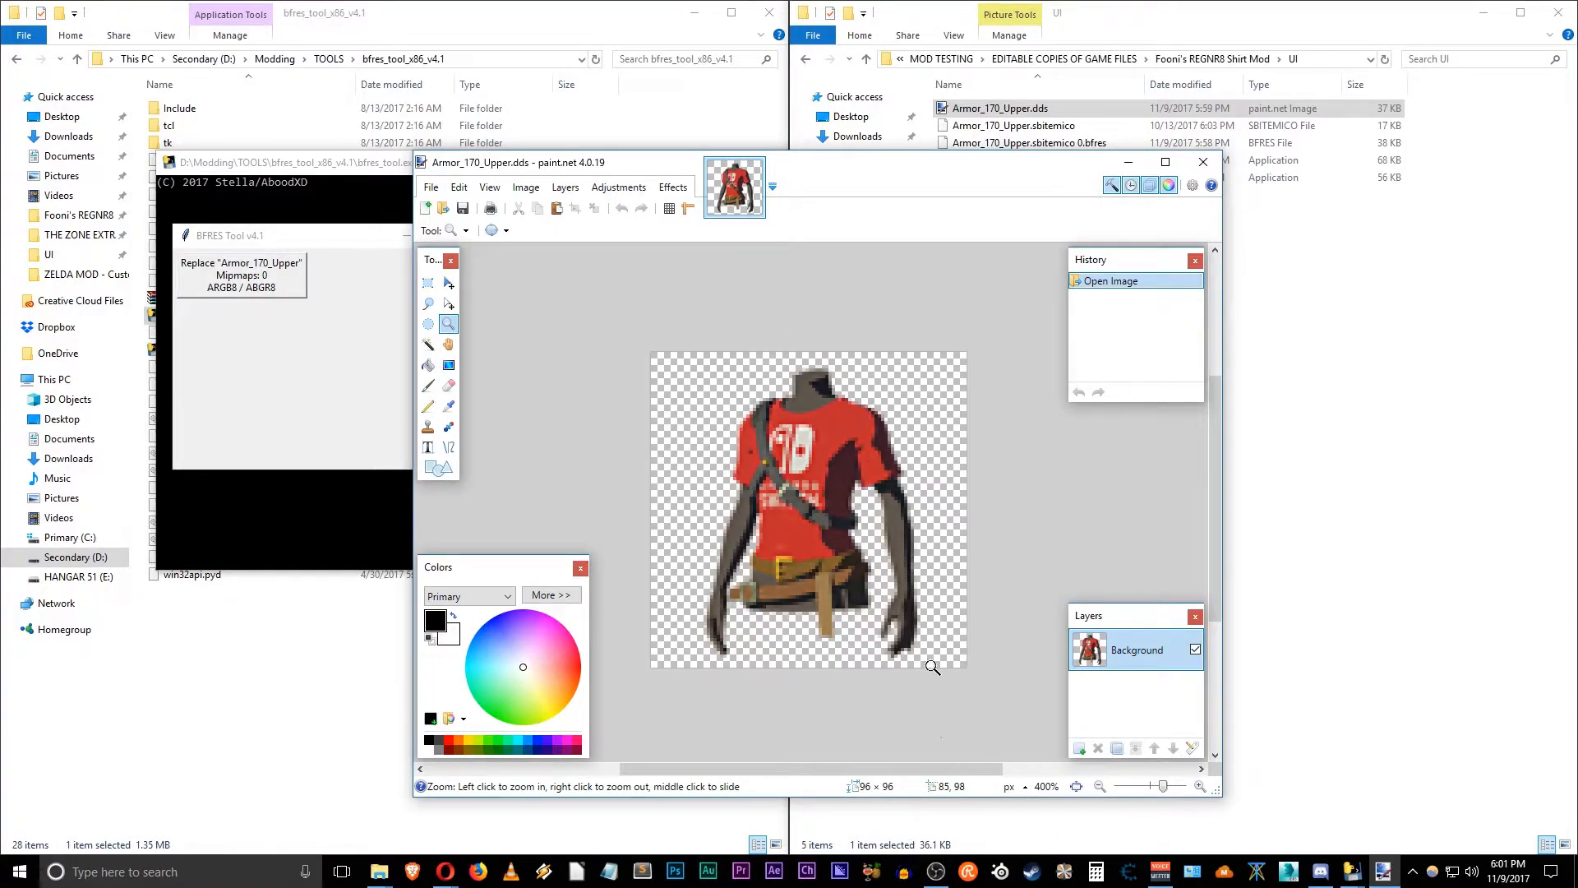
{"action": "mouse_move", "coordinate": [824, 438]}
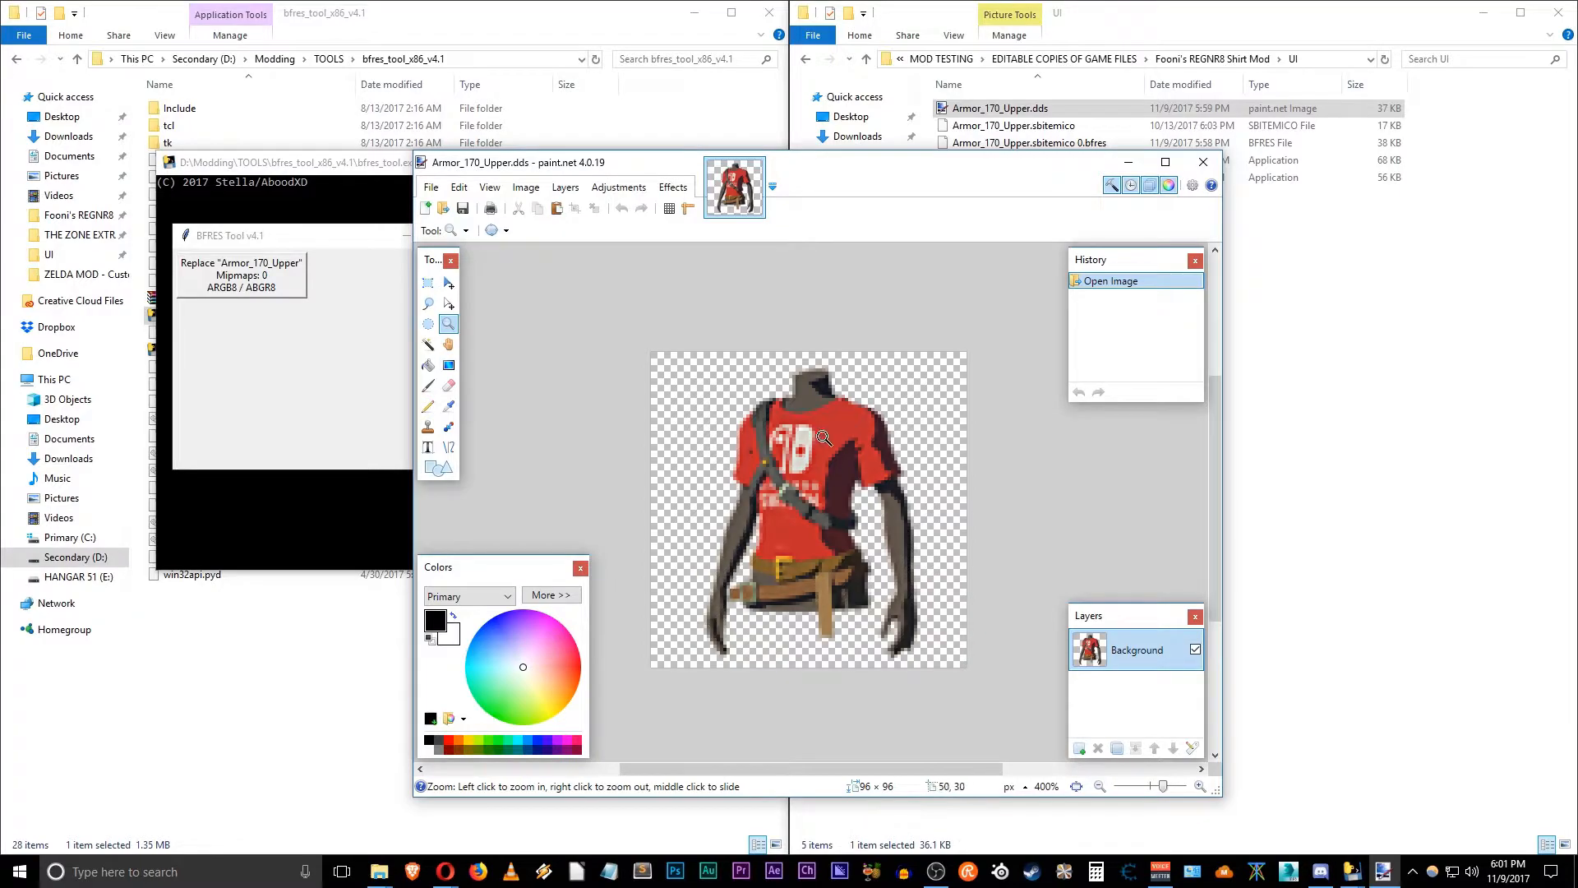
{"action": "mouse_move", "coordinate": [825, 408]}
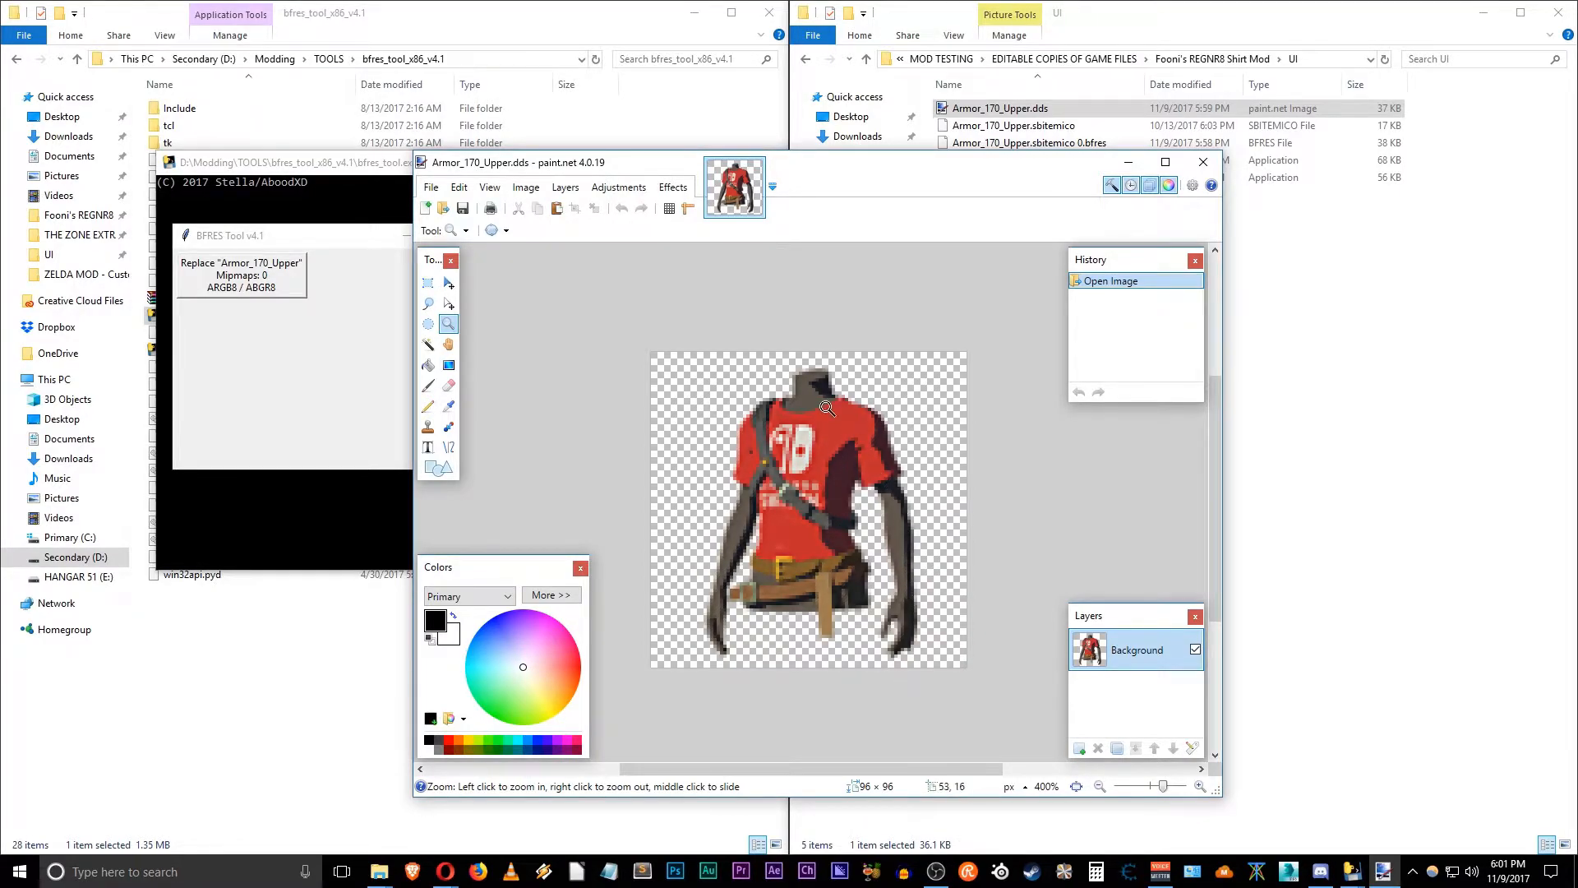
{"action": "mouse_move", "coordinate": [862, 425]}
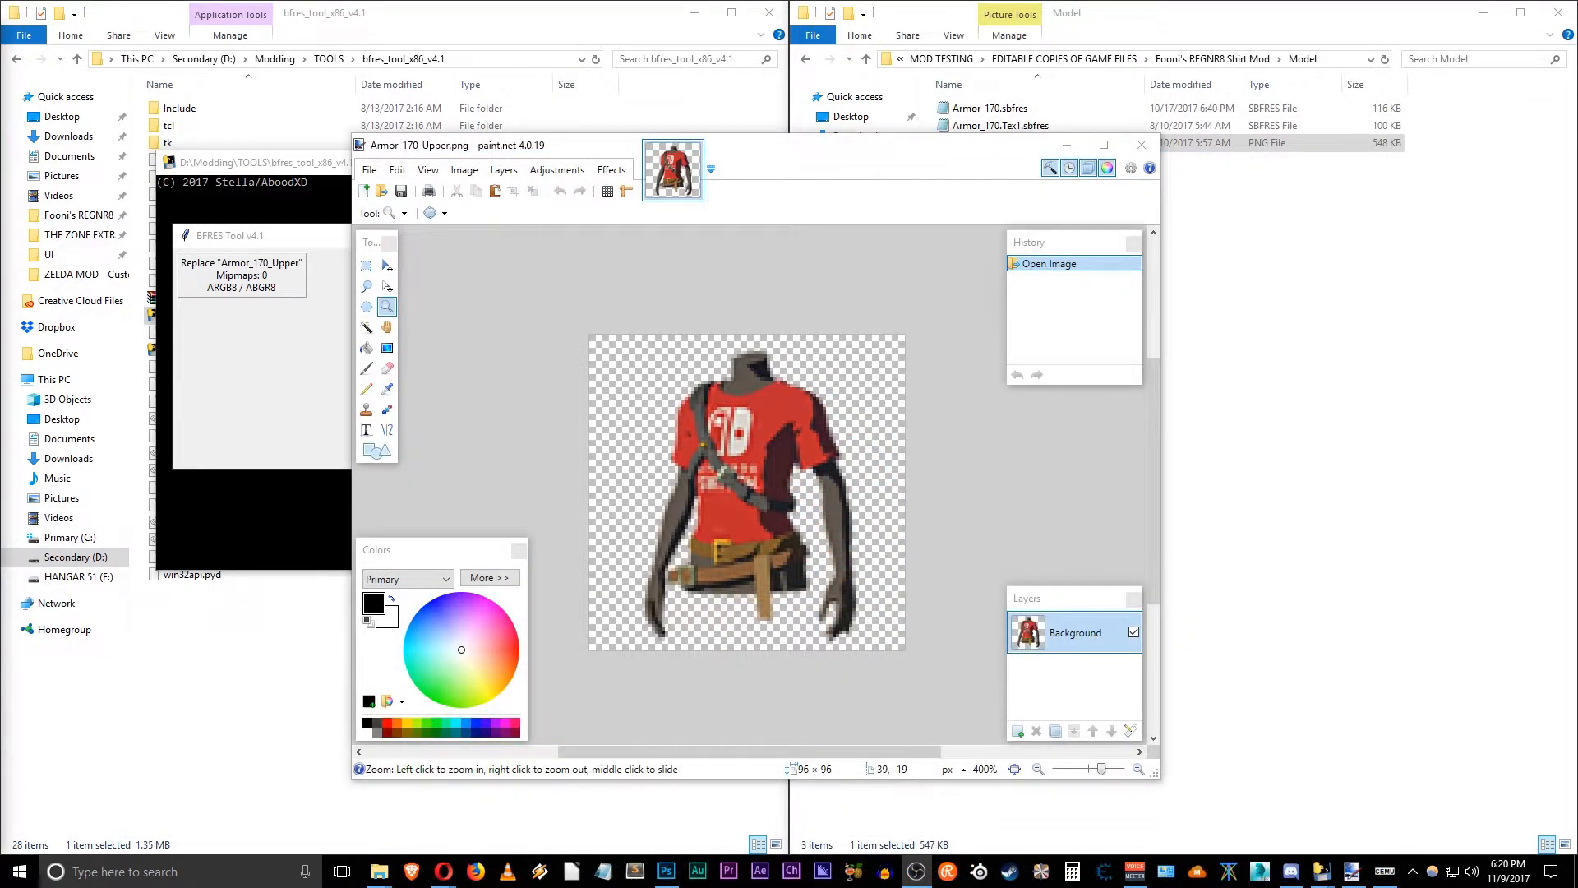
{"action": "mouse_move", "coordinate": [760, 510]}
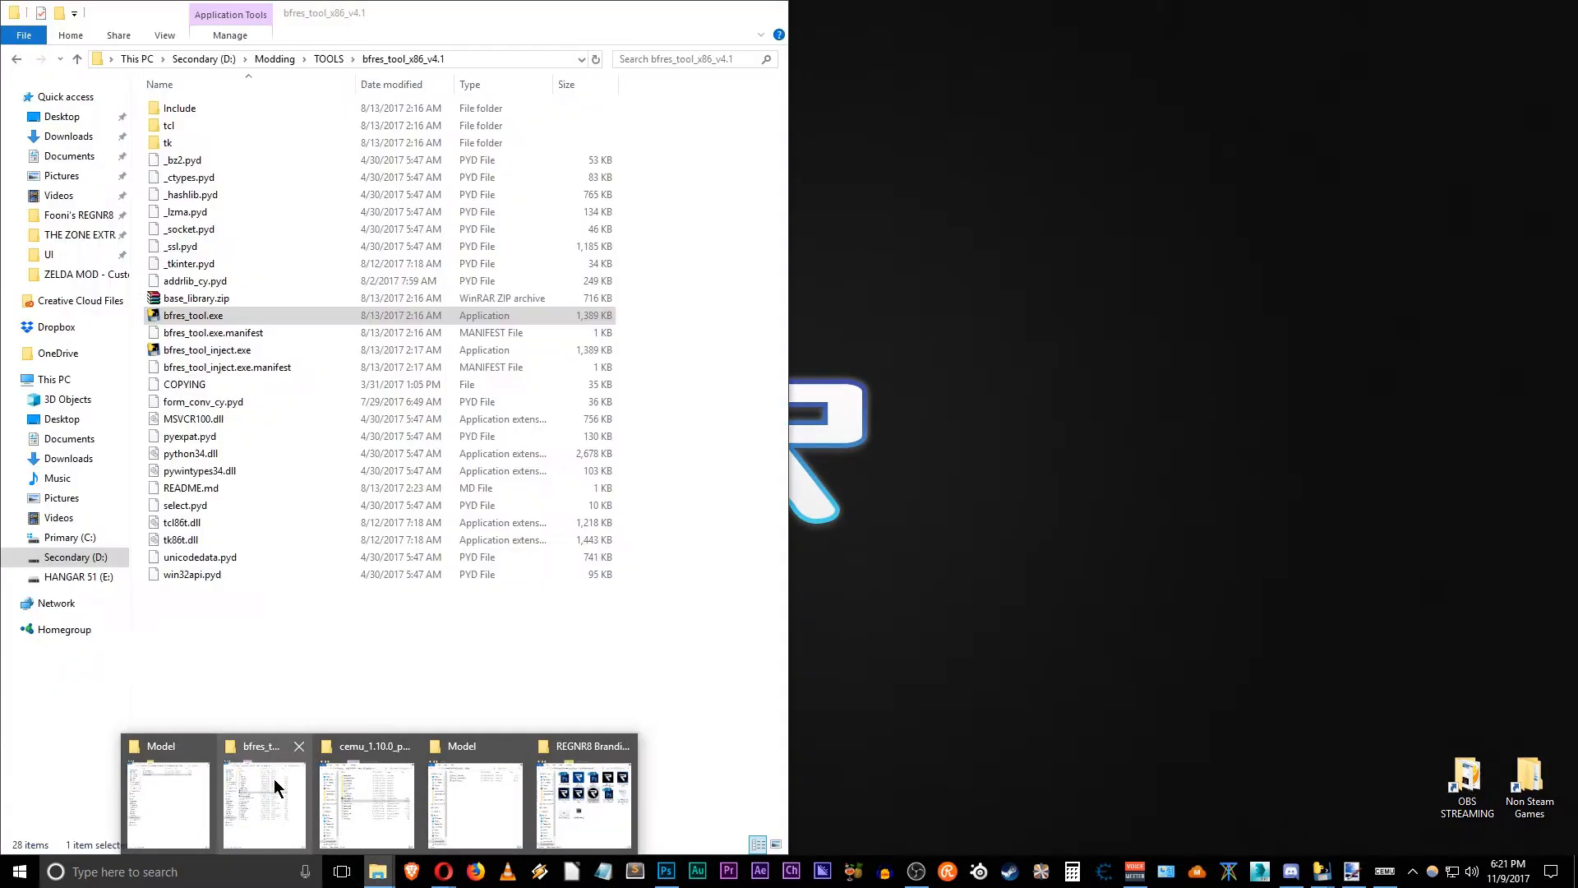
Step: Switch to the UI folder window, then restore paint.net showing Armor_170_Upper.png
{"action": "left_click", "coordinate": [166, 800]}
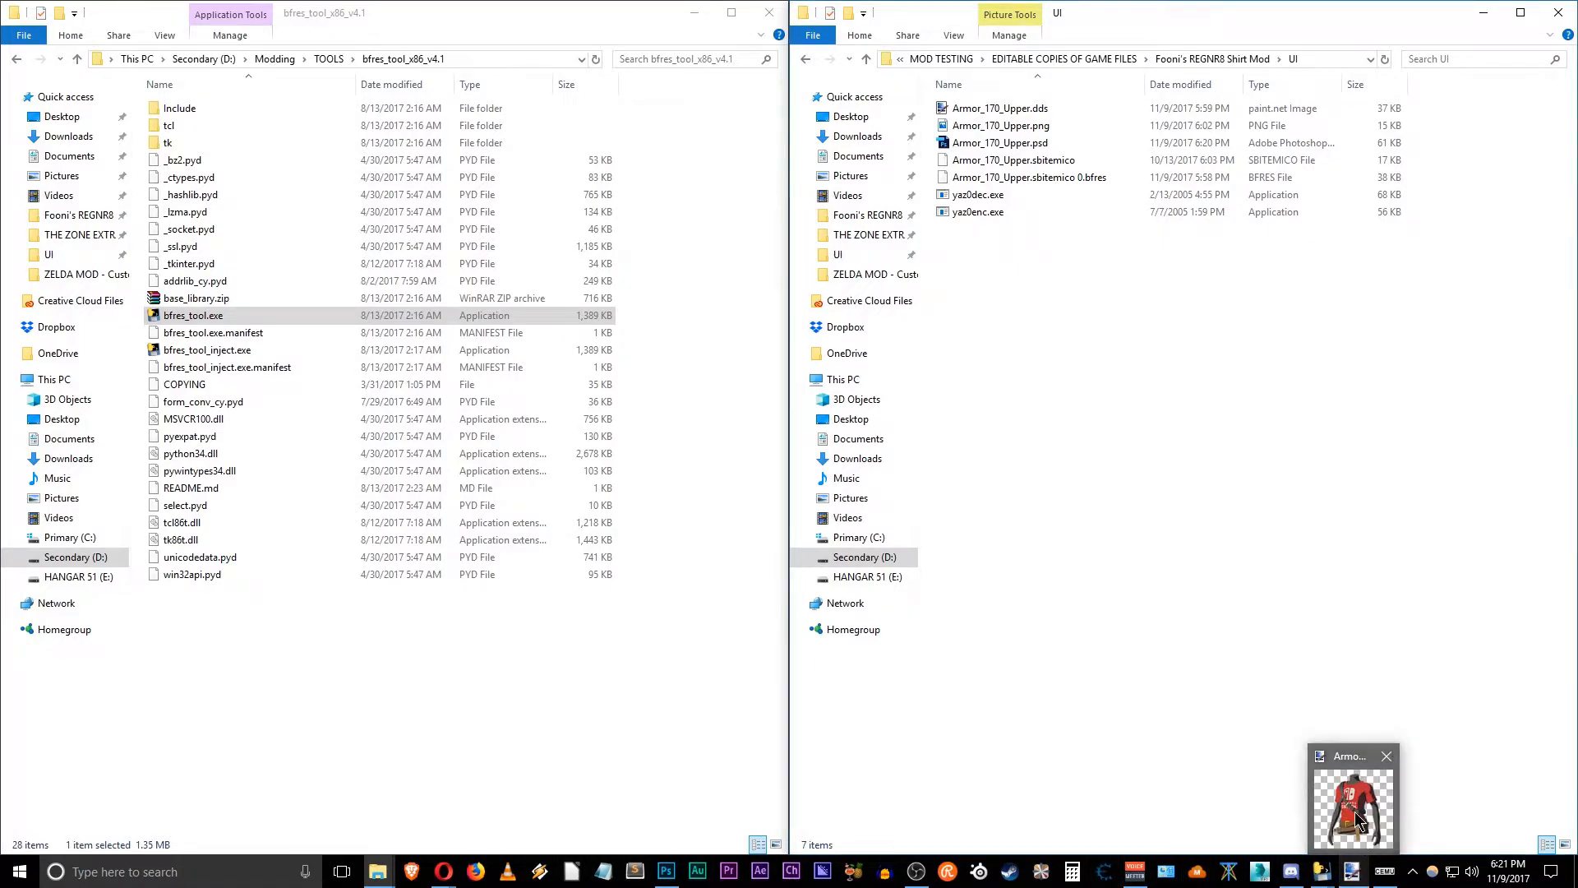
{"action": "double_click", "coordinate": [1353, 802]}
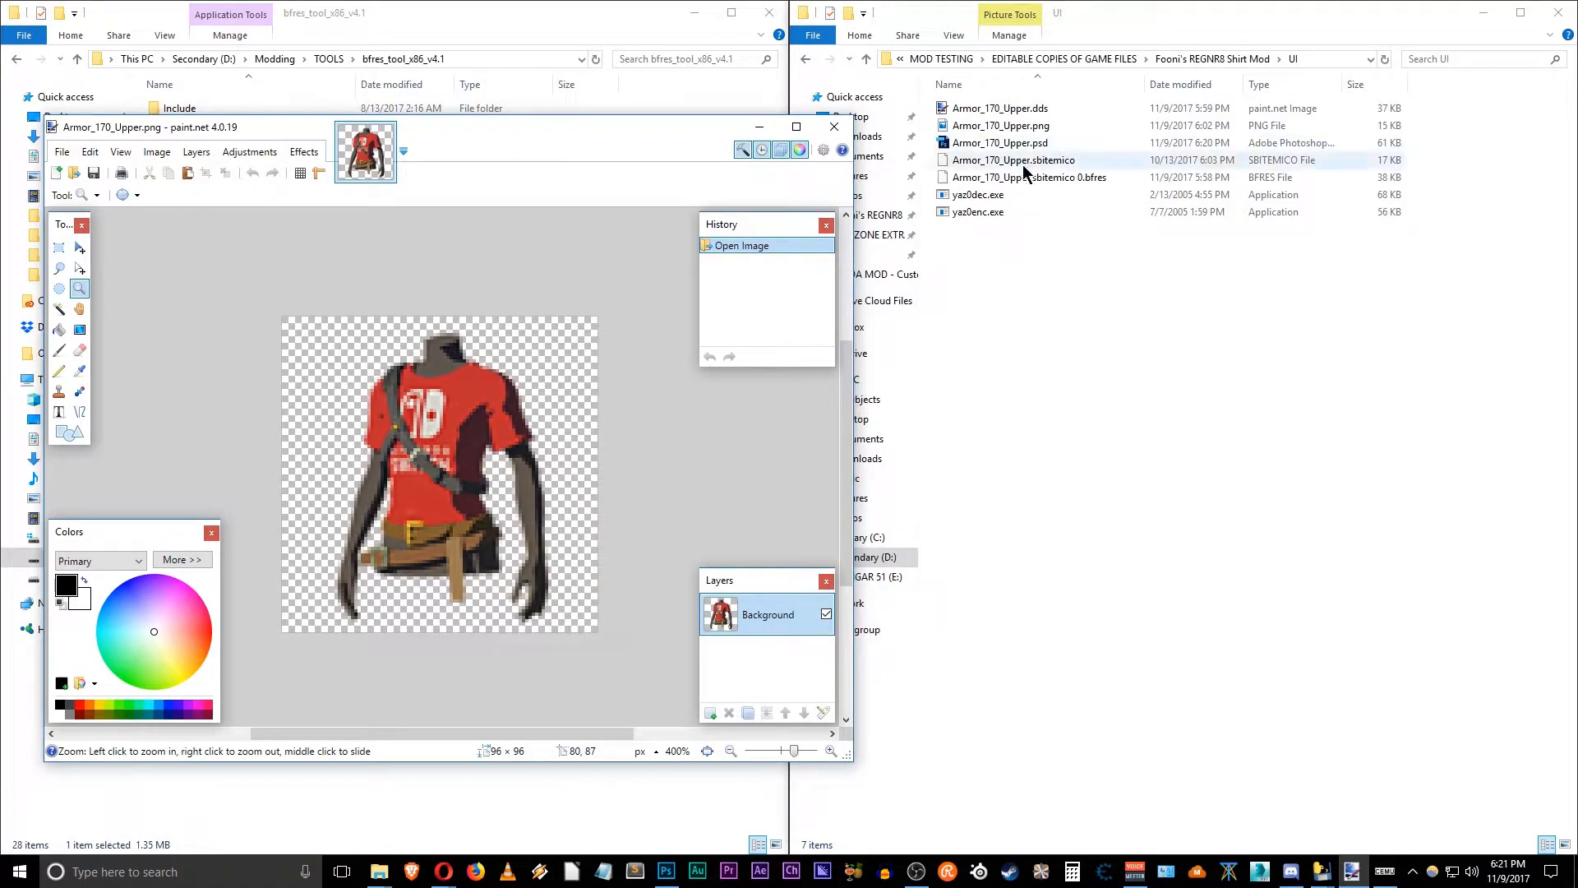
Step: Preview Armor_170_Upper.png in Photos, then close the preview
{"action": "left_click", "coordinate": [1000, 125]}
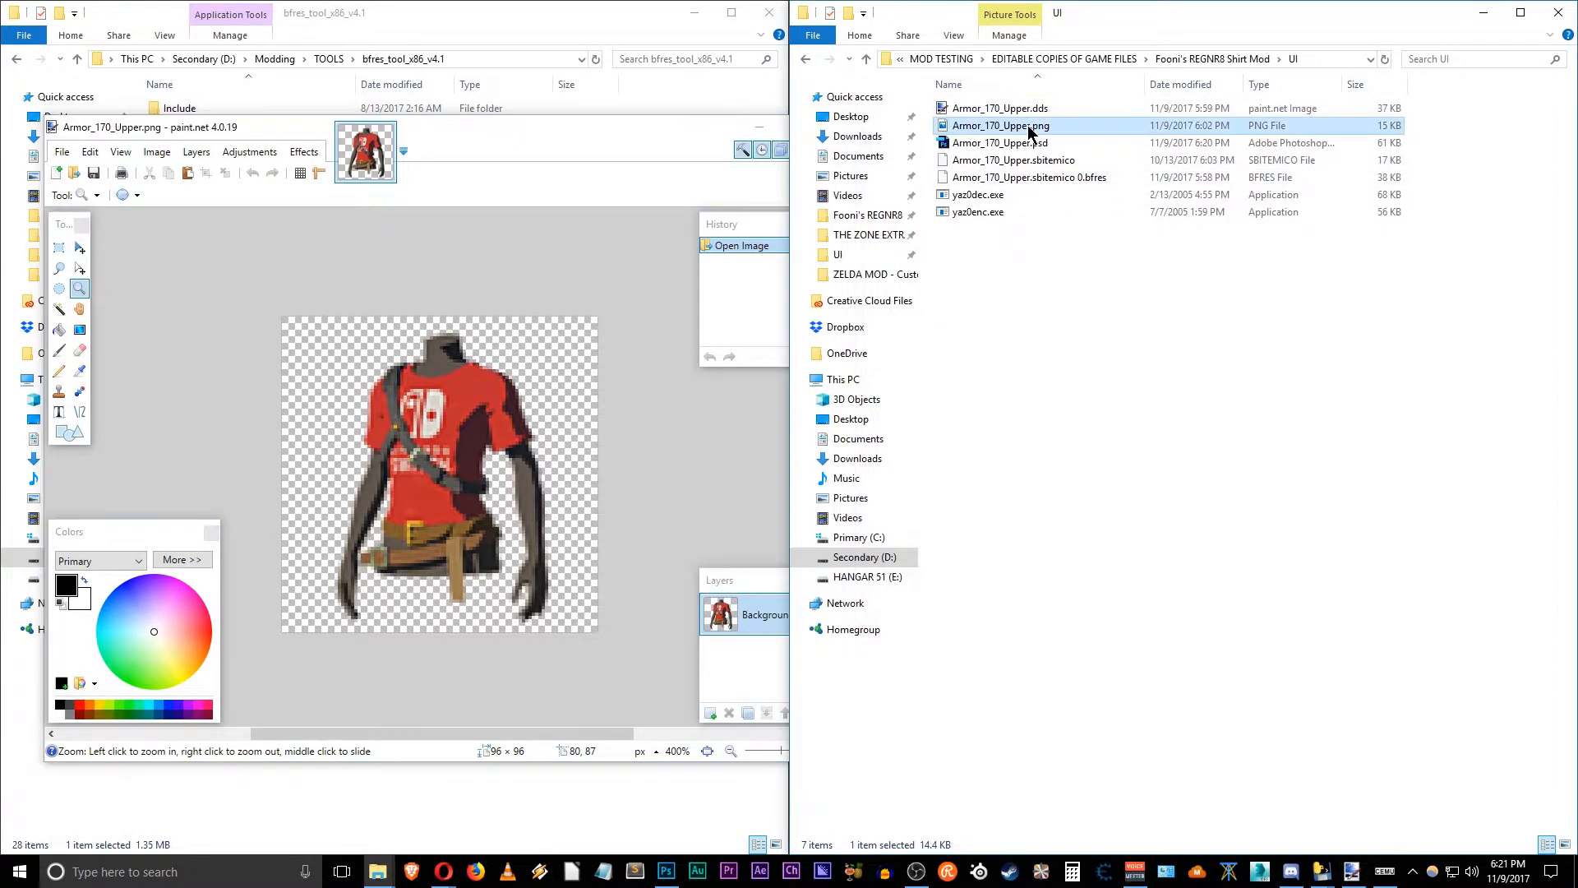
{"action": "double_click", "coordinate": [1000, 125]}
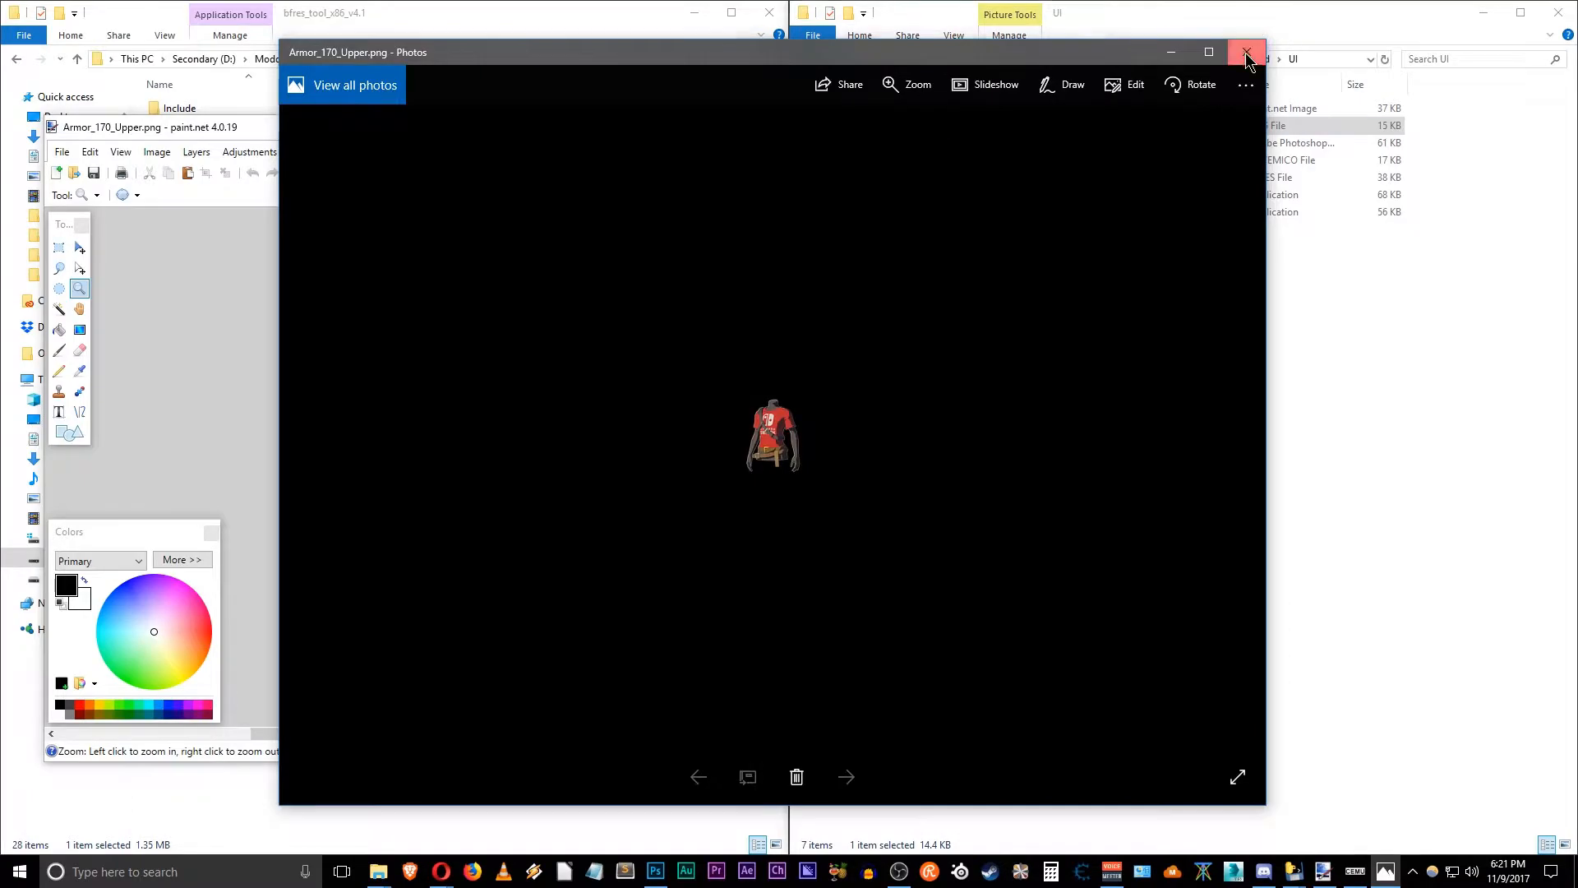
{"action": "left_click", "coordinate": [1246, 53]}
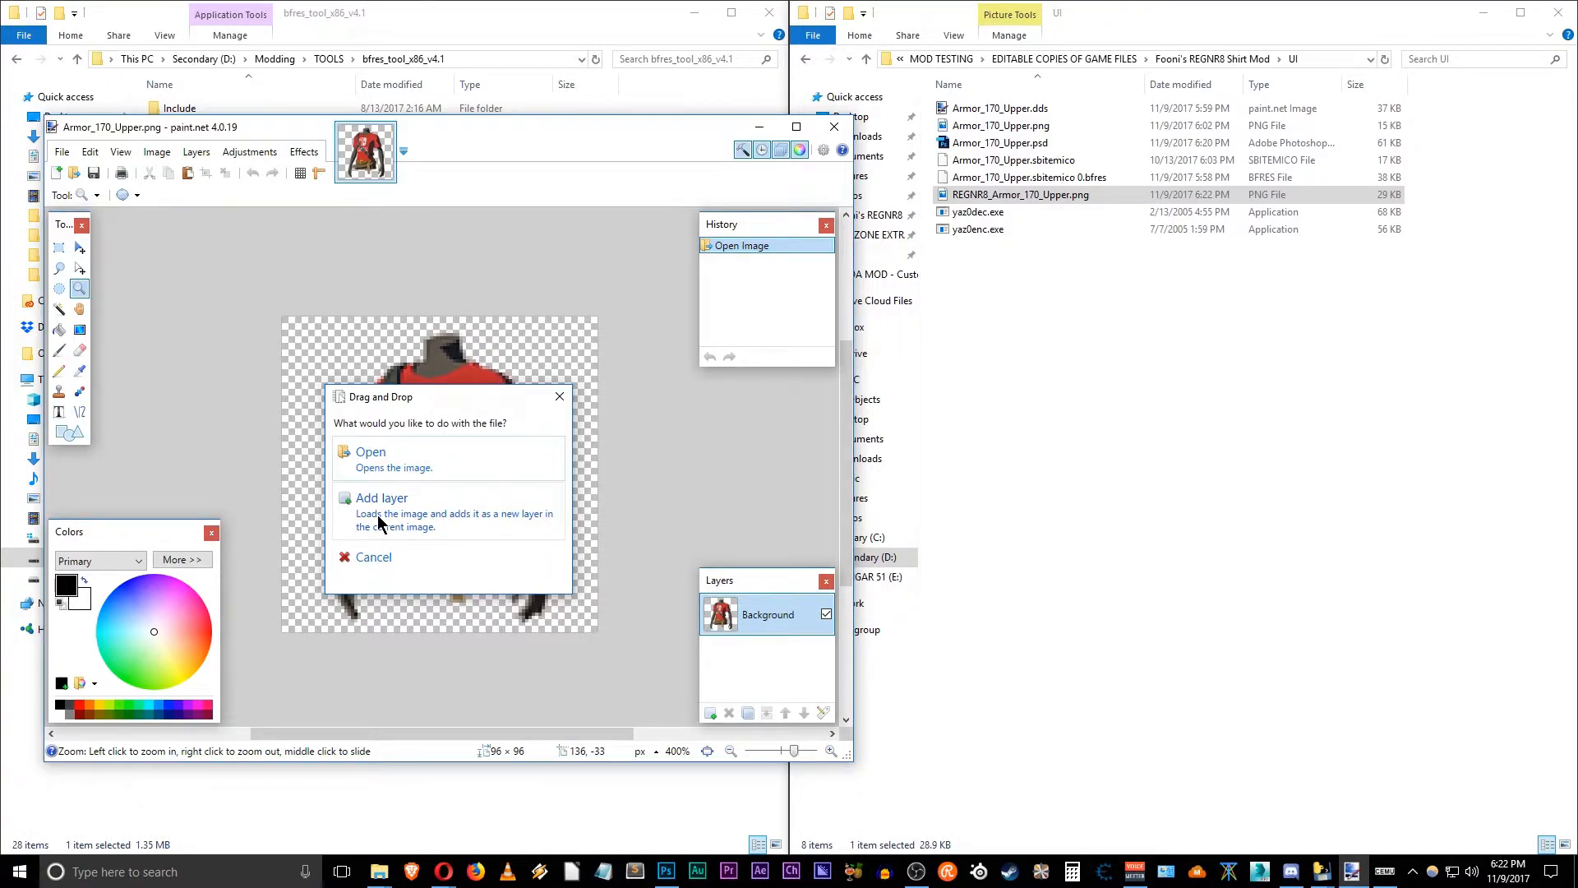
Step: Add the blue REGNR8 shirt as a layer, delete the red shirt layer, rename it Background
{"action": "left_click", "coordinate": [382, 497]}
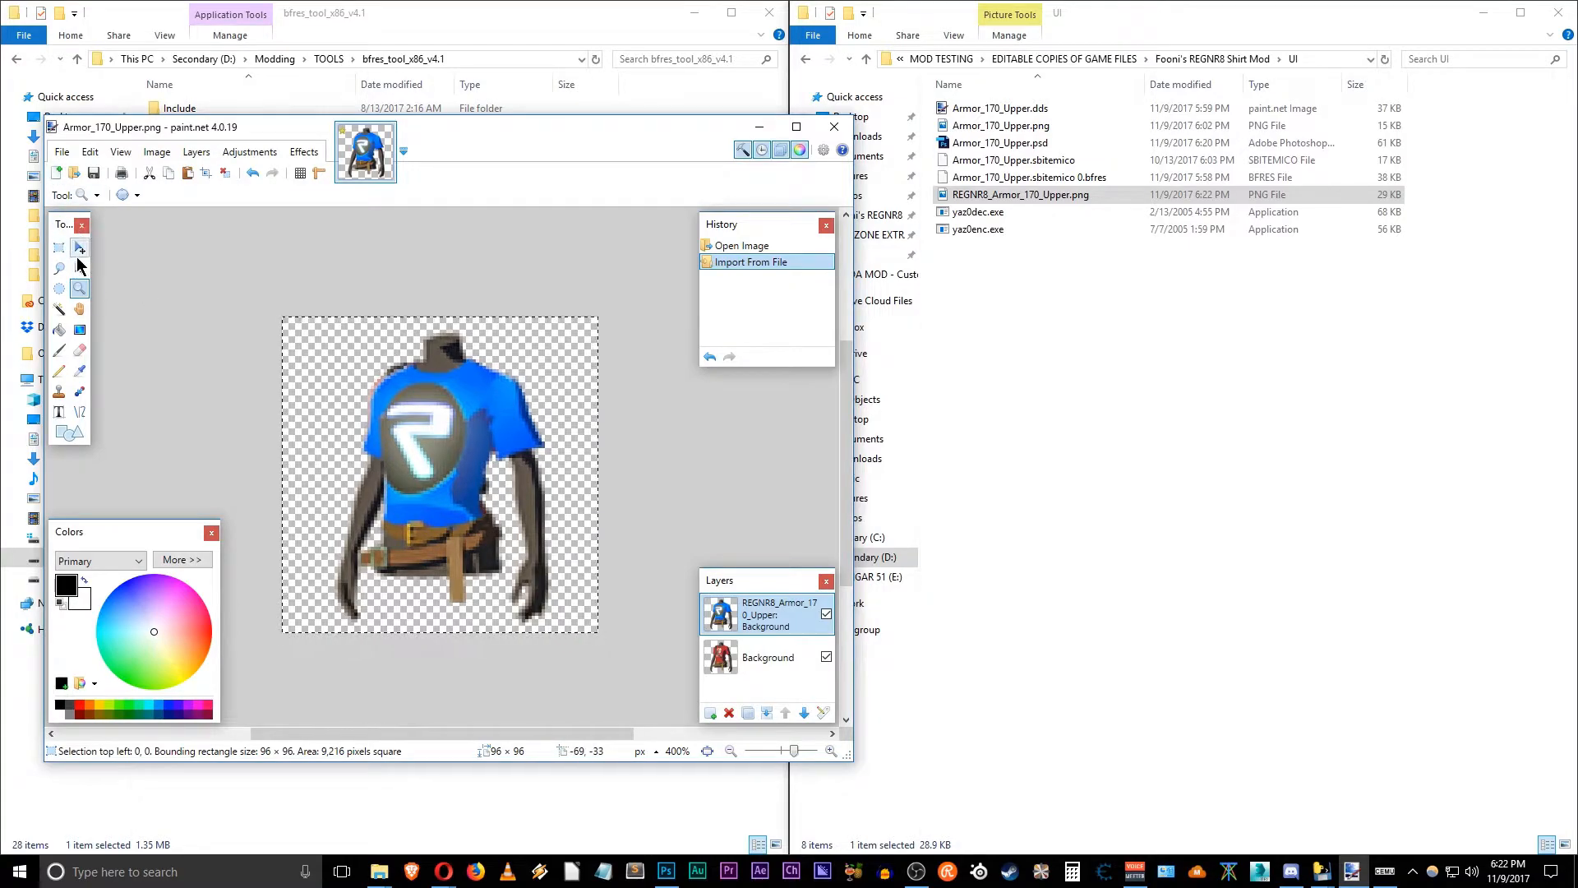
{"action": "left_click", "coordinate": [78, 247]}
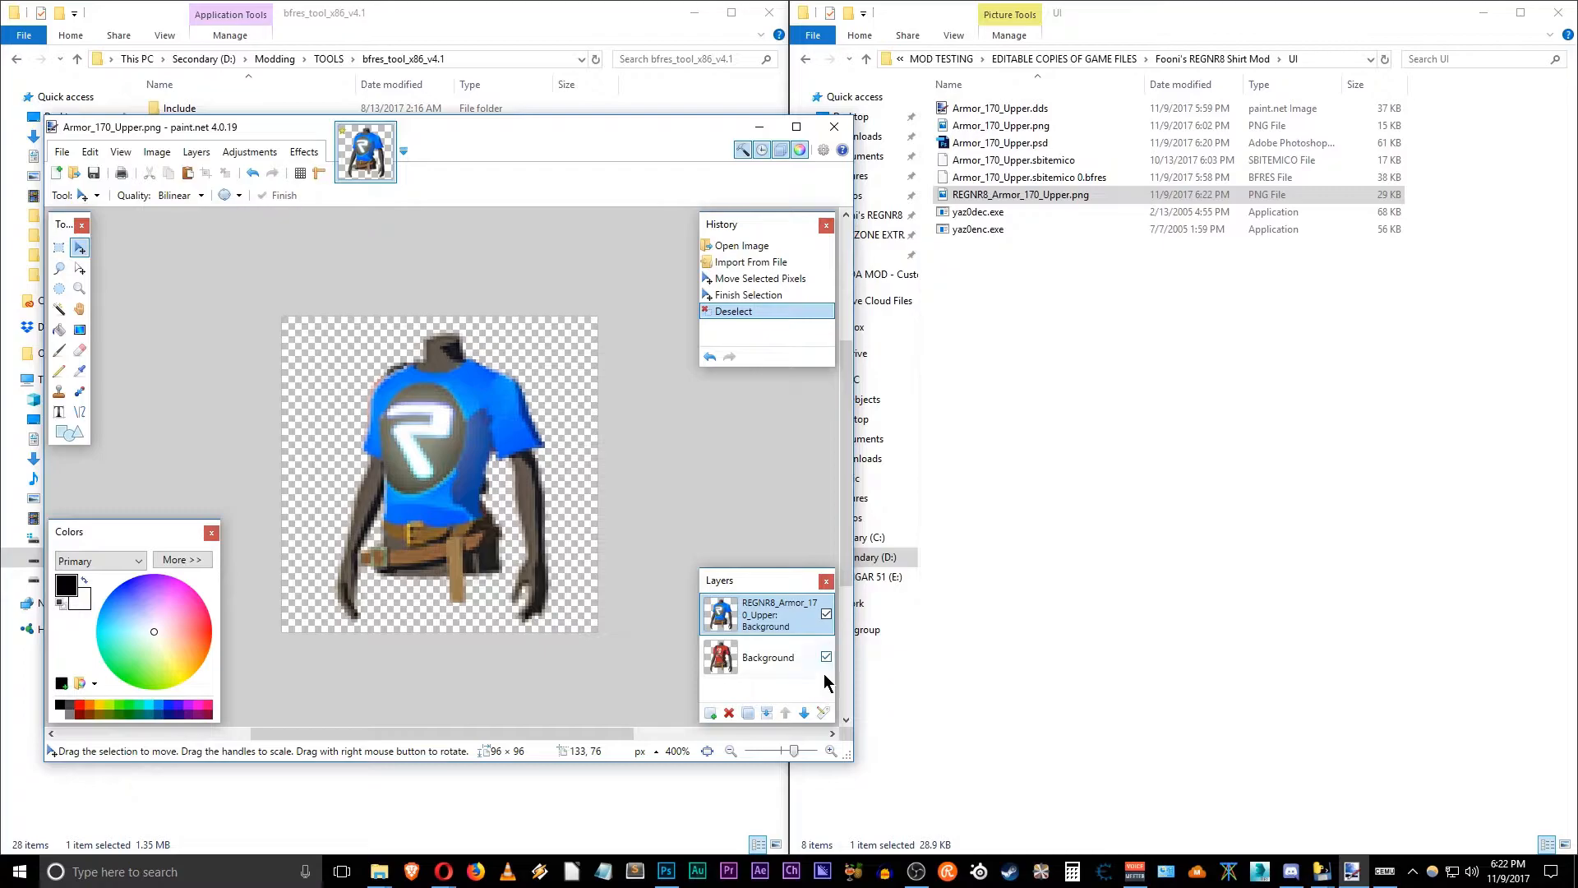
{"action": "left_click", "coordinate": [767, 656]}
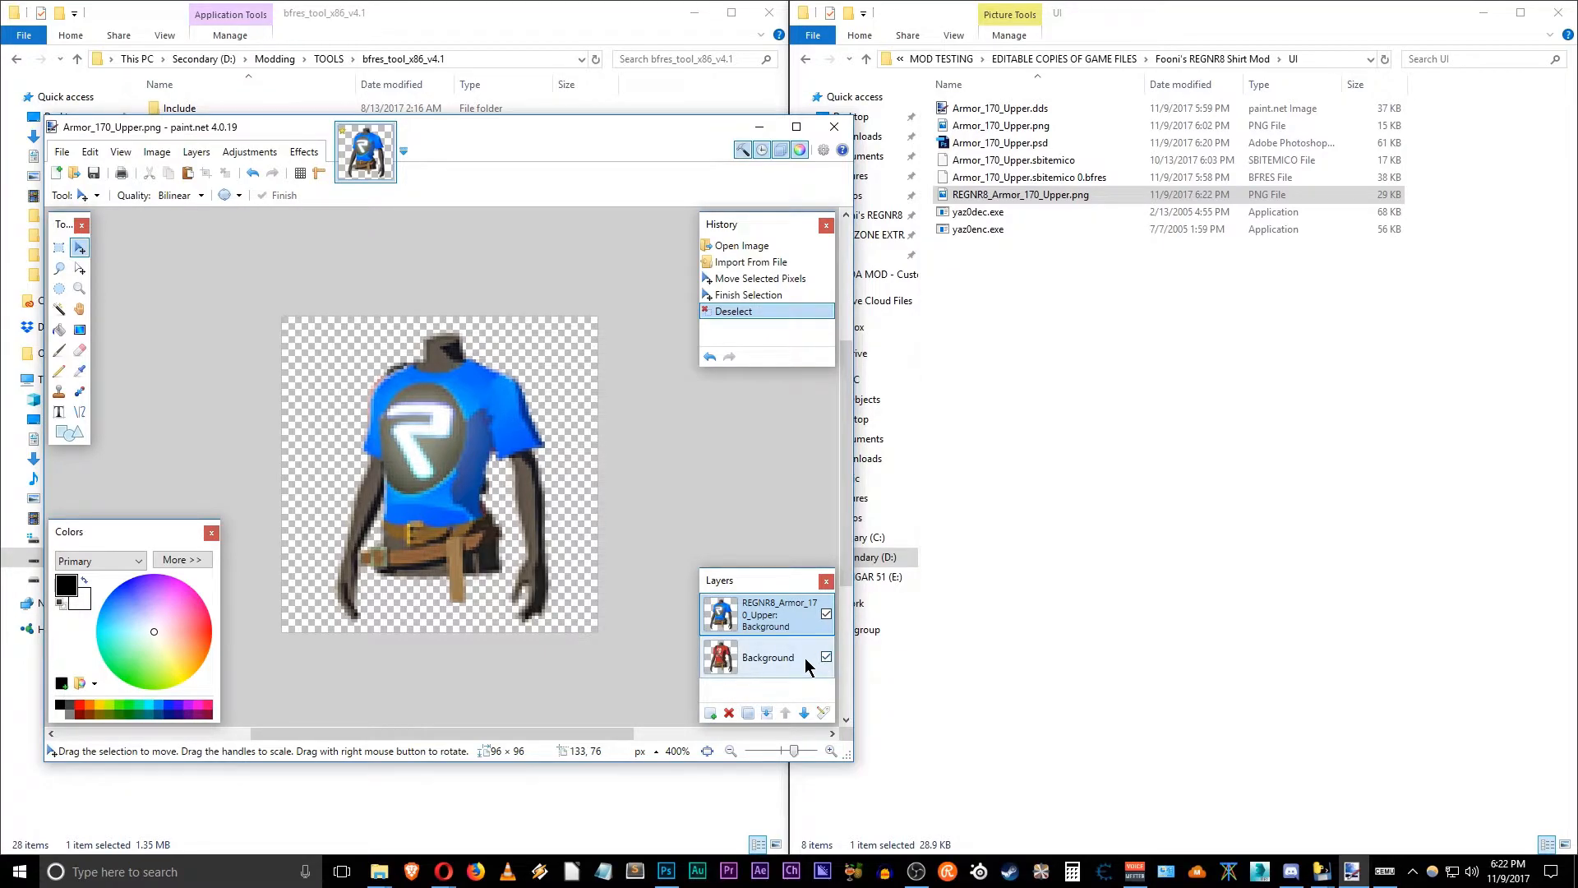
{"action": "left_click", "coordinate": [727, 712]}
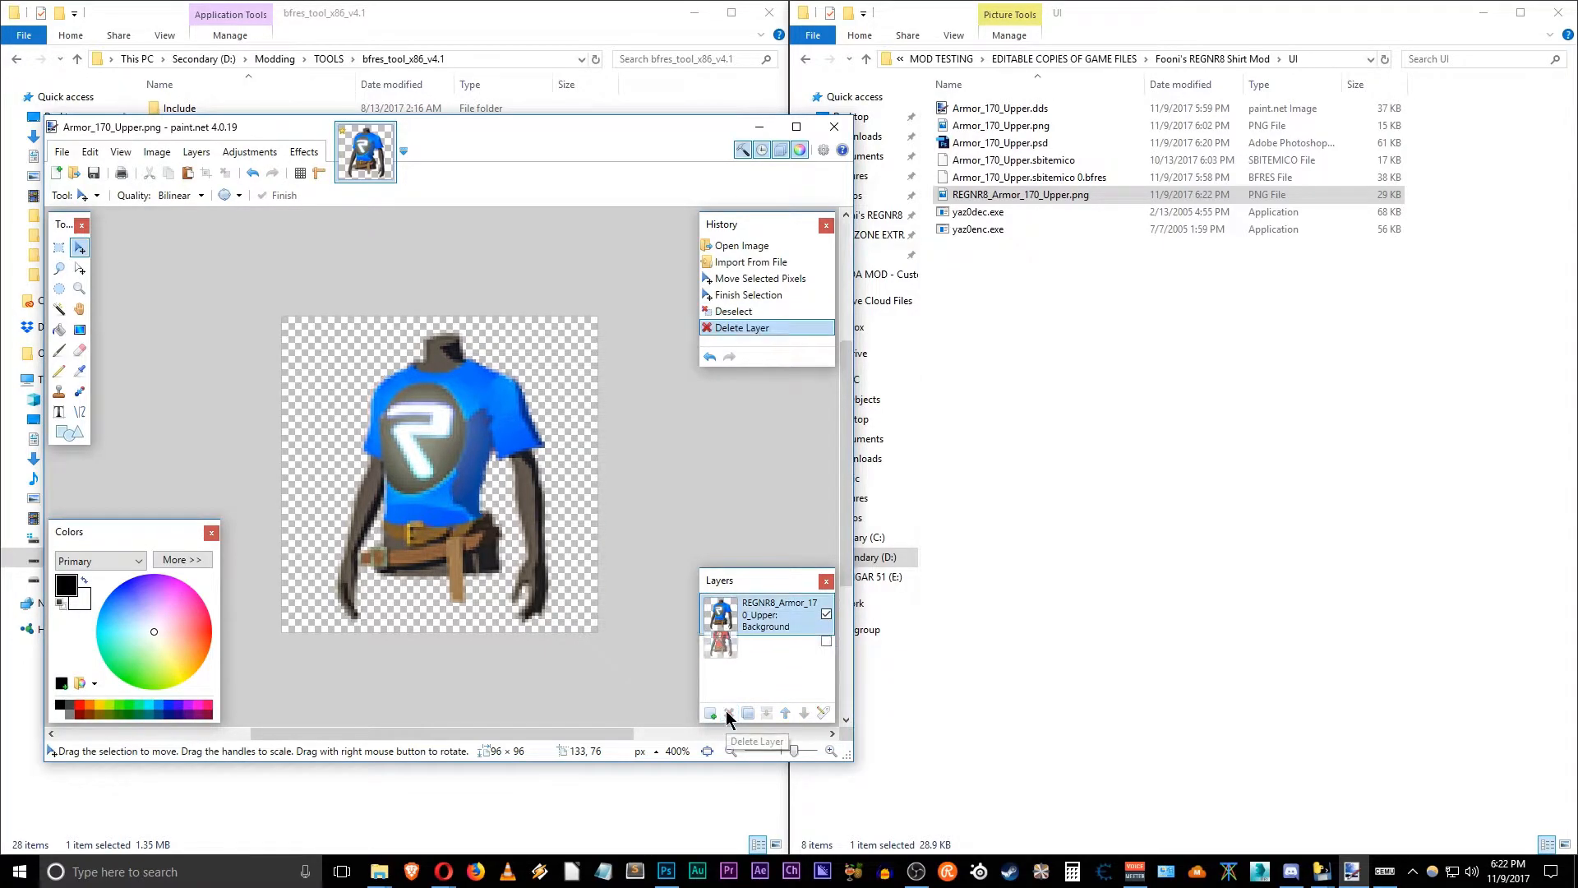
{"action": "double_click", "coordinate": [766, 614]}
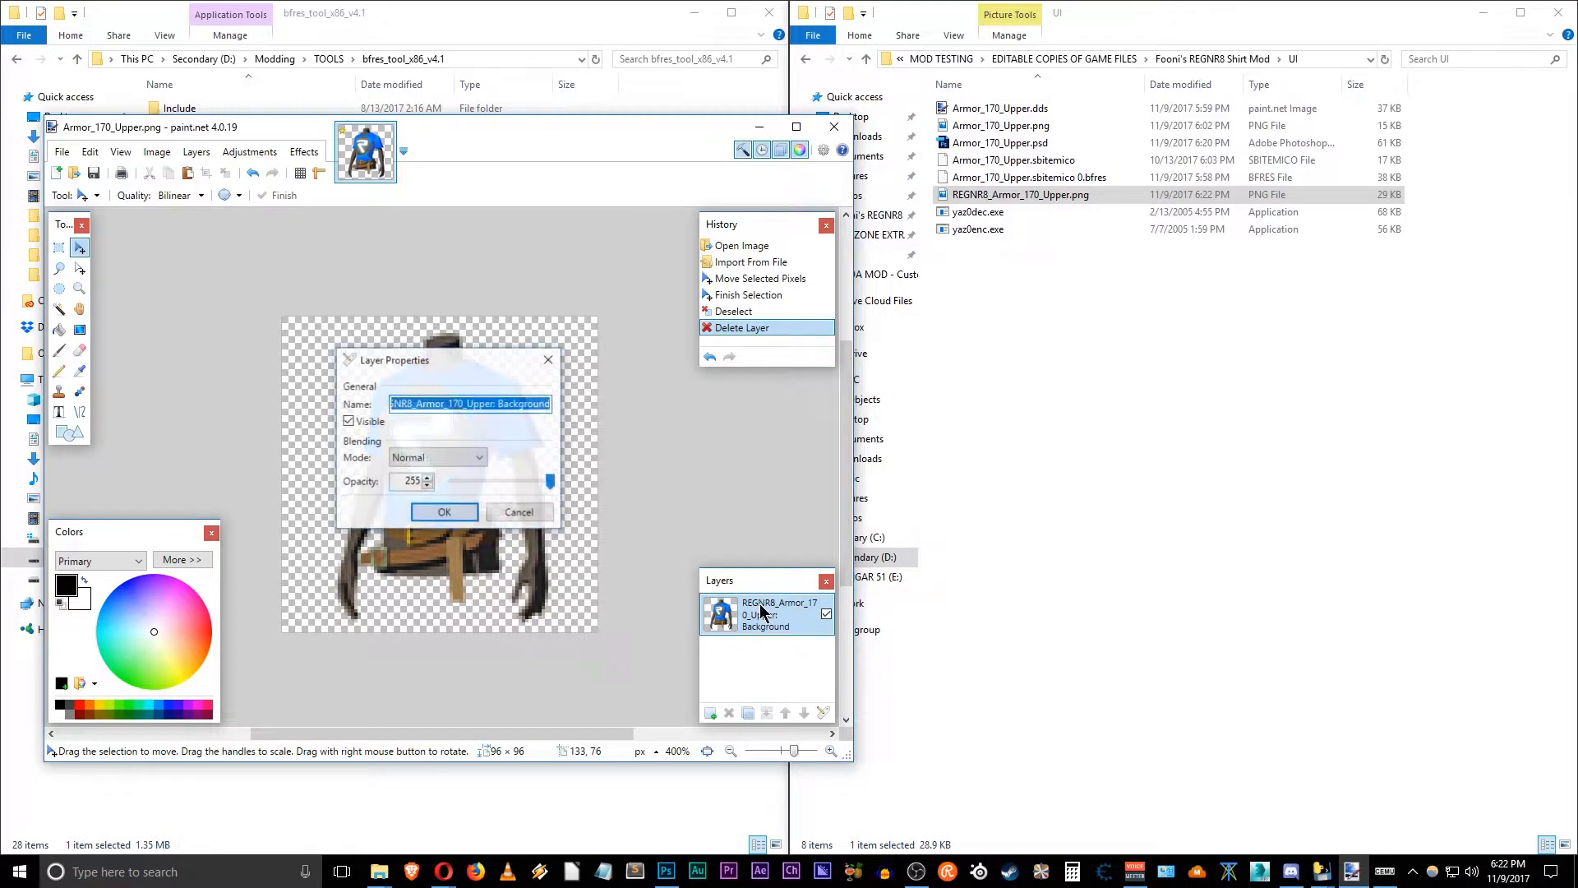
{"action": "left_click", "coordinate": [524, 403]}
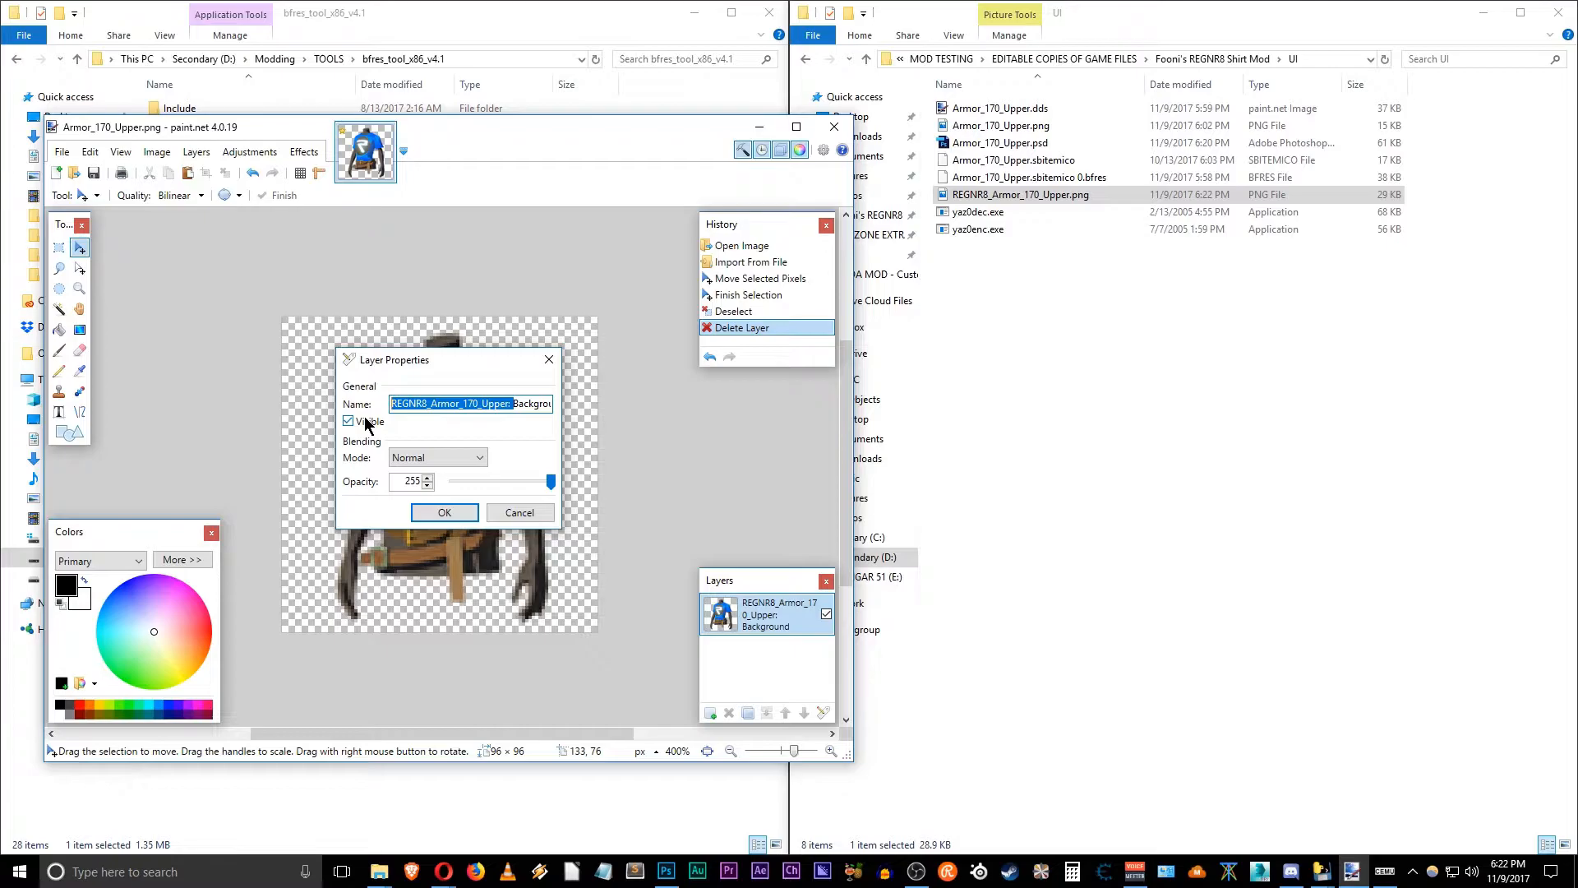
{"action": "left_click", "coordinate": [443, 512]}
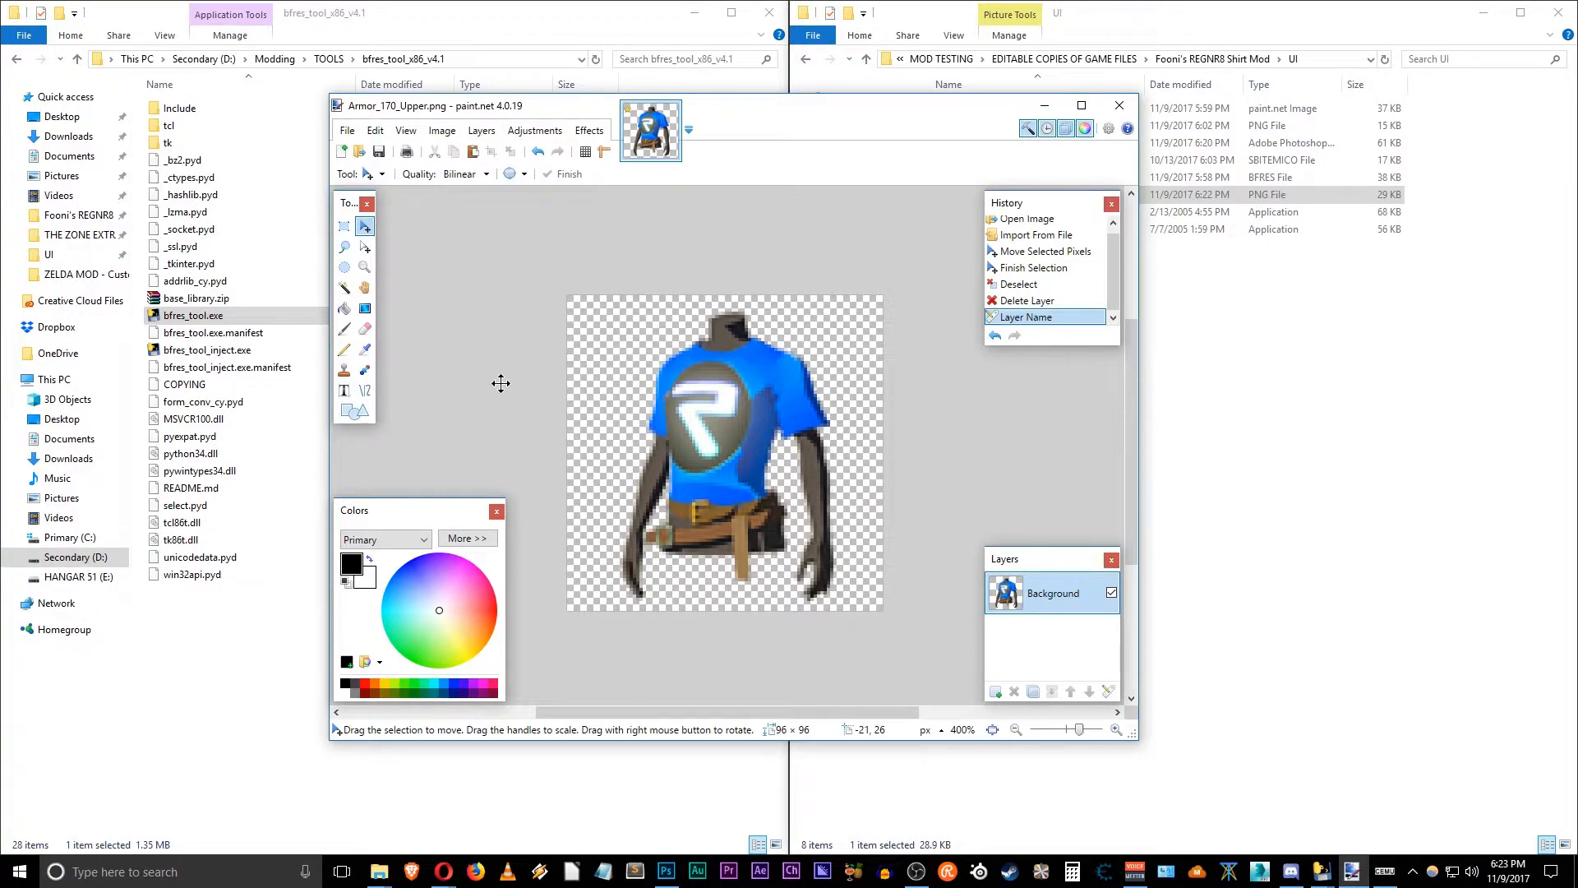
Step: Save the icon as DirectDraw Surface Armor_170_Upper.dds, replacing the existing file
{"action": "left_click", "coordinate": [347, 131]}
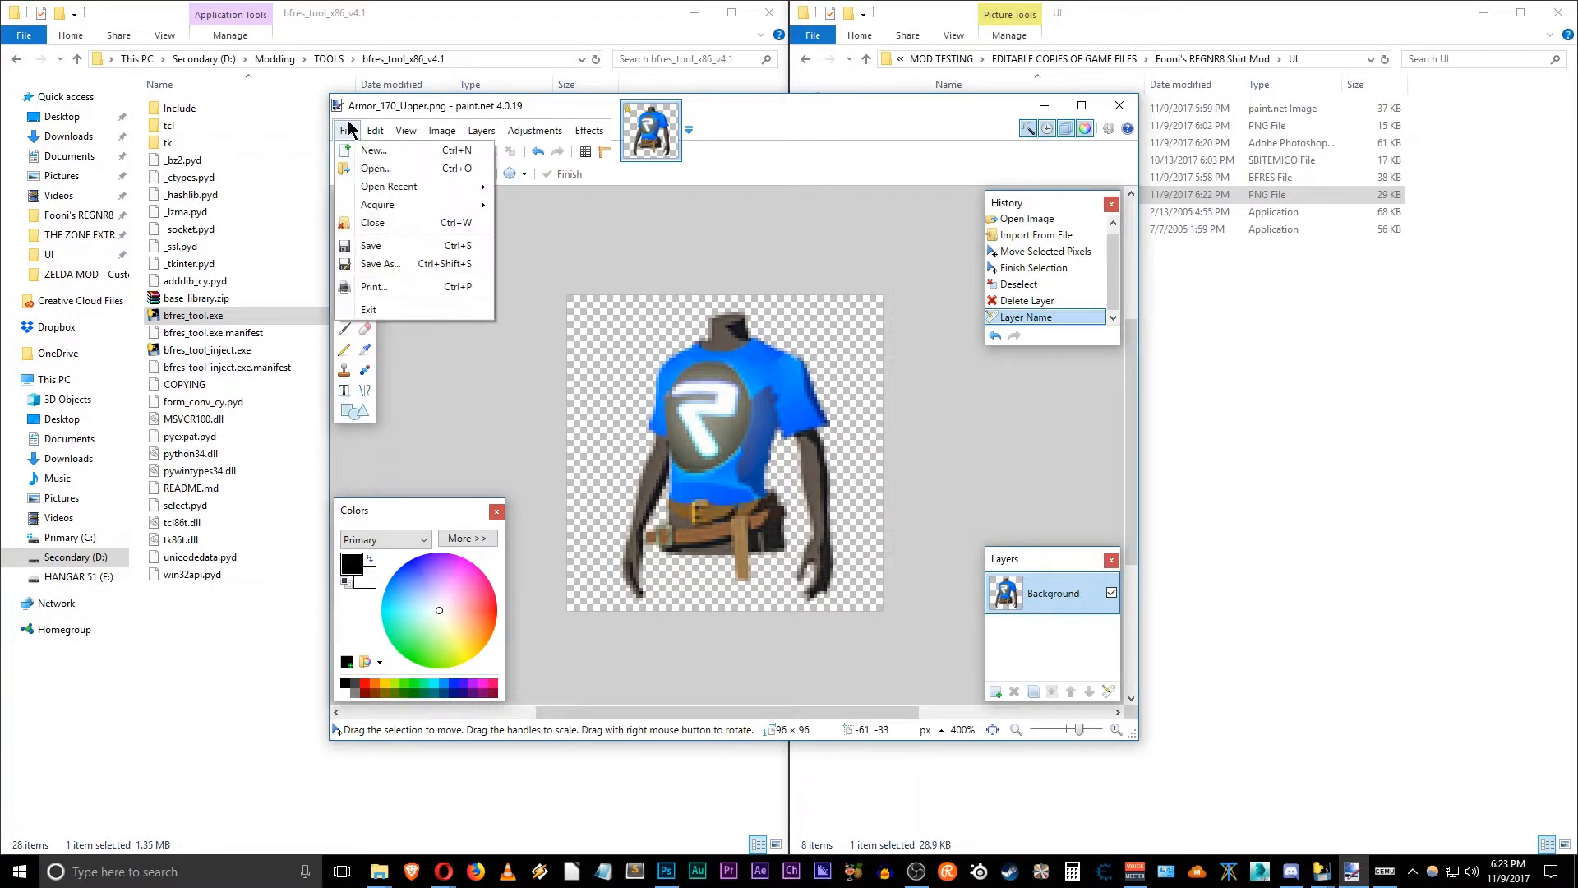
{"action": "mouse_move", "coordinate": [381, 263]}
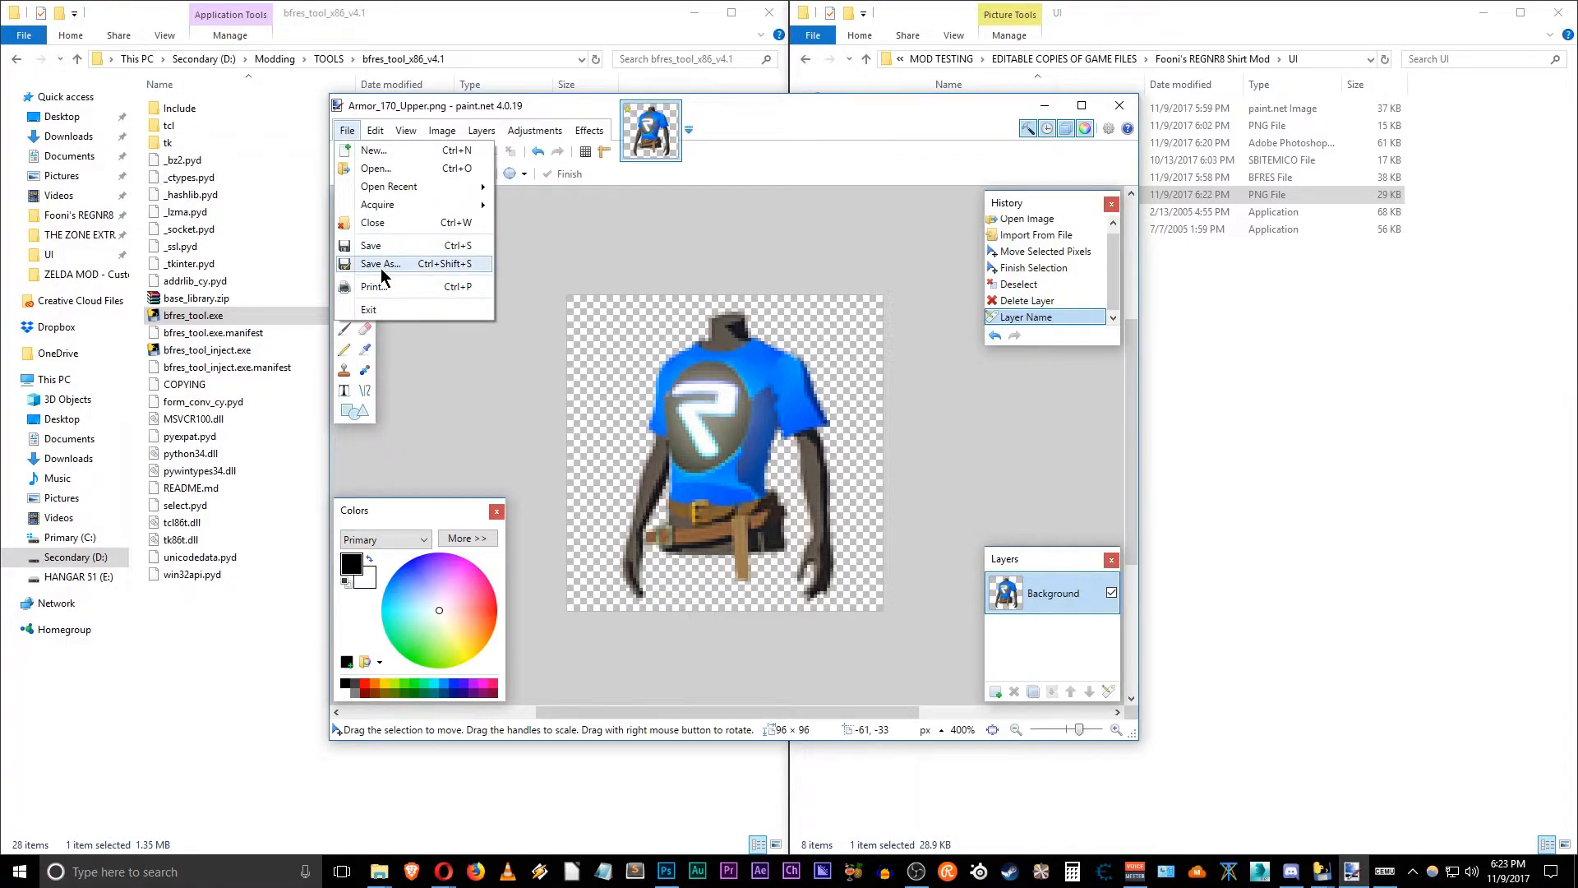
{"action": "left_click", "coordinate": [380, 264]}
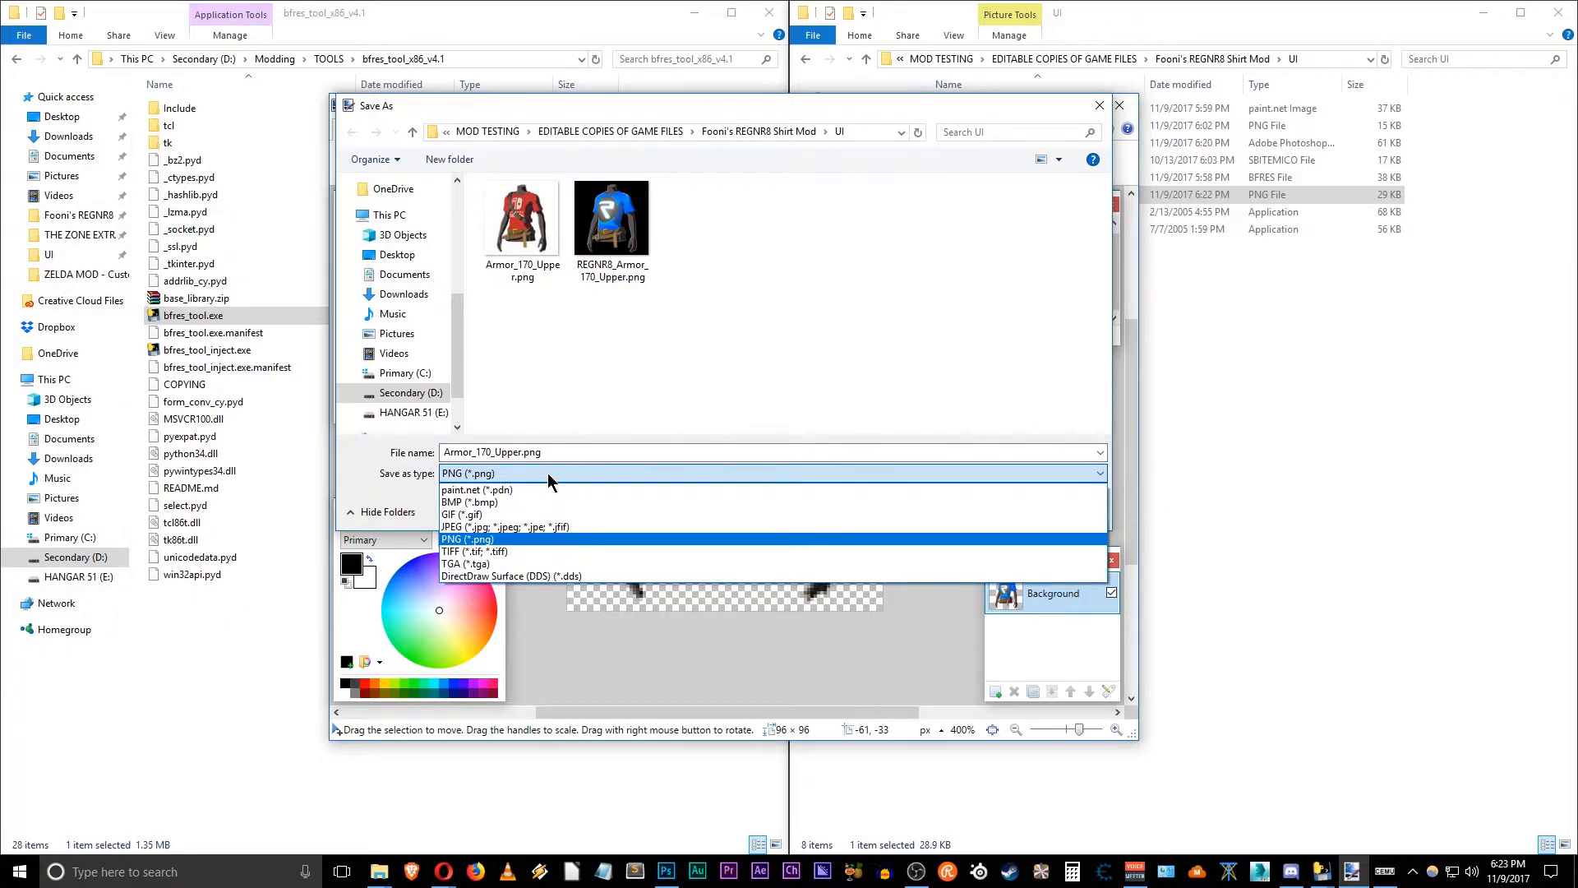
{"action": "left_click", "coordinate": [512, 576]}
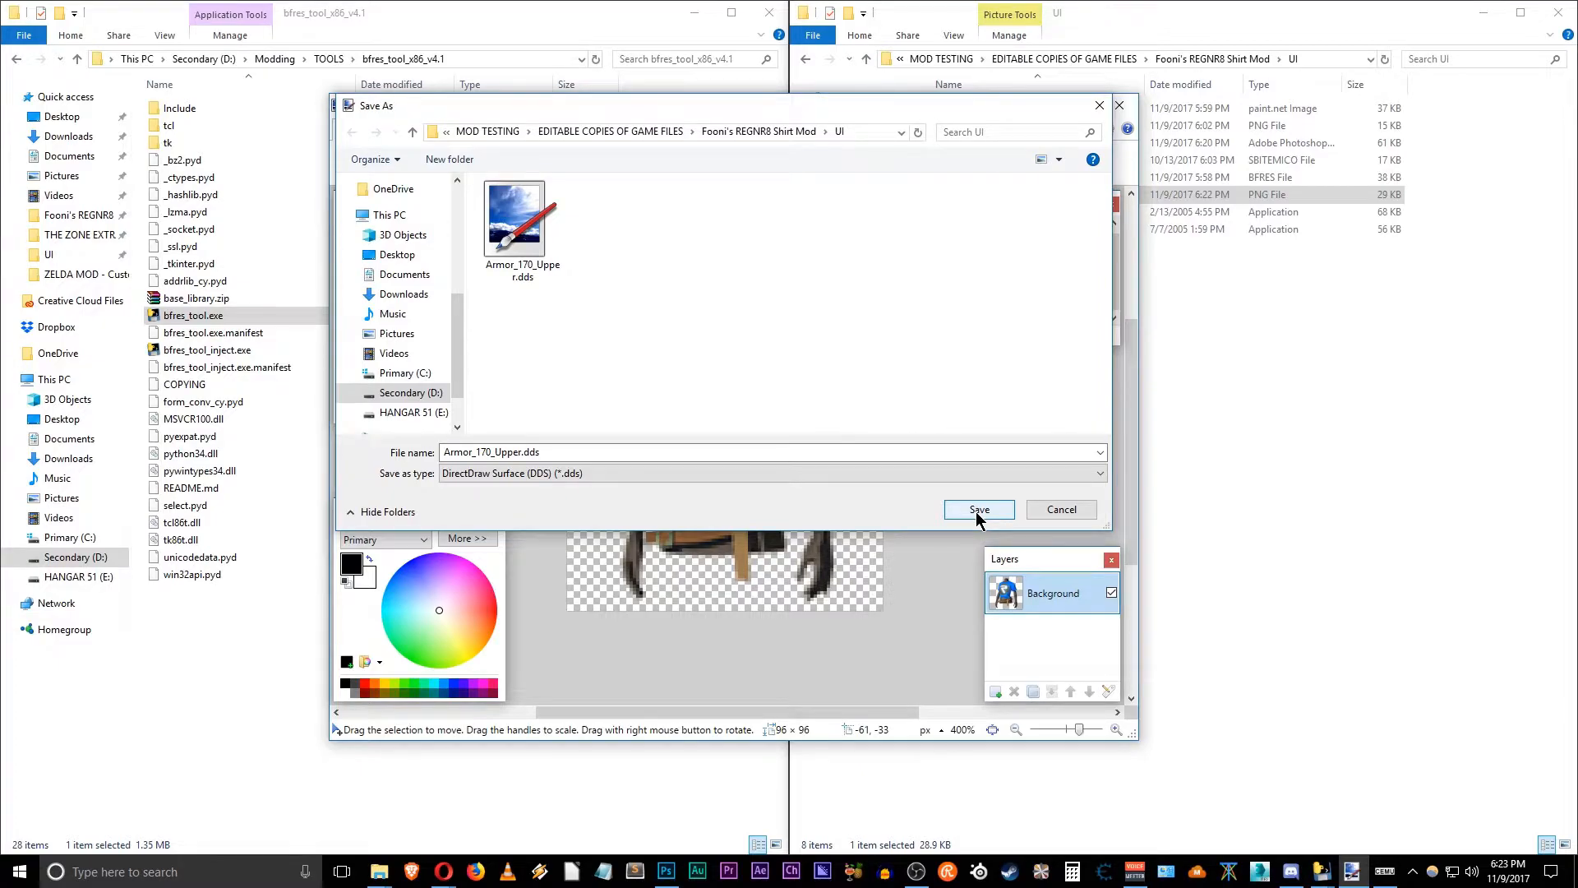
{"action": "left_click", "coordinate": [977, 510]}
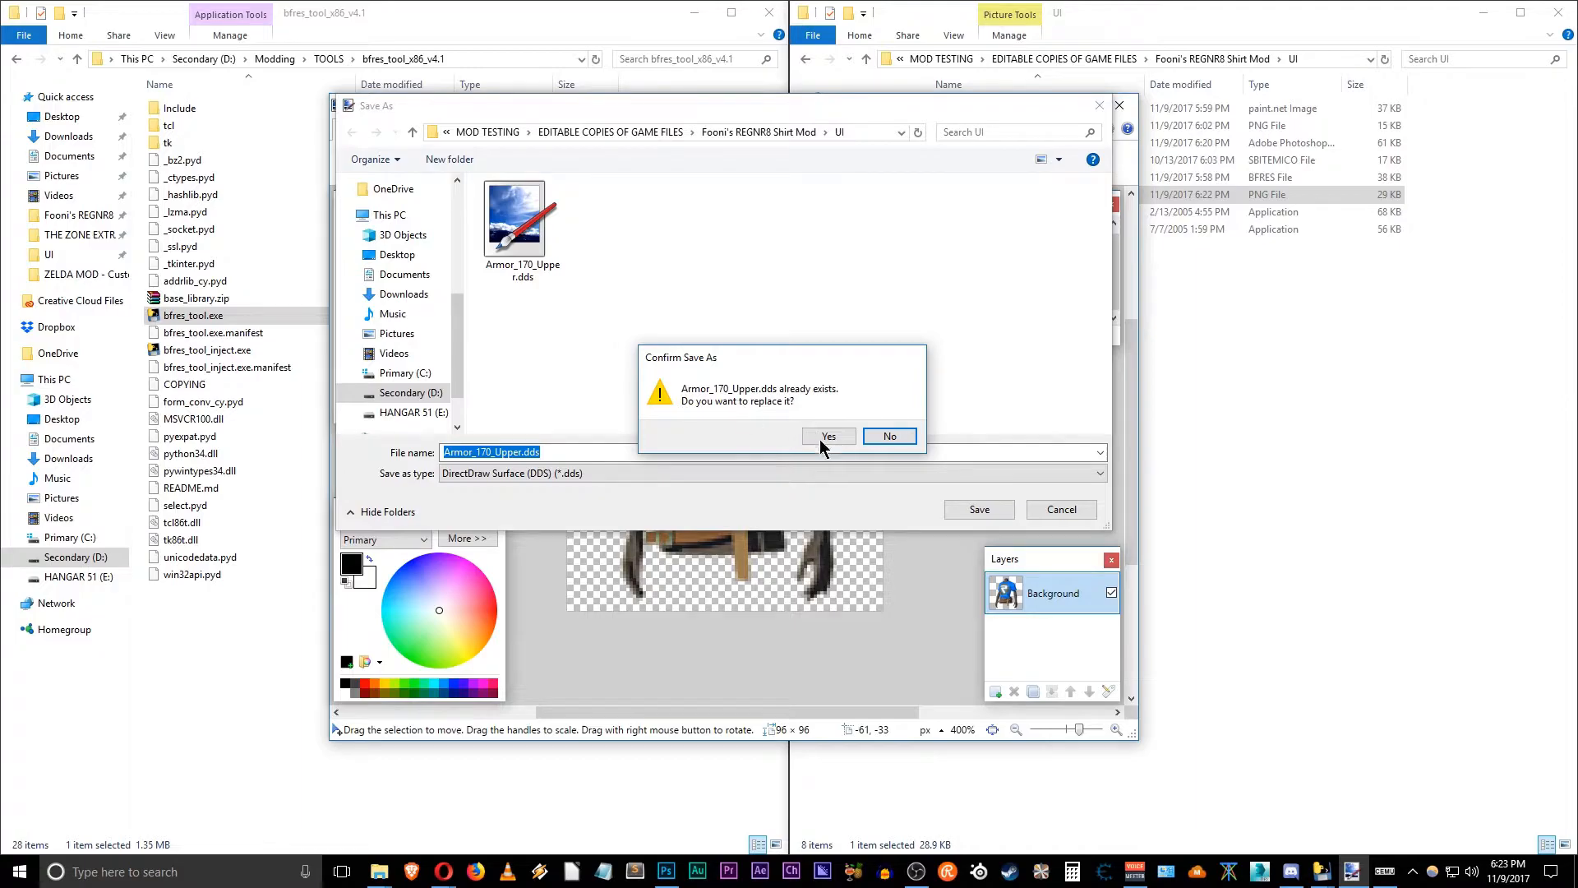
{"action": "left_click", "coordinate": [828, 436]}
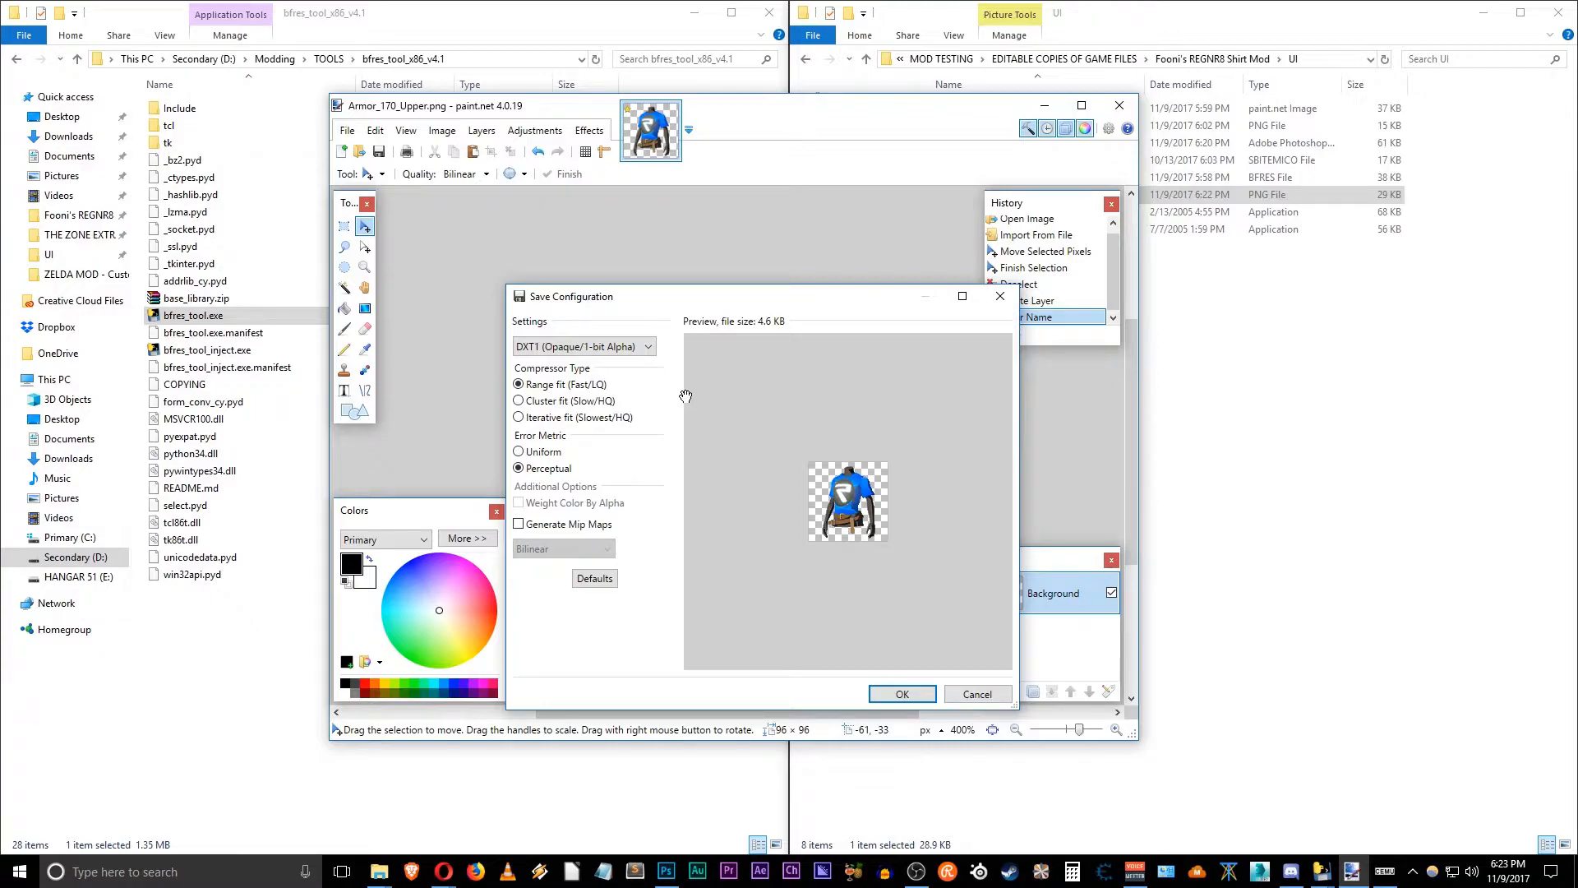
Step: Use the uncompressed A8B8G8R8 DDS pixel format, then close paint.net
{"action": "left_click", "coordinate": [581, 347]}
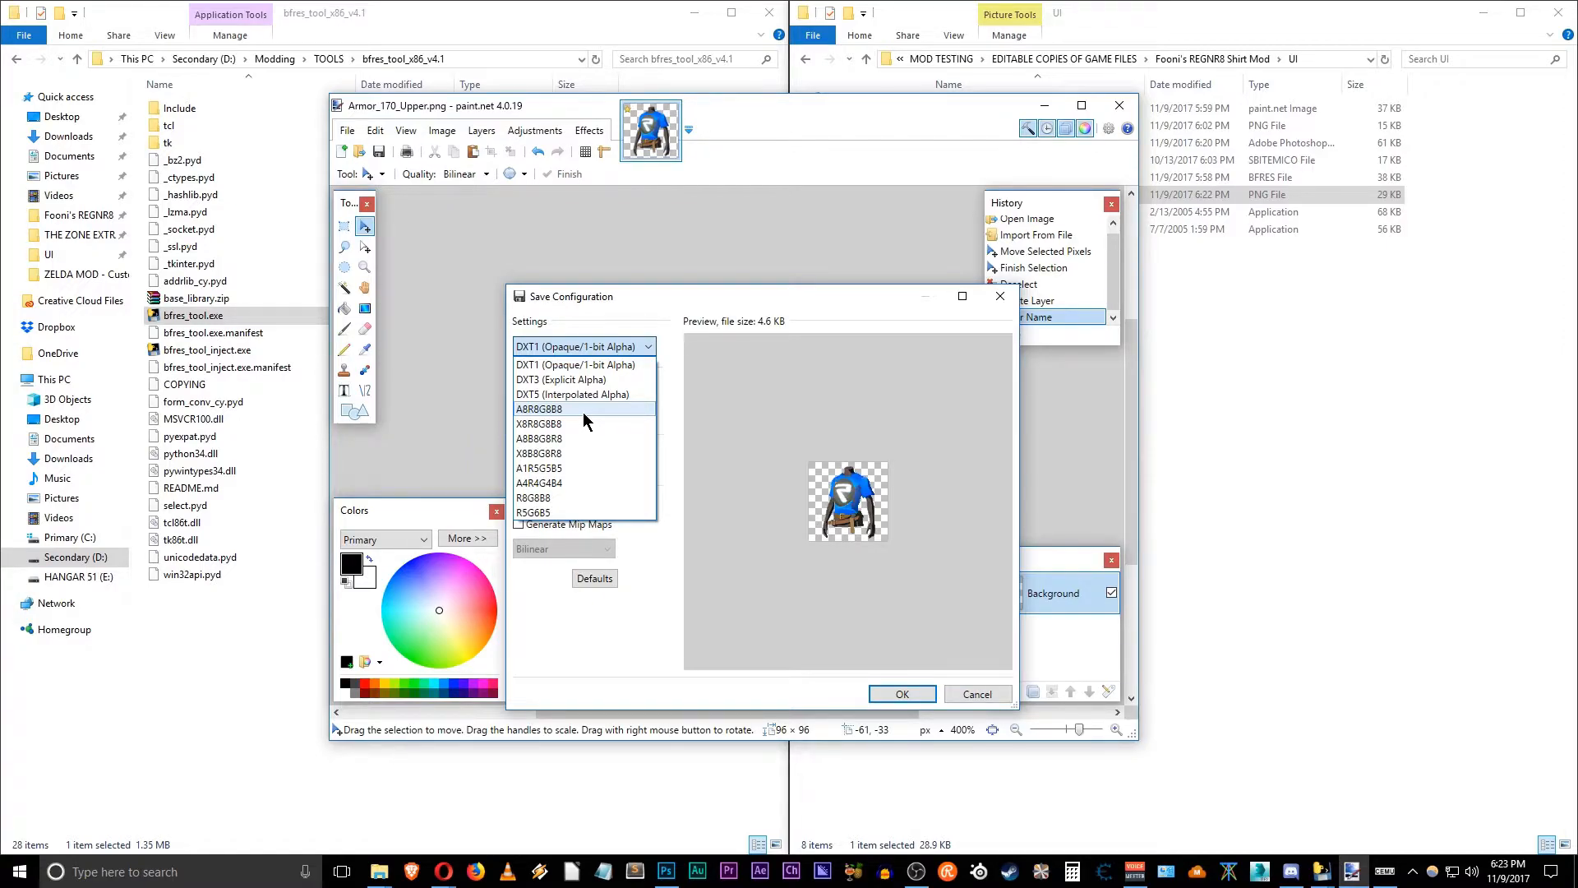
{"action": "mouse_move", "coordinate": [543, 421]}
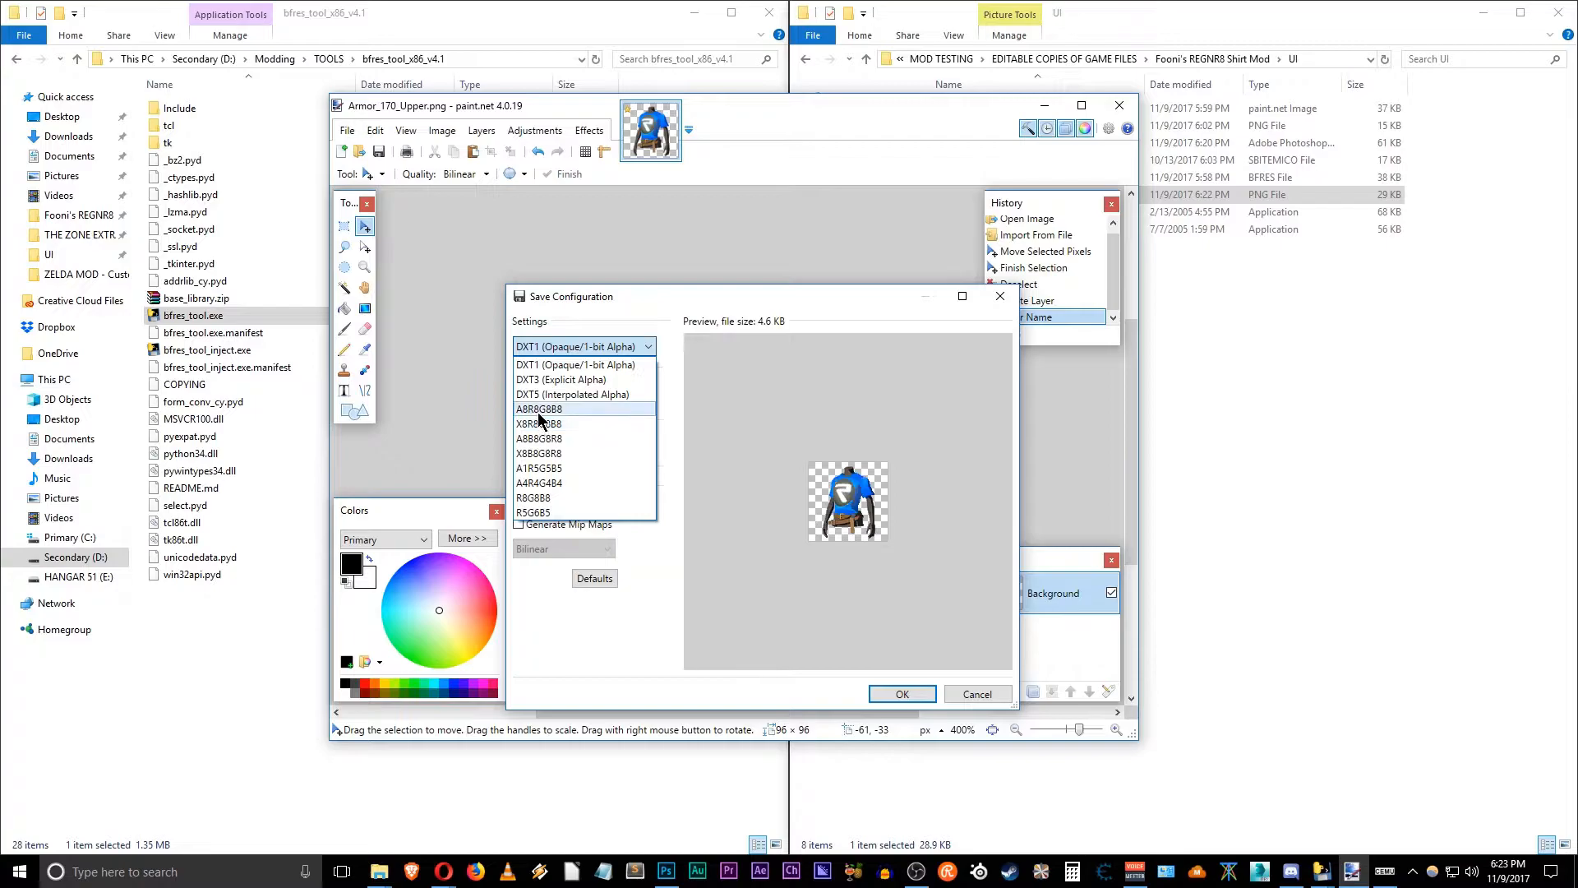
{"action": "mouse_move", "coordinate": [551, 439]}
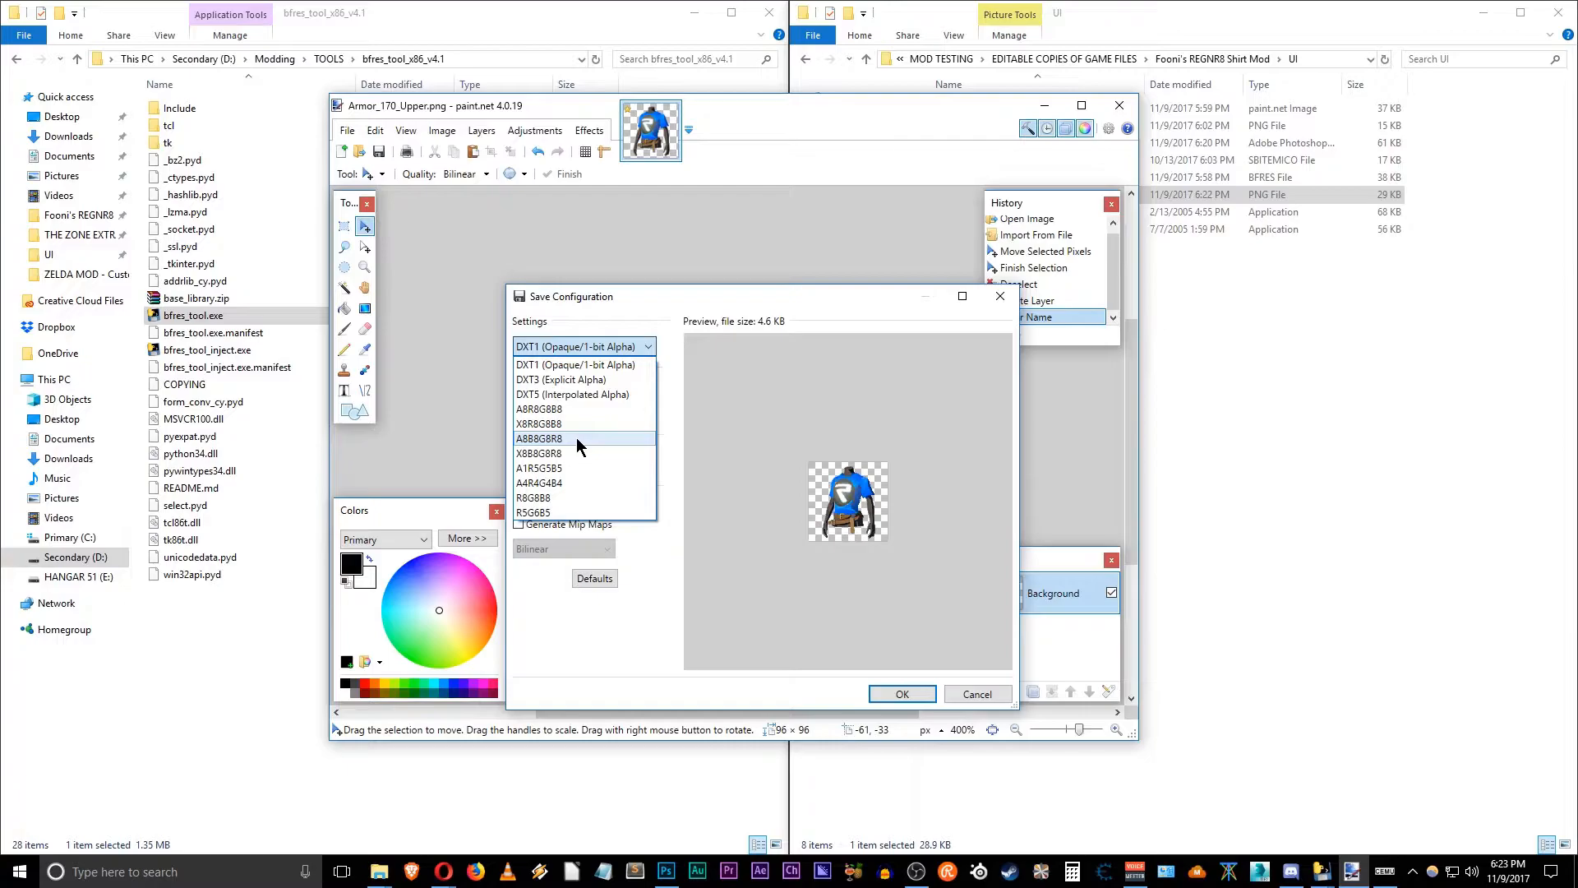
{"action": "left_click", "coordinate": [539, 438]}
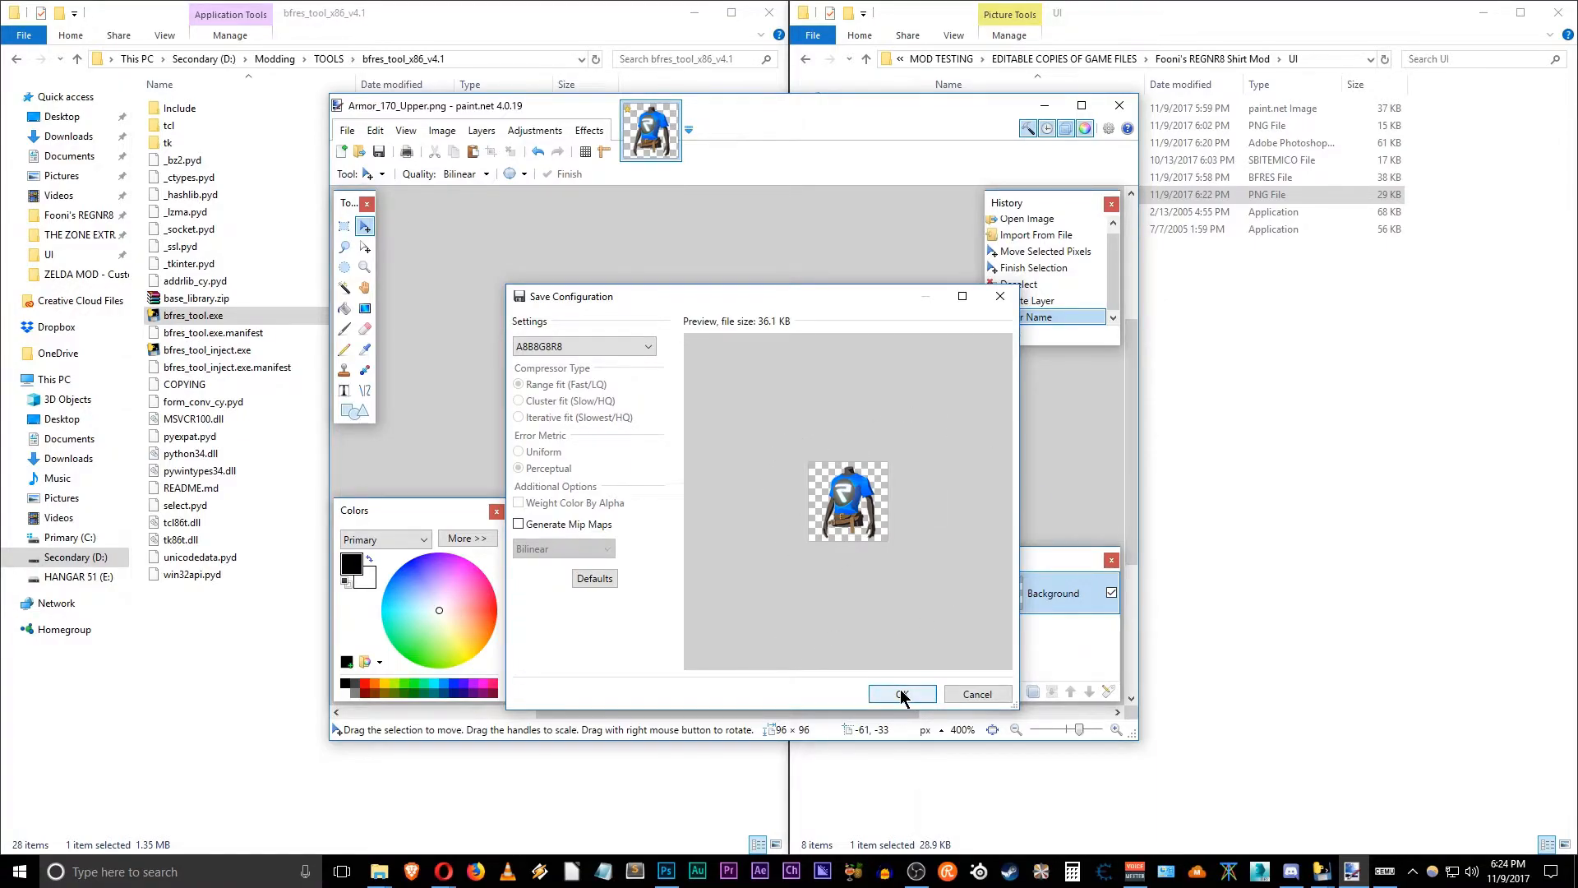
{"action": "left_click", "coordinate": [899, 694]}
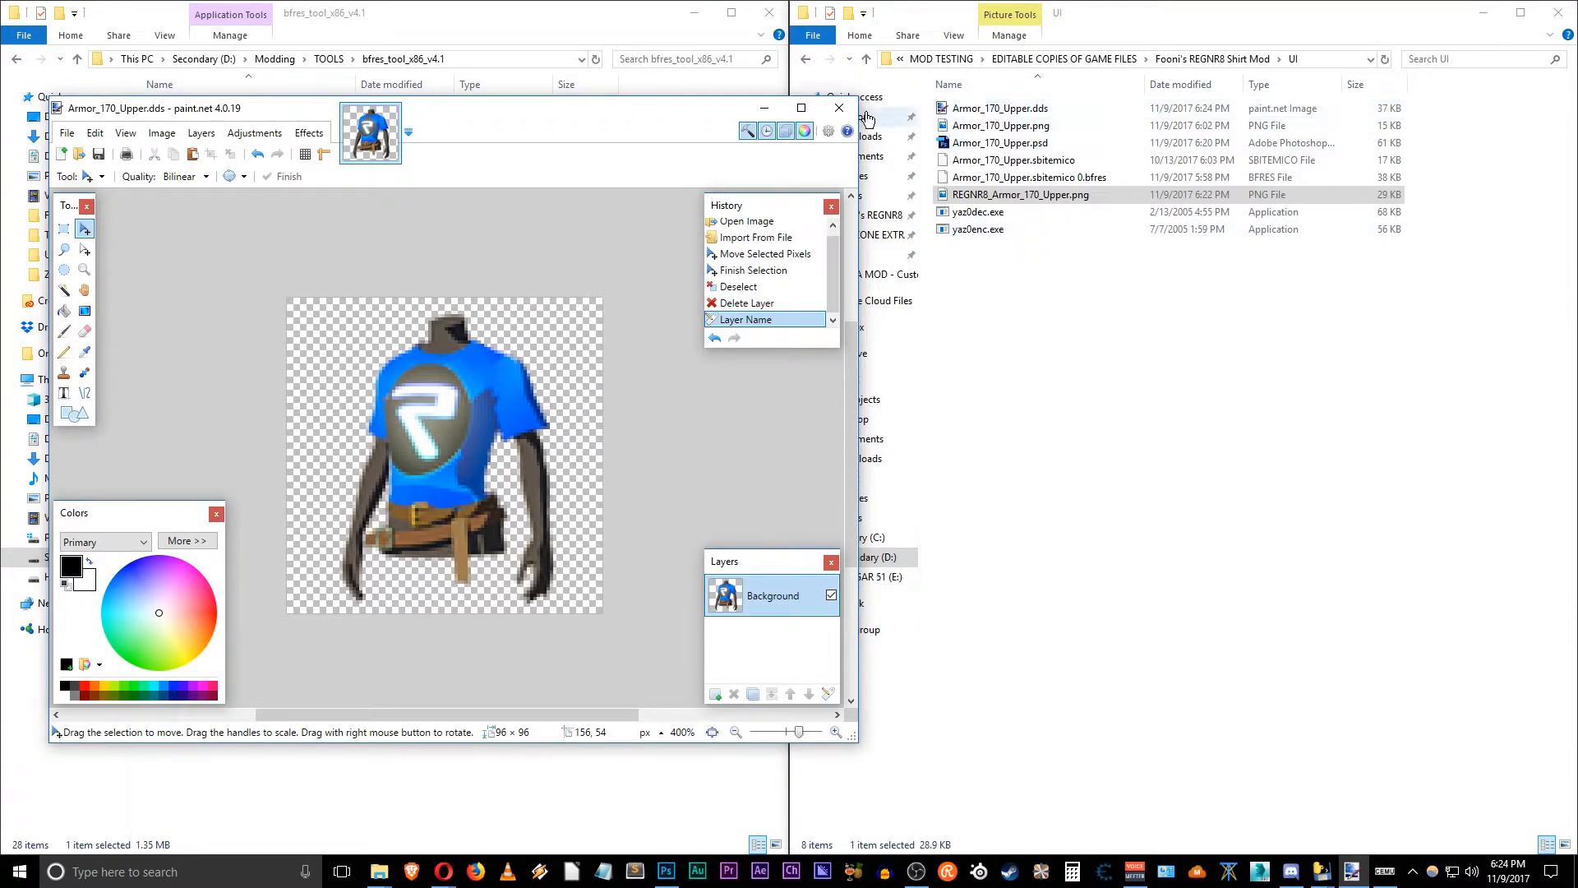
{"action": "left_click", "coordinate": [837, 107]}
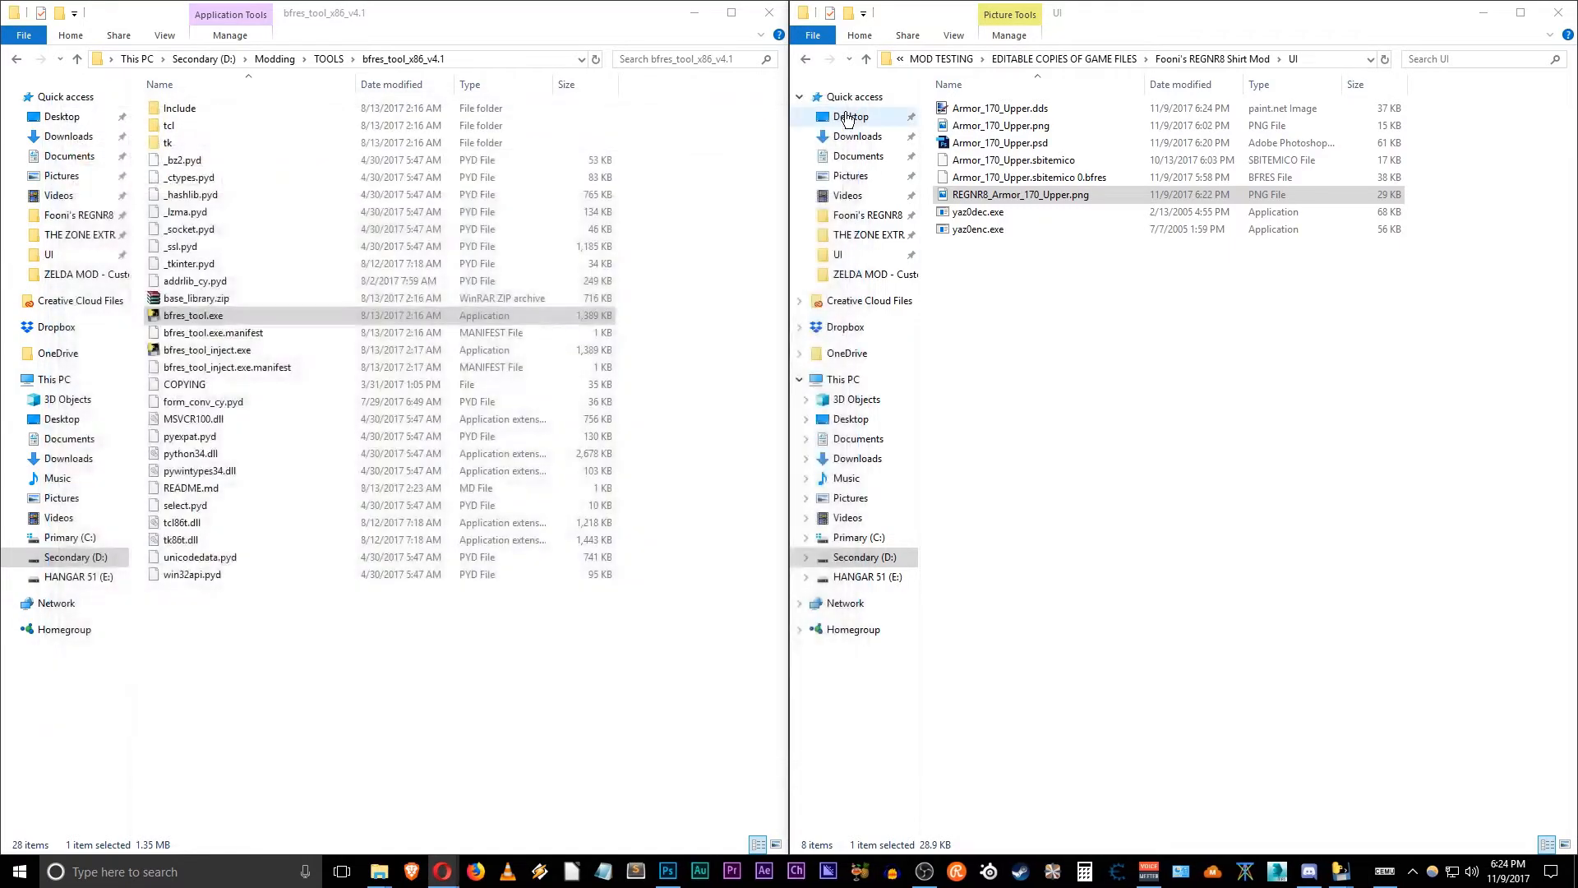
Step: Replace the Armor_170_Upper texture with the new DDS in BFRES Tool, then close it
{"action": "double_click", "coordinate": [999, 108]}
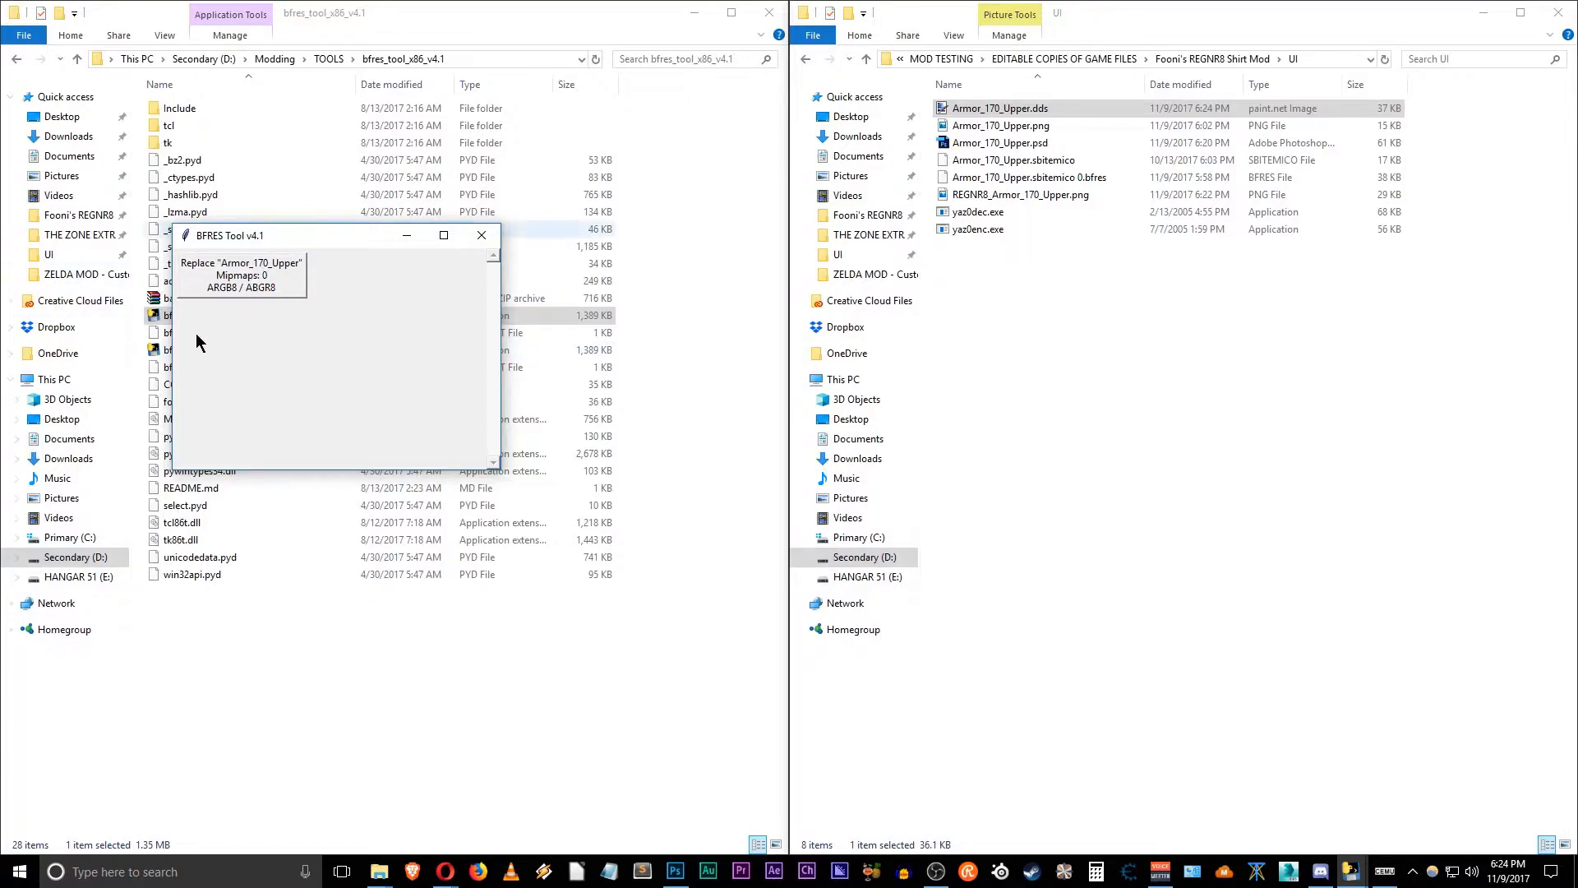
{"action": "mouse_move", "coordinate": [265, 276]}
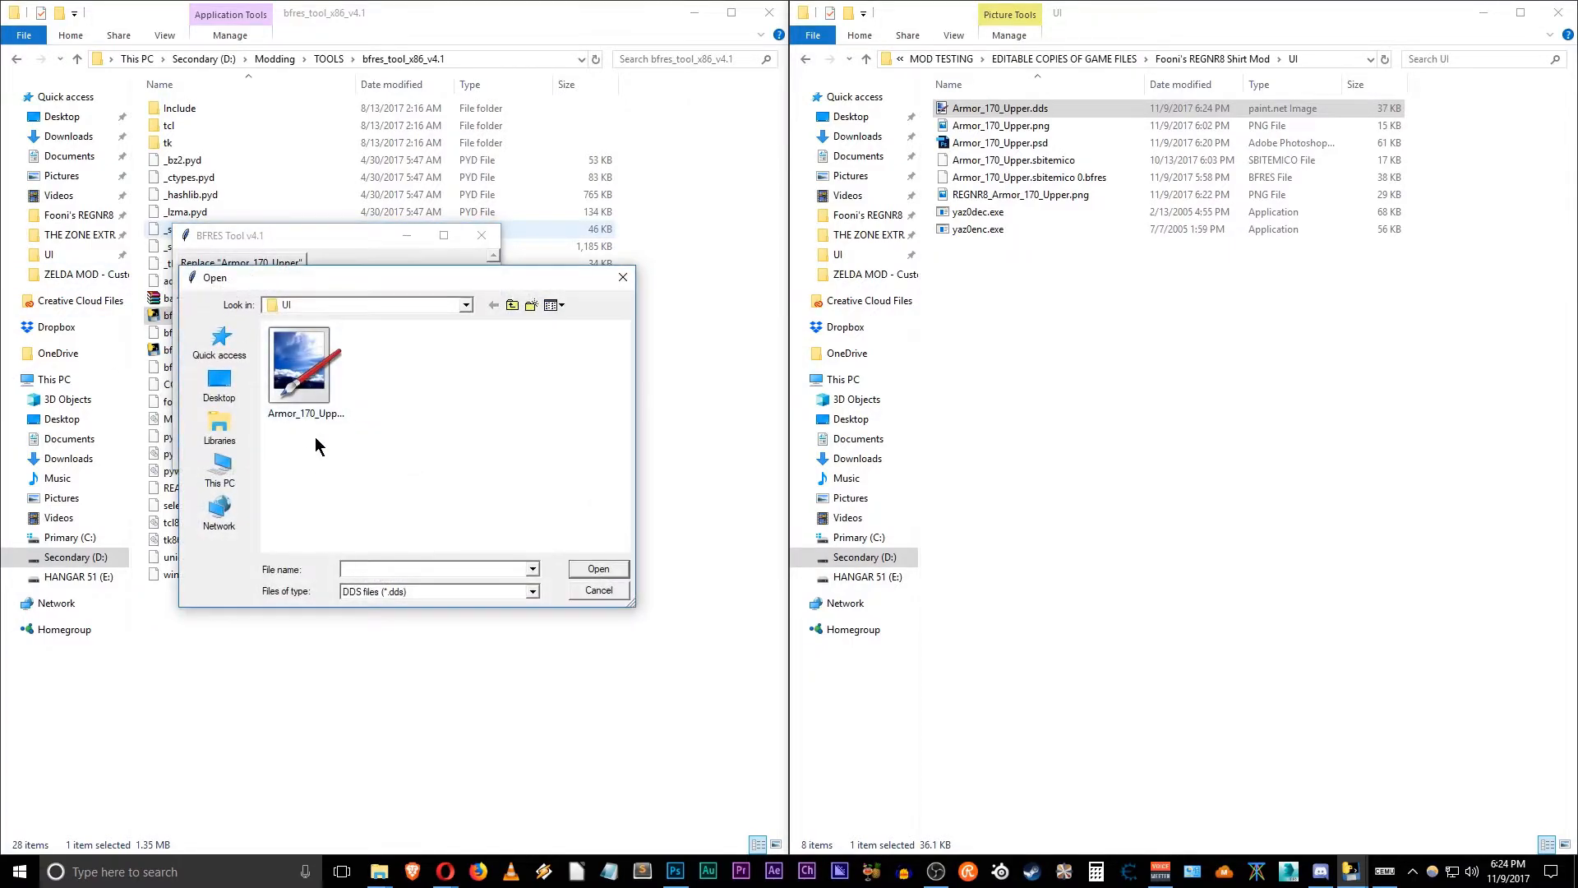
{"action": "left_click", "coordinate": [305, 368]}
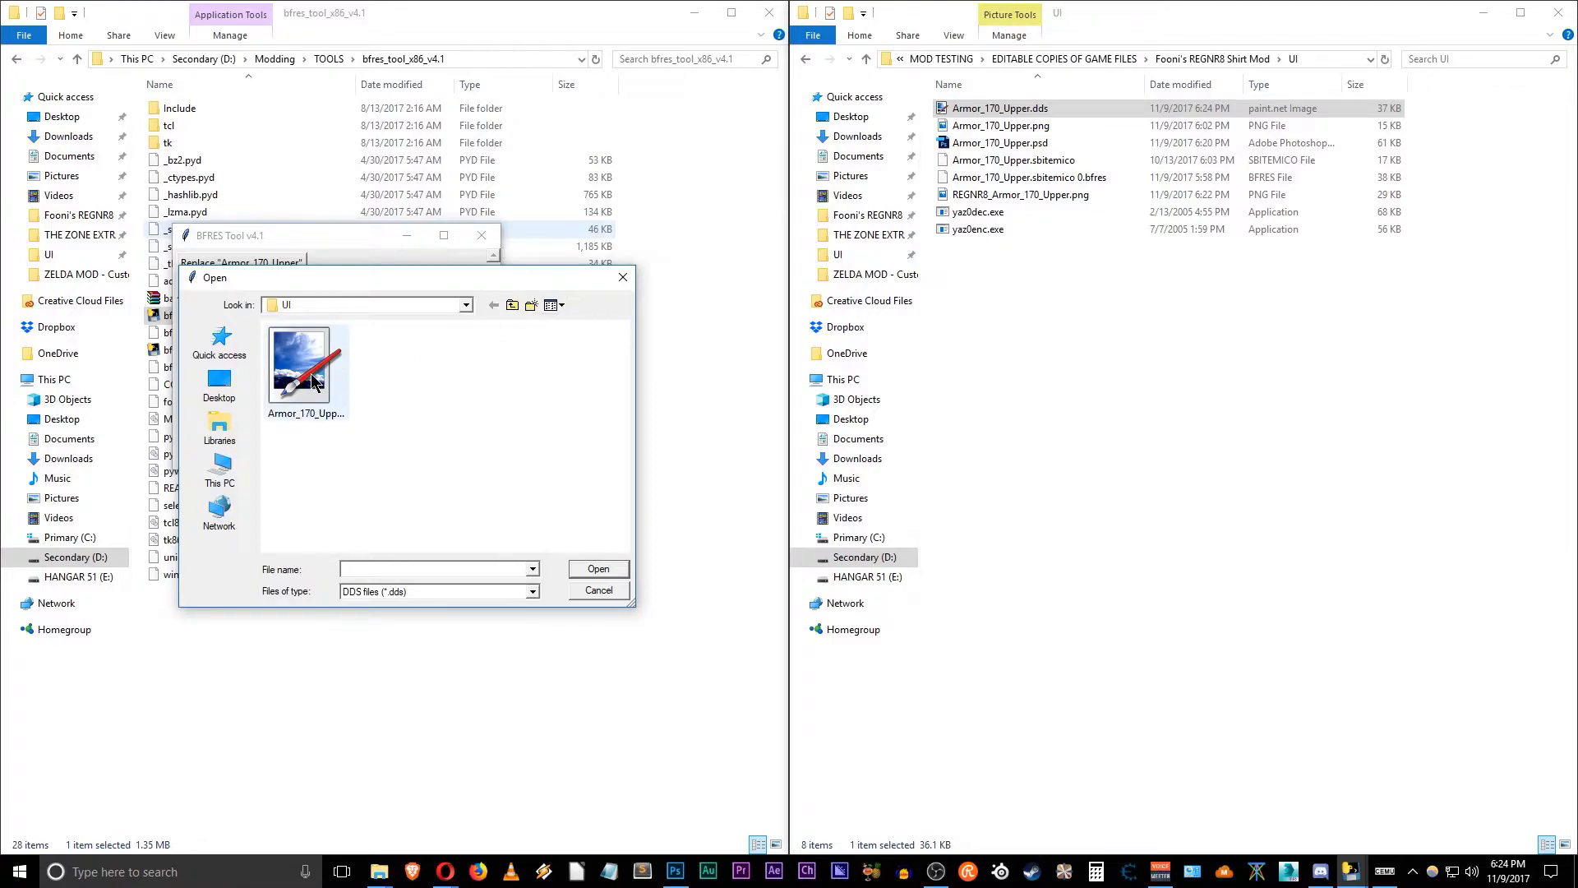
{"action": "left_click", "coordinate": [306, 364]}
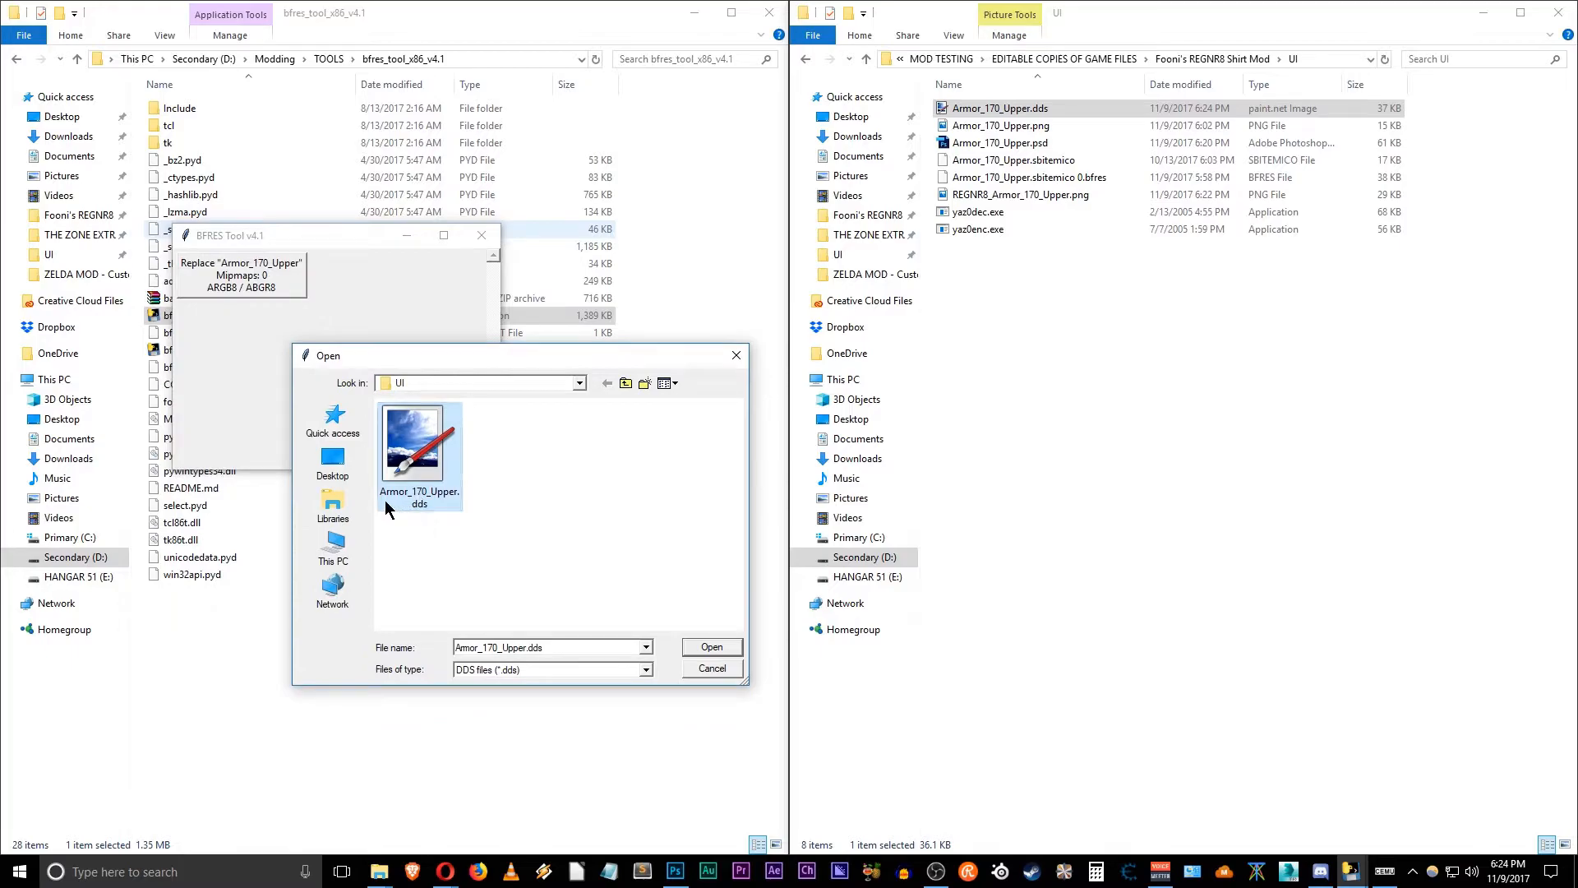
{"action": "mouse_move", "coordinate": [477, 513]}
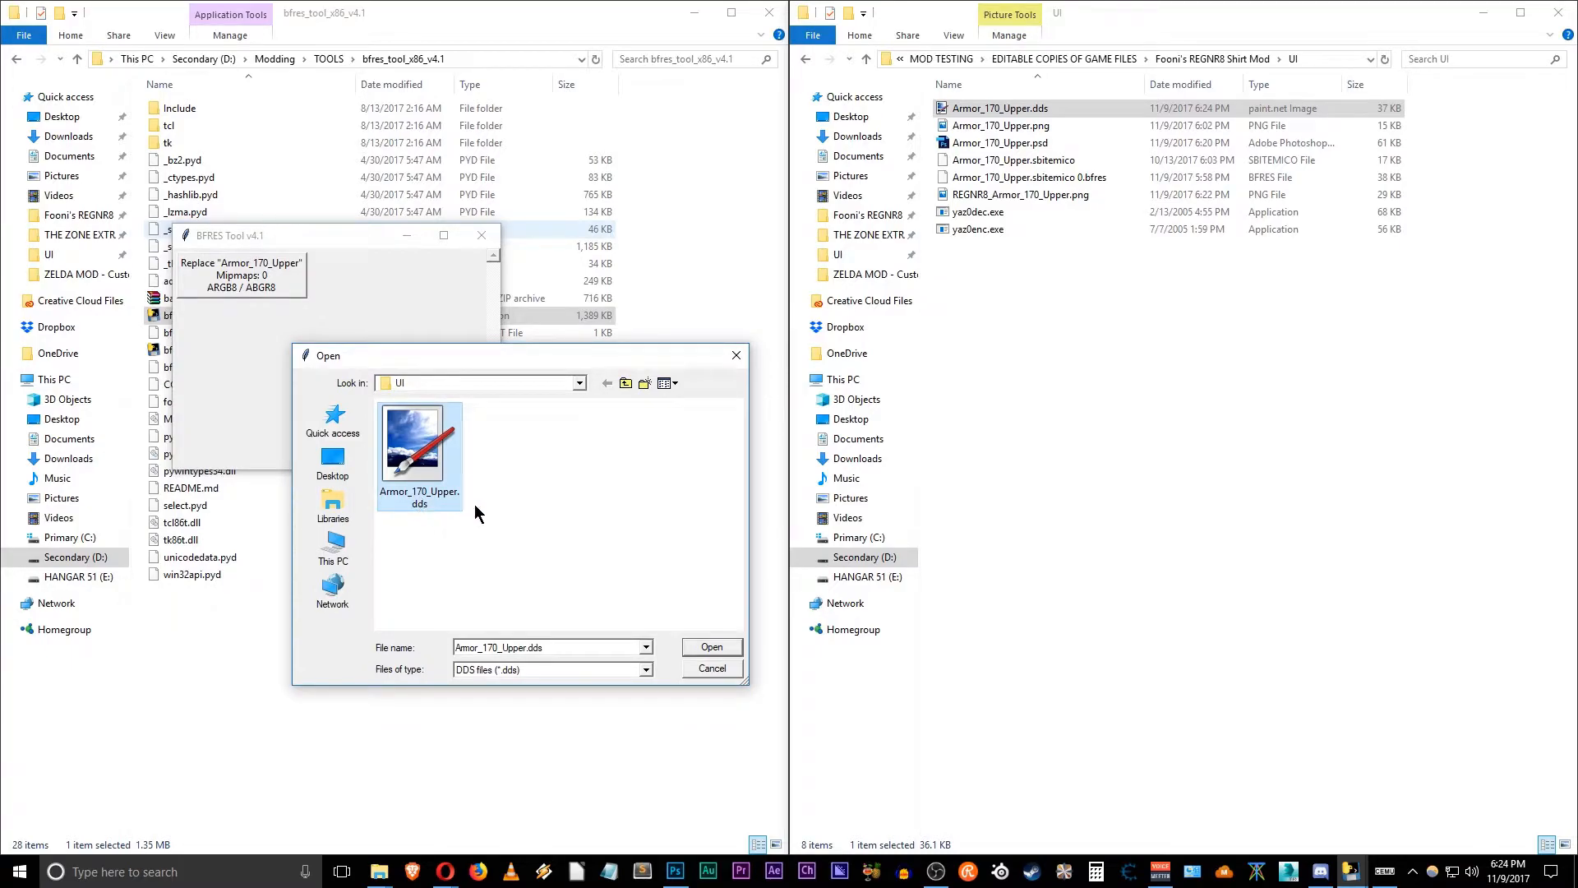
{"action": "left_click", "coordinate": [710, 646]}
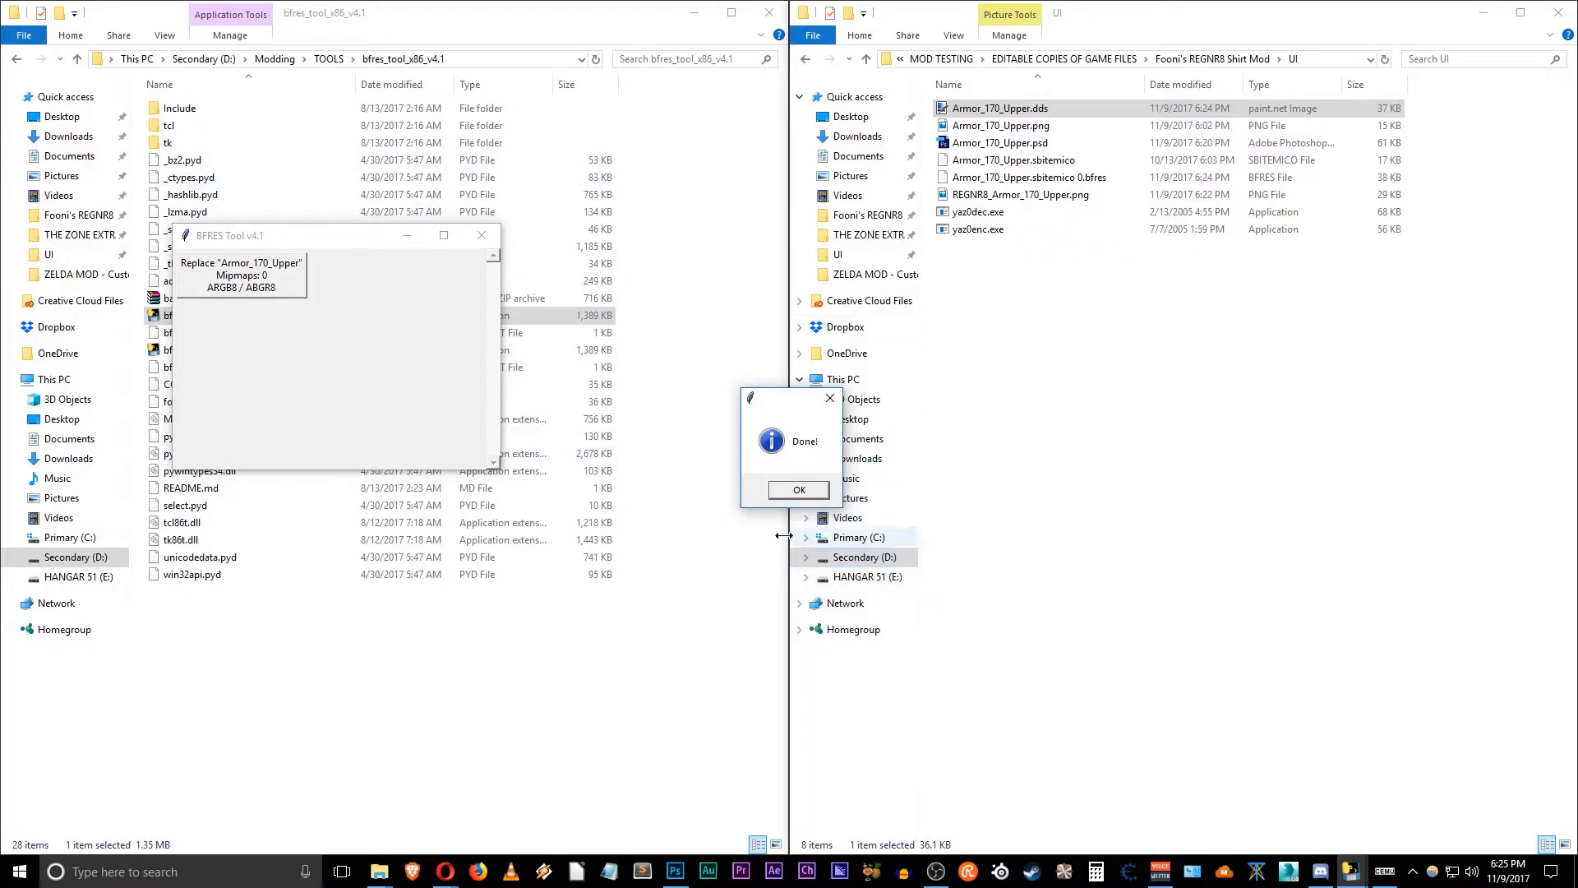
{"action": "left_click", "coordinate": [798, 489]}
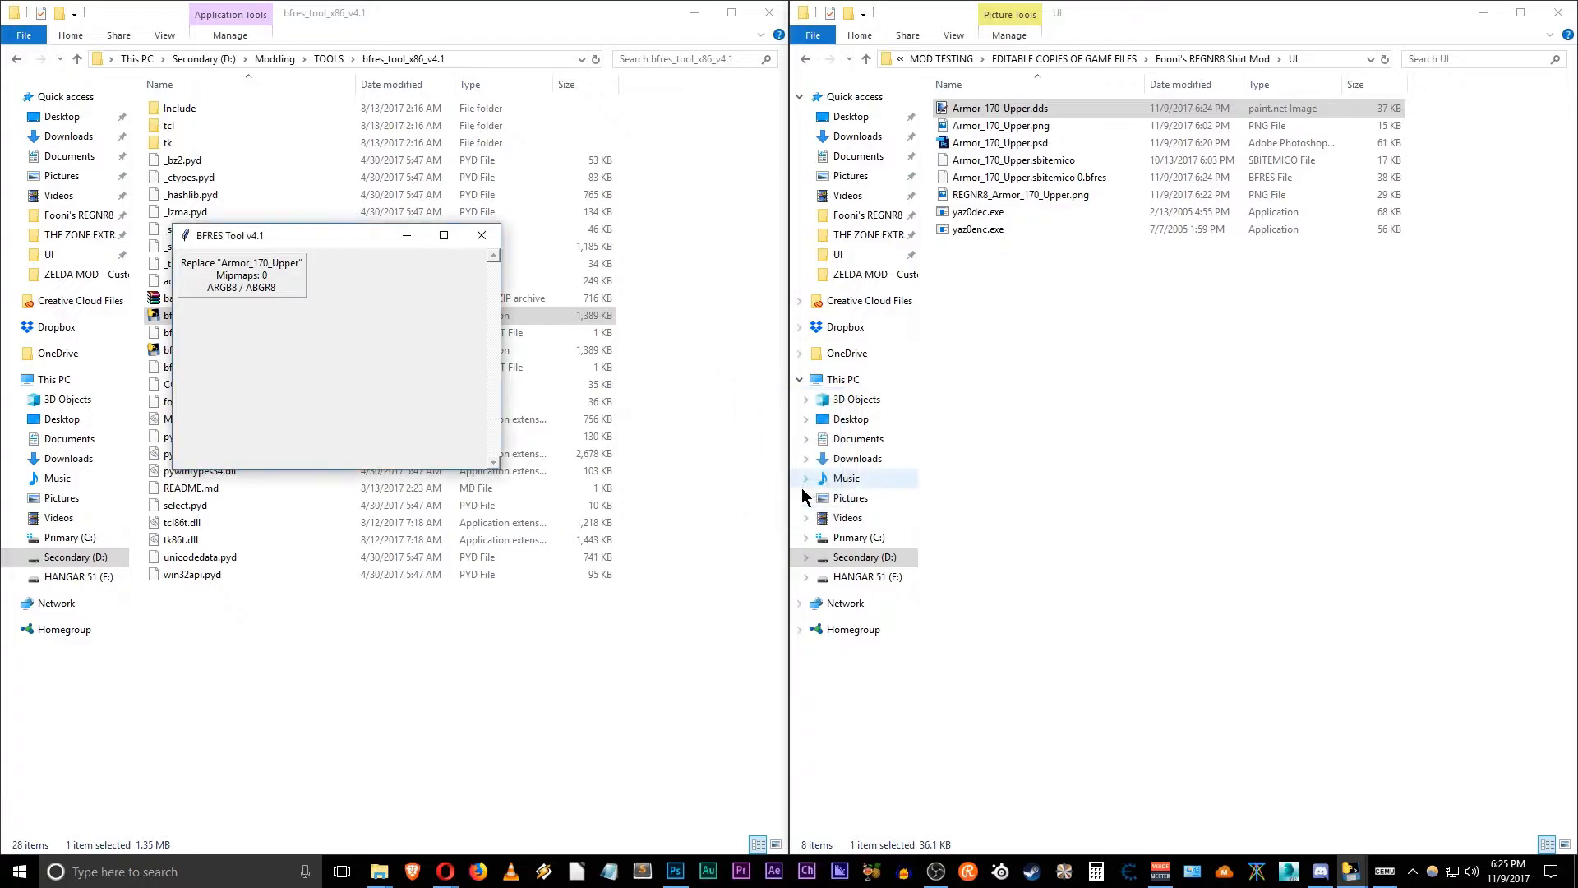
{"action": "left_click", "coordinate": [481, 234]}
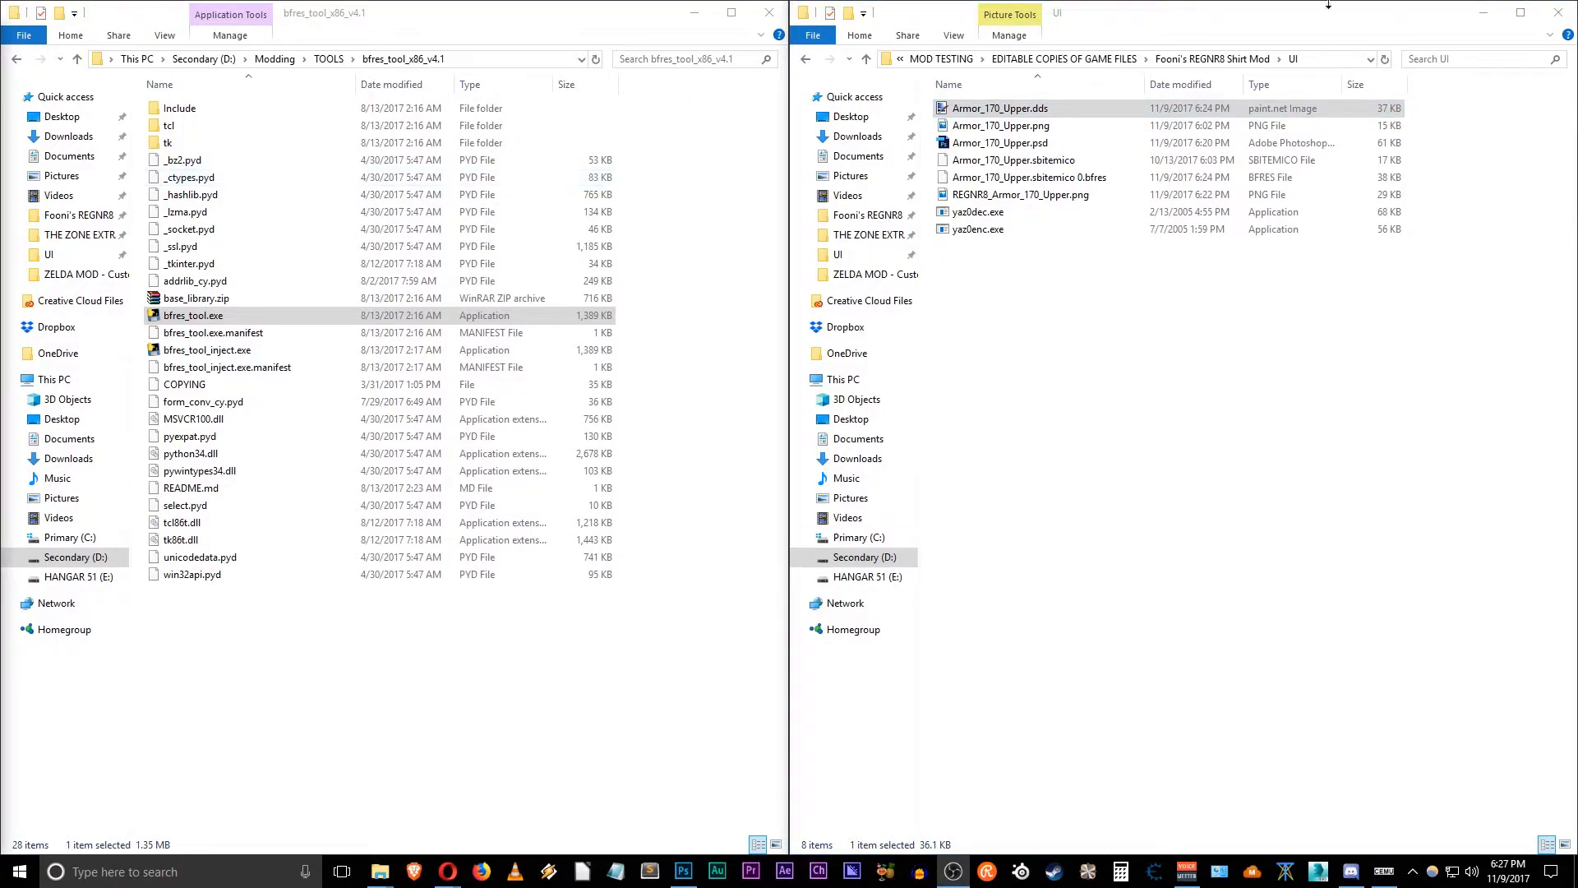
Step: Create a 'working files' folder in UI and move the PNG and PSD into it
{"action": "left_click", "coordinate": [1000, 142]}
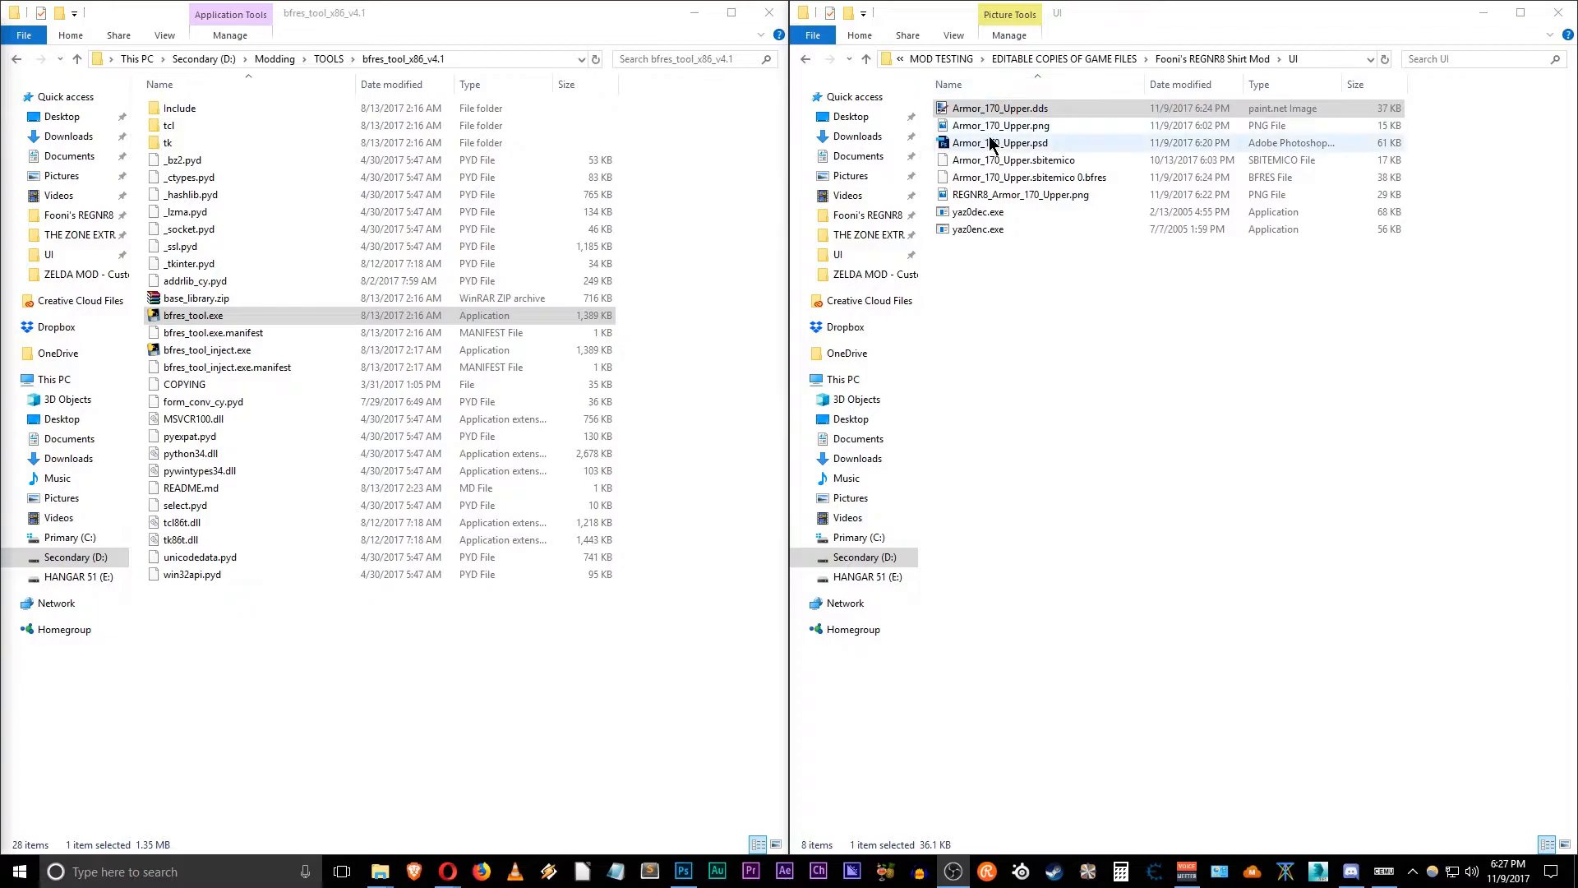
{"action": "left_click", "coordinate": [999, 108]}
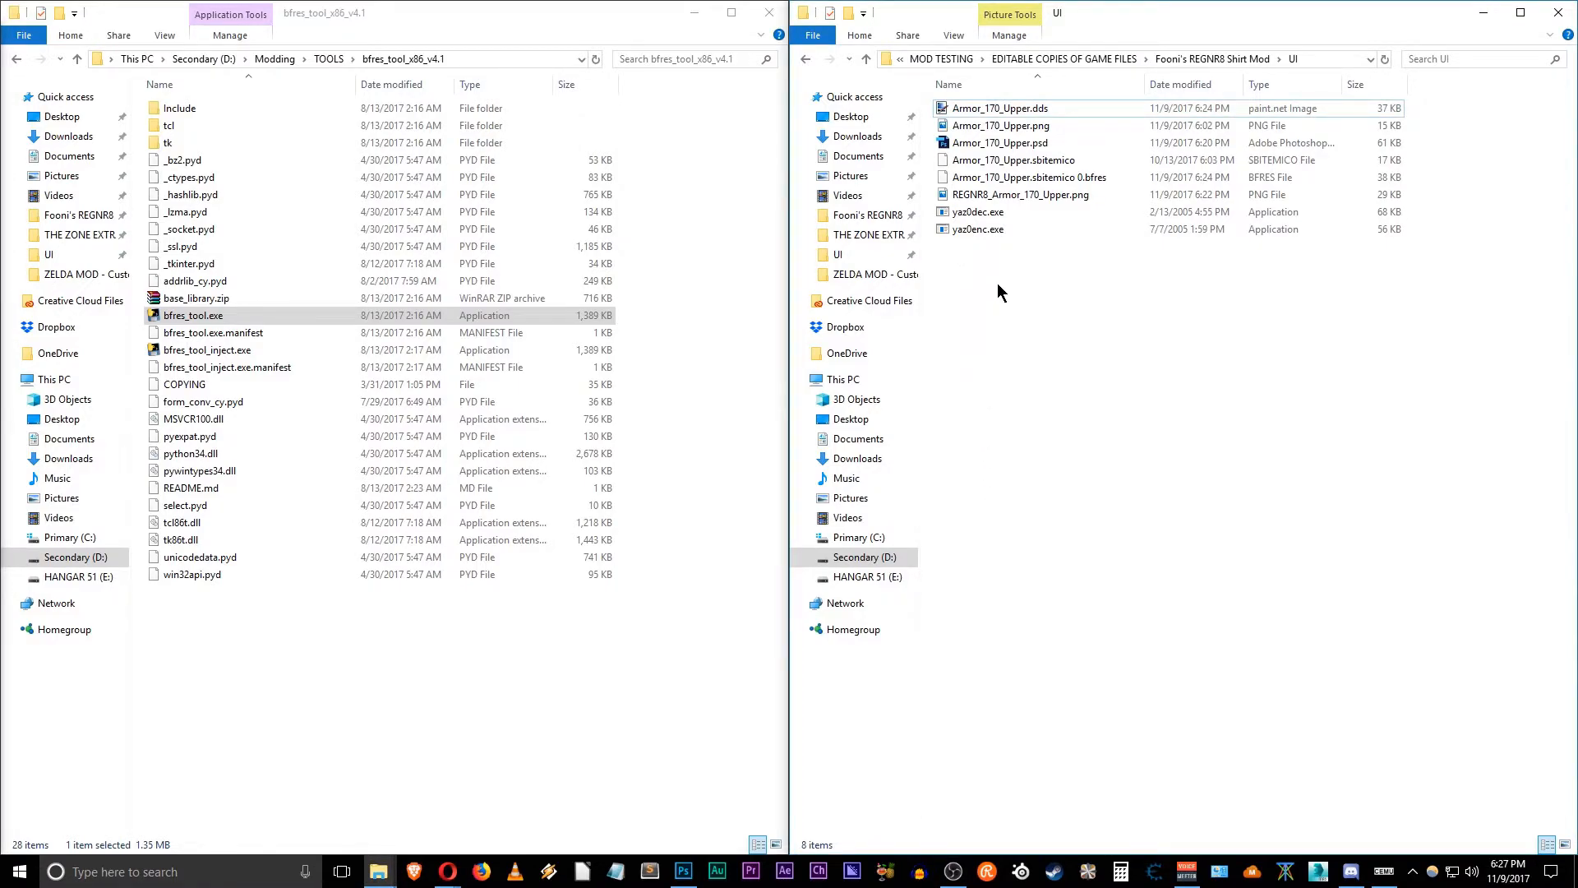
{"action": "mouse_move", "coordinate": [985, 338]}
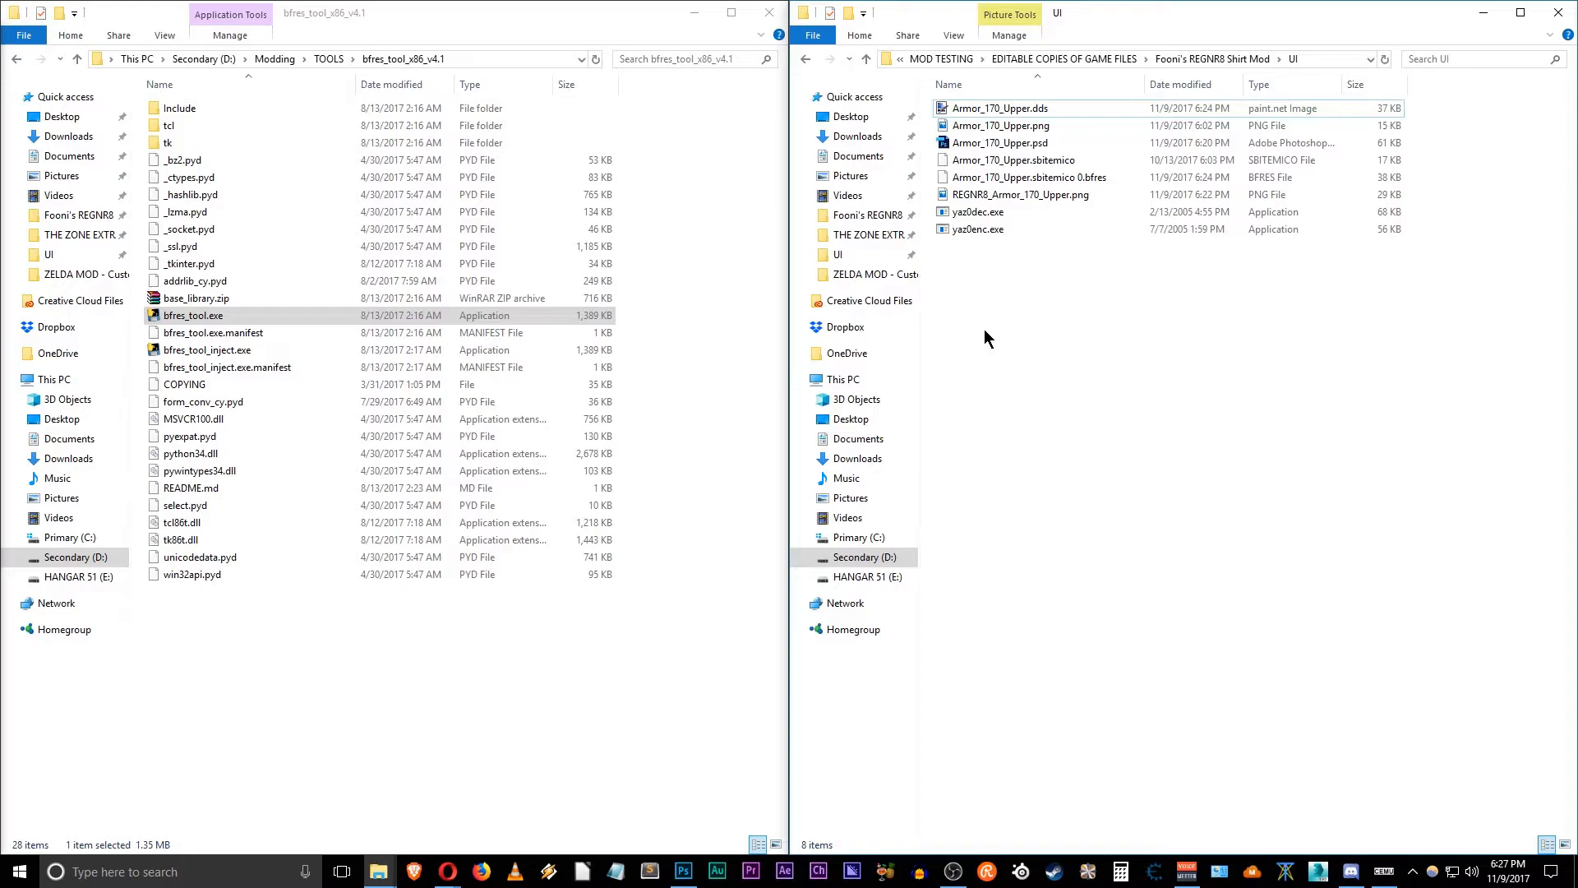
{"action": "left_click", "coordinate": [977, 229]}
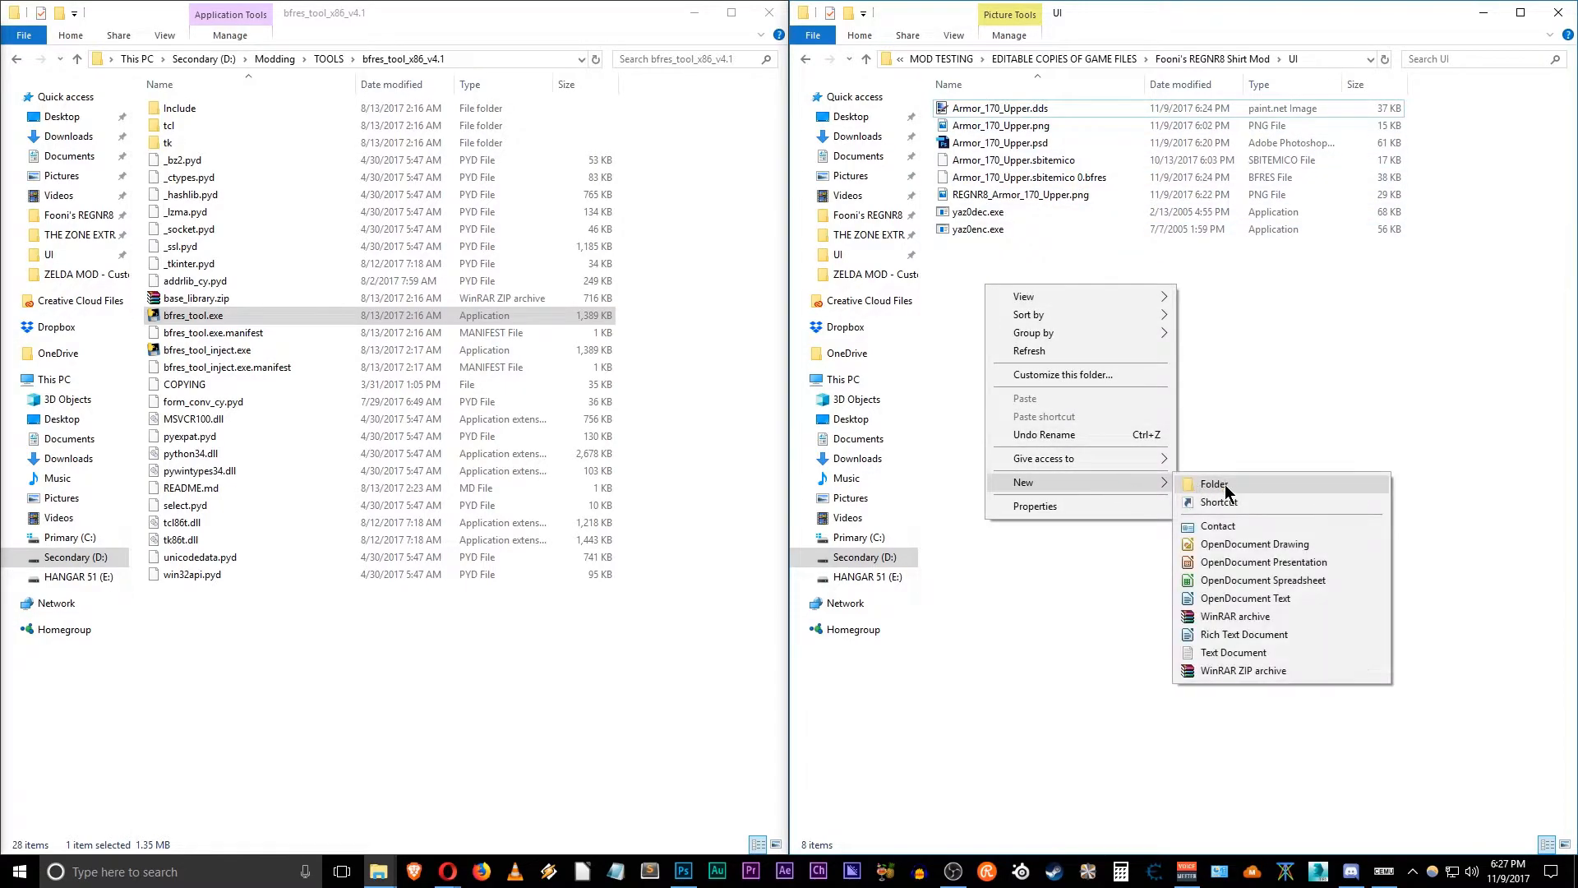
{"action": "left_click", "coordinate": [1214, 484]}
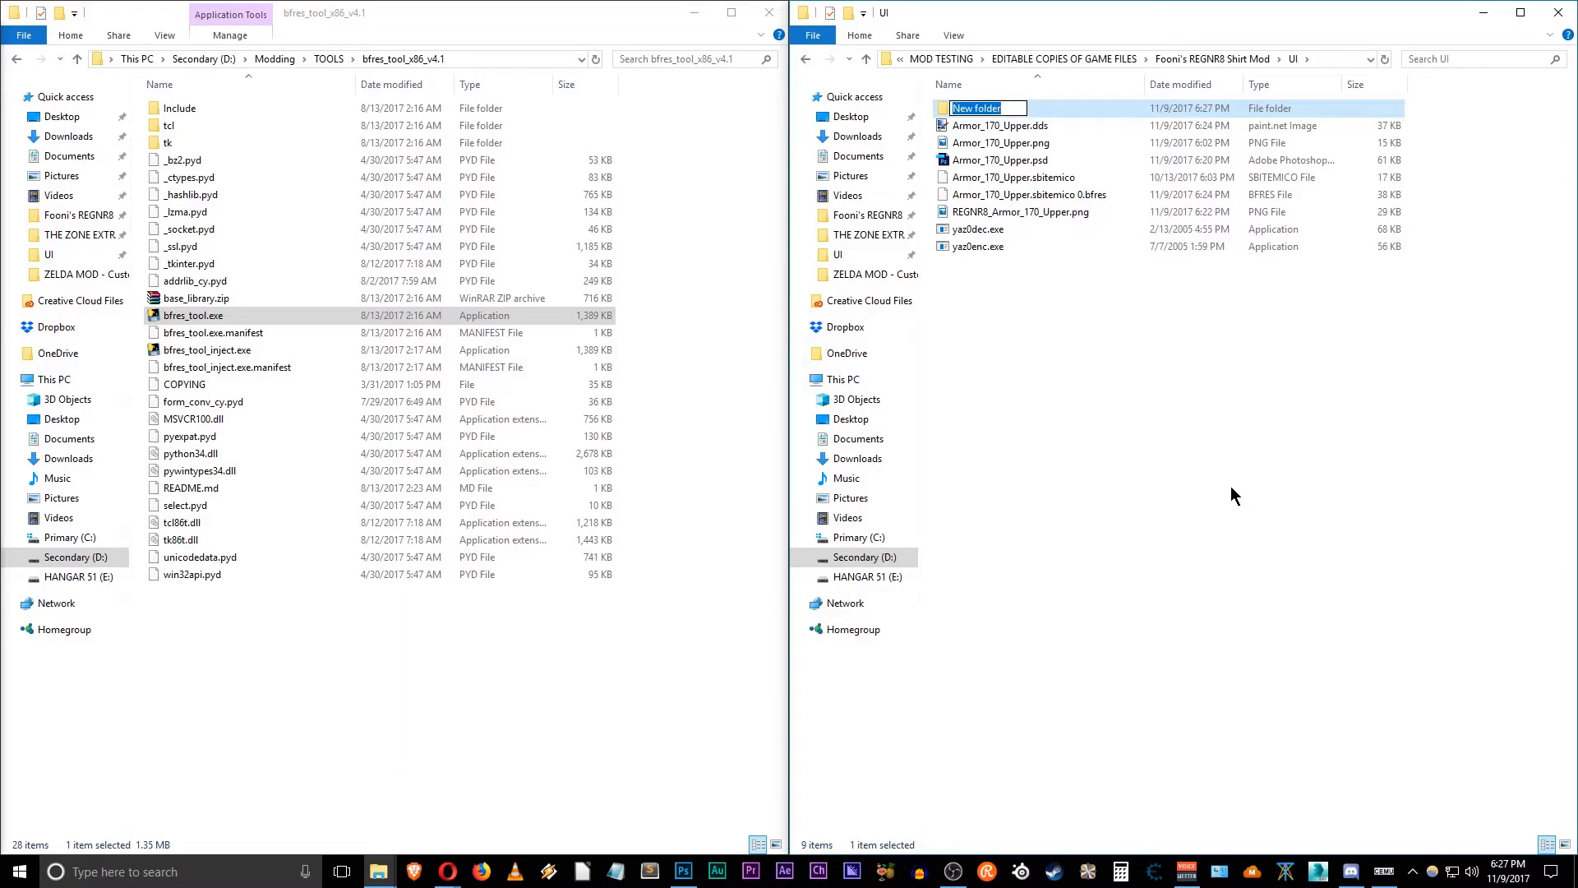
{"action": "type", "text": "working"}
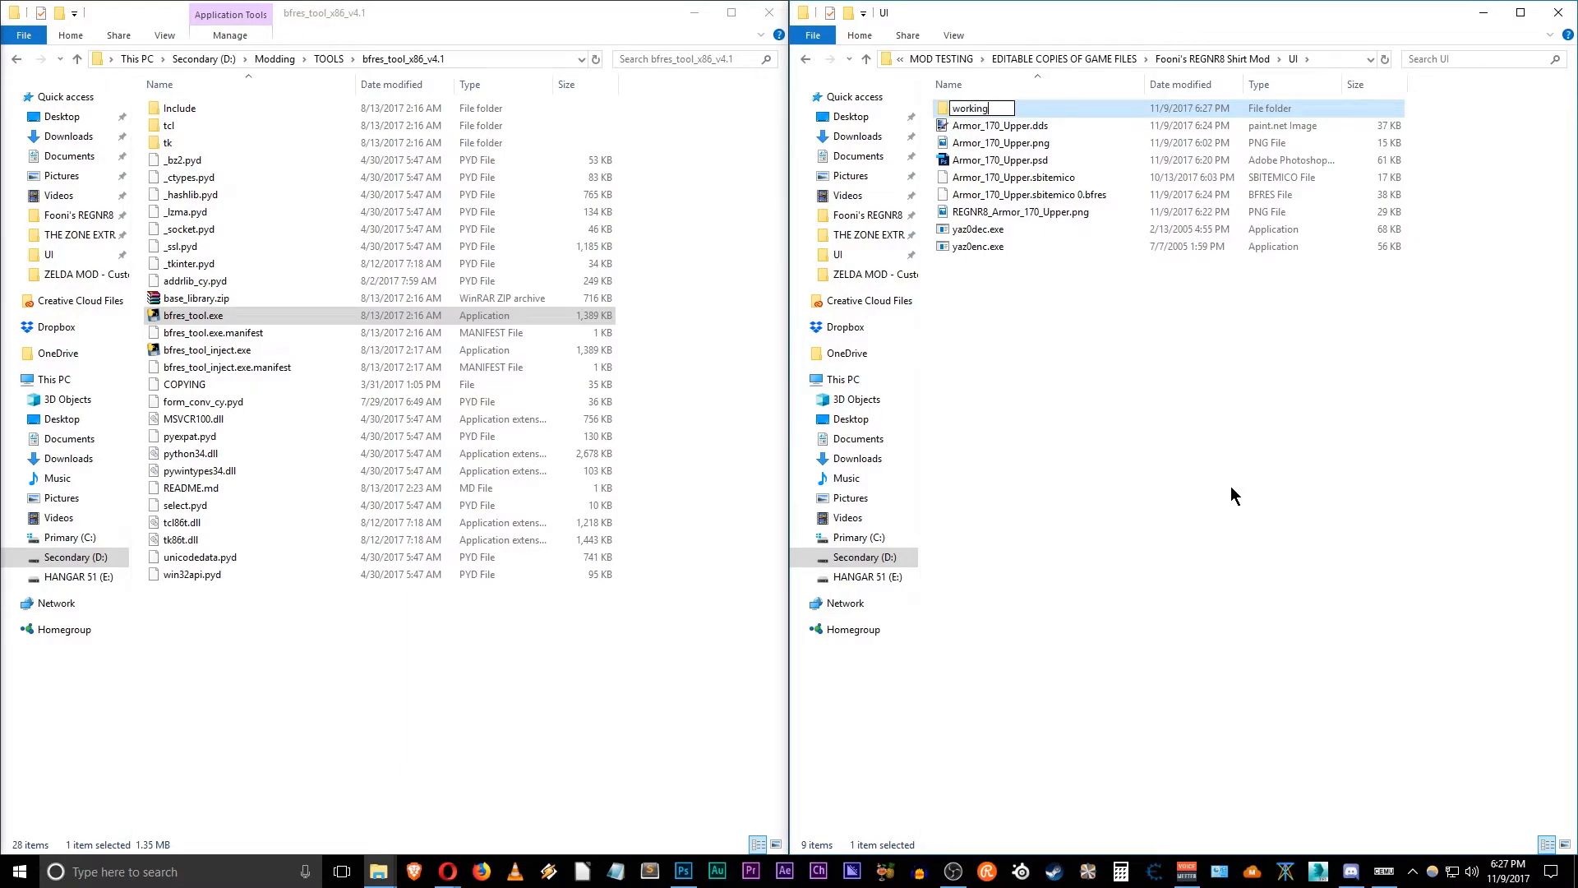
{"action": "type", "text": "files"}
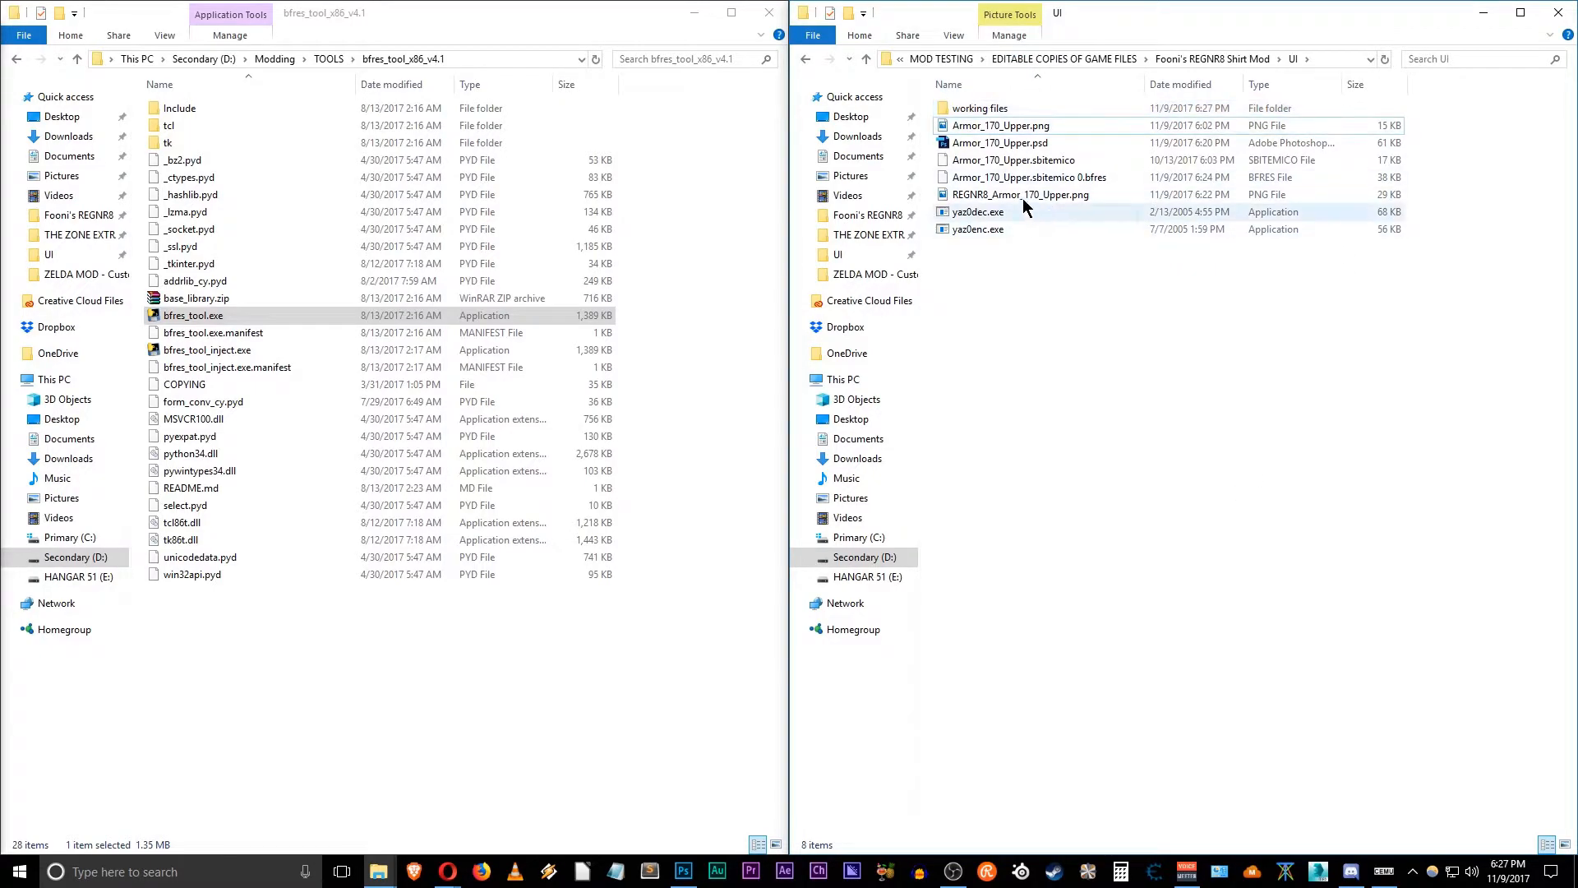
{"action": "left_click_drag", "start_coordinate": [1000, 125], "coordinate": [976, 108]}
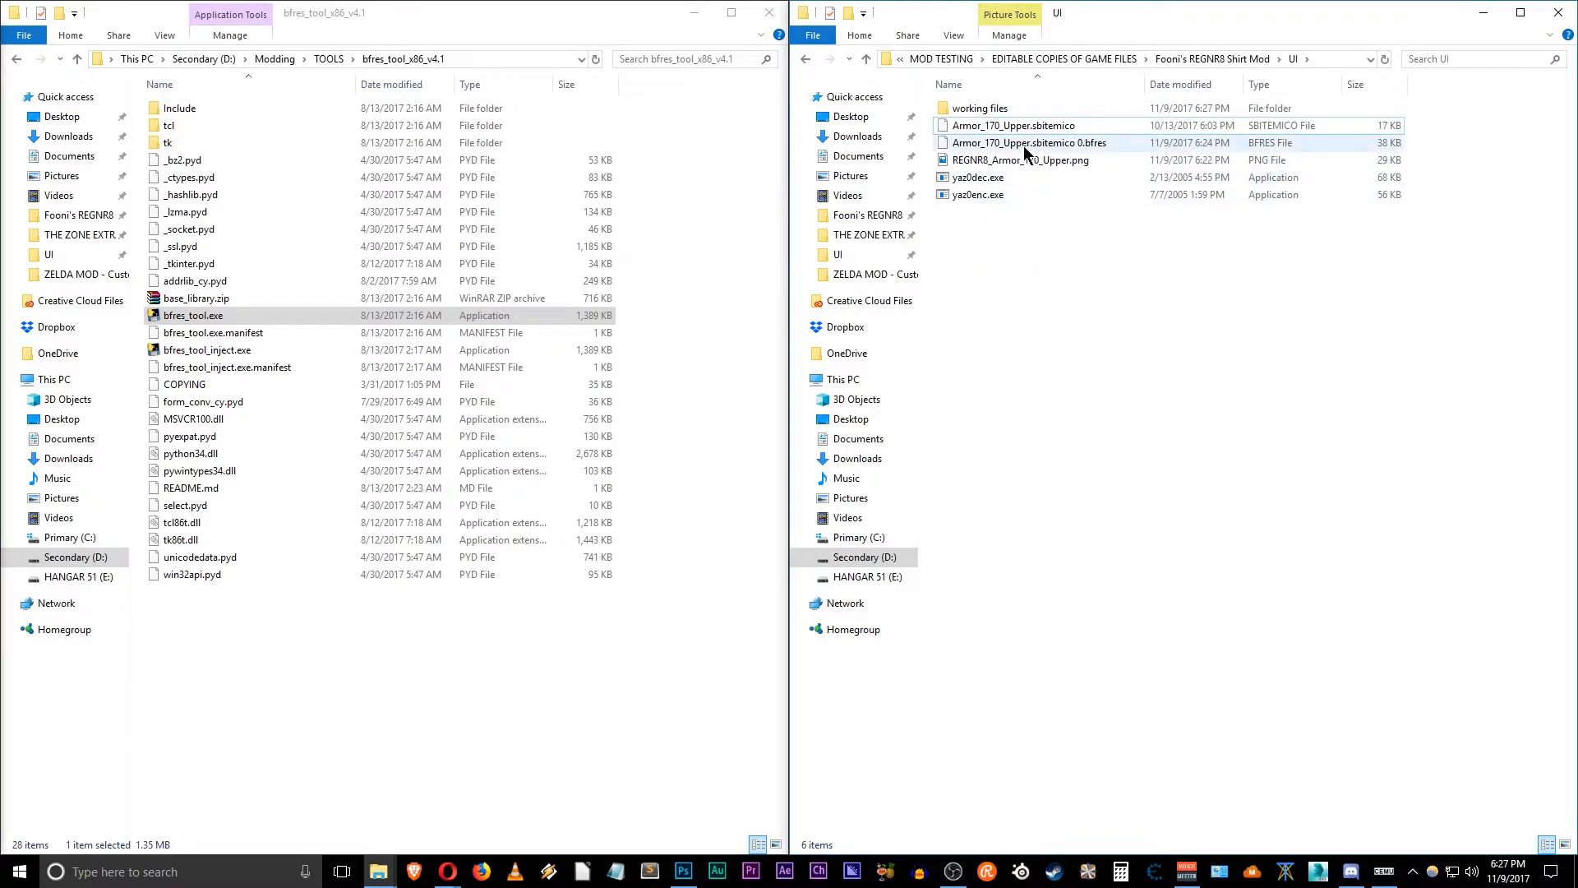
Step: Create an 'original file' folder and move the original sbitemico into it
{"action": "left_click", "coordinate": [1013, 125]}
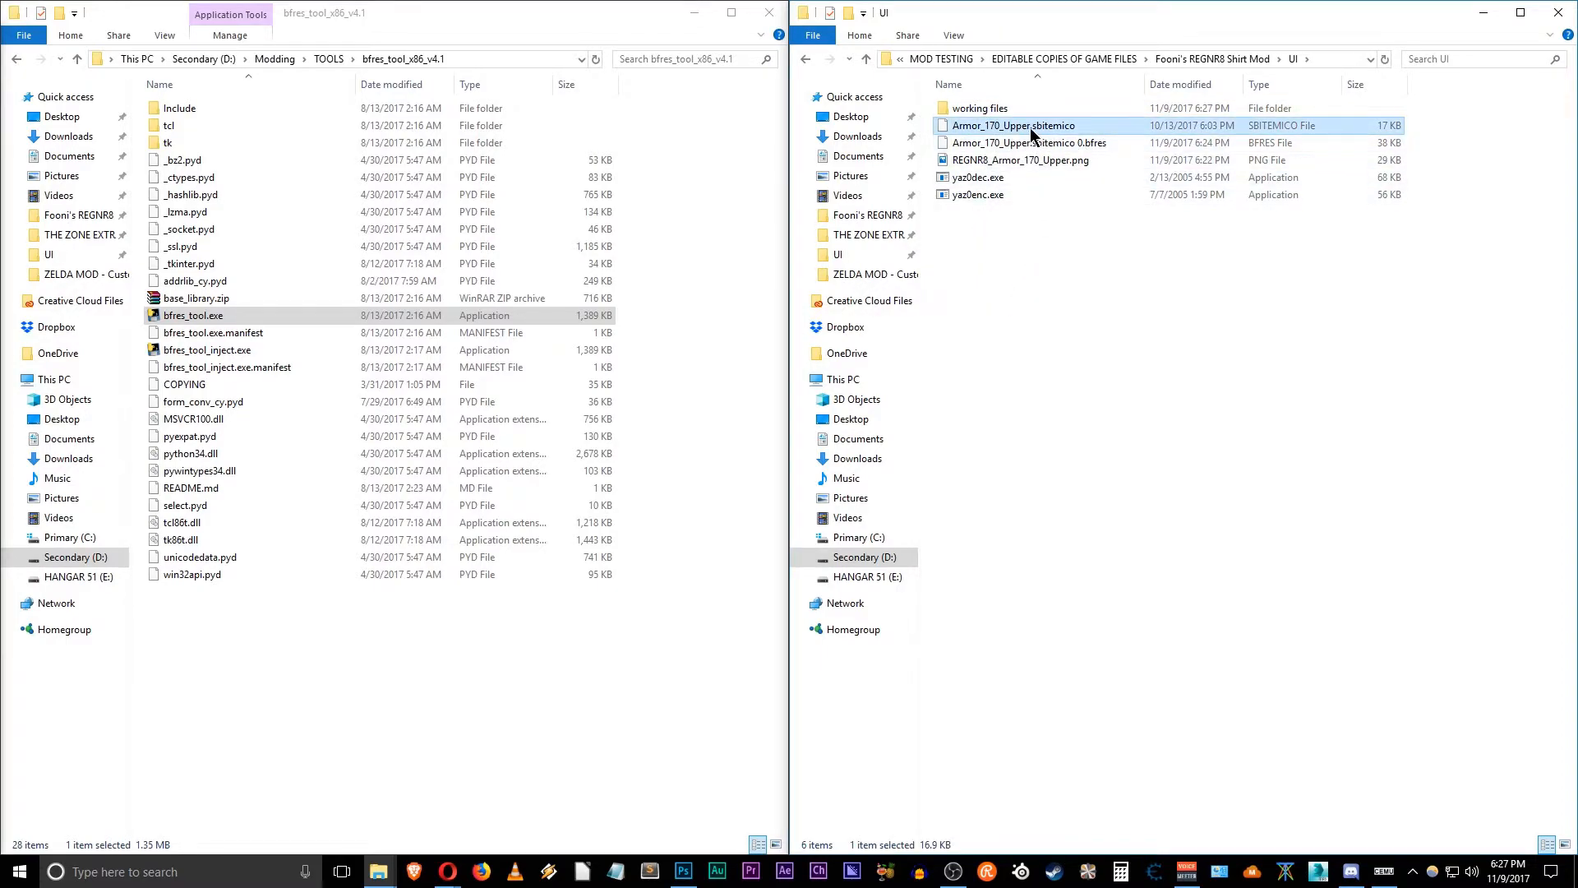
{"action": "mouse_move", "coordinate": [1052, 129]}
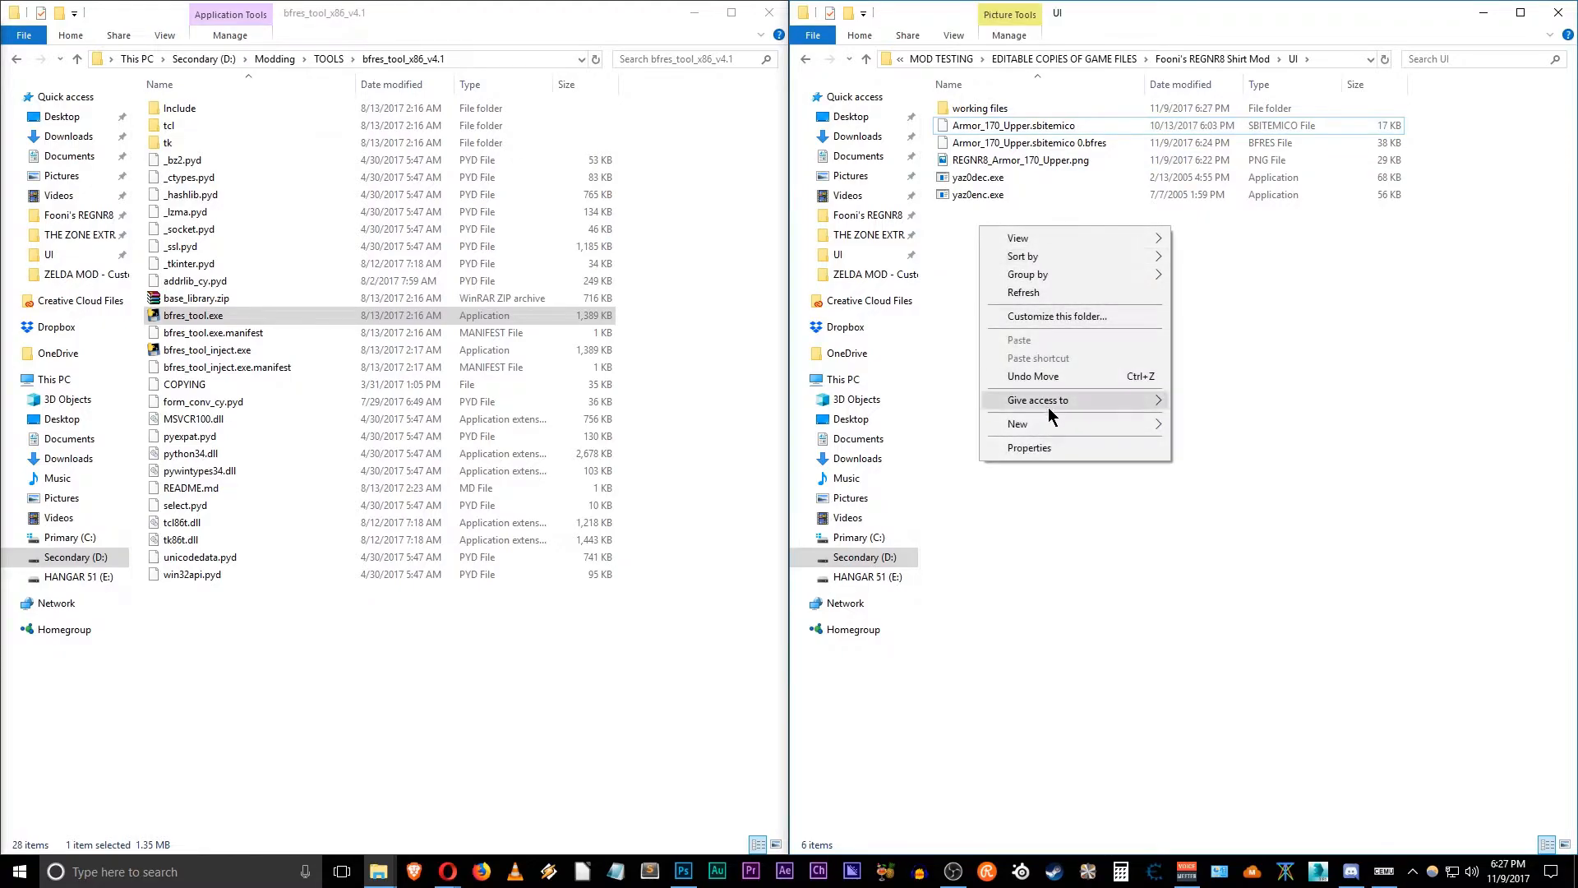
{"action": "left_click", "coordinate": [1017, 424]}
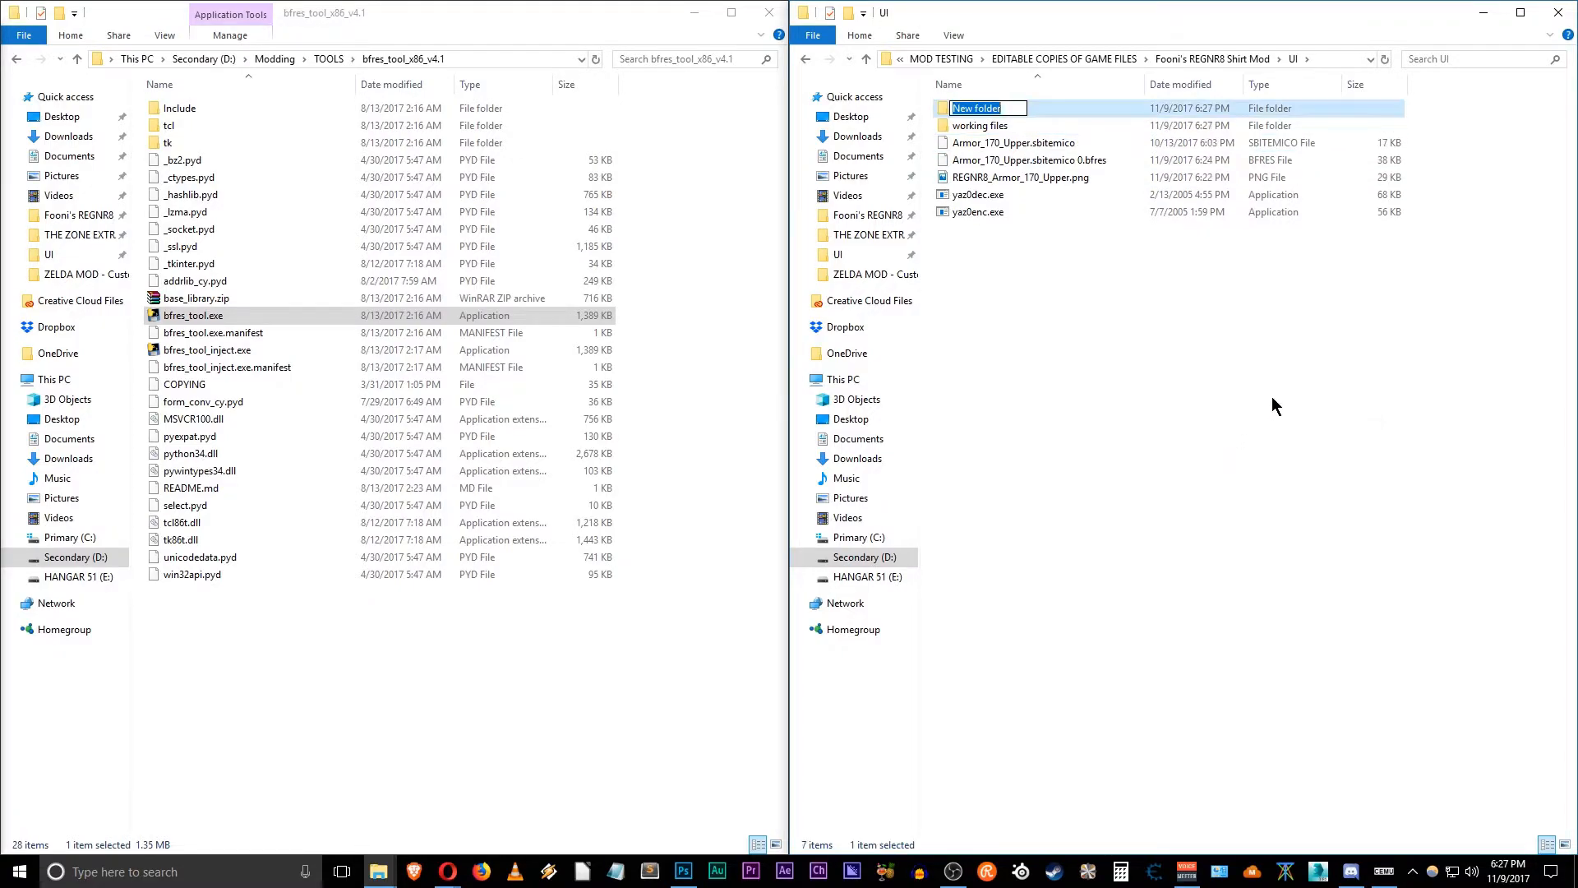
{"action": "type", "text": "or"}
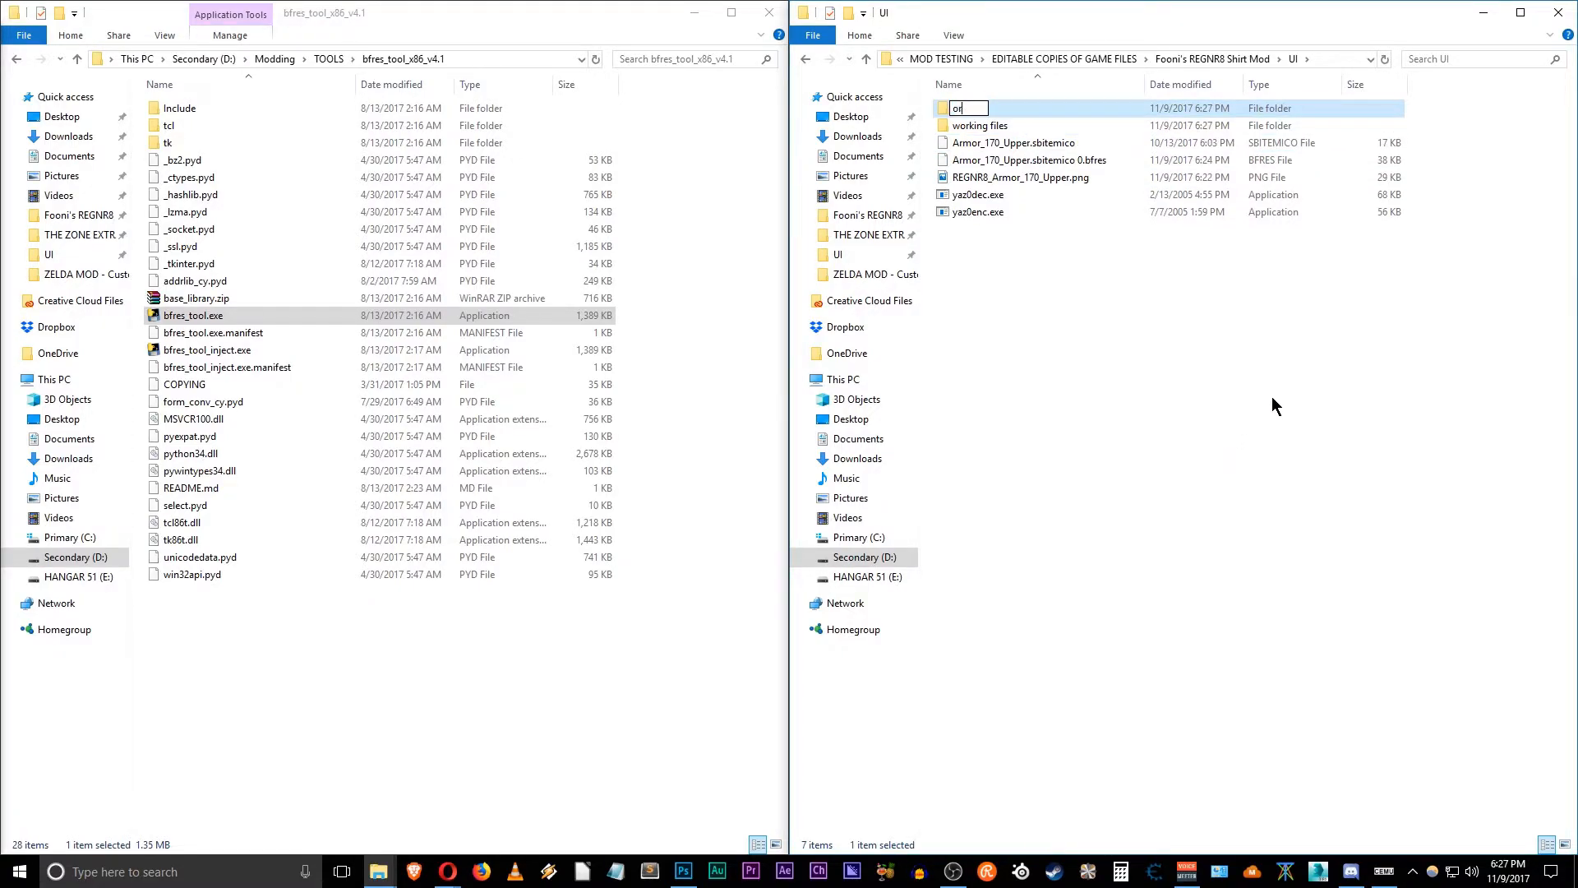
{"action": "type", "text": "original file"}
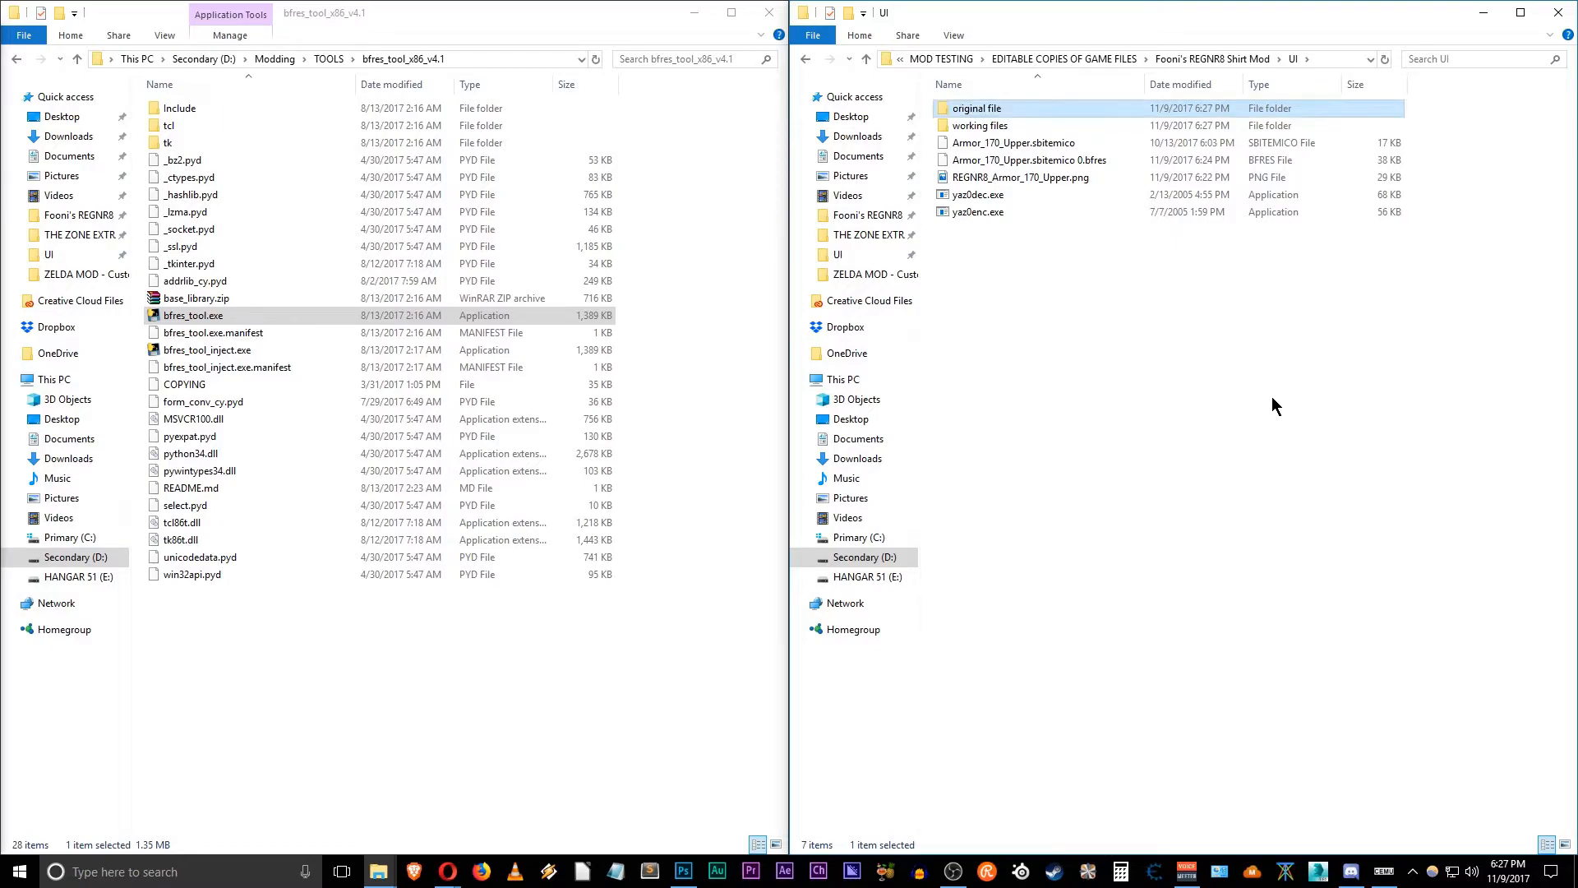
{"action": "left_click", "coordinate": [1015, 143]}
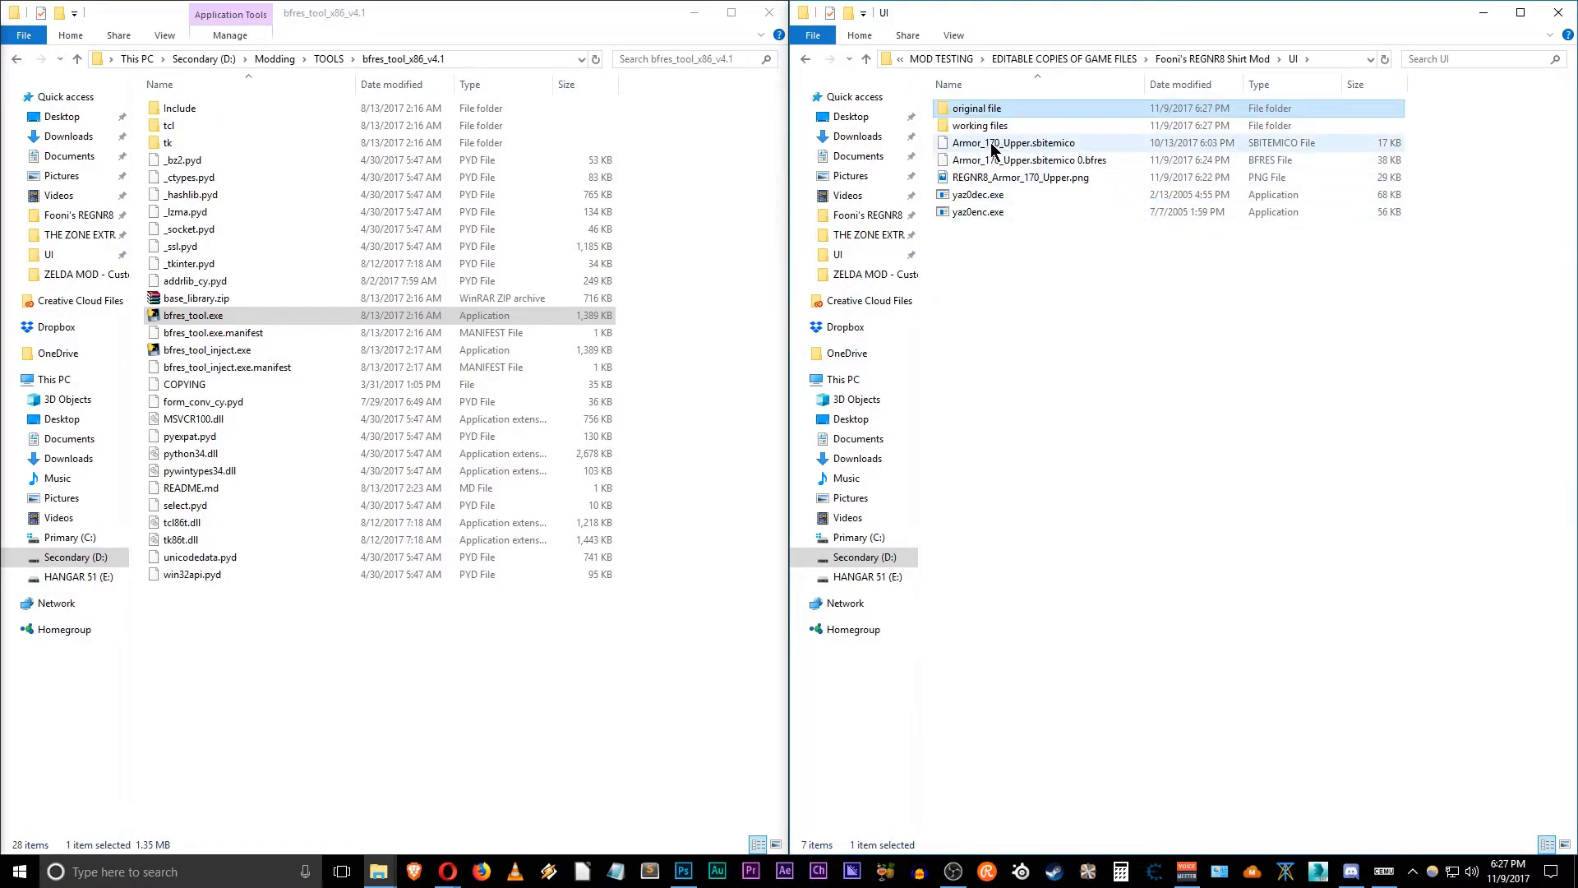
{"action": "left_click_drag", "start_coordinate": [1012, 142], "coordinate": [976, 107]}
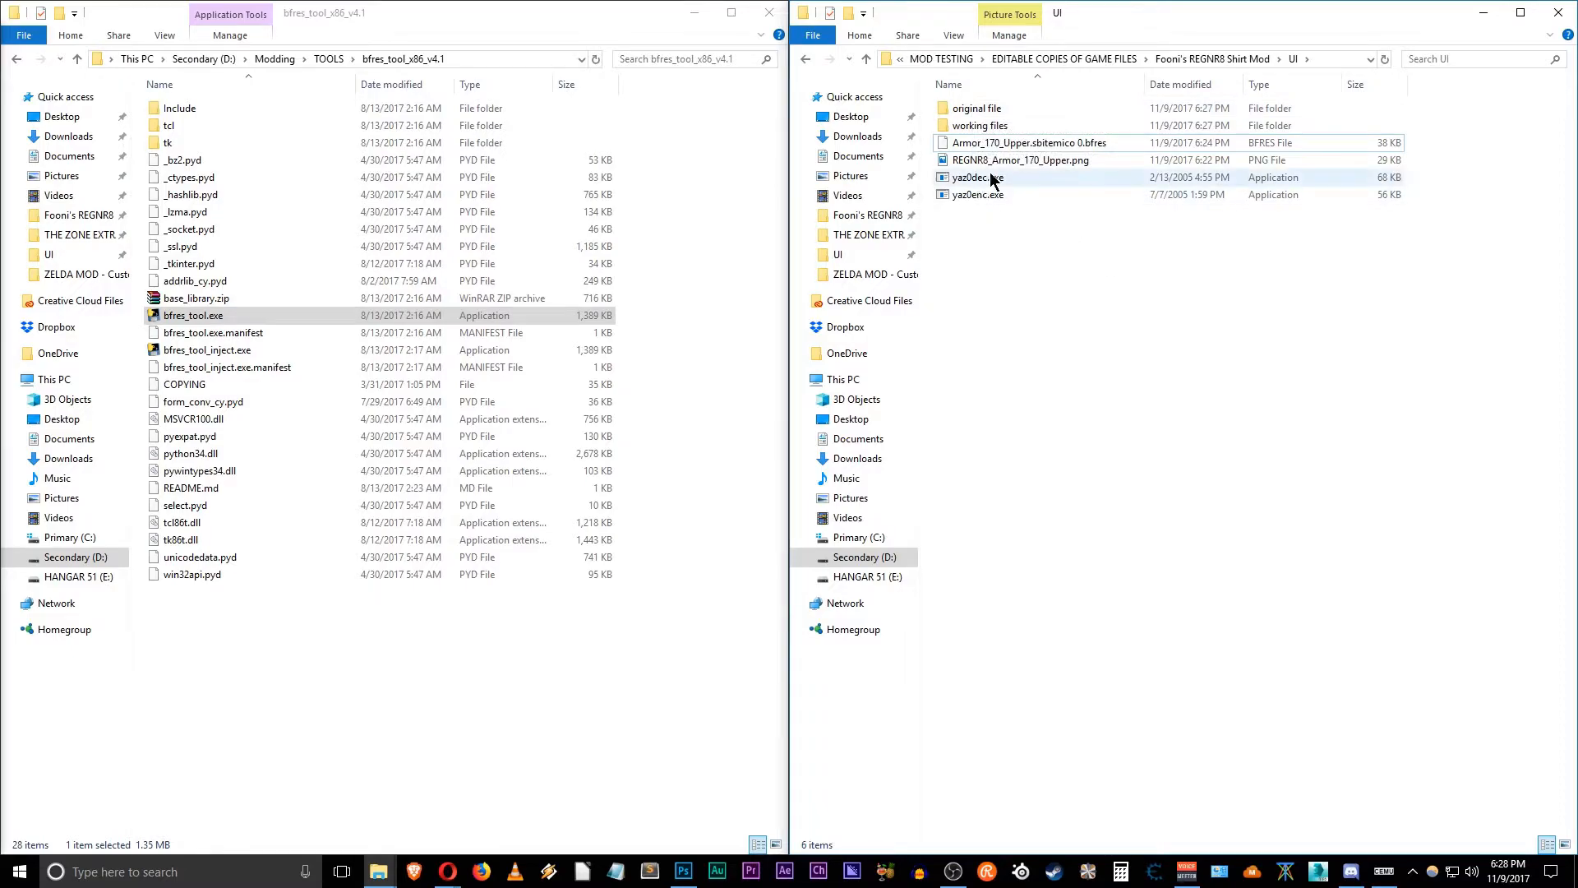
Step: Run yaz0enc on the updated Armor_170_Upper.sbitemico BFRES file, allowing the security warning
{"action": "left_click", "coordinate": [1019, 160]}
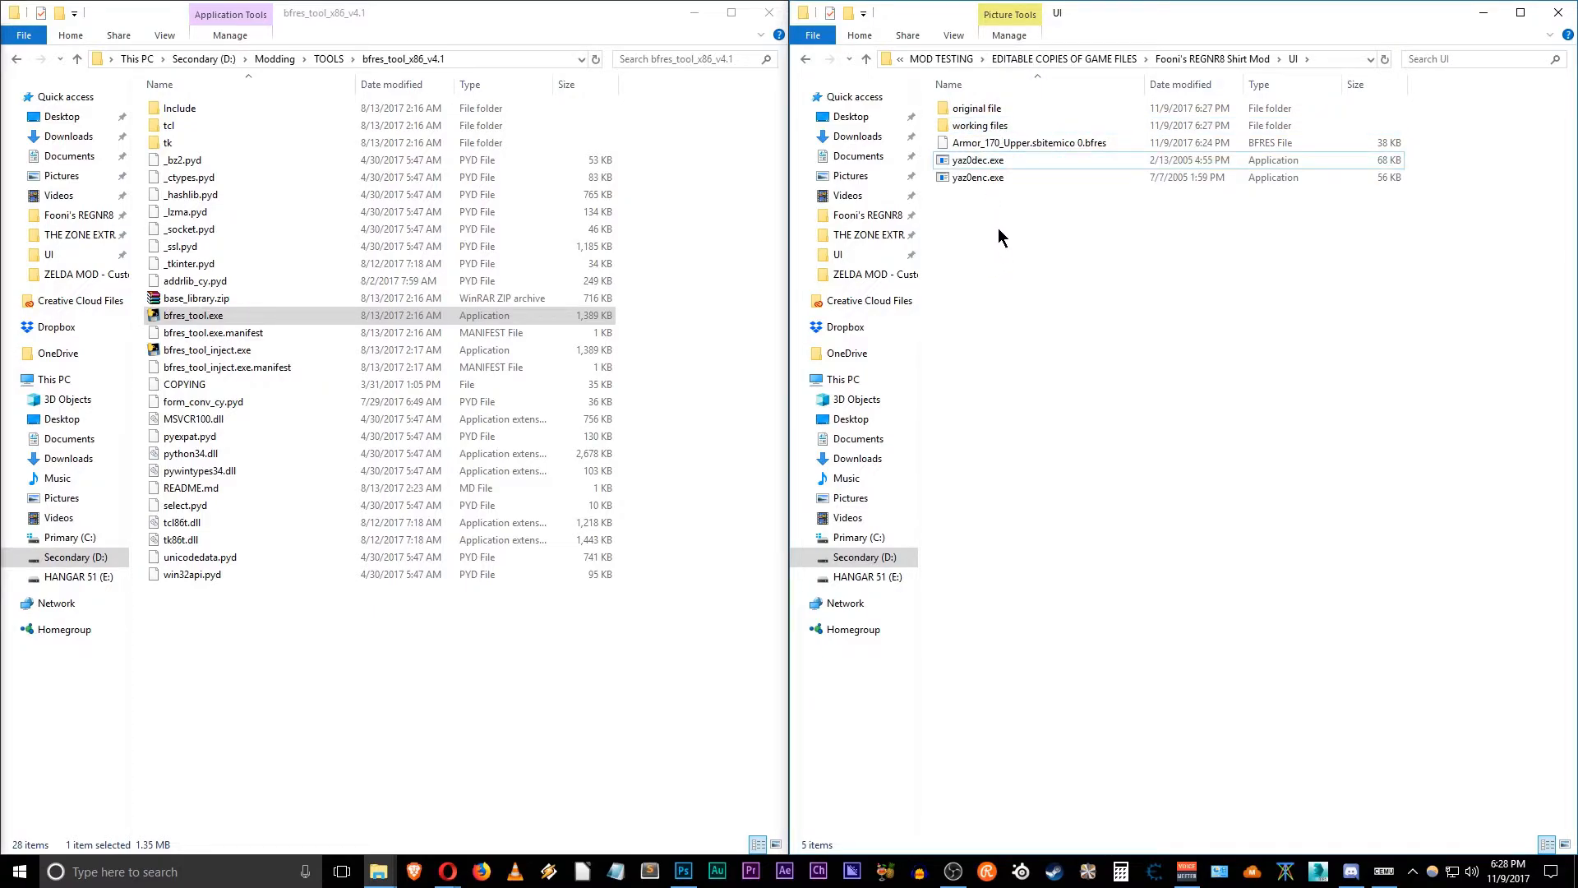
{"action": "mouse_move", "coordinate": [1048, 210]}
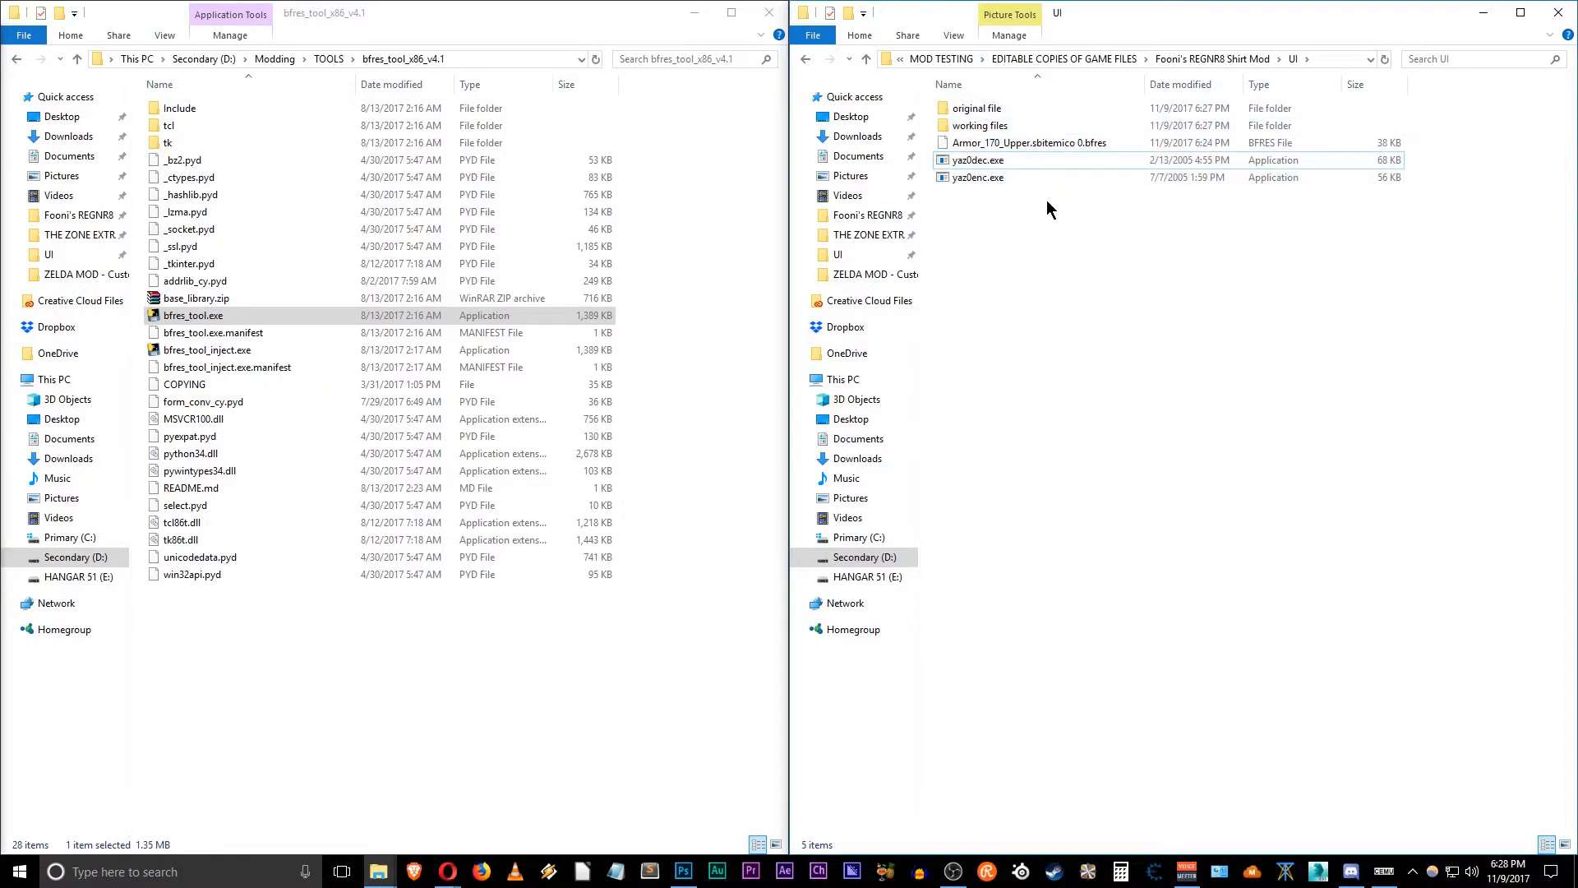
{"action": "mouse_move", "coordinate": [1044, 195]}
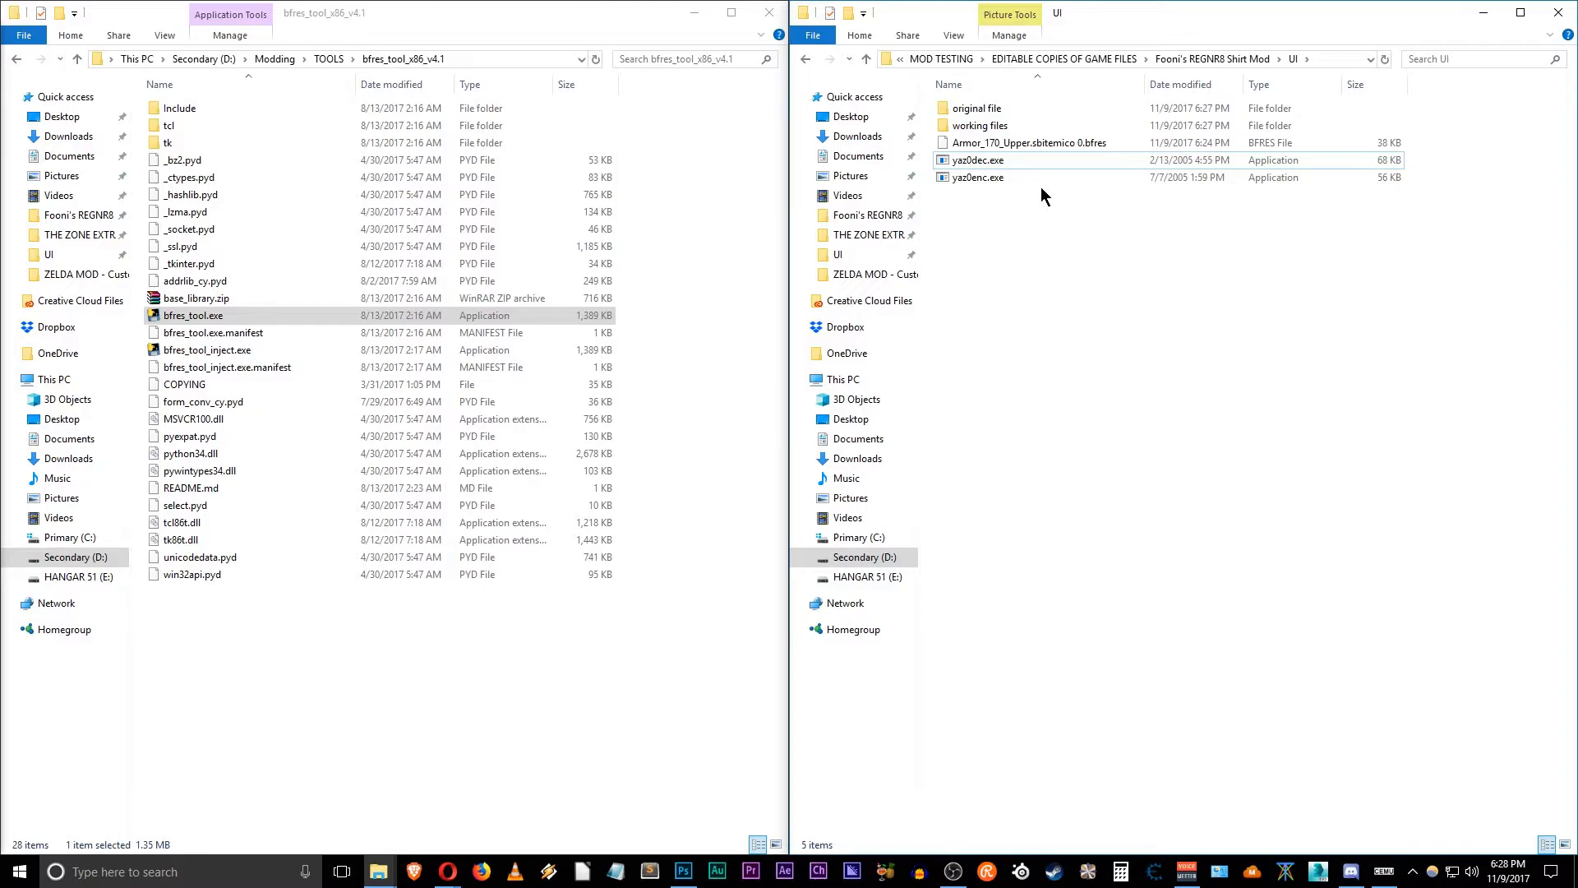
{"action": "left_click", "coordinate": [1022, 142]}
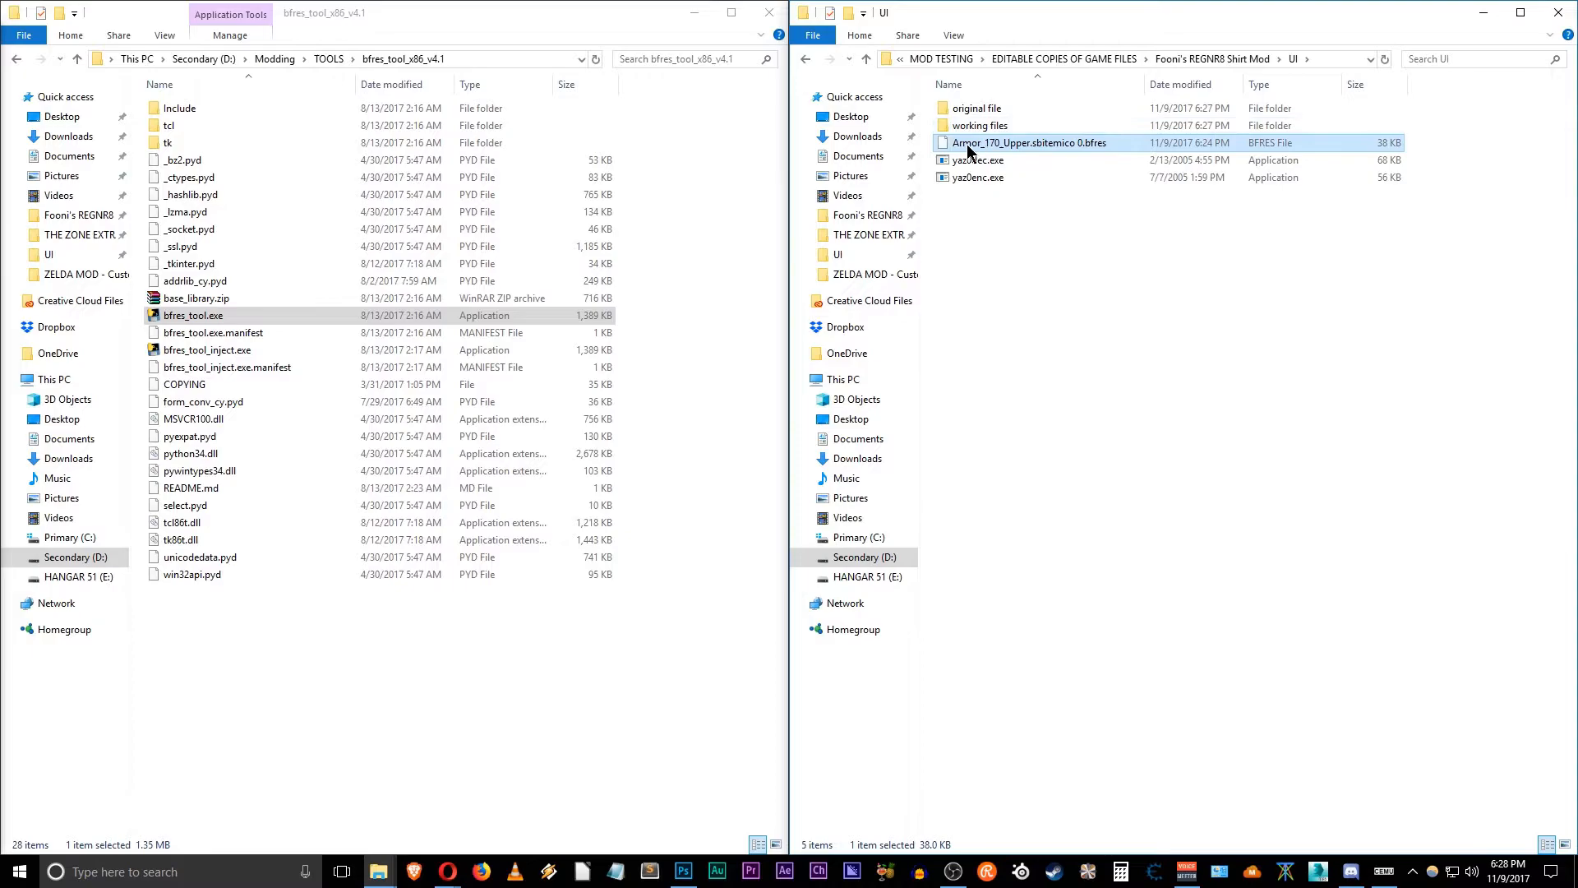
{"action": "mouse_move", "coordinate": [1025, 142]}
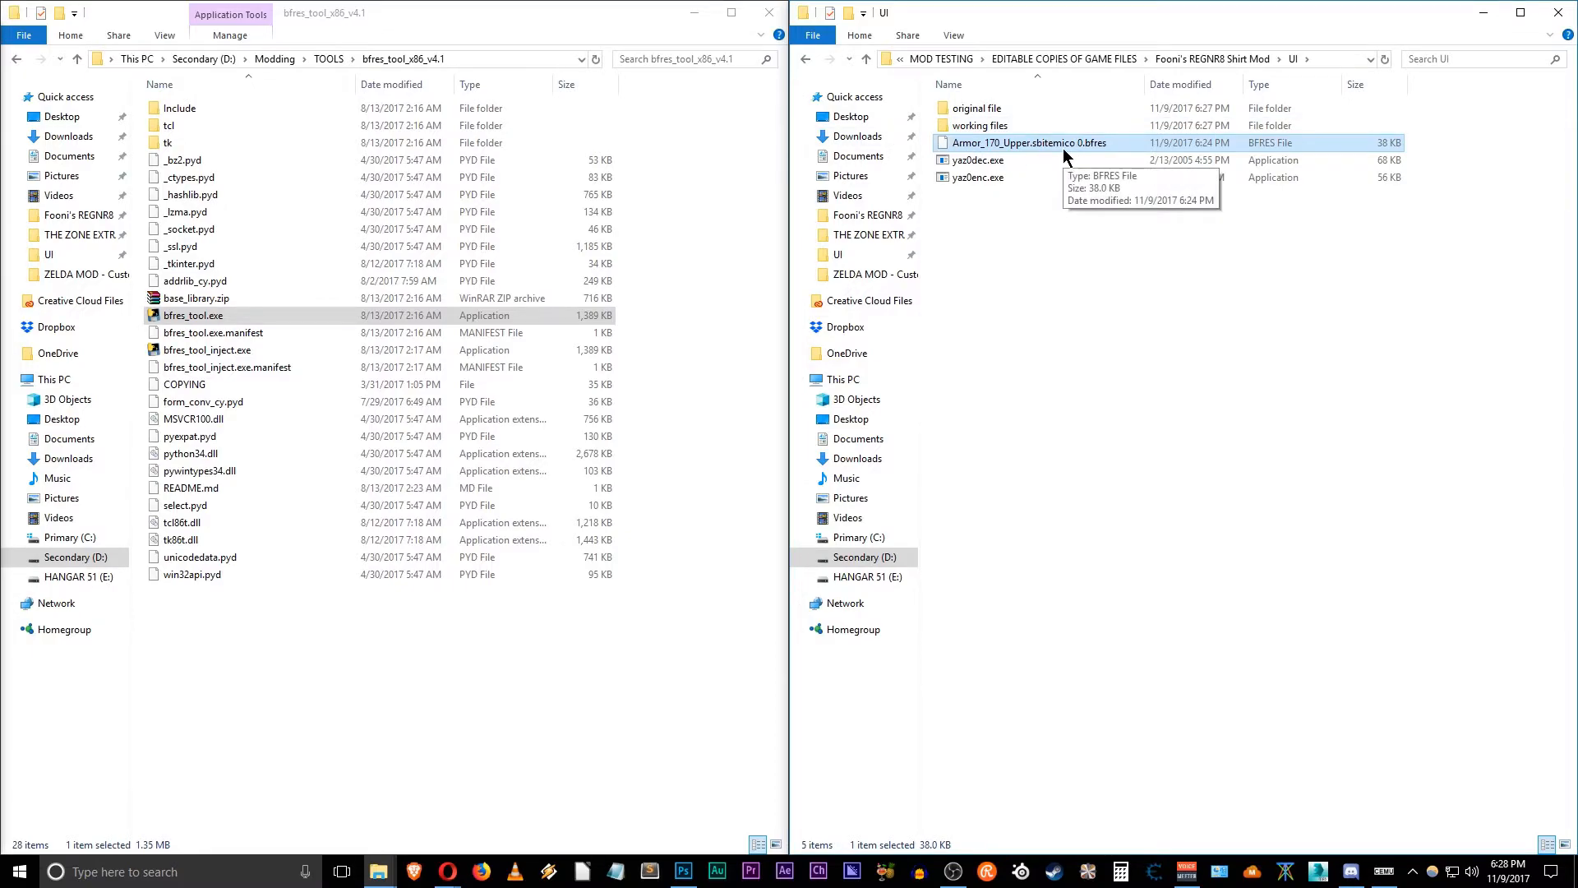
{"action": "mouse_move", "coordinate": [1107, 157]}
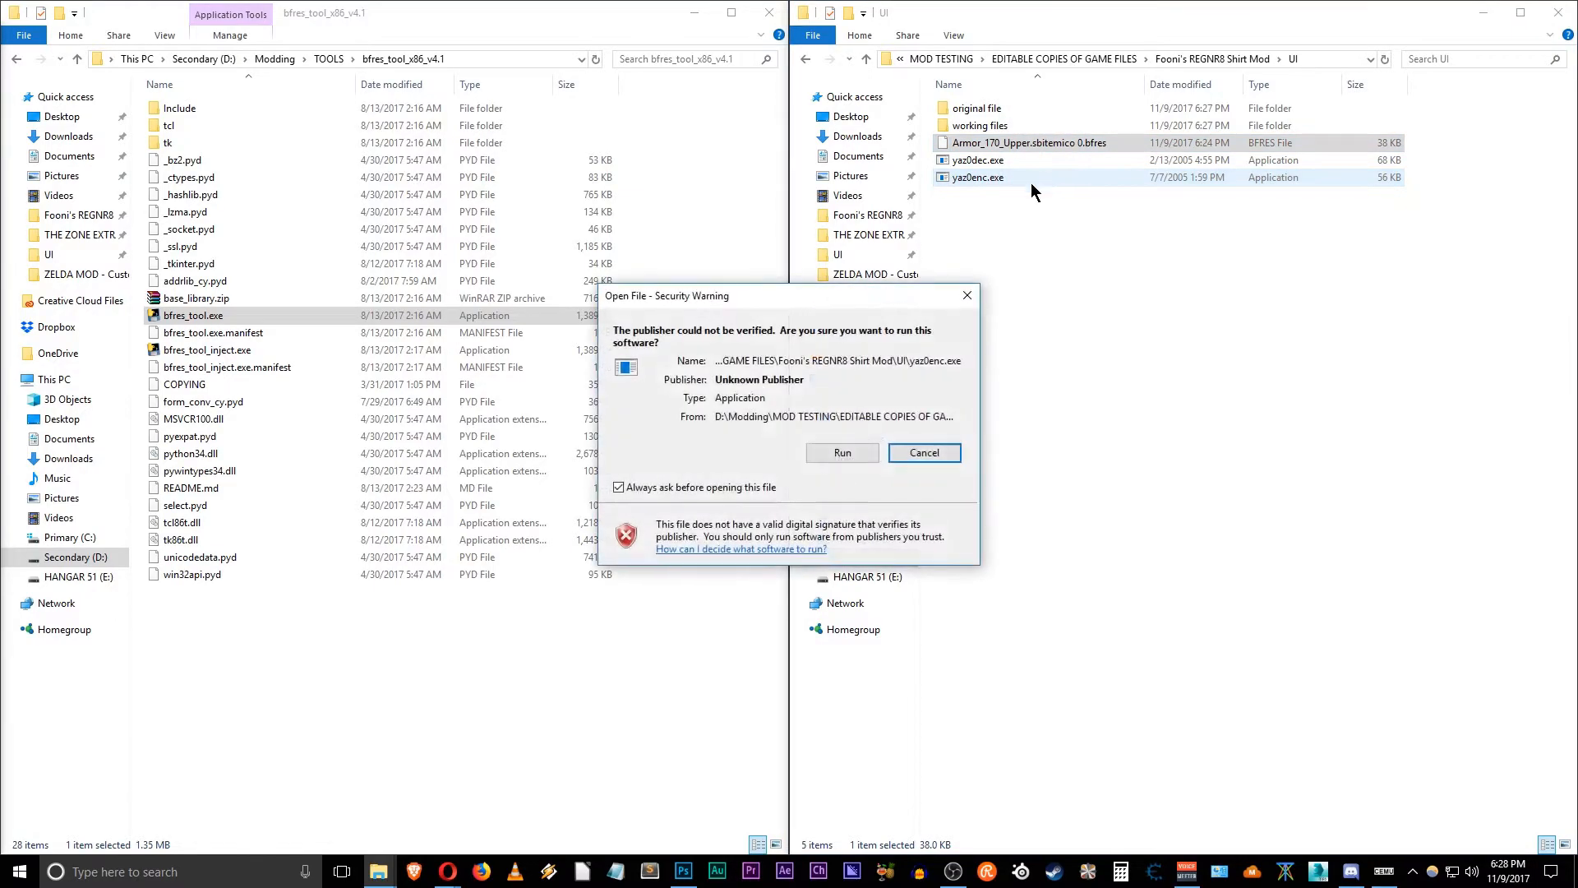
{"action": "left_click", "coordinate": [922, 452]}
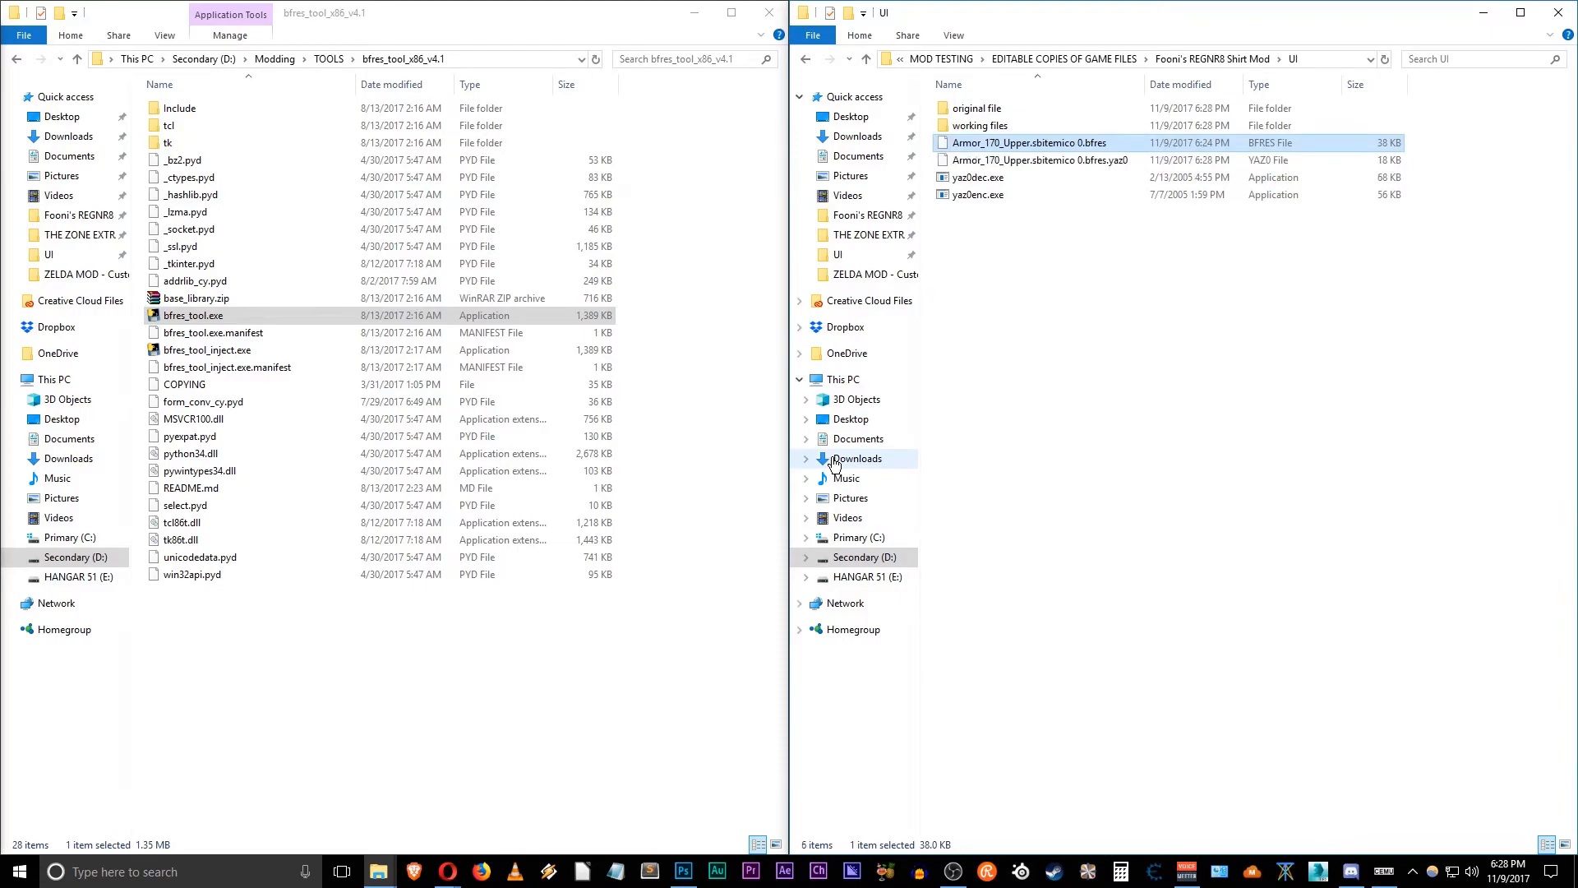
{"action": "mouse_move", "coordinate": [1127, 162]}
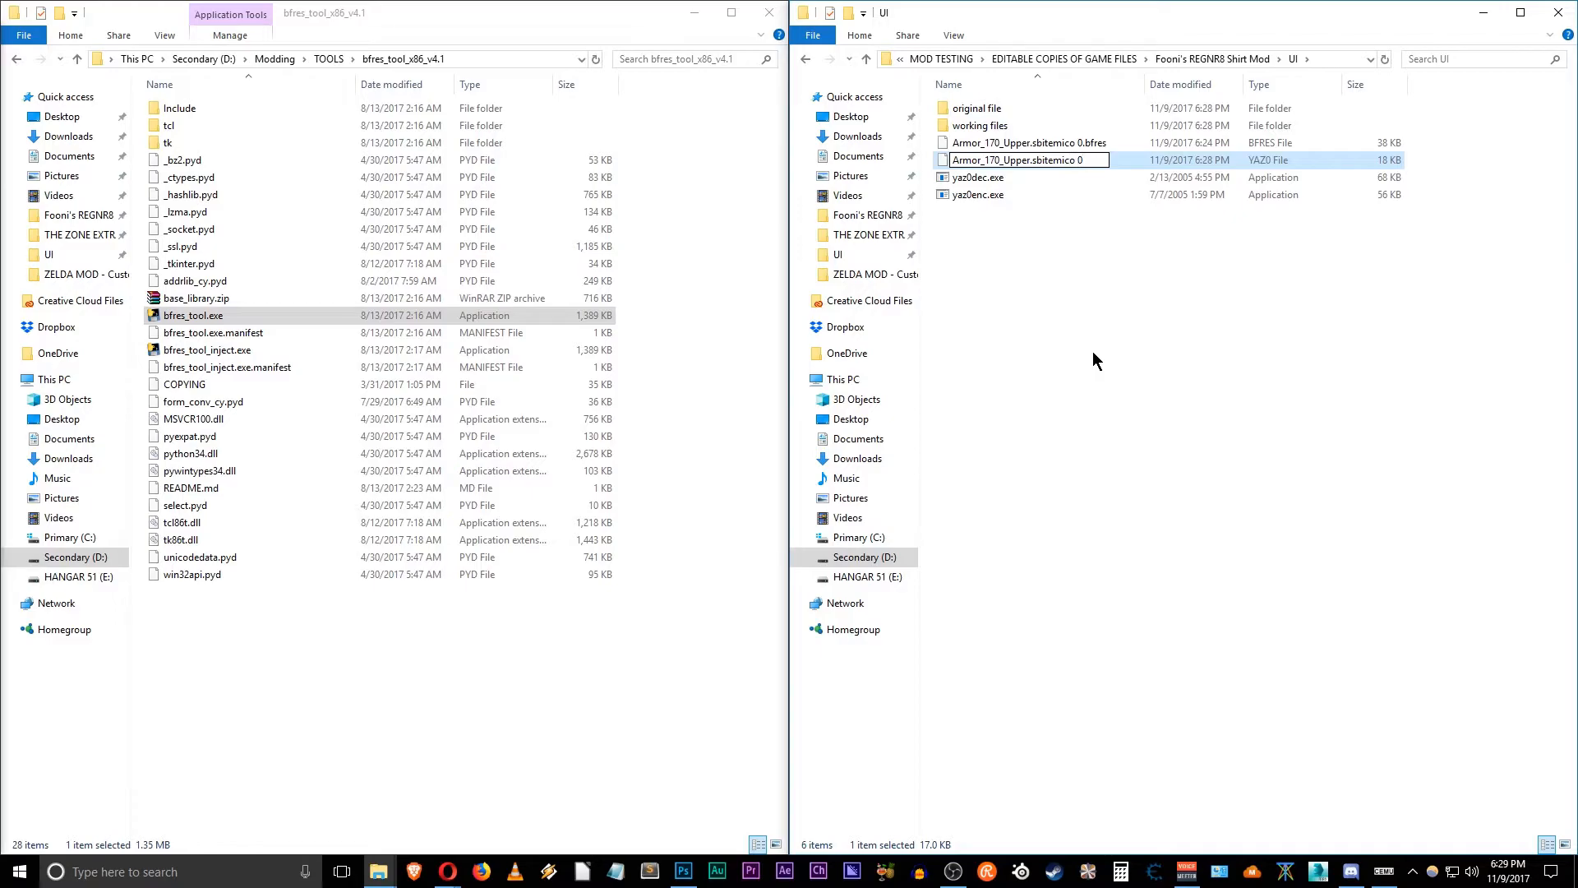
Step: Rename the Yaz0 copy to Armor_170_Upper.sbitemico 0 and view the original file folder
{"action": "key", "text": "enter"}
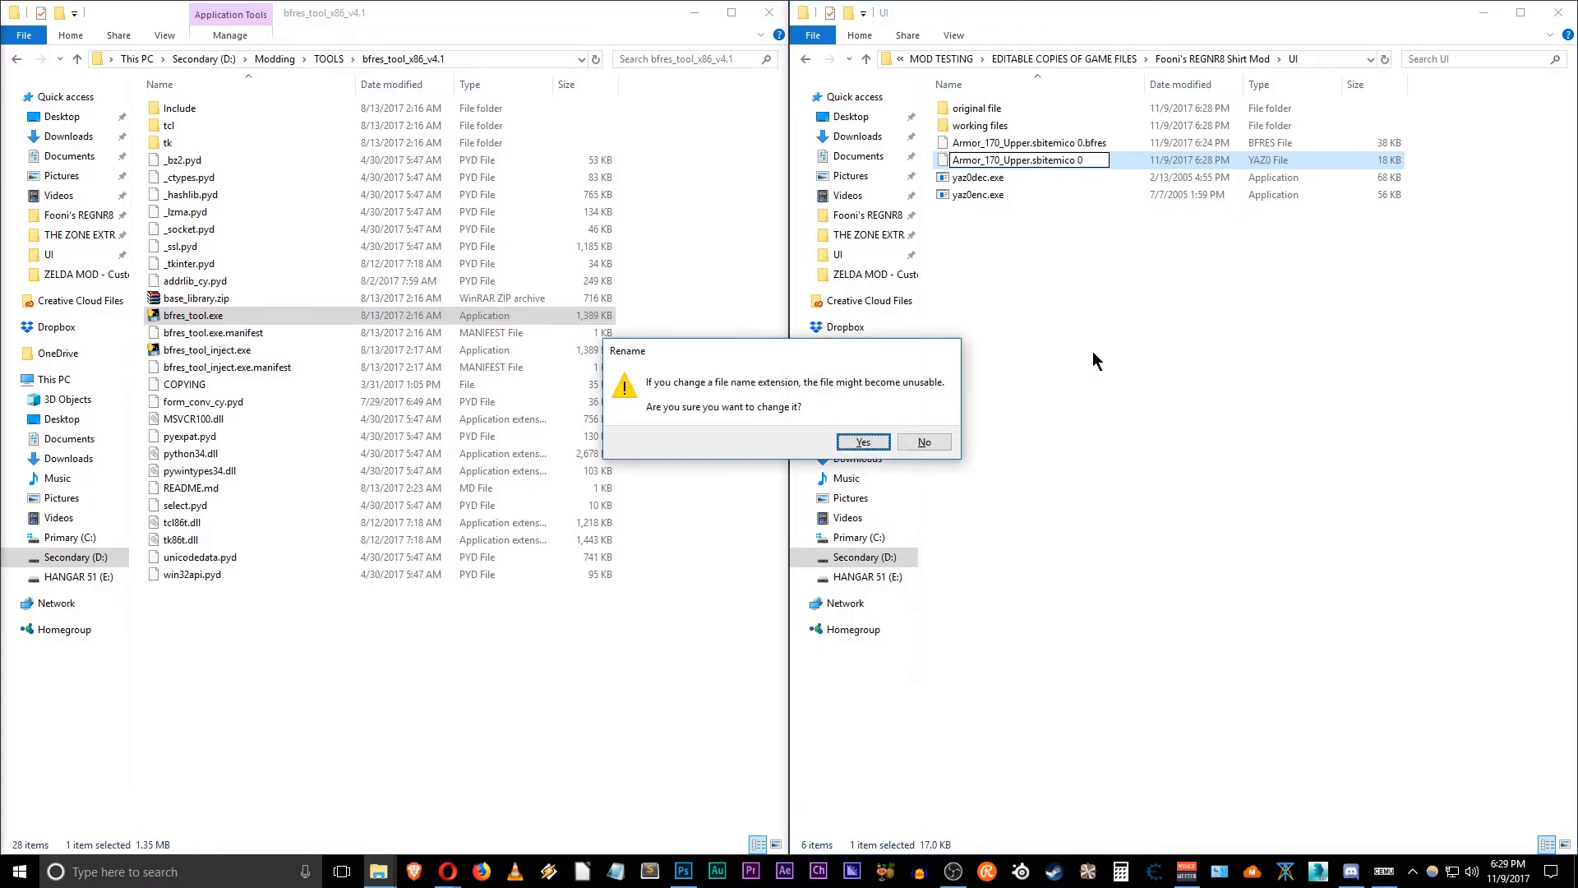
{"action": "left_click", "coordinate": [862, 443]}
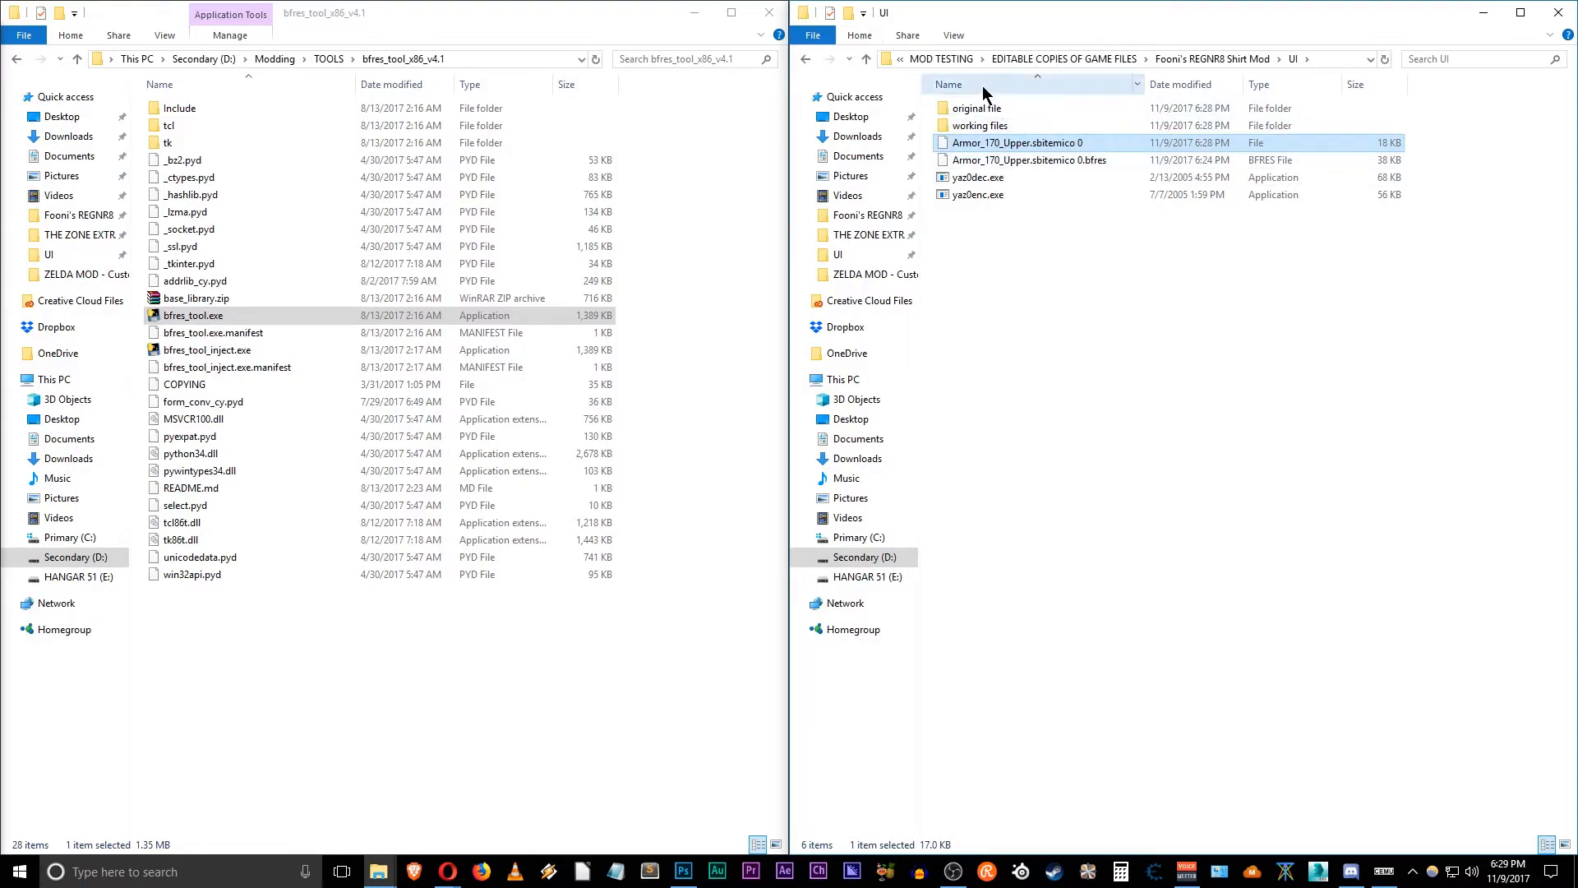
{"action": "double_click", "coordinate": [978, 108]}
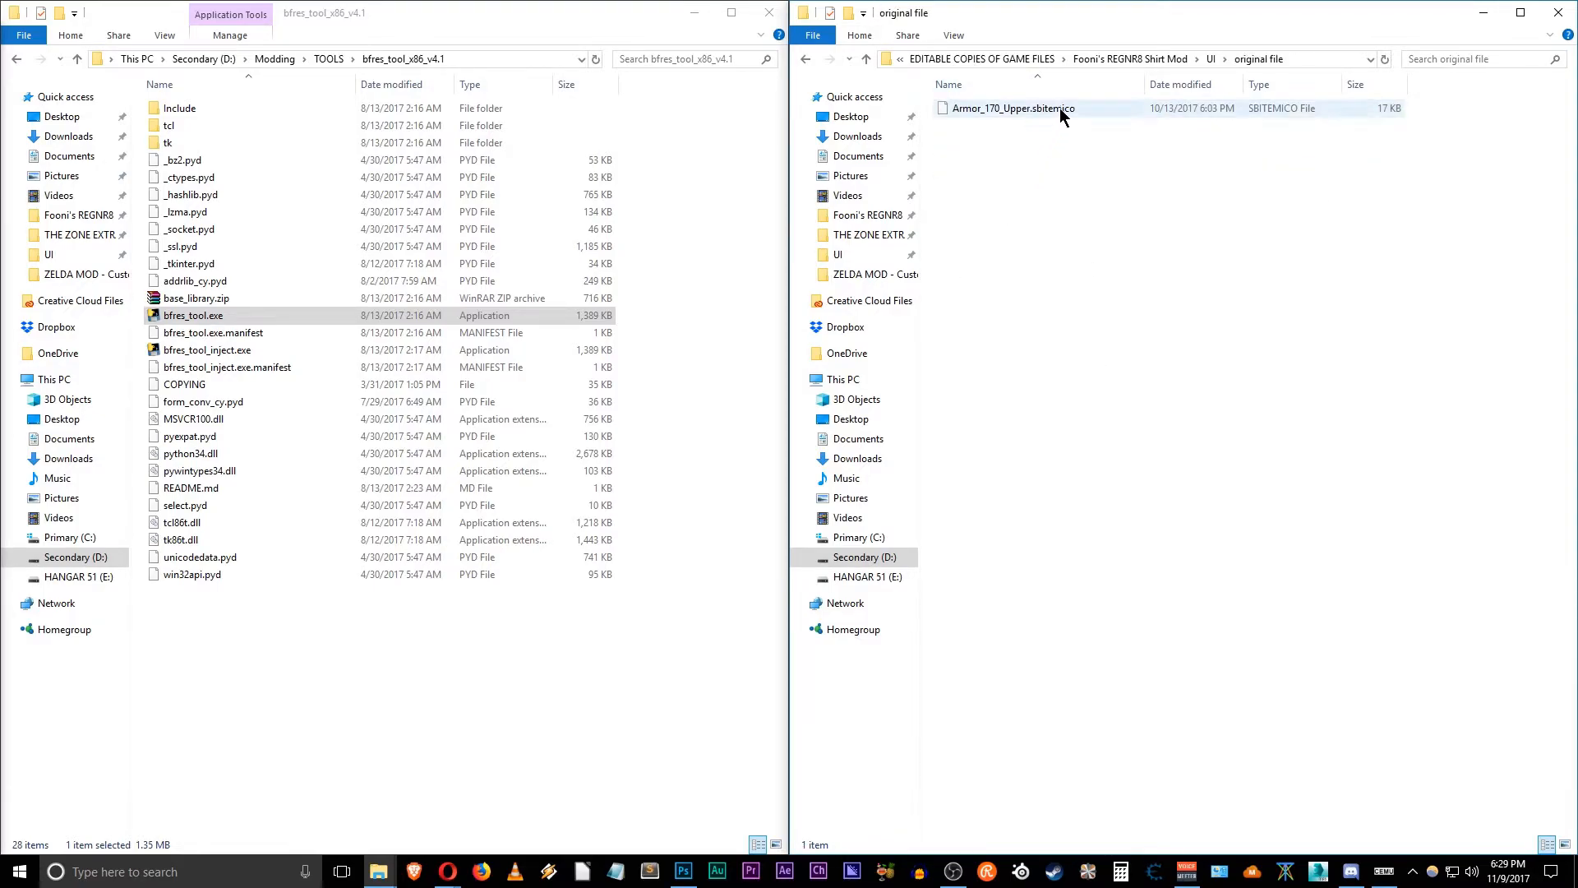
{"action": "left_click", "coordinate": [1012, 108]}
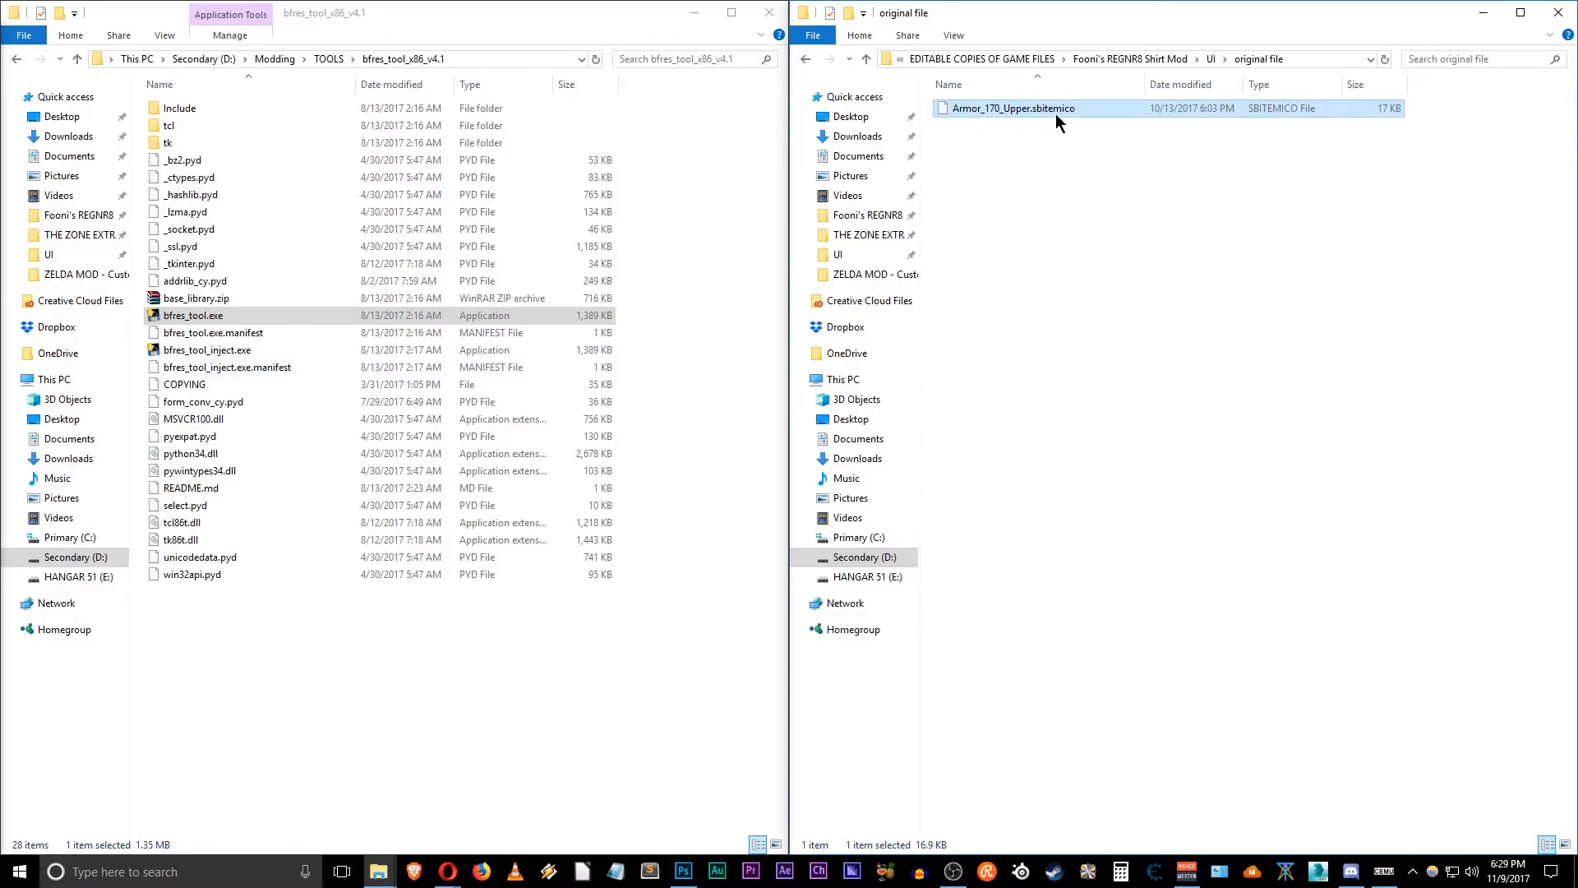
{"action": "mouse_move", "coordinate": [883, 104]}
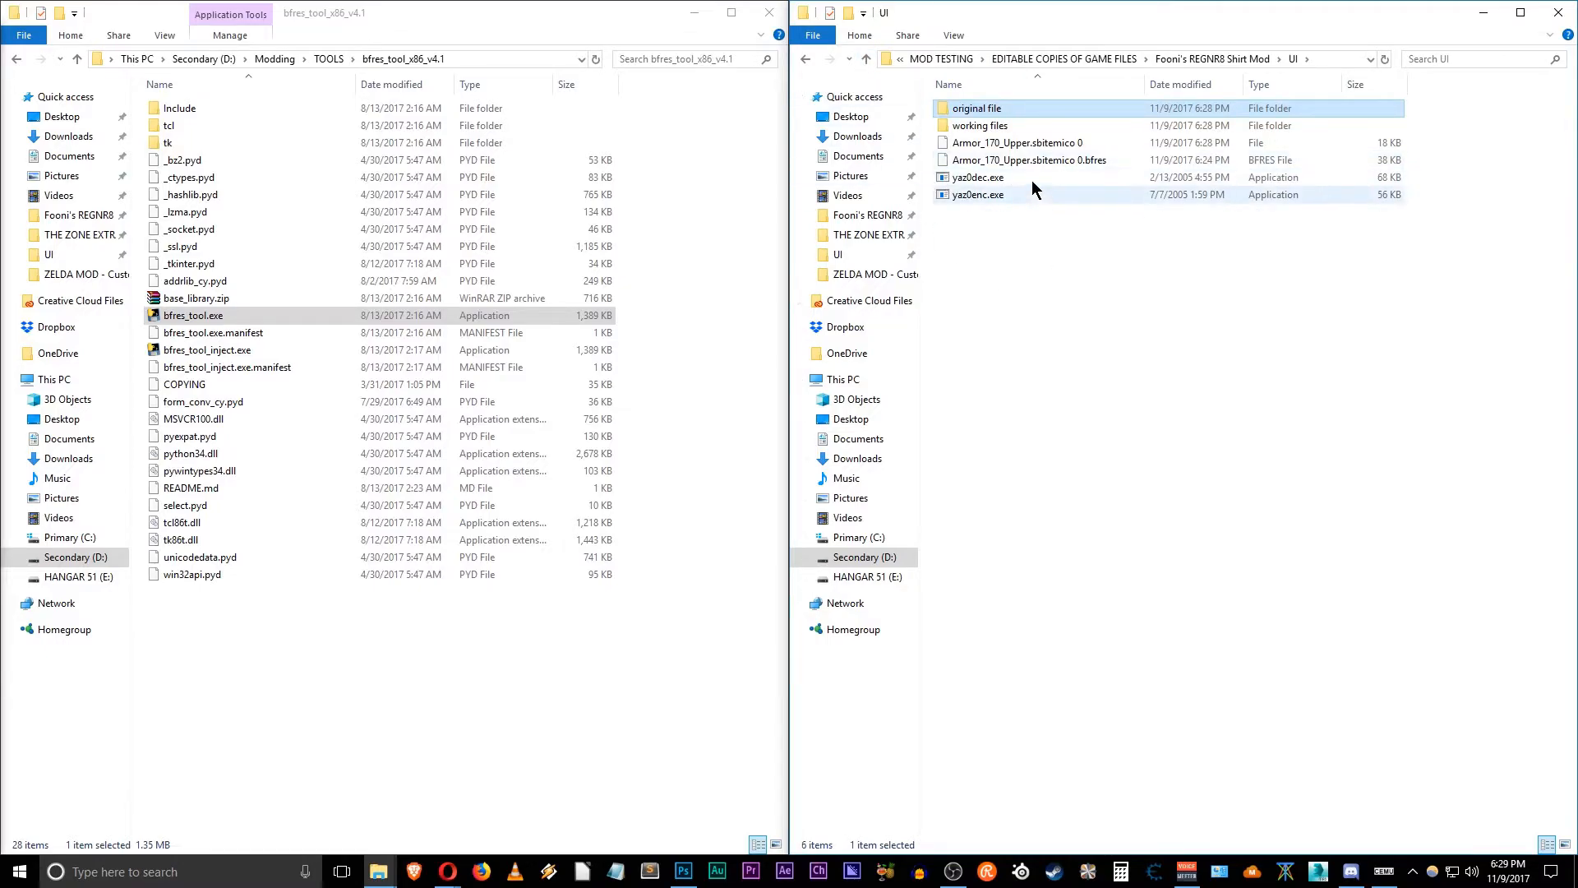
Step: Rename the compressed copy to Armor_170_Upper.sbitemico and return to the shirt mod folder
{"action": "left_click", "coordinate": [1027, 143]}
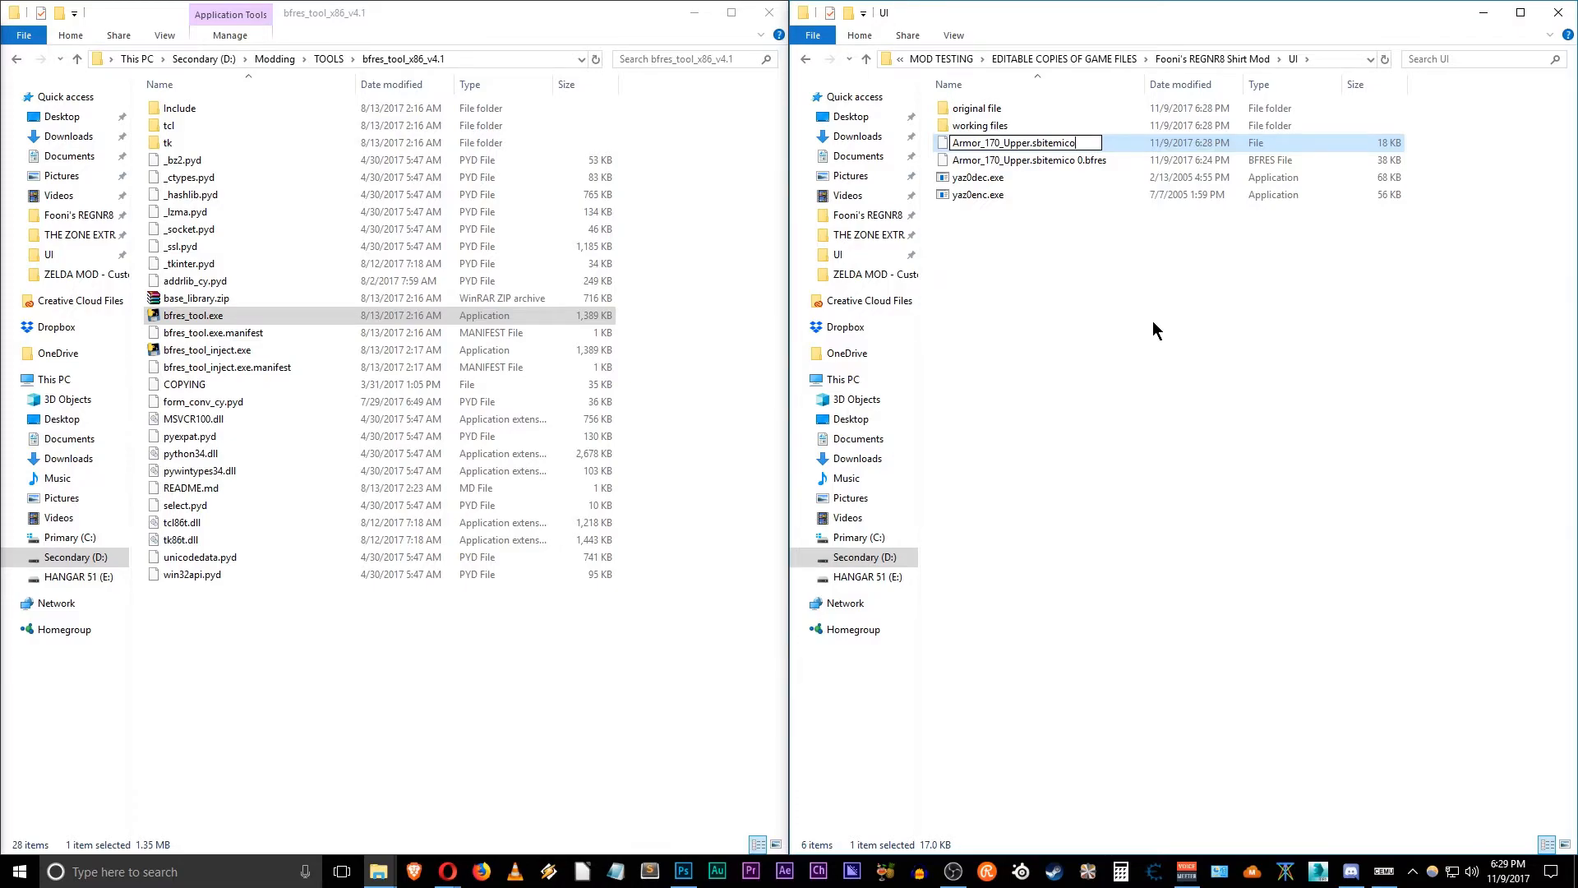
{"action": "key", "text": "enter"}
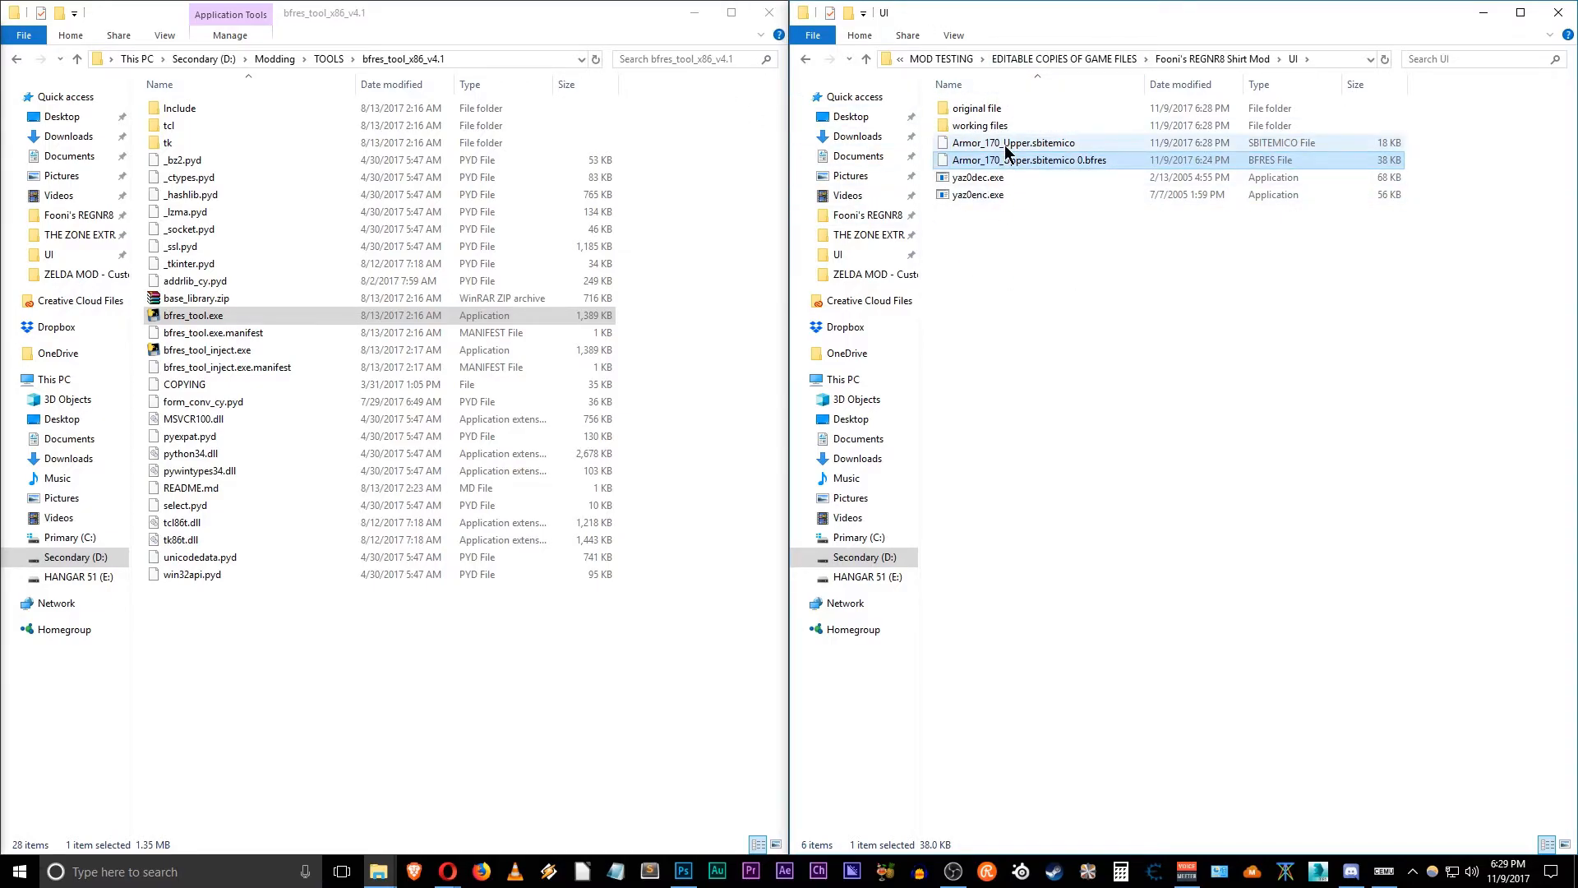
{"action": "left_click", "coordinate": [1017, 142]}
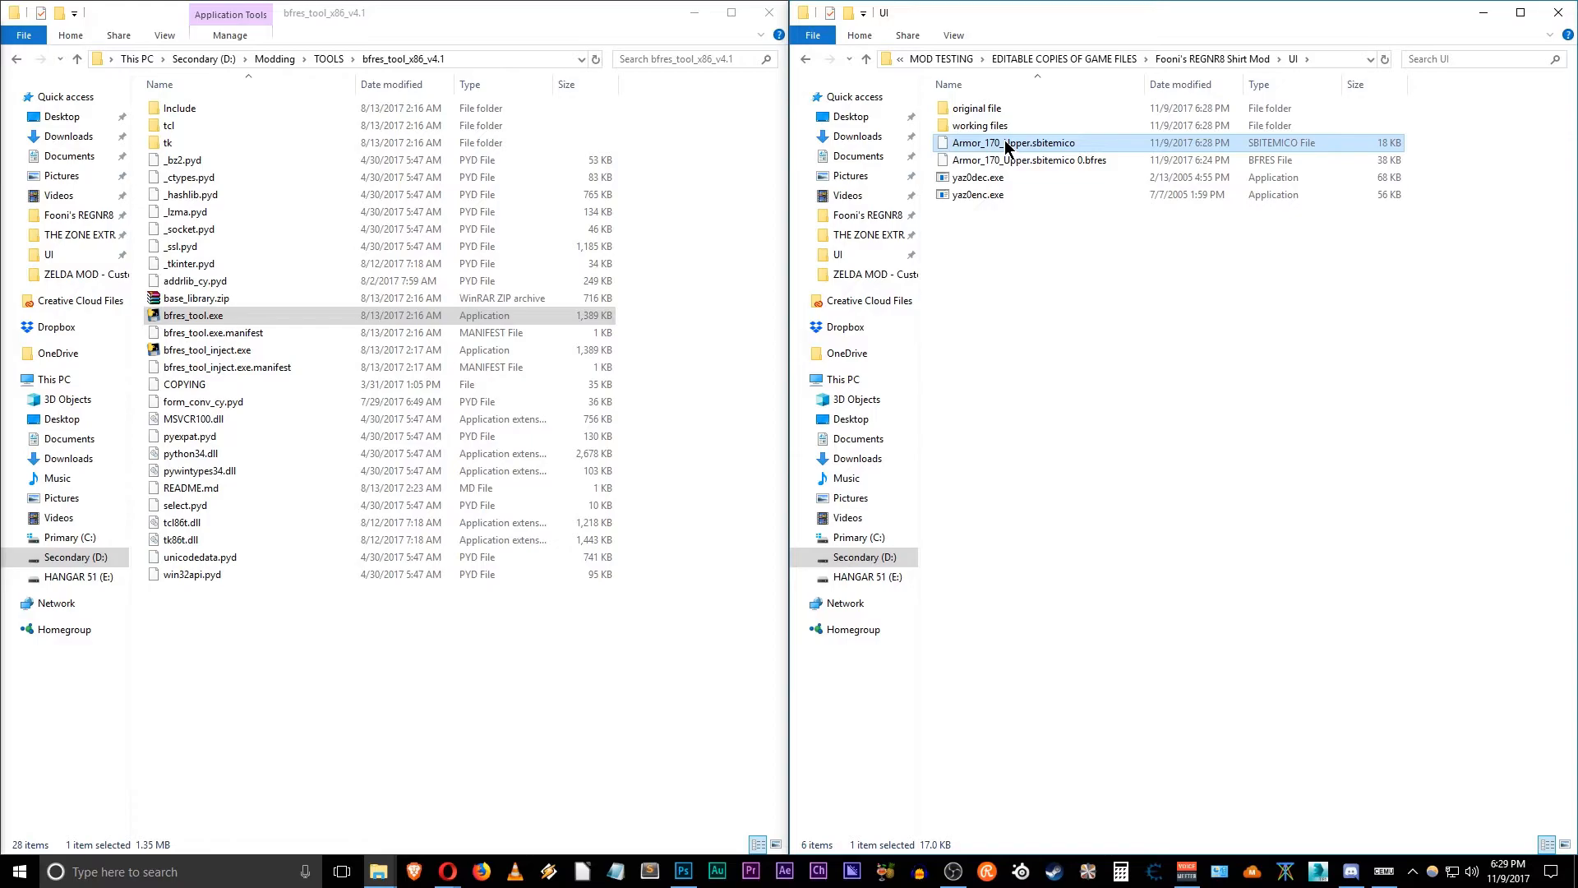
{"action": "mouse_move", "coordinate": [985, 125]}
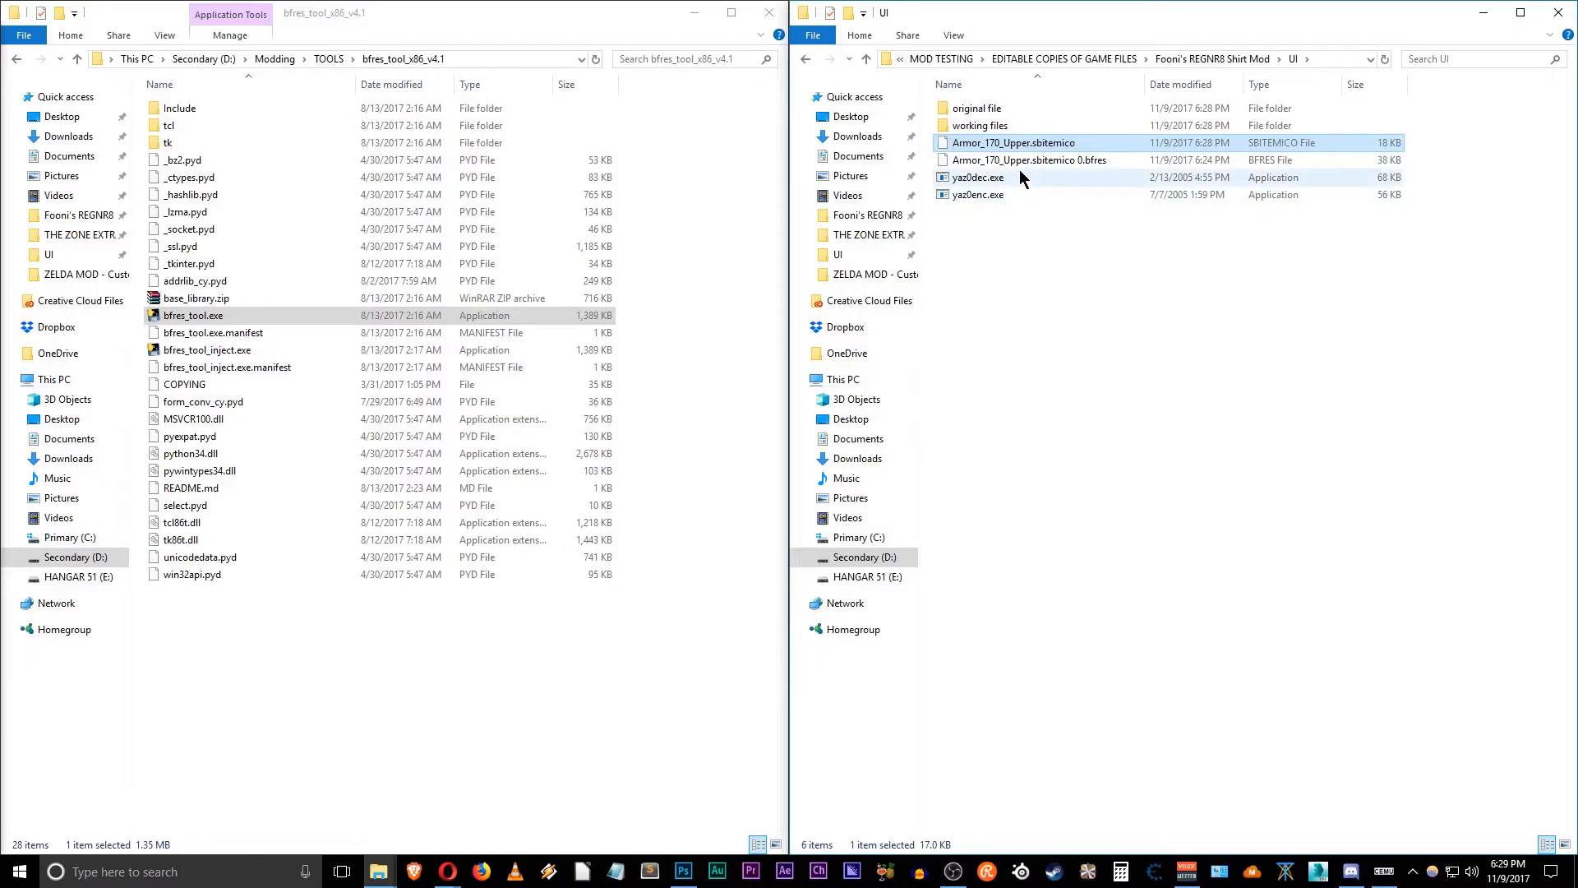
{"action": "mouse_move", "coordinate": [974, 178]}
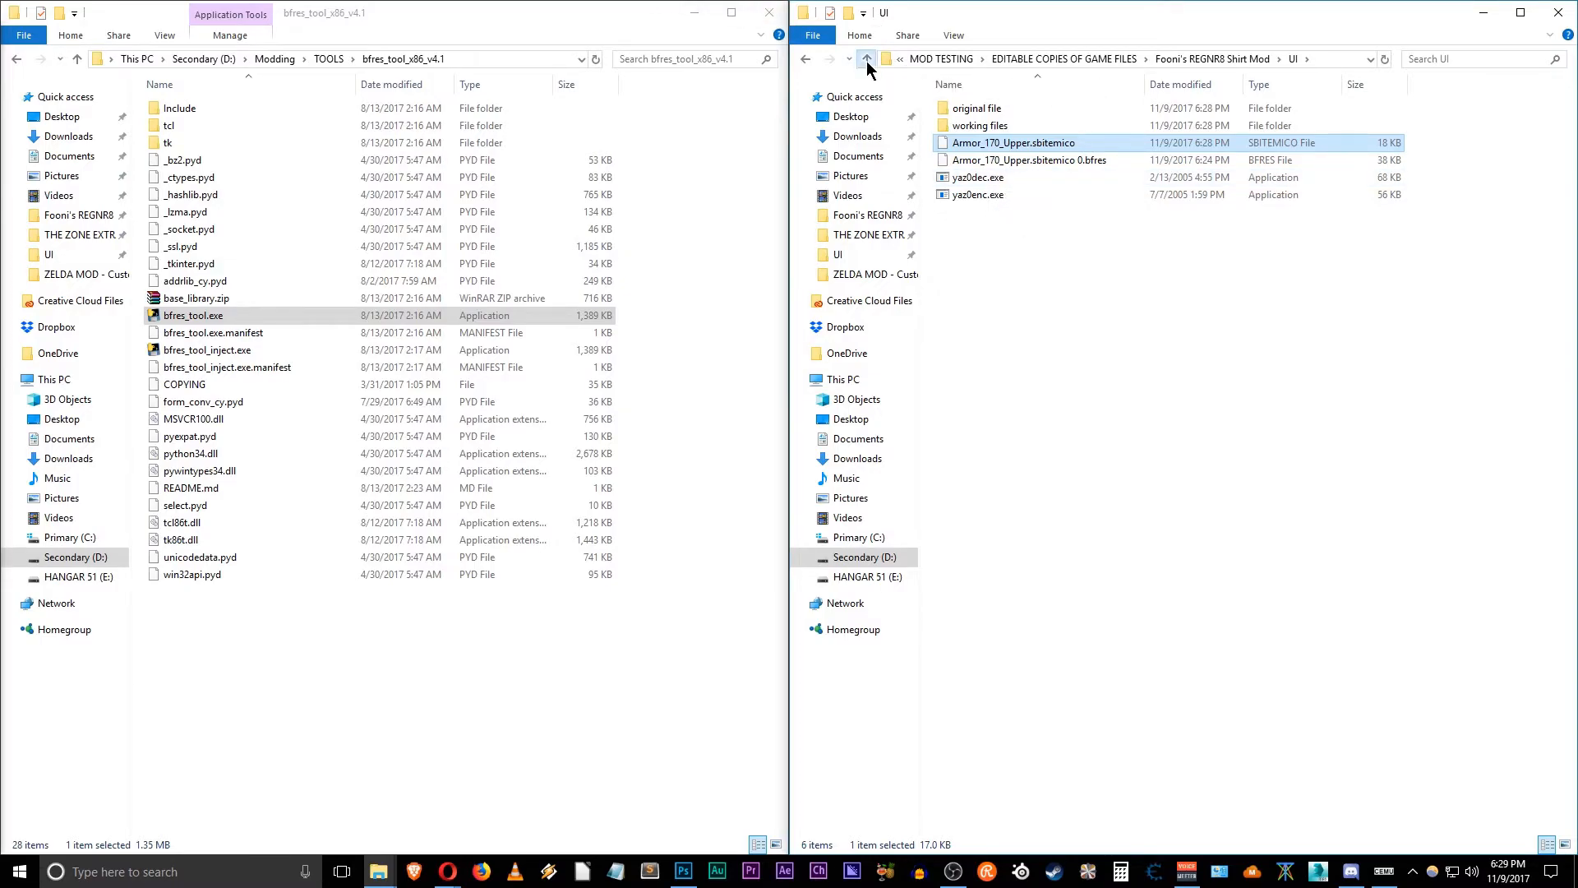
{"action": "left_click", "coordinate": [866, 58]}
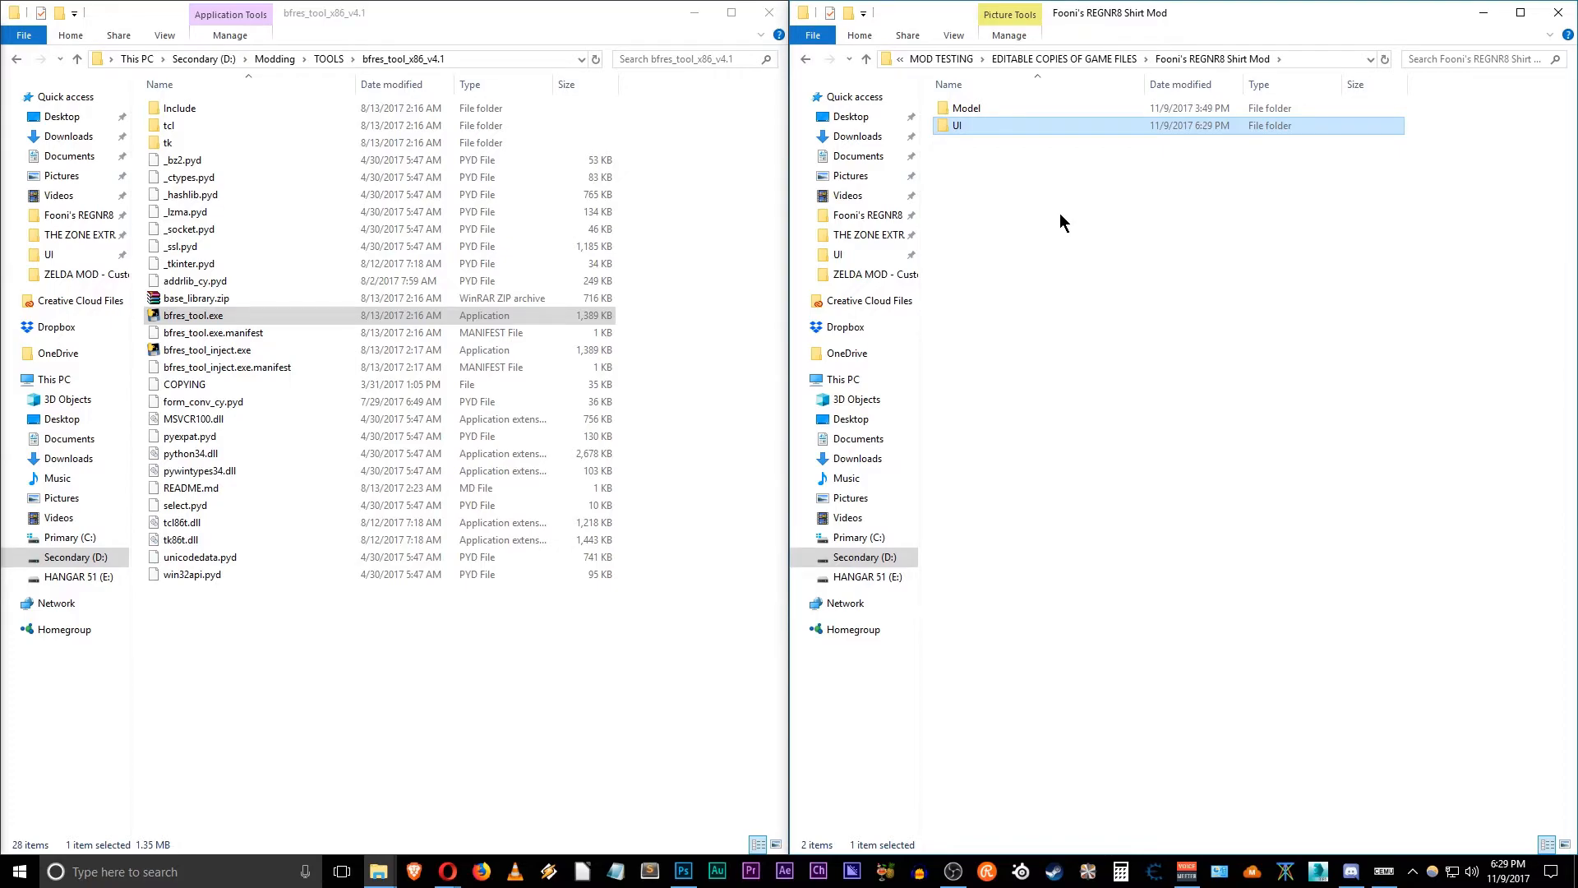
{"action": "mouse_move", "coordinate": [1035, 206]}
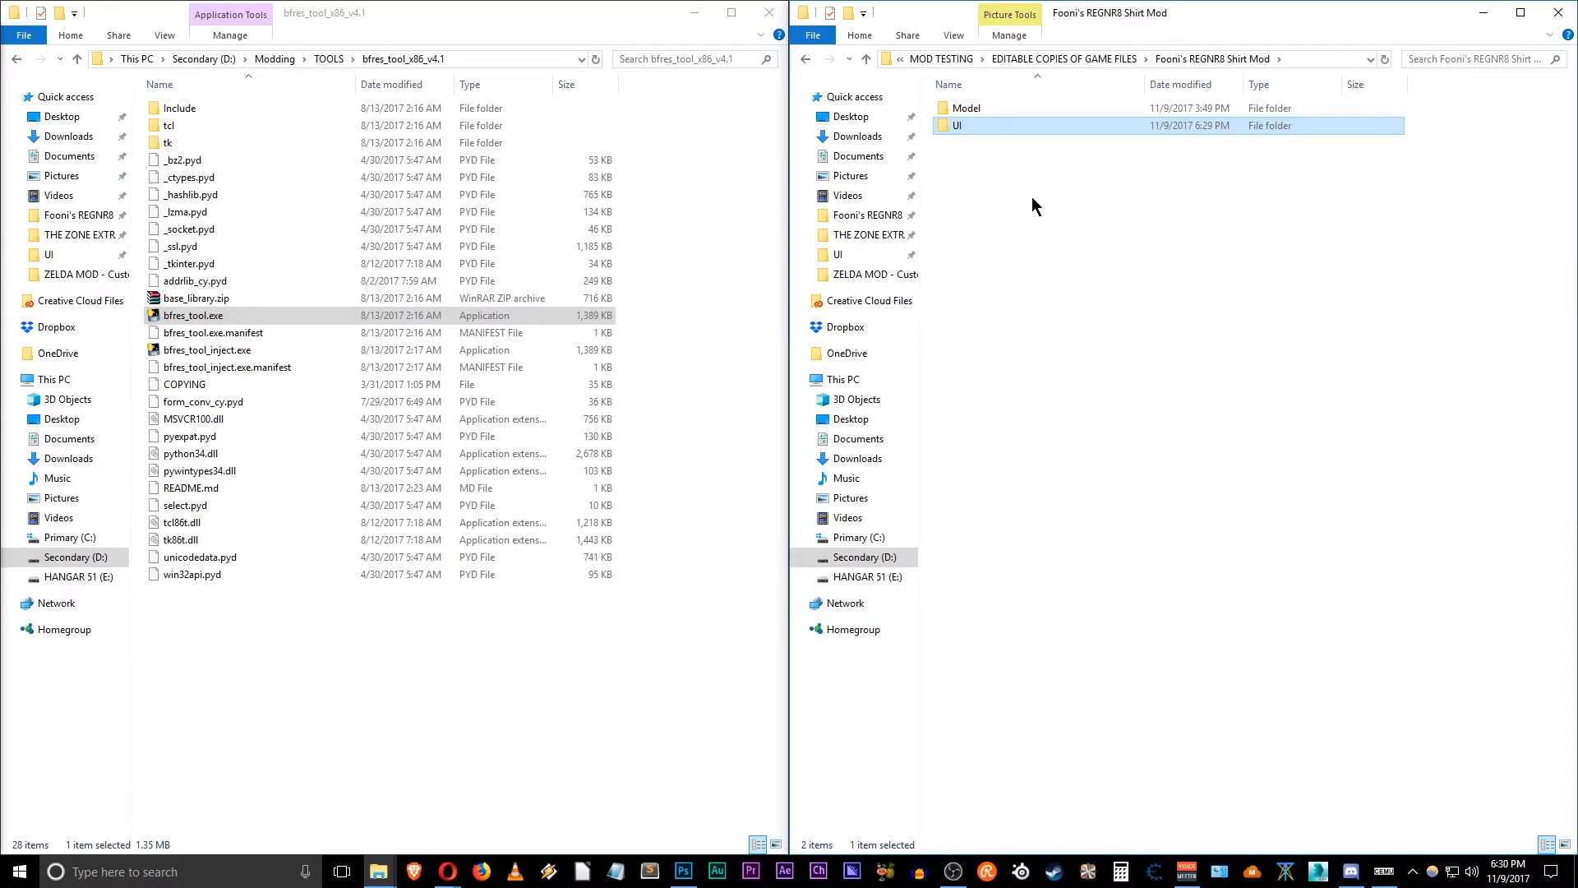
Step: Inspect the Model folder's regnr8-shirt.png texture
{"action": "left_click", "coordinate": [965, 108]}
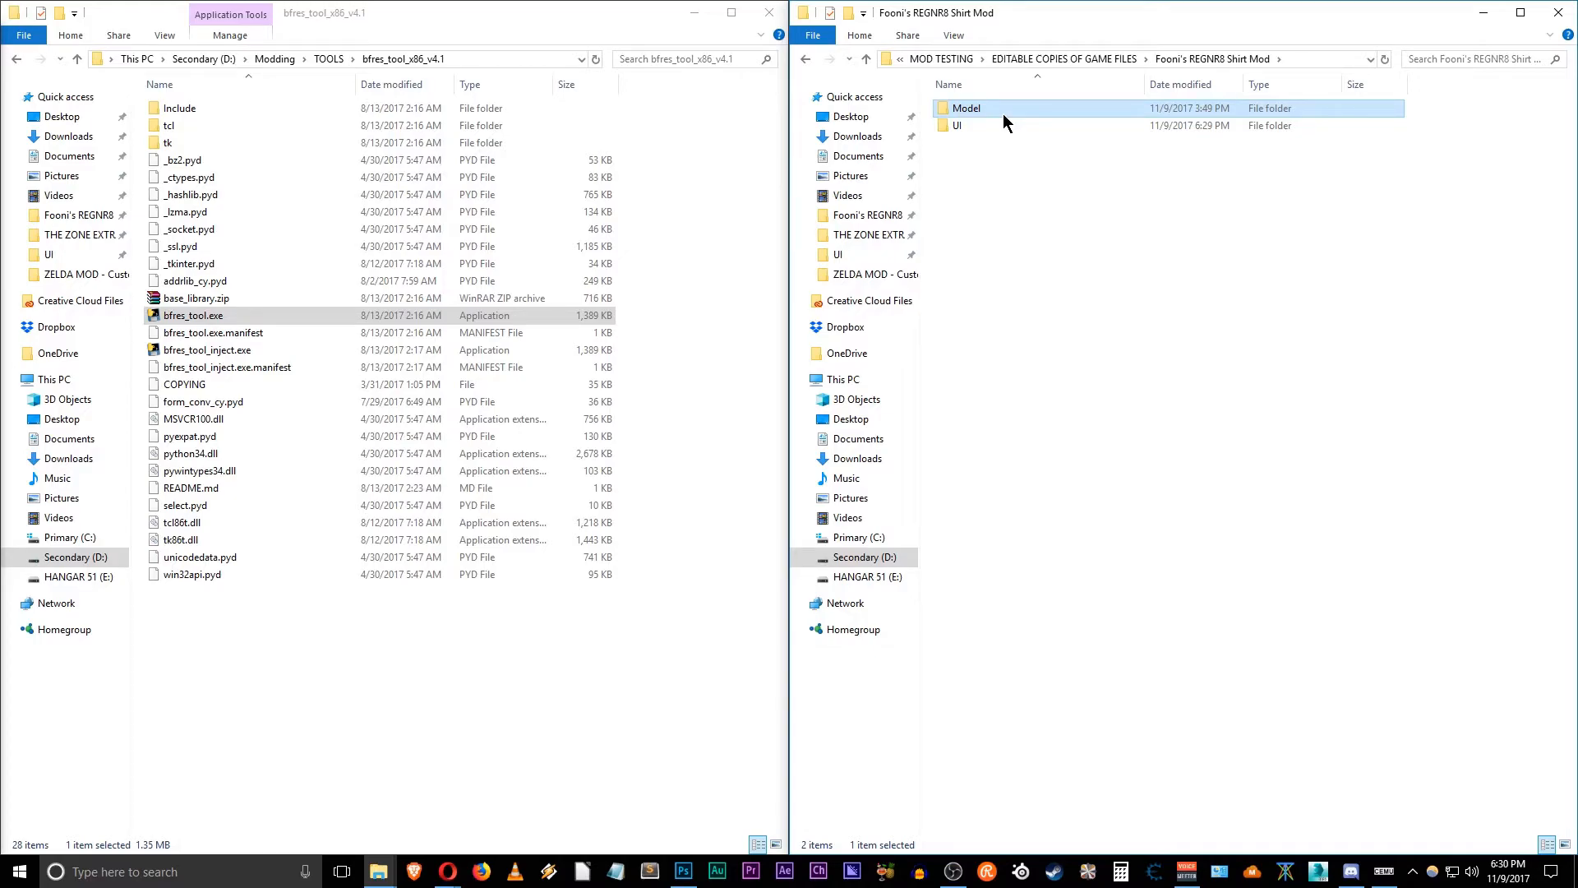
{"action": "double_click", "coordinate": [965, 107]}
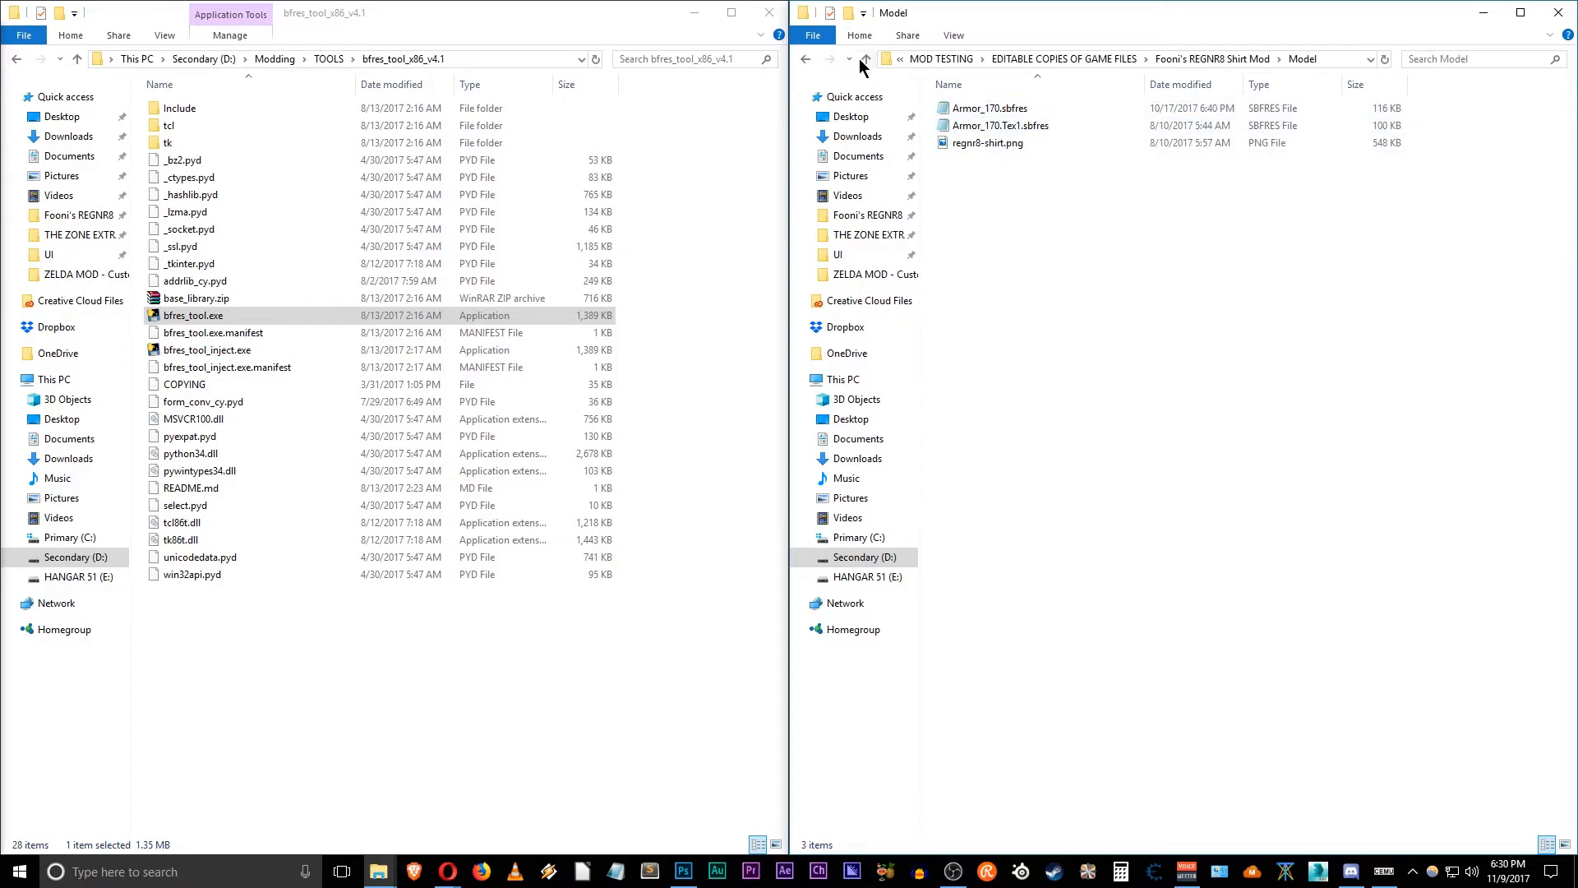
{"action": "mouse_move", "coordinate": [1000, 143]}
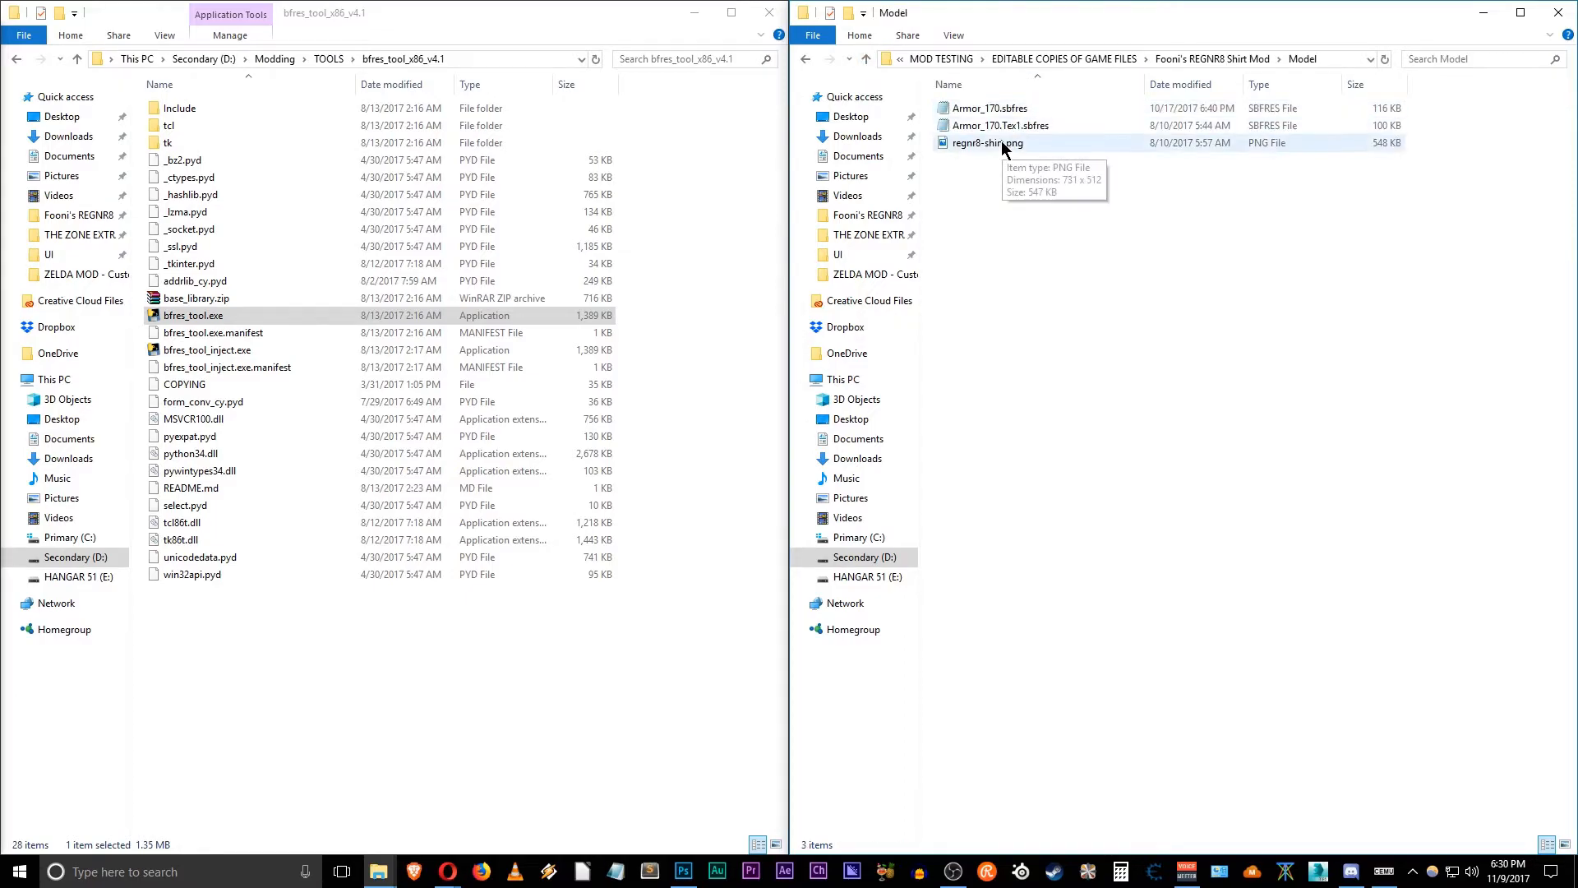
{"action": "left_click", "coordinate": [988, 142]}
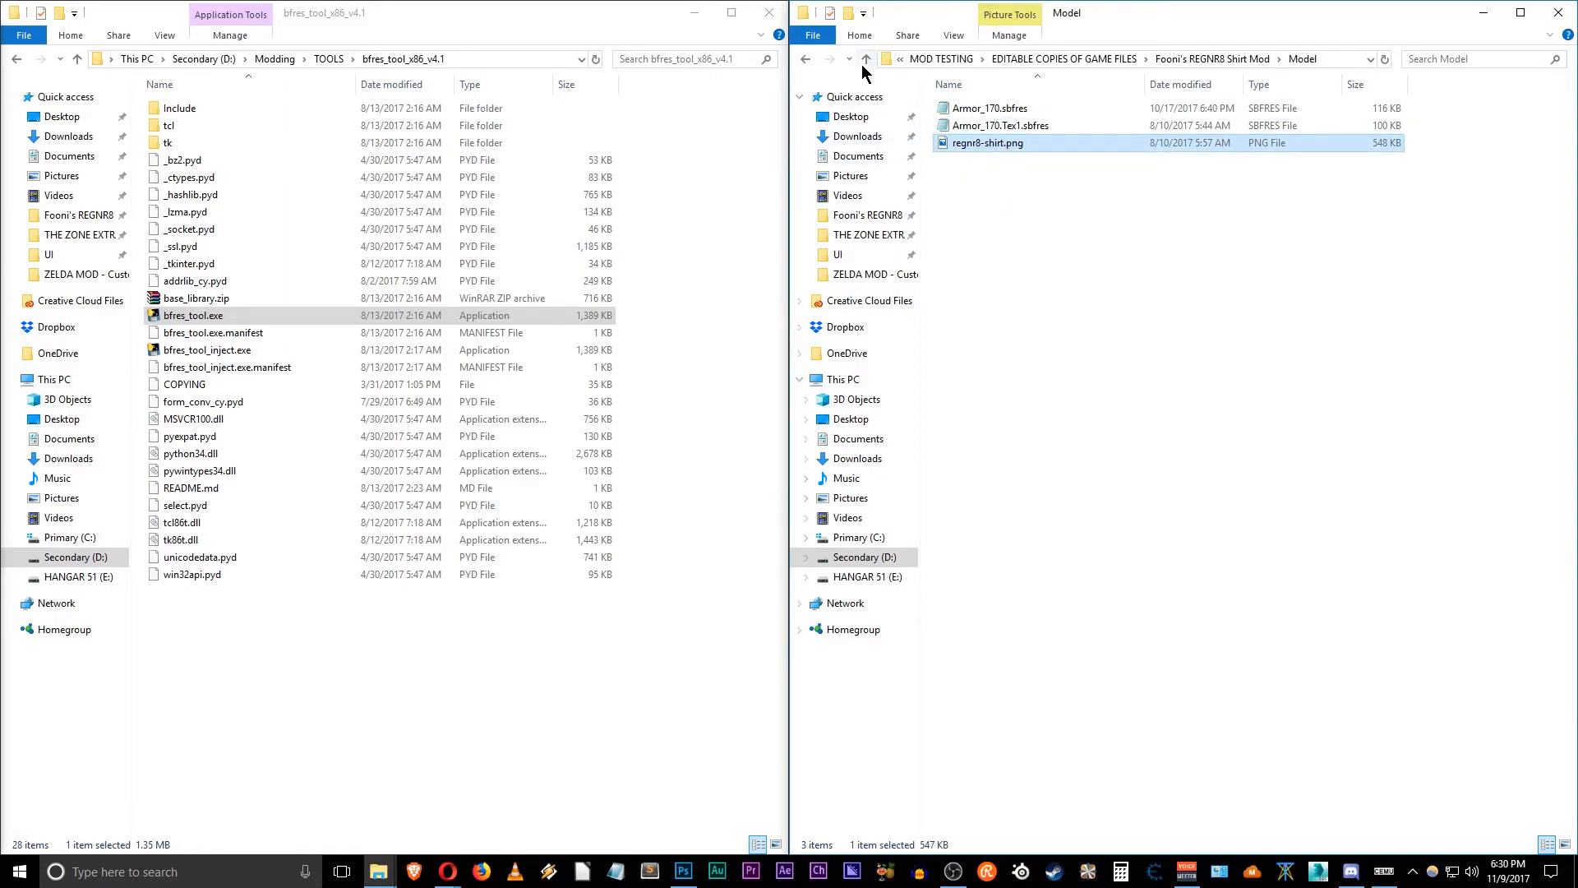
{"action": "mouse_move", "coordinate": [863, 58]}
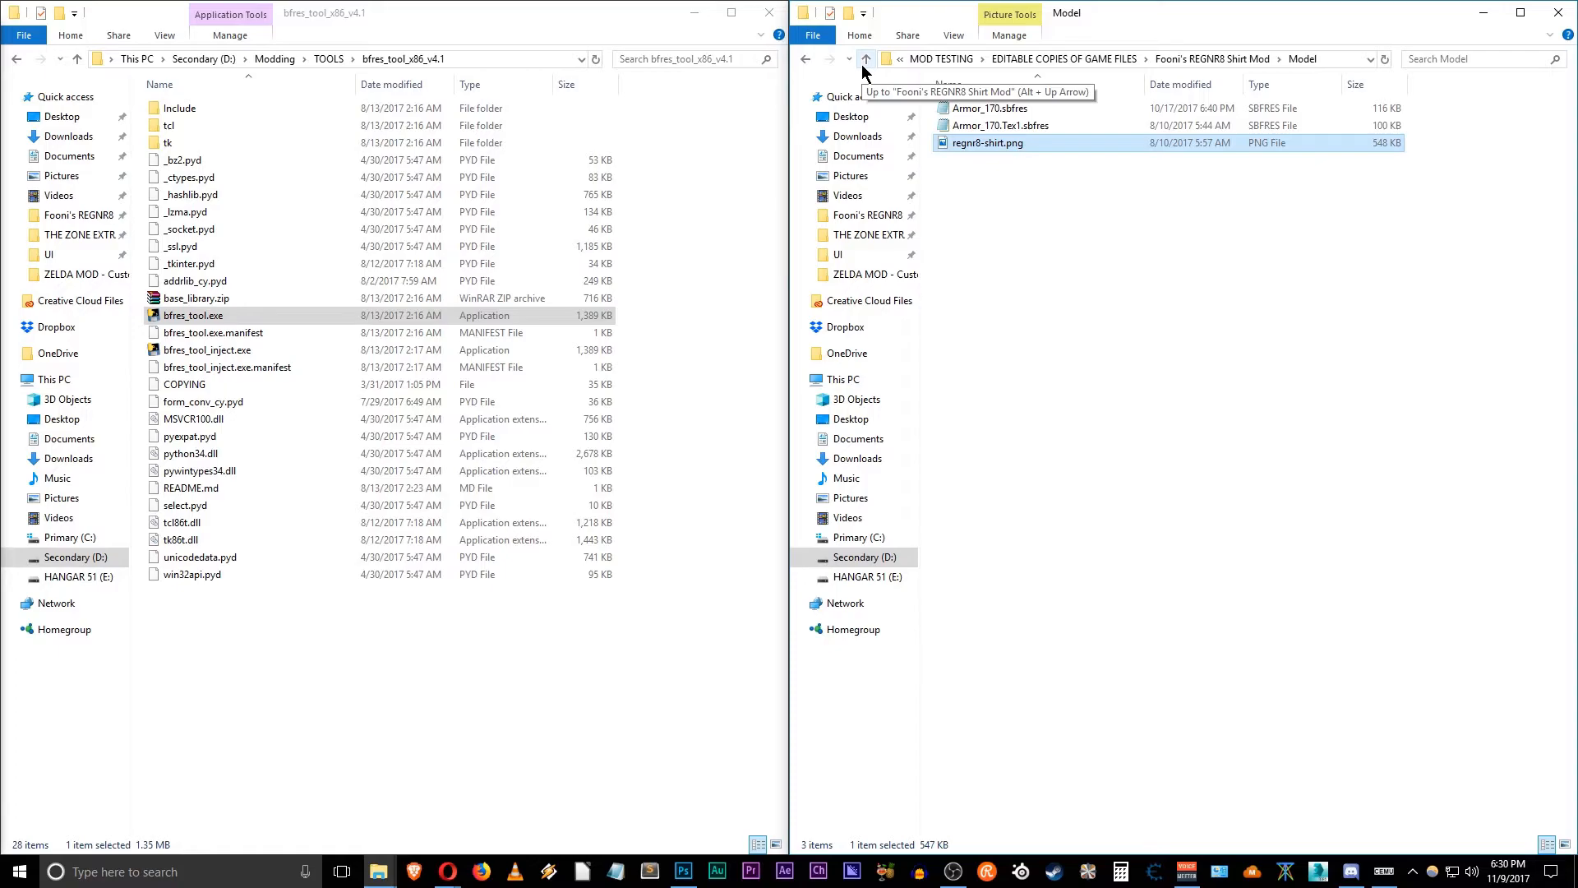
{"action": "left_click", "coordinate": [865, 58]}
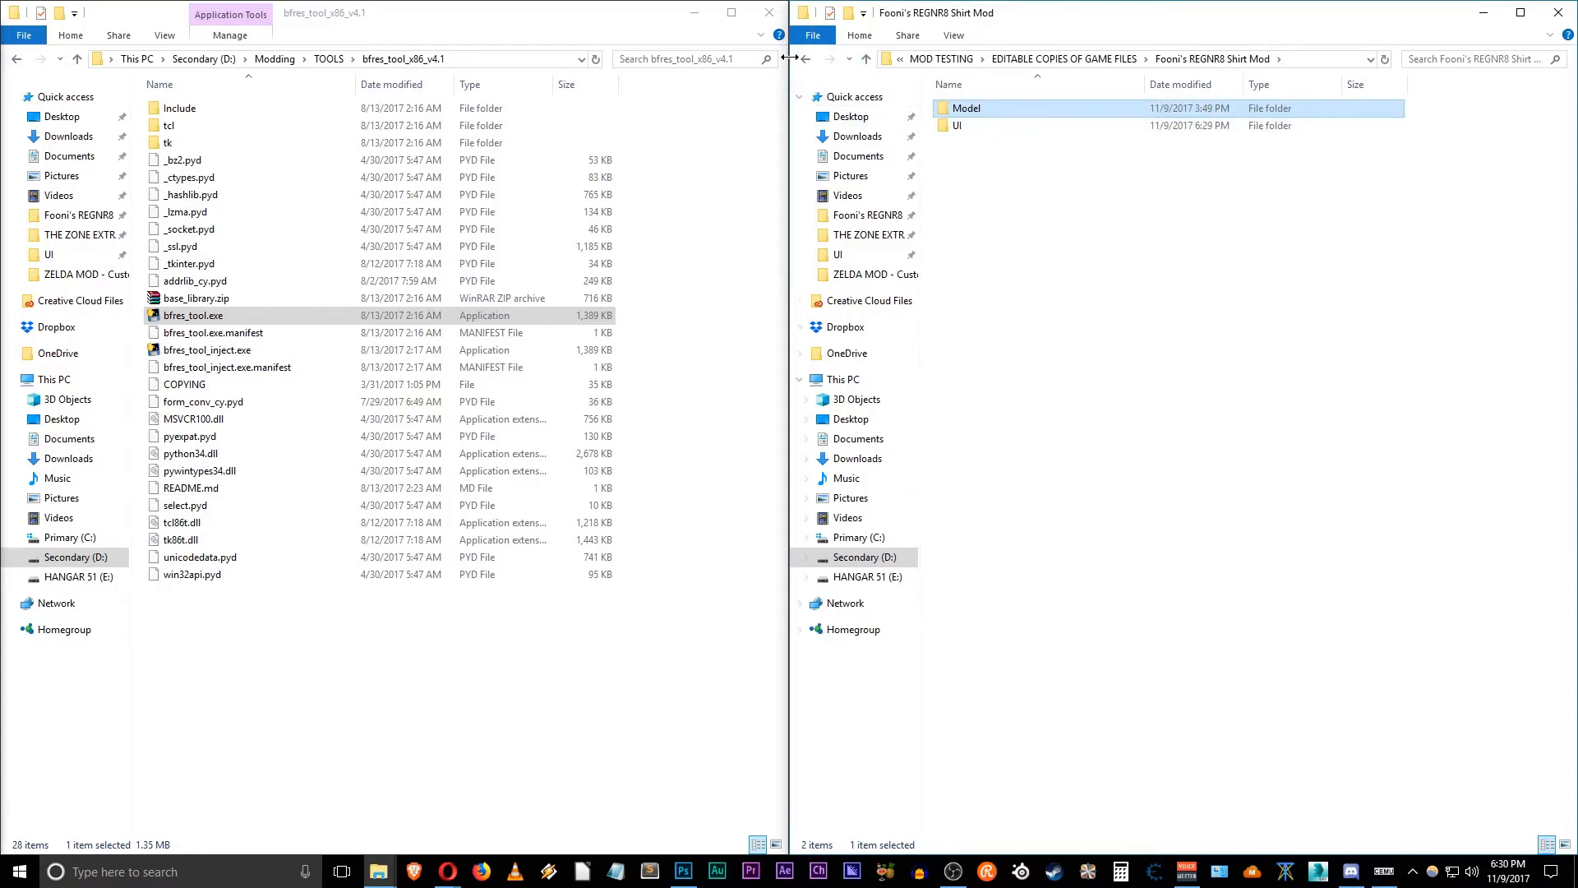
Step: In the UI folder, select and remove yaz0dec.exe and yaz0enc.exe
{"action": "left_click", "coordinate": [955, 125]}
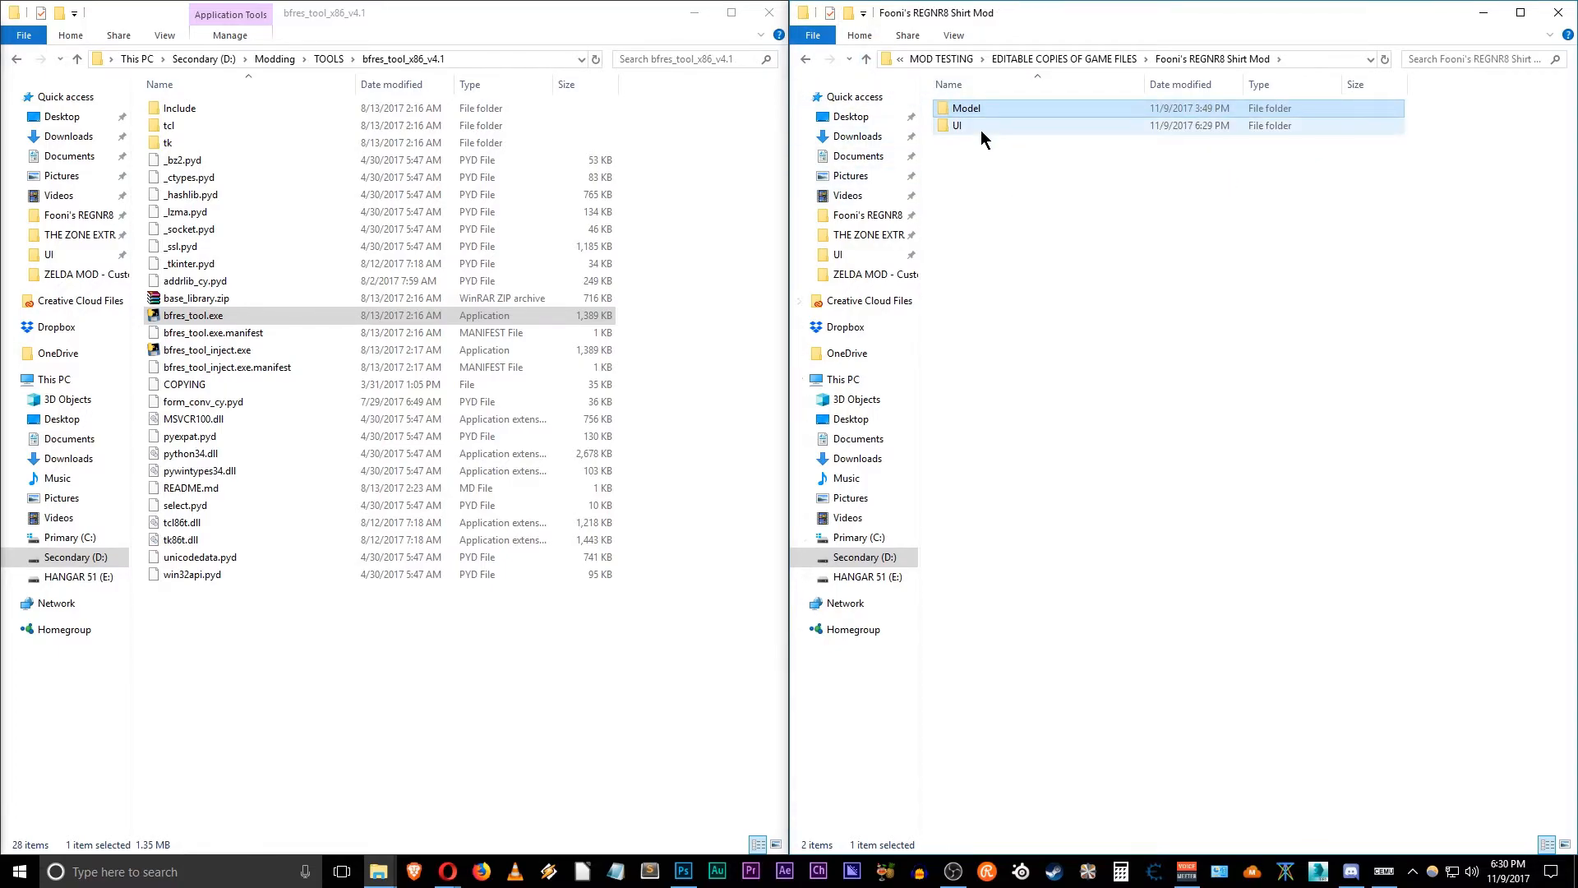
{"action": "mouse_move", "coordinate": [964, 107]}
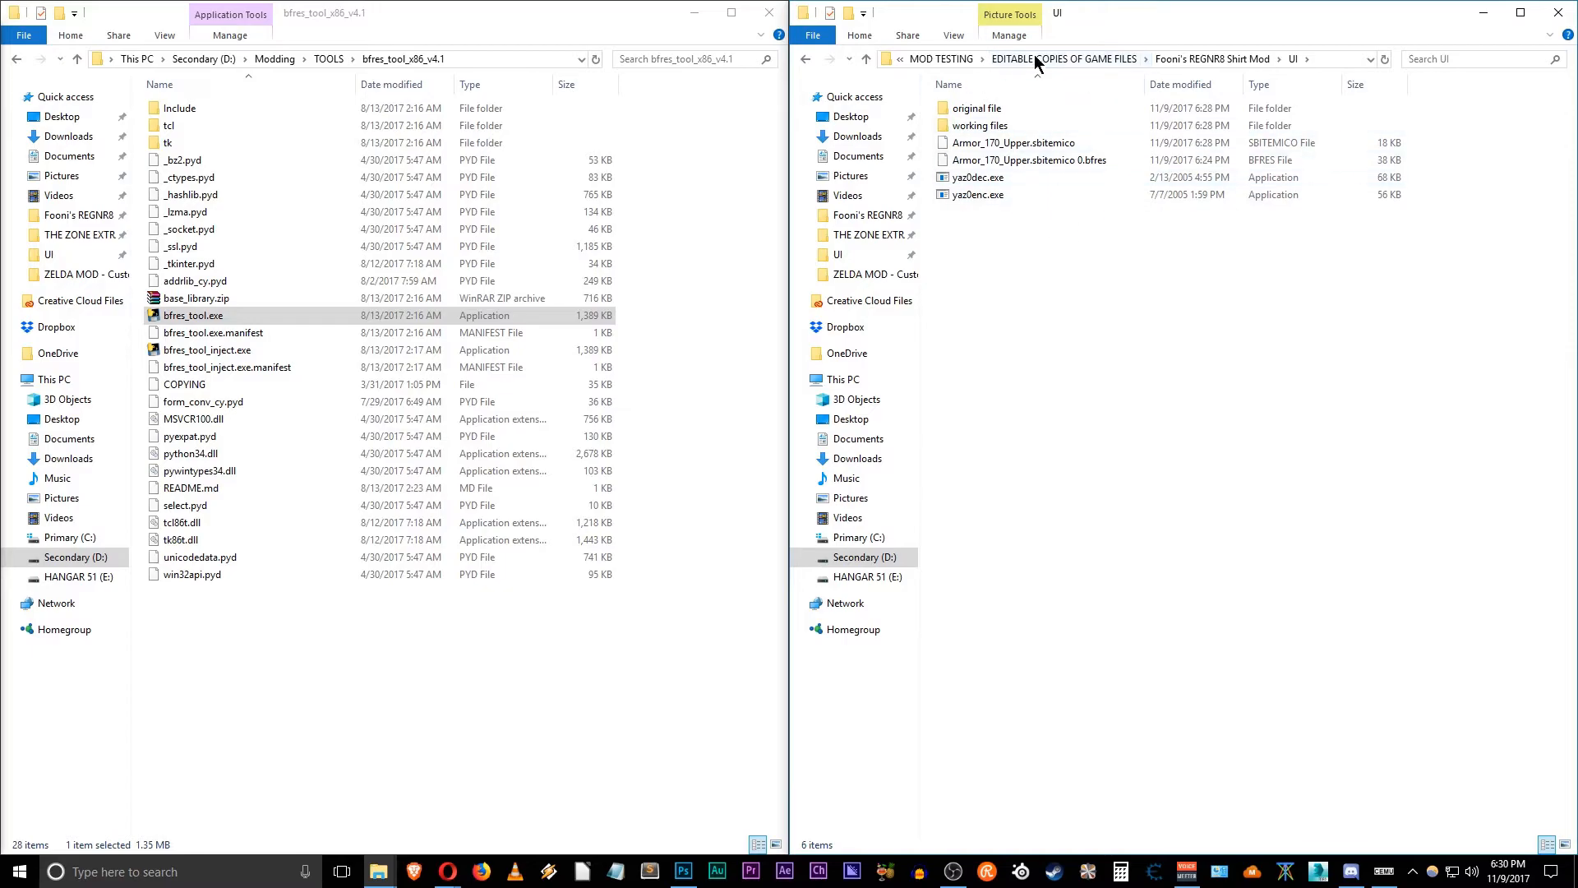
{"action": "left_click", "coordinate": [1012, 142]}
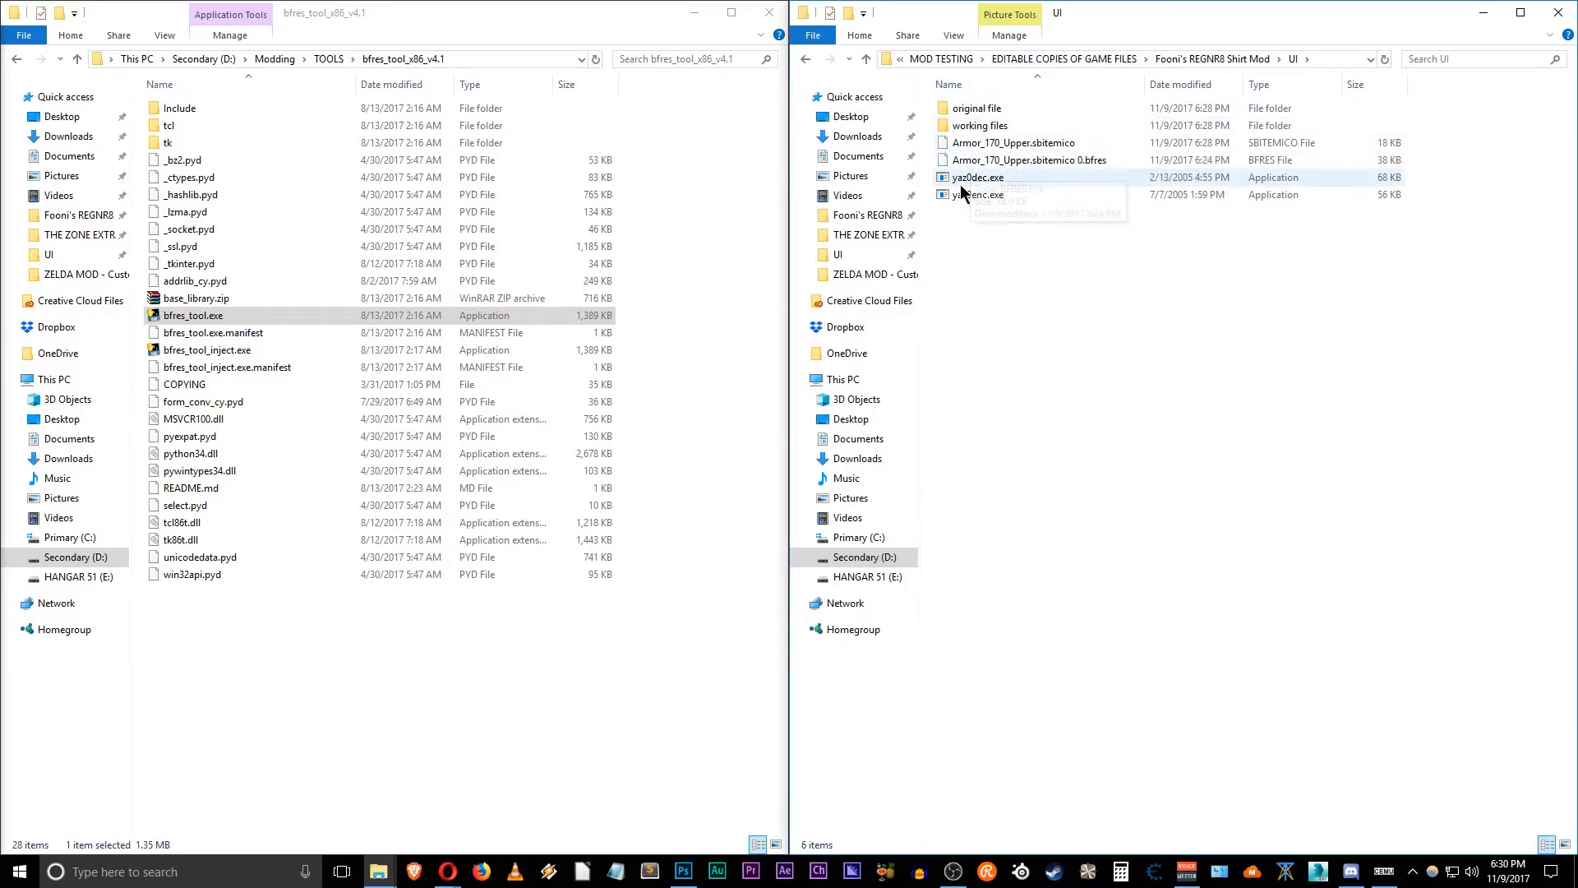
{"action": "left_click", "coordinate": [977, 194]}
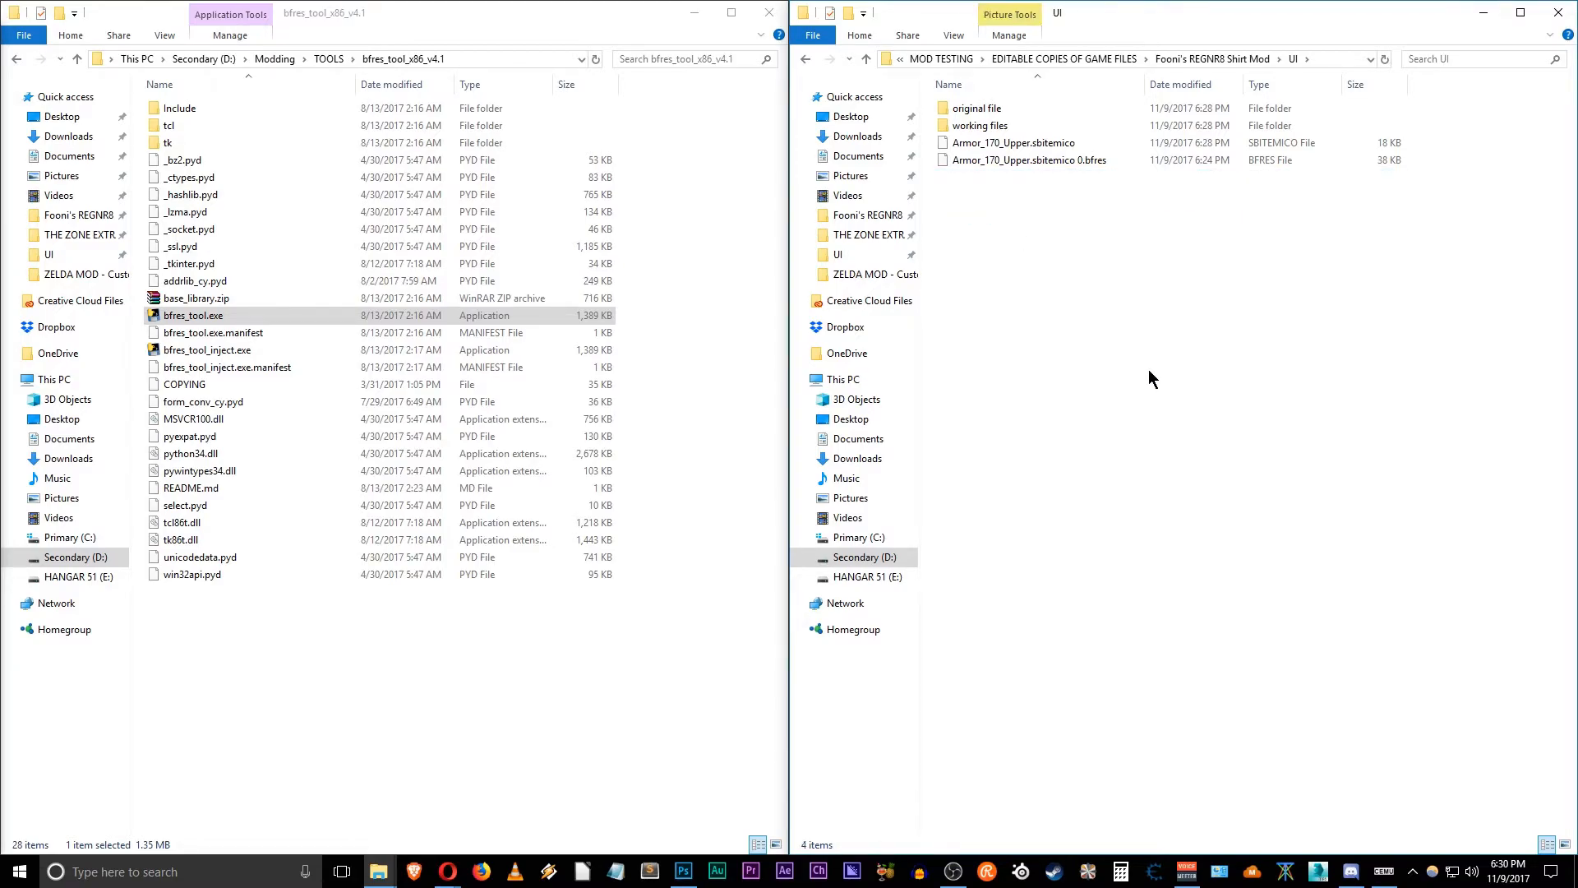
{"action": "mouse_move", "coordinate": [864, 66]}
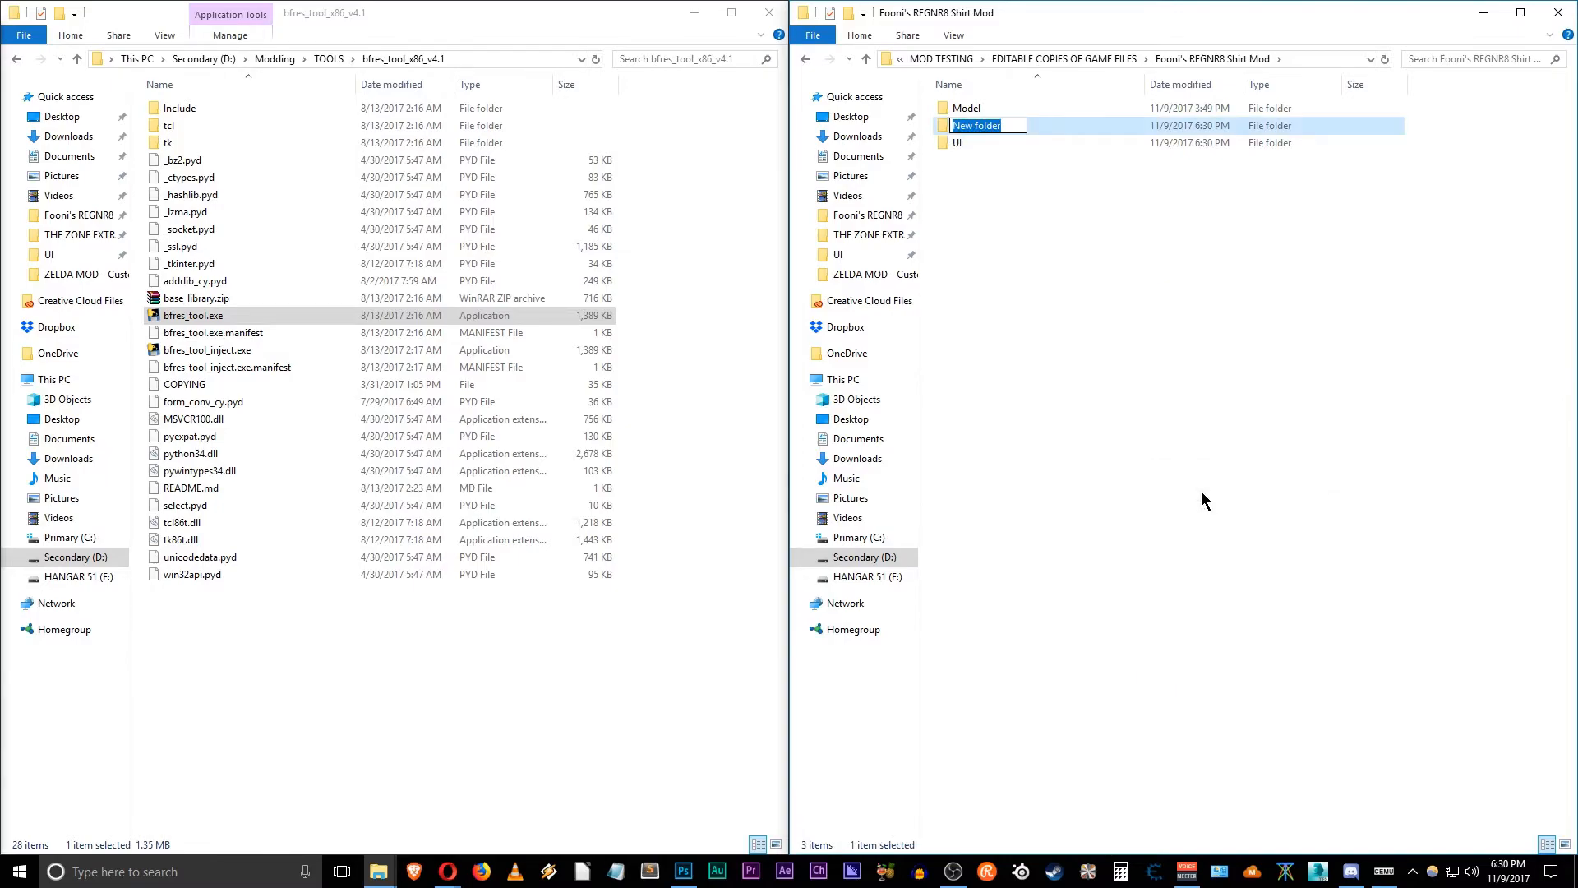
Step: Name a new folder FINAL MOD, copy Model and UI into it, and check Model
{"action": "type", "text": "F"}
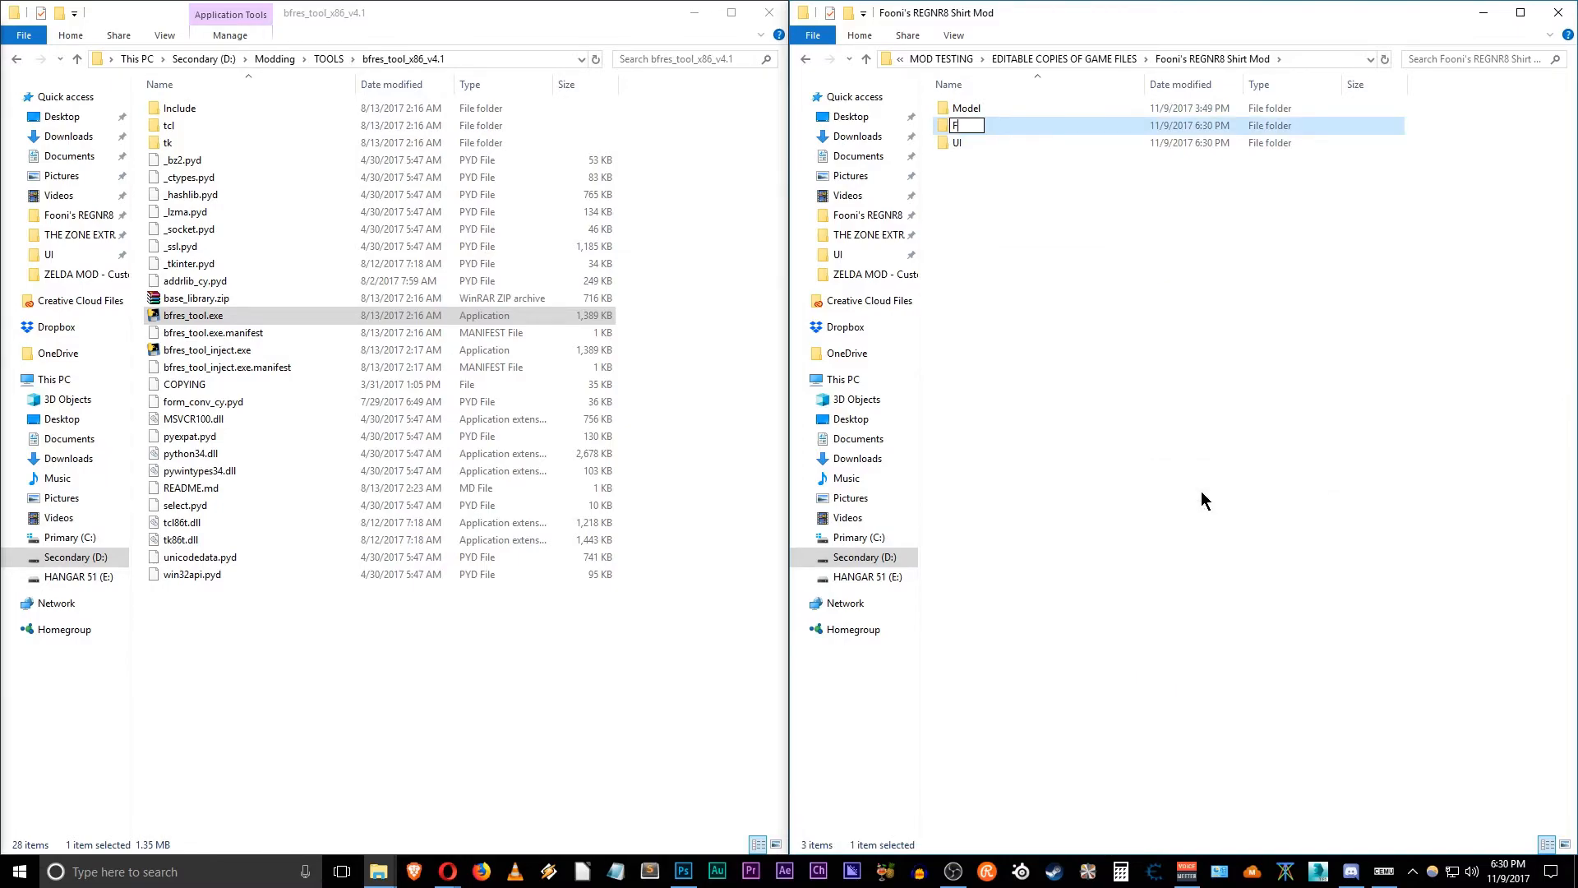
{"action": "type", "text": "FINAL MOD"}
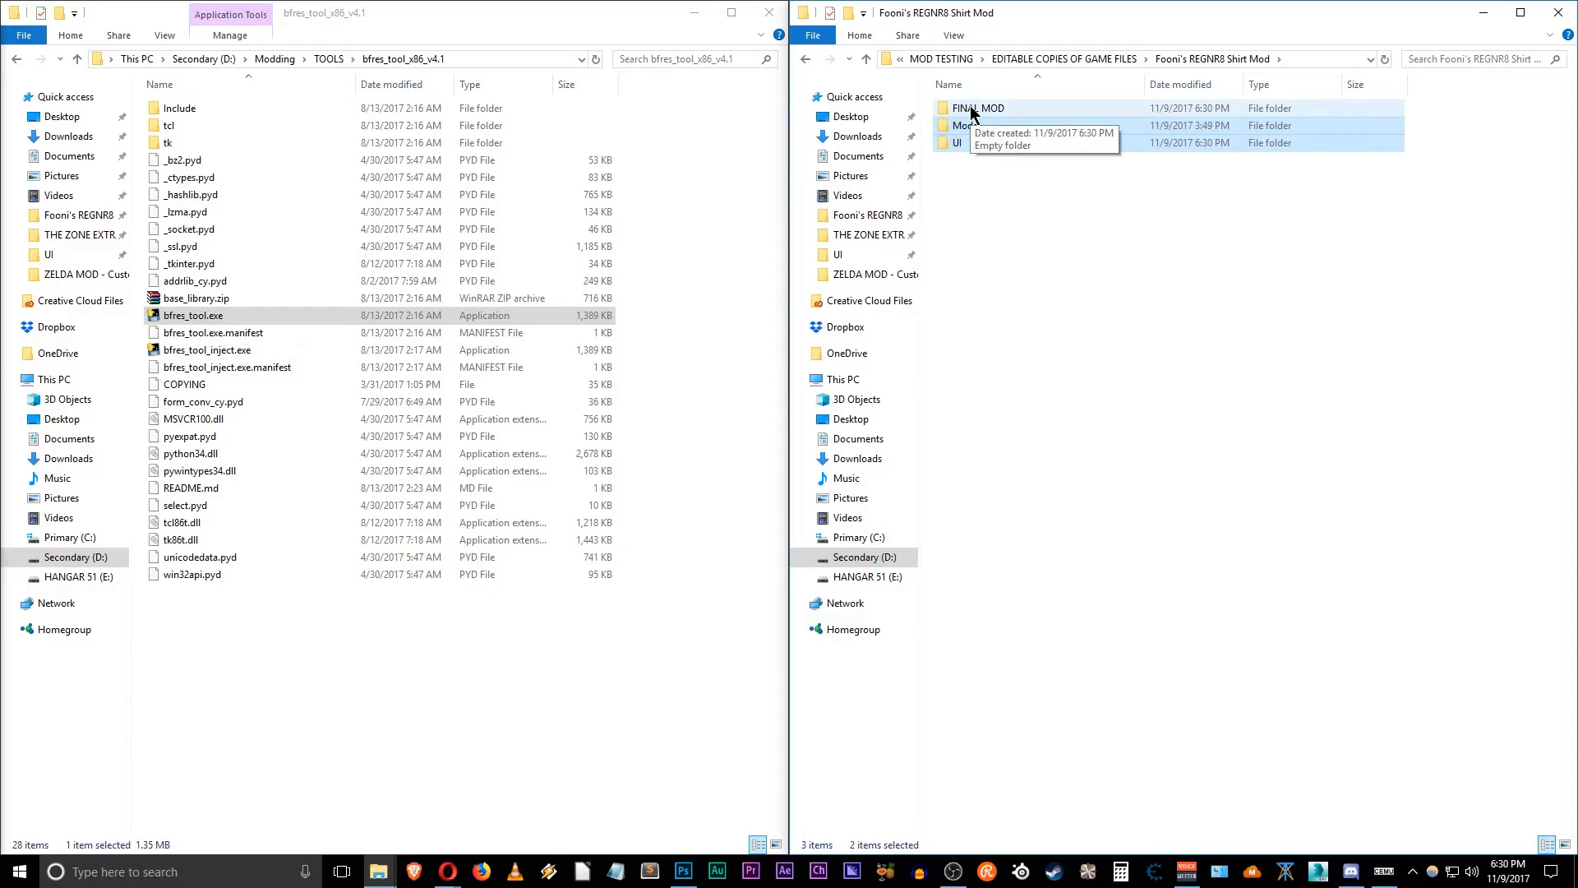
{"action": "left_click", "coordinate": [977, 107]}
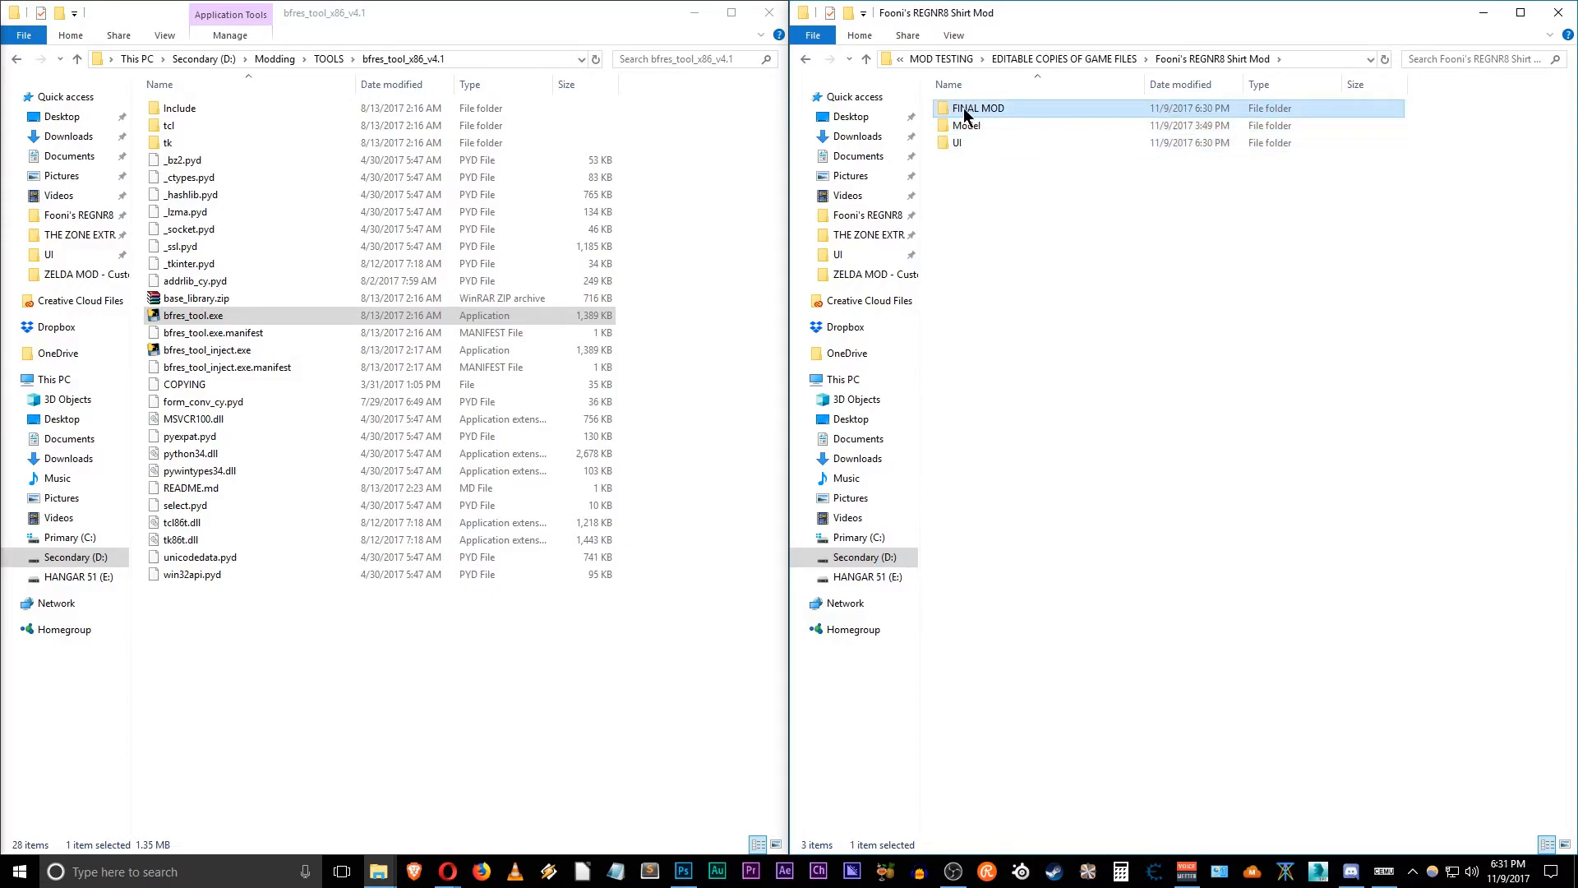
{"action": "double_click", "coordinate": [977, 108]}
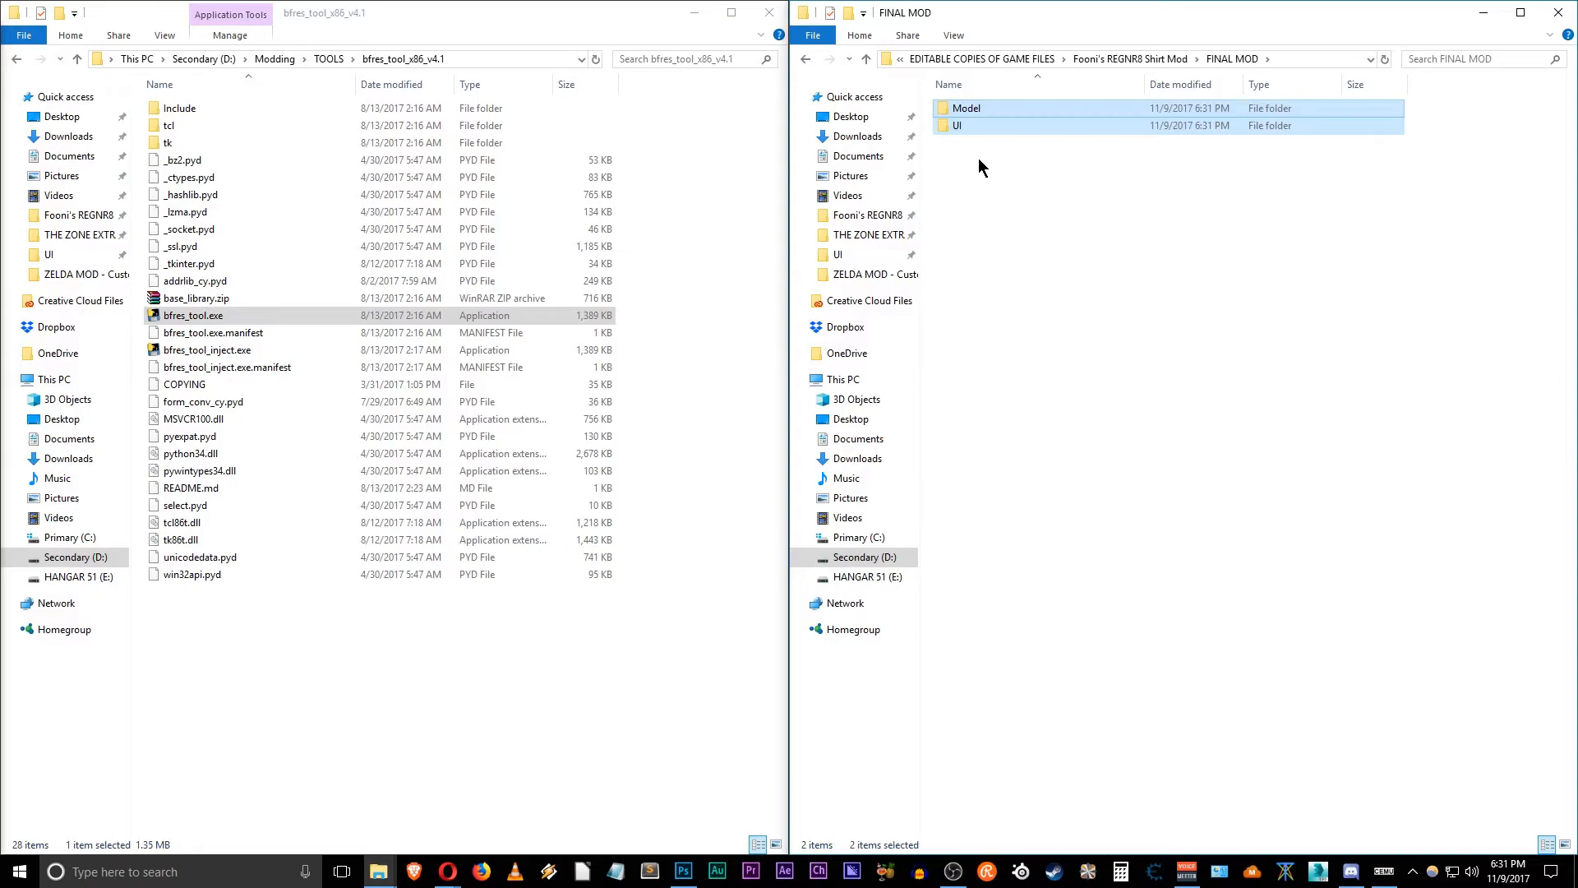
{"action": "double_click", "coordinate": [963, 108]}
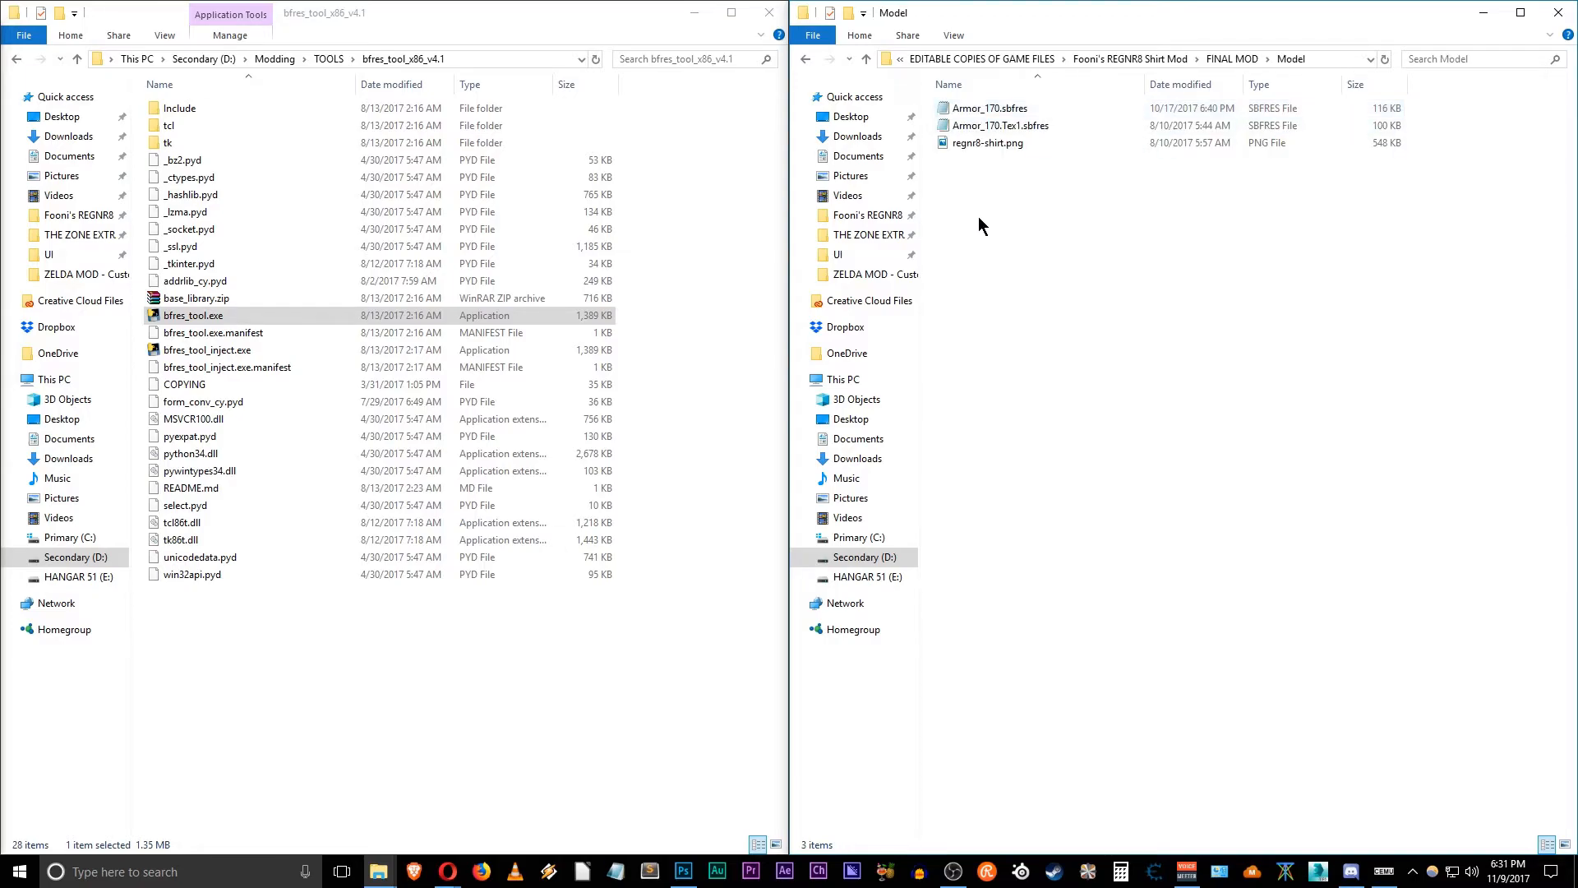
{"action": "left_click", "coordinate": [1000, 124]}
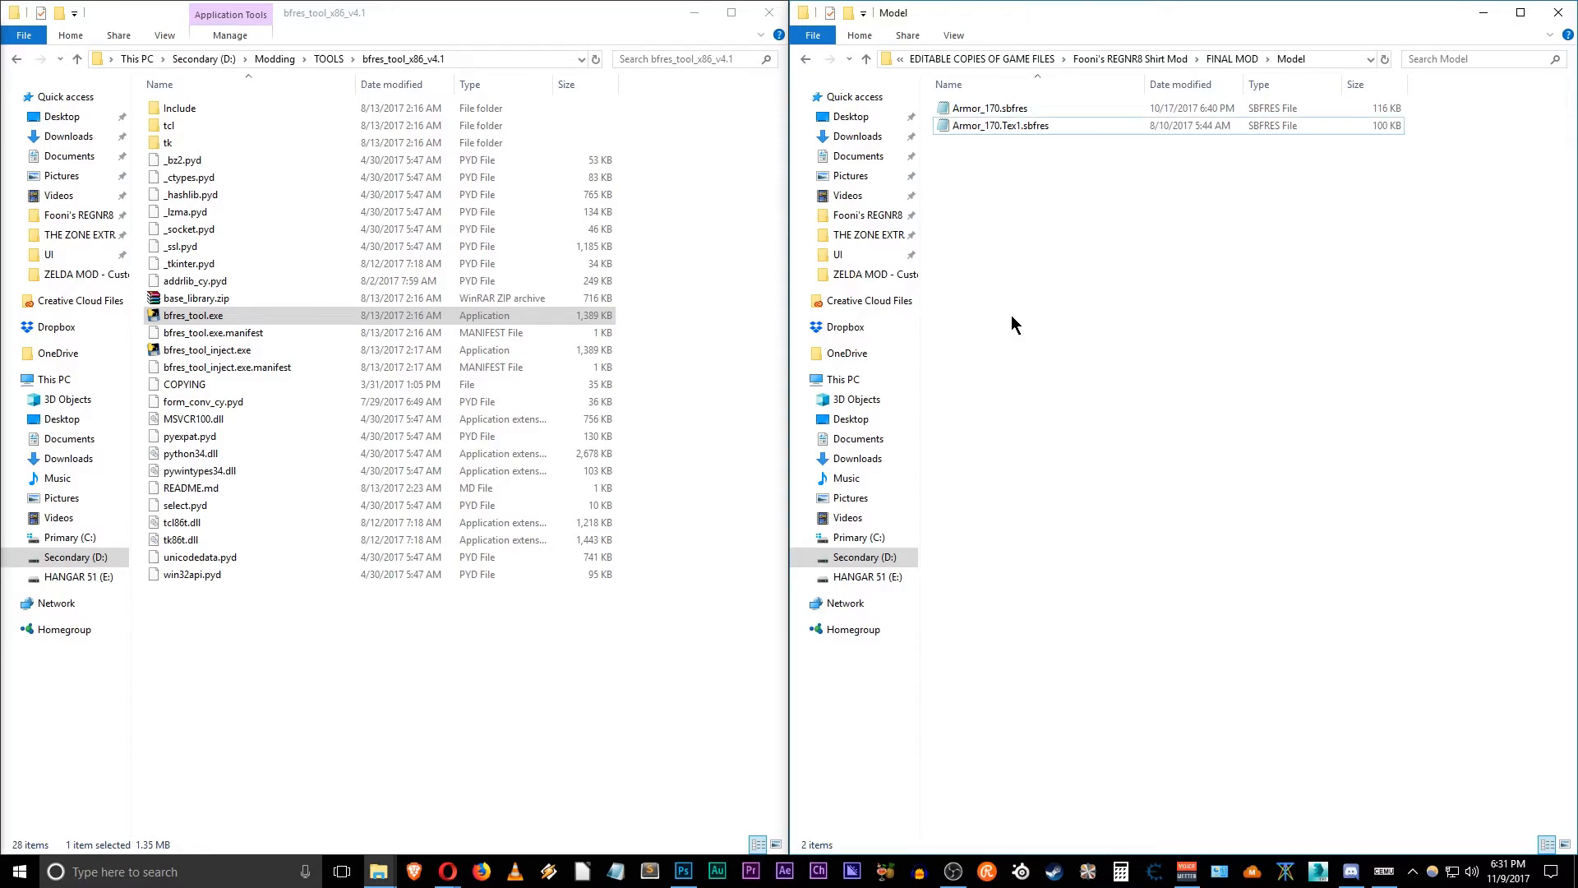
Step: Delete the working folders, yaz0 tools and .bfres copy from FINAL MOD's UI folder
{"action": "left_click", "coordinate": [1281, 59]}
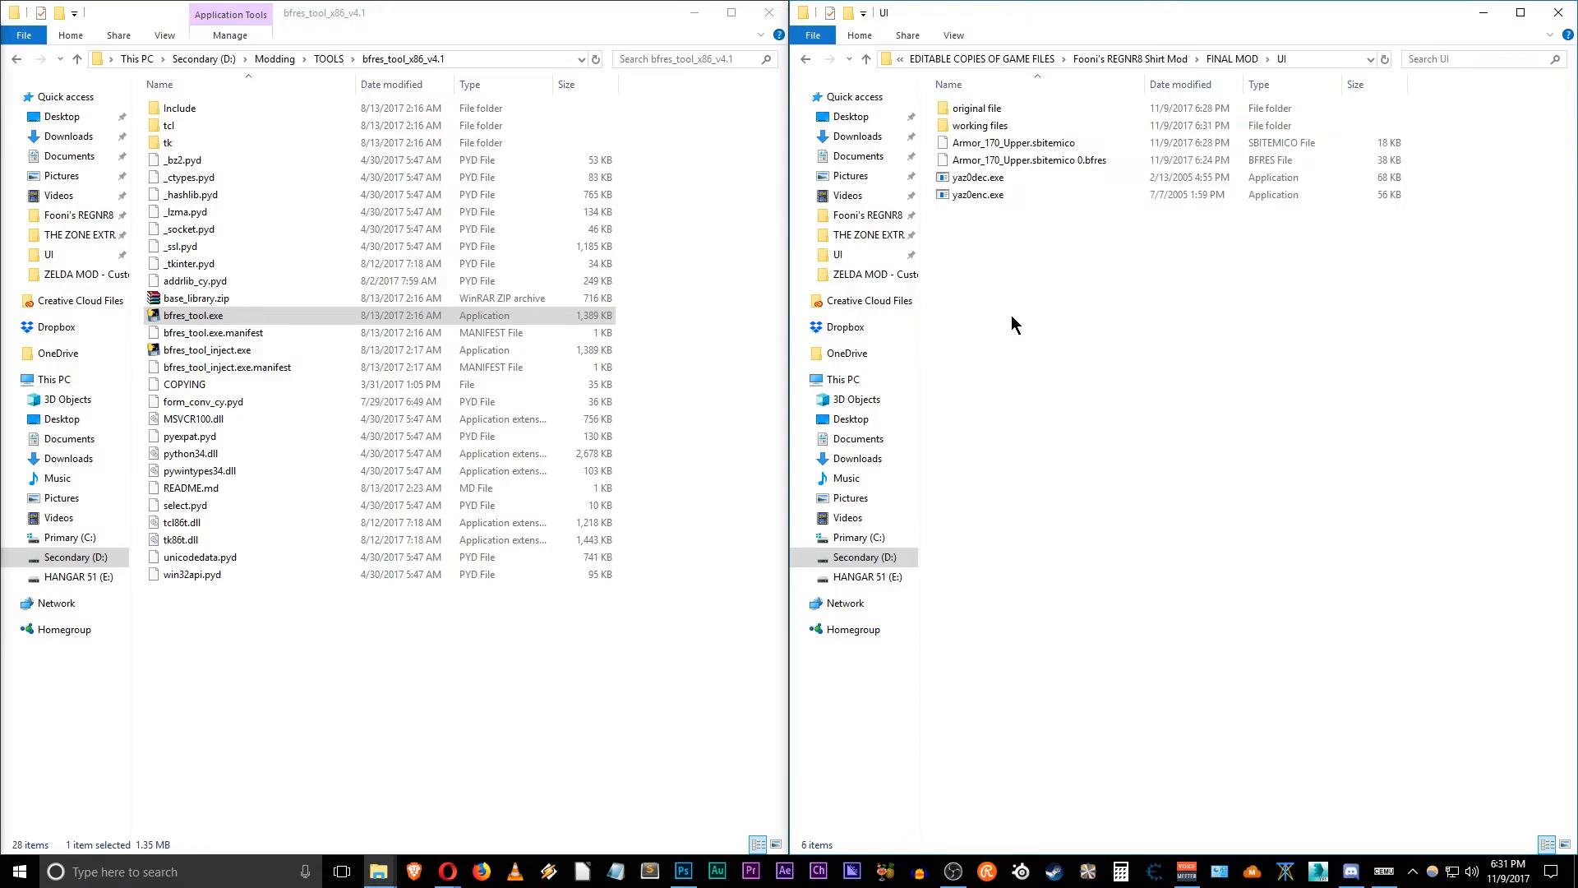
{"action": "left_click", "coordinate": [974, 107]}
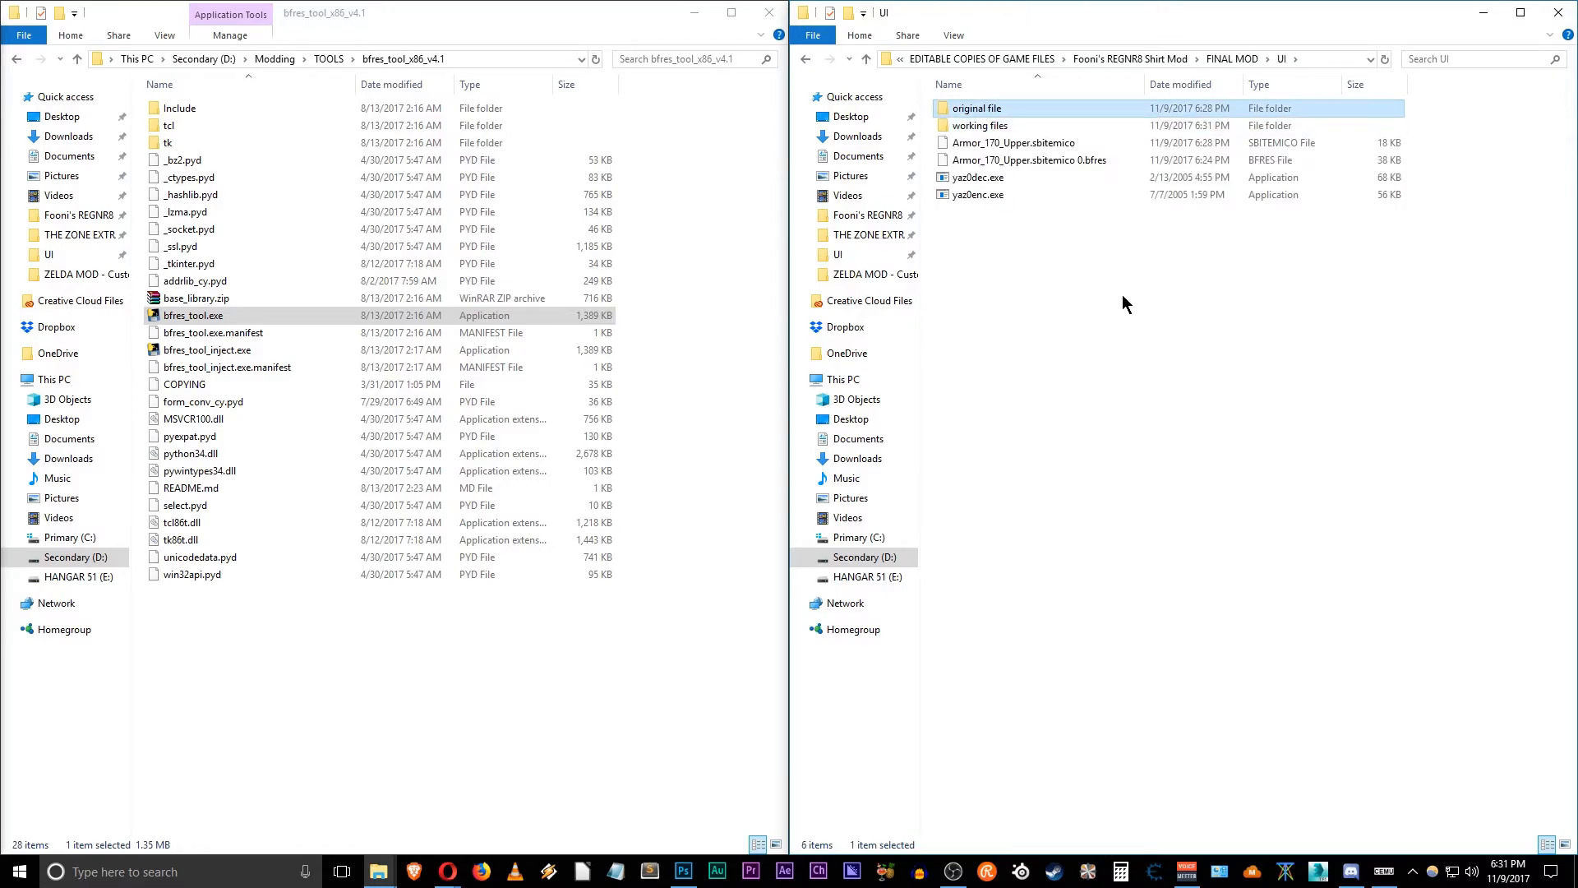
{"action": "left_click", "coordinate": [979, 125]}
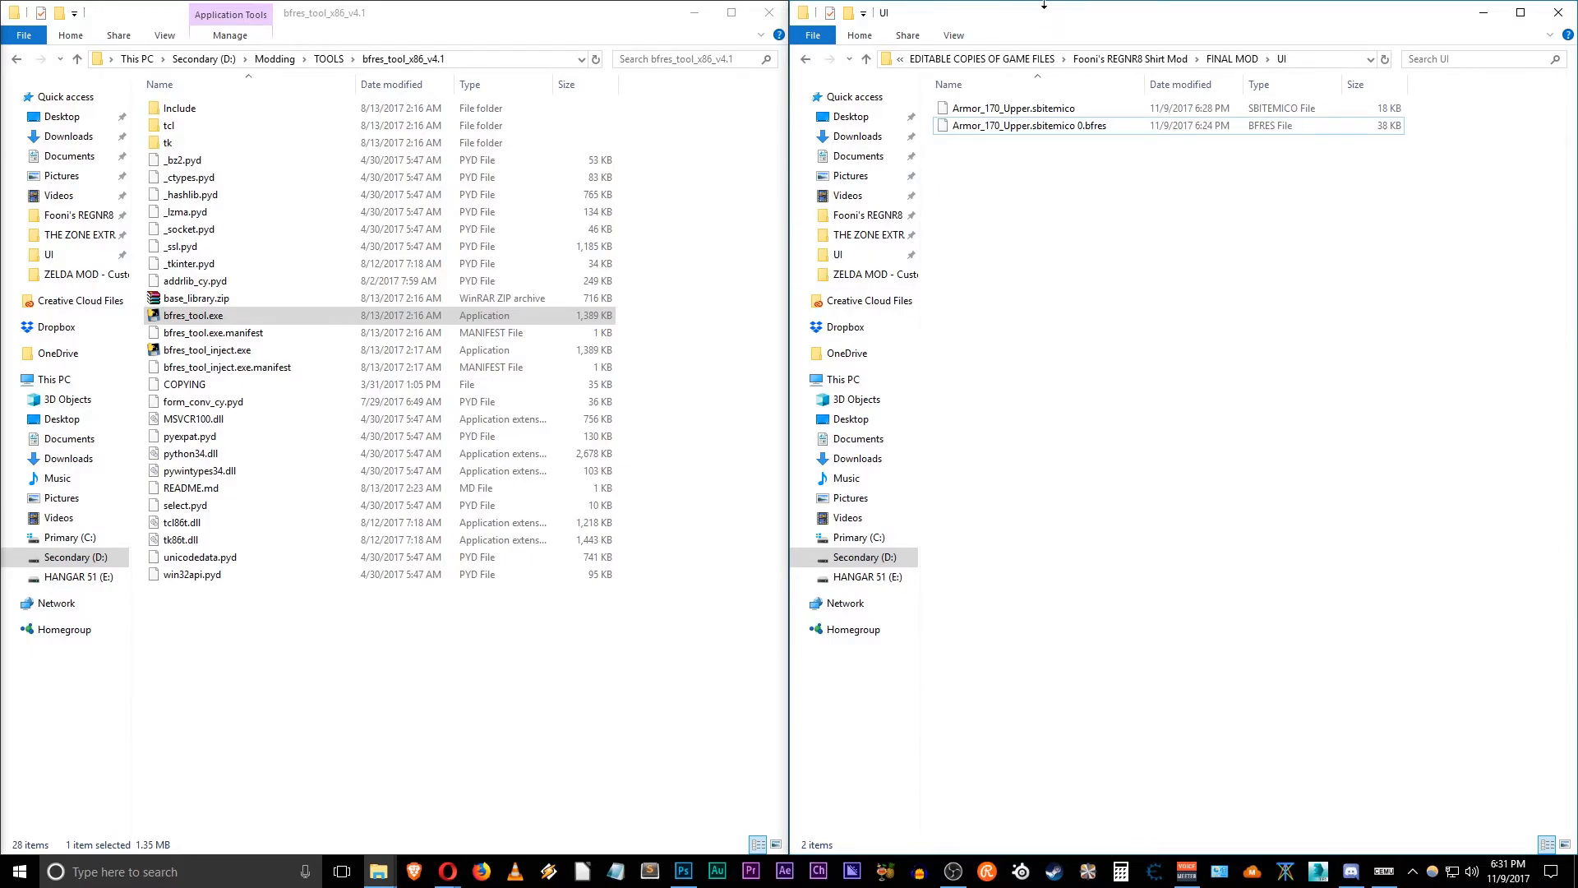
{"action": "left_click", "coordinate": [1027, 125]}
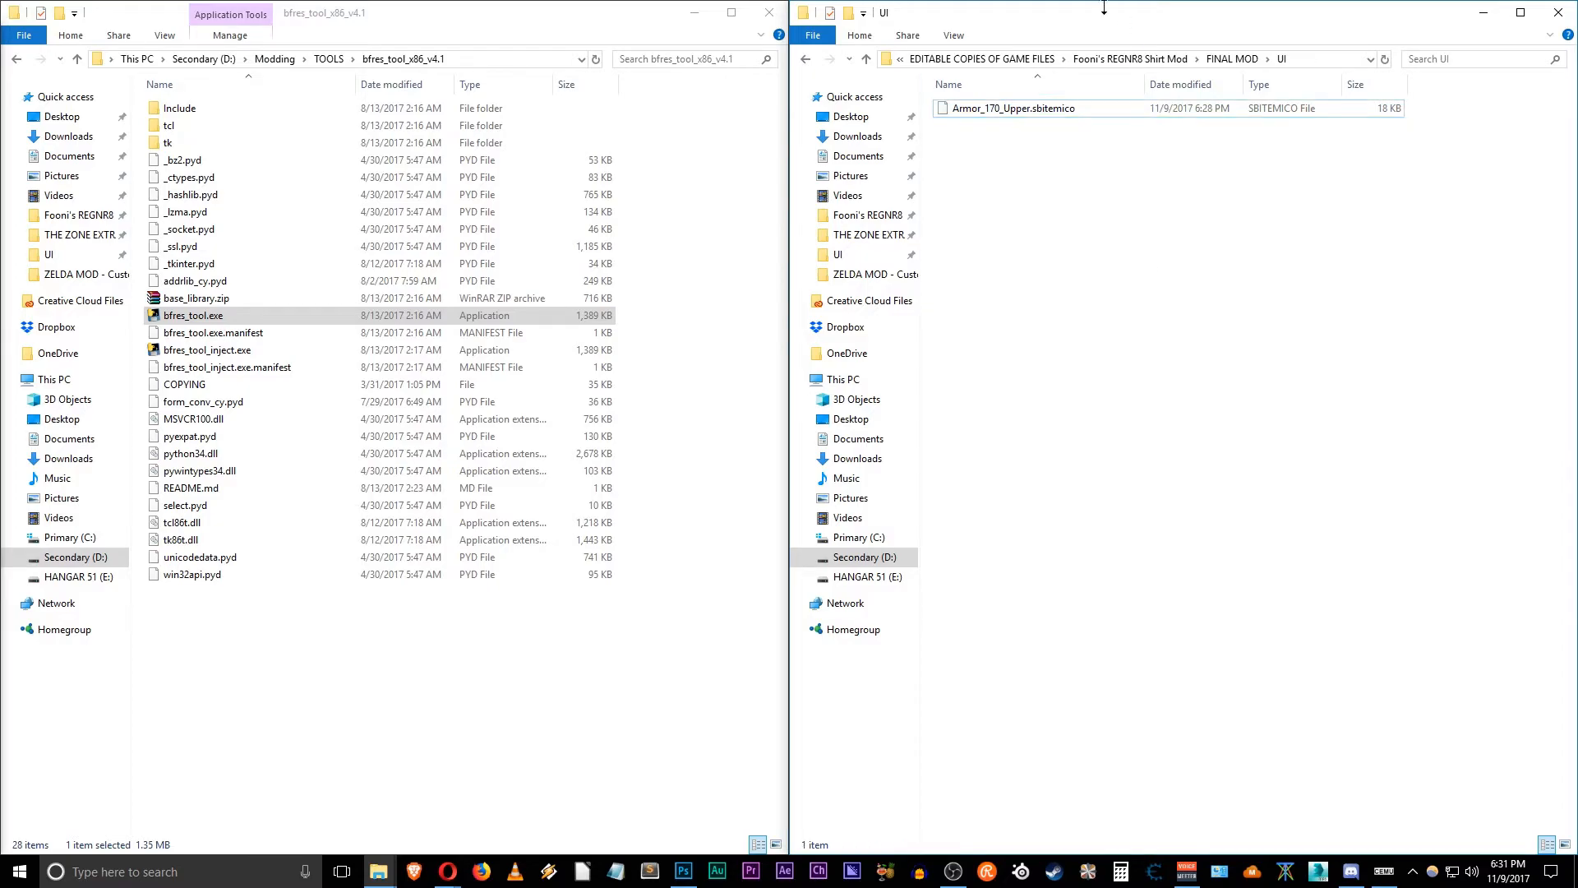
{"action": "left_click", "coordinate": [1017, 108]}
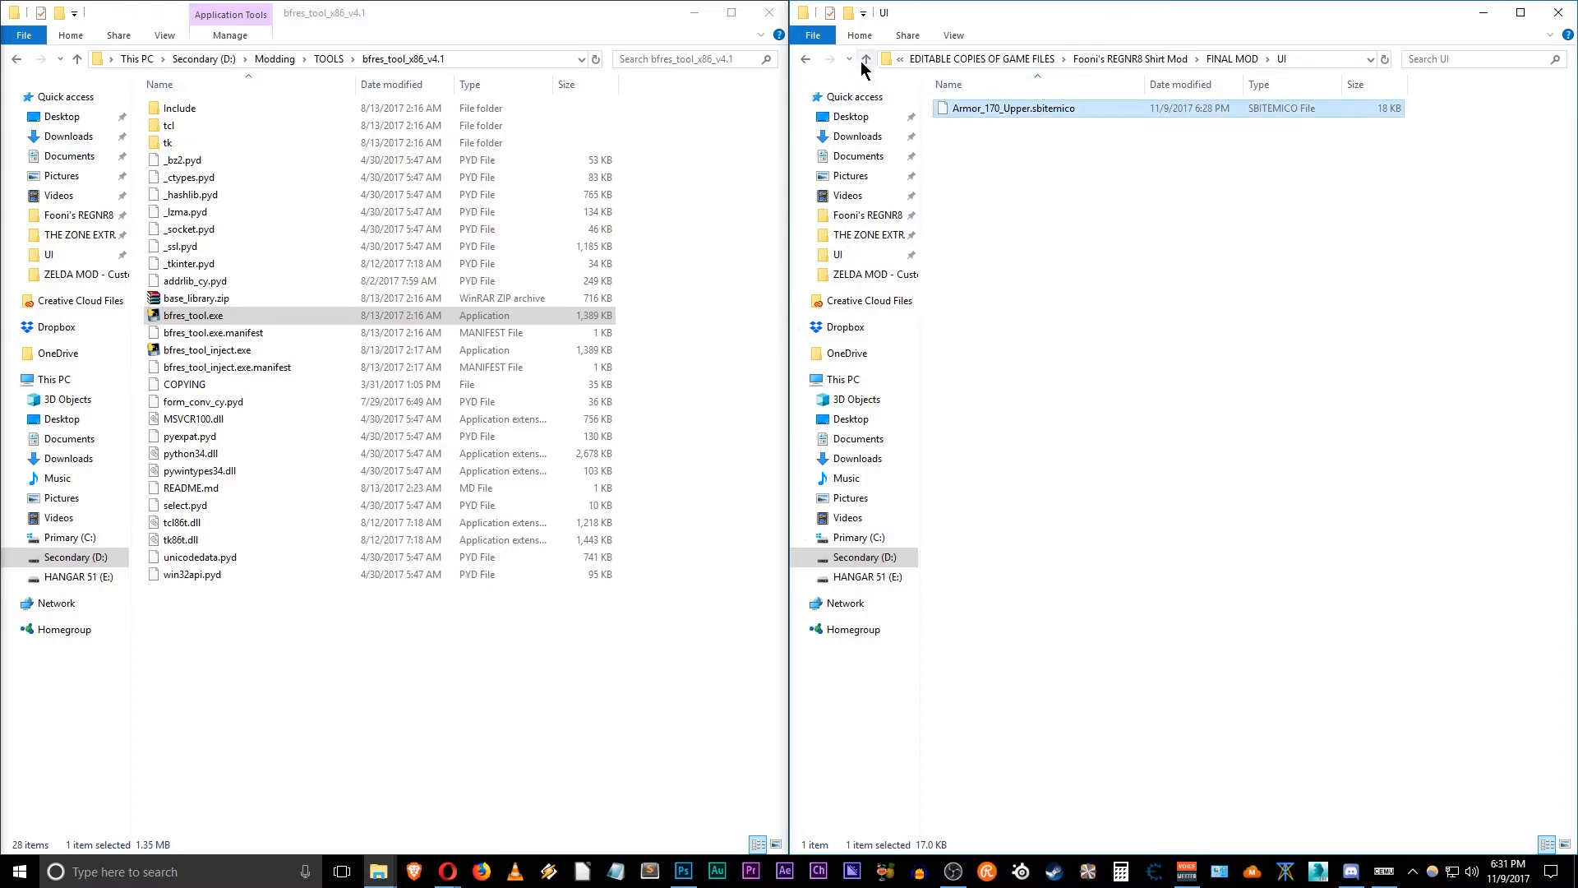
{"action": "left_click", "coordinate": [864, 58]}
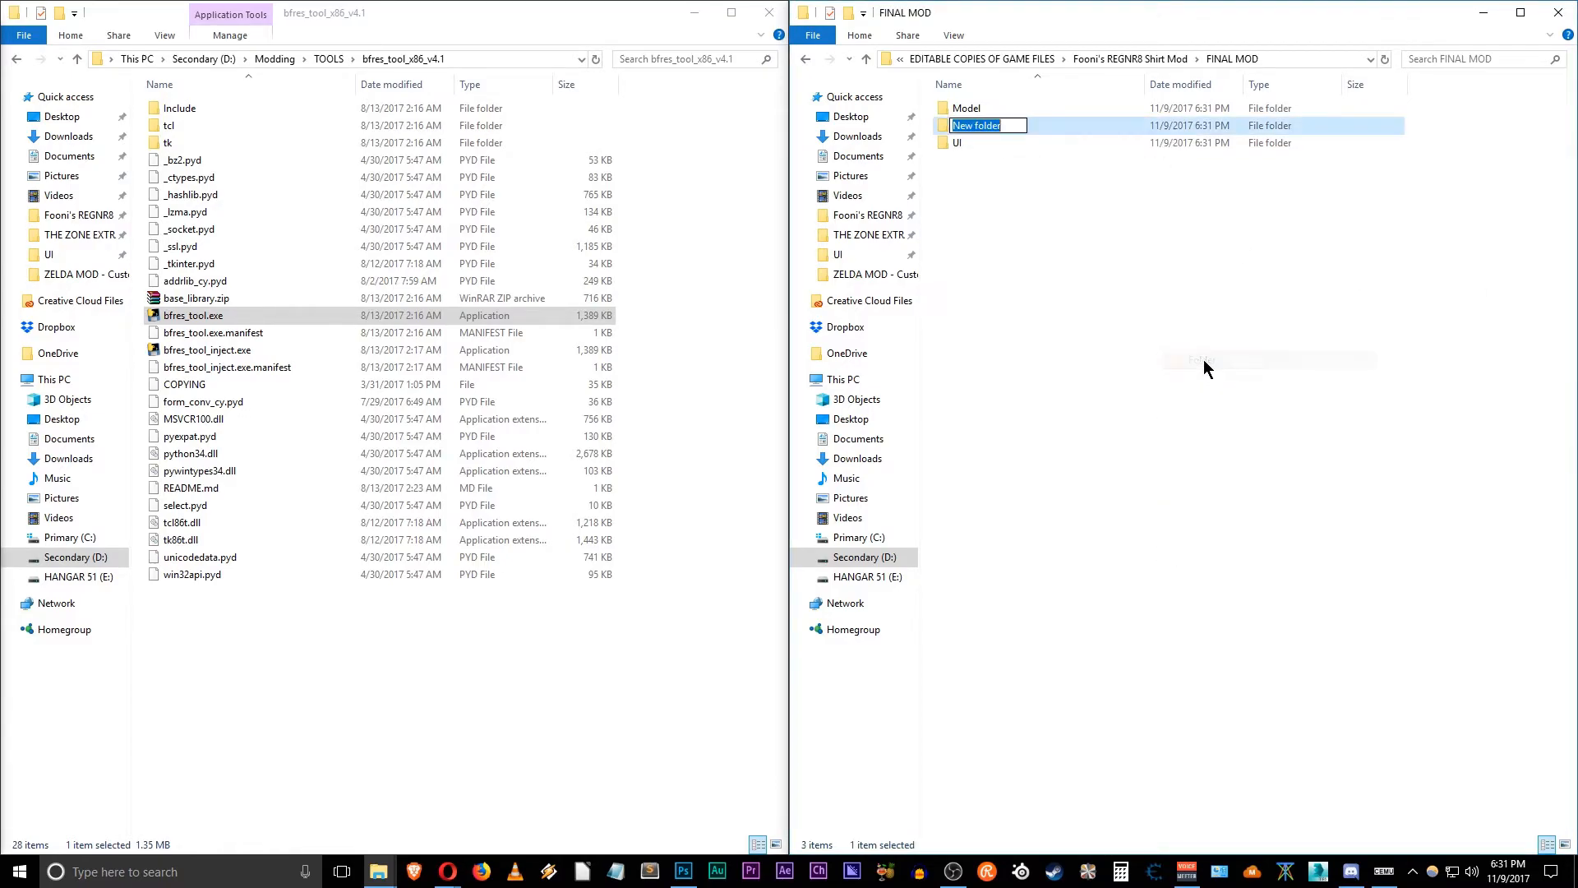
Step: Add an empty Pack folder to FINAL MOD, then select Model, Pack and UI
{"action": "type", "text": "Pack"}
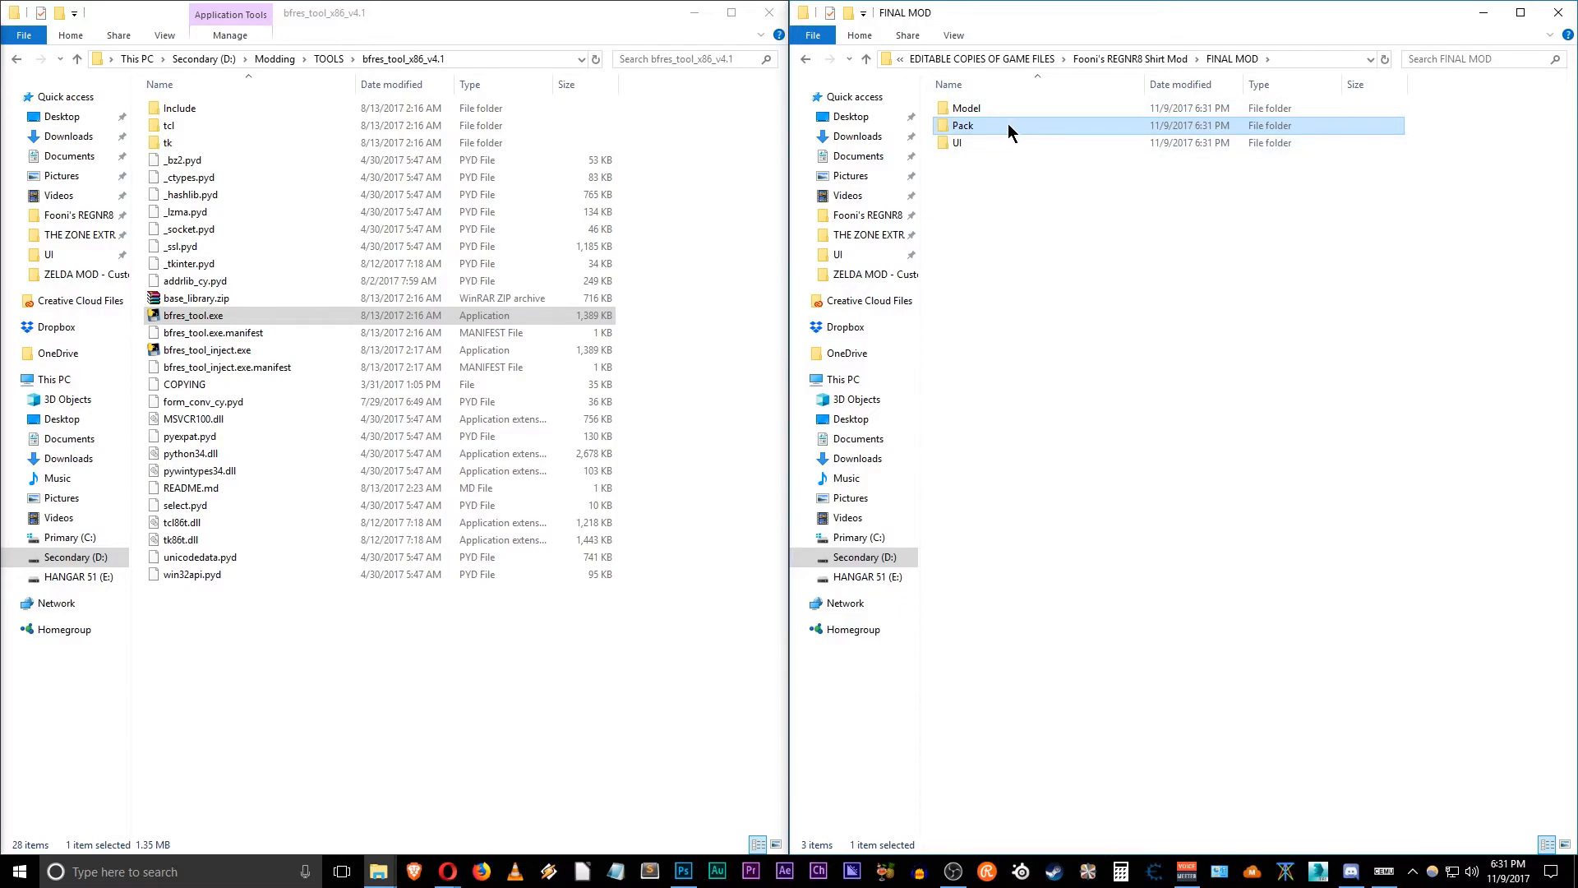
{"action": "double_click", "coordinate": [964, 125]}
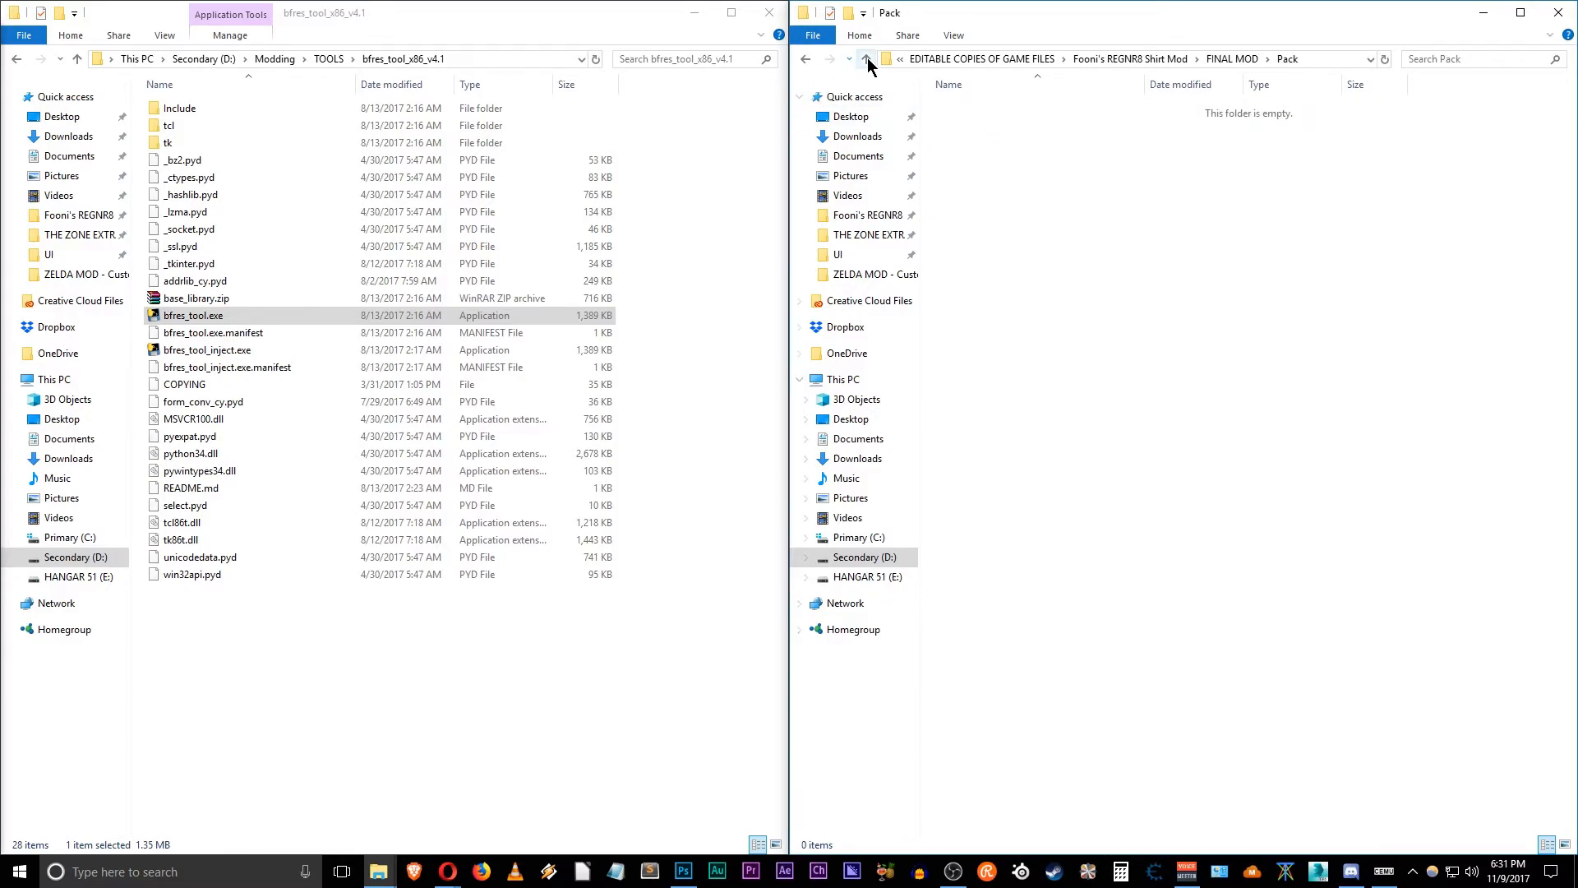
{"action": "mouse_move", "coordinate": [870, 58]}
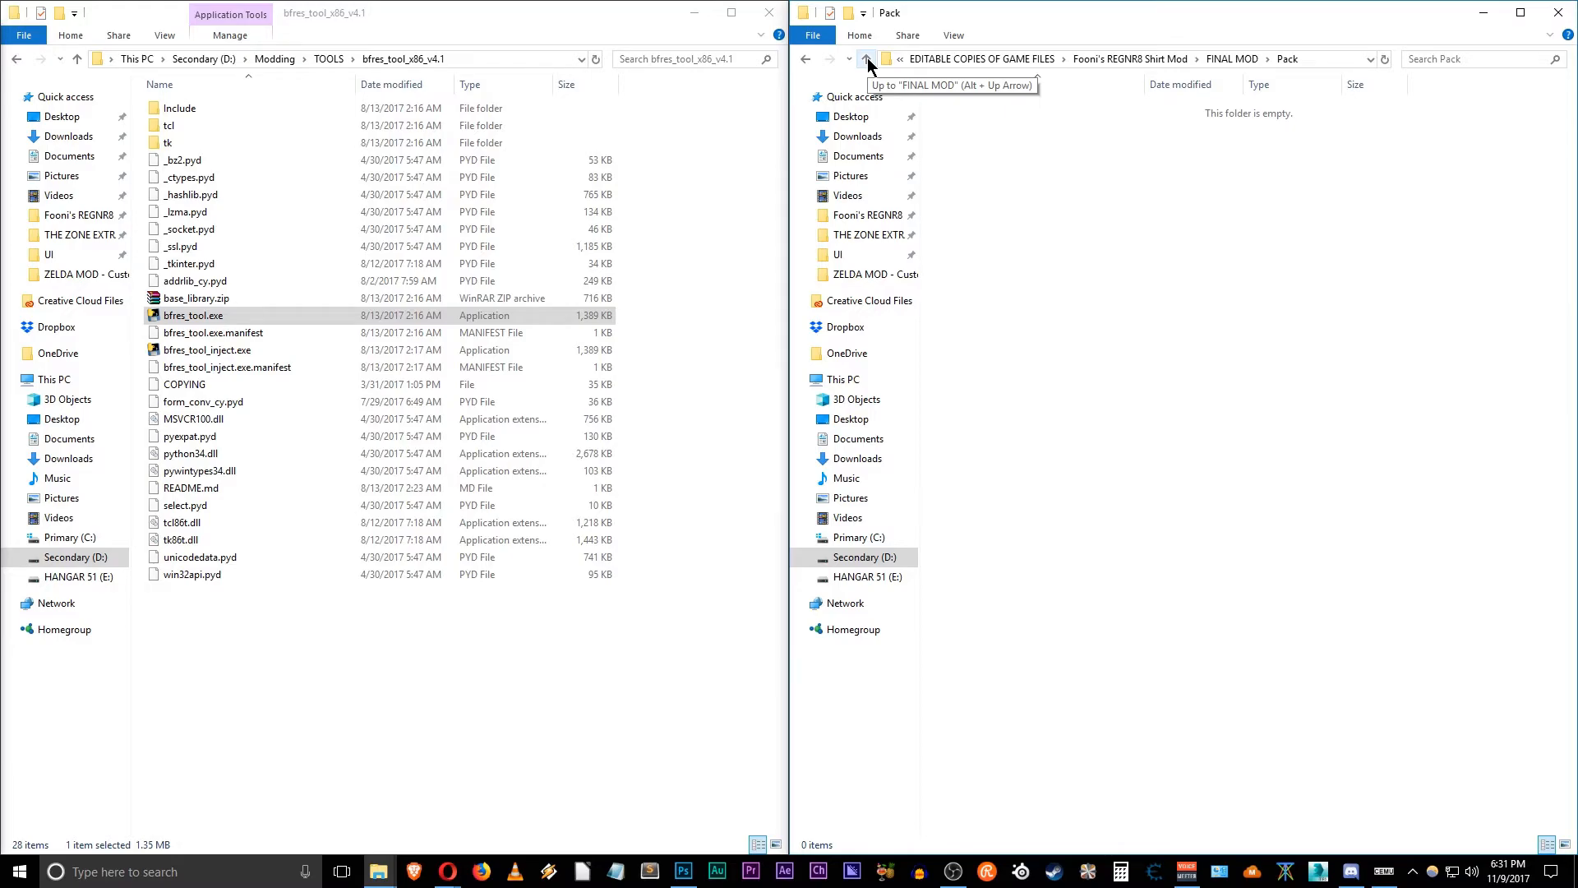
{"action": "left_click", "coordinate": [868, 59]}
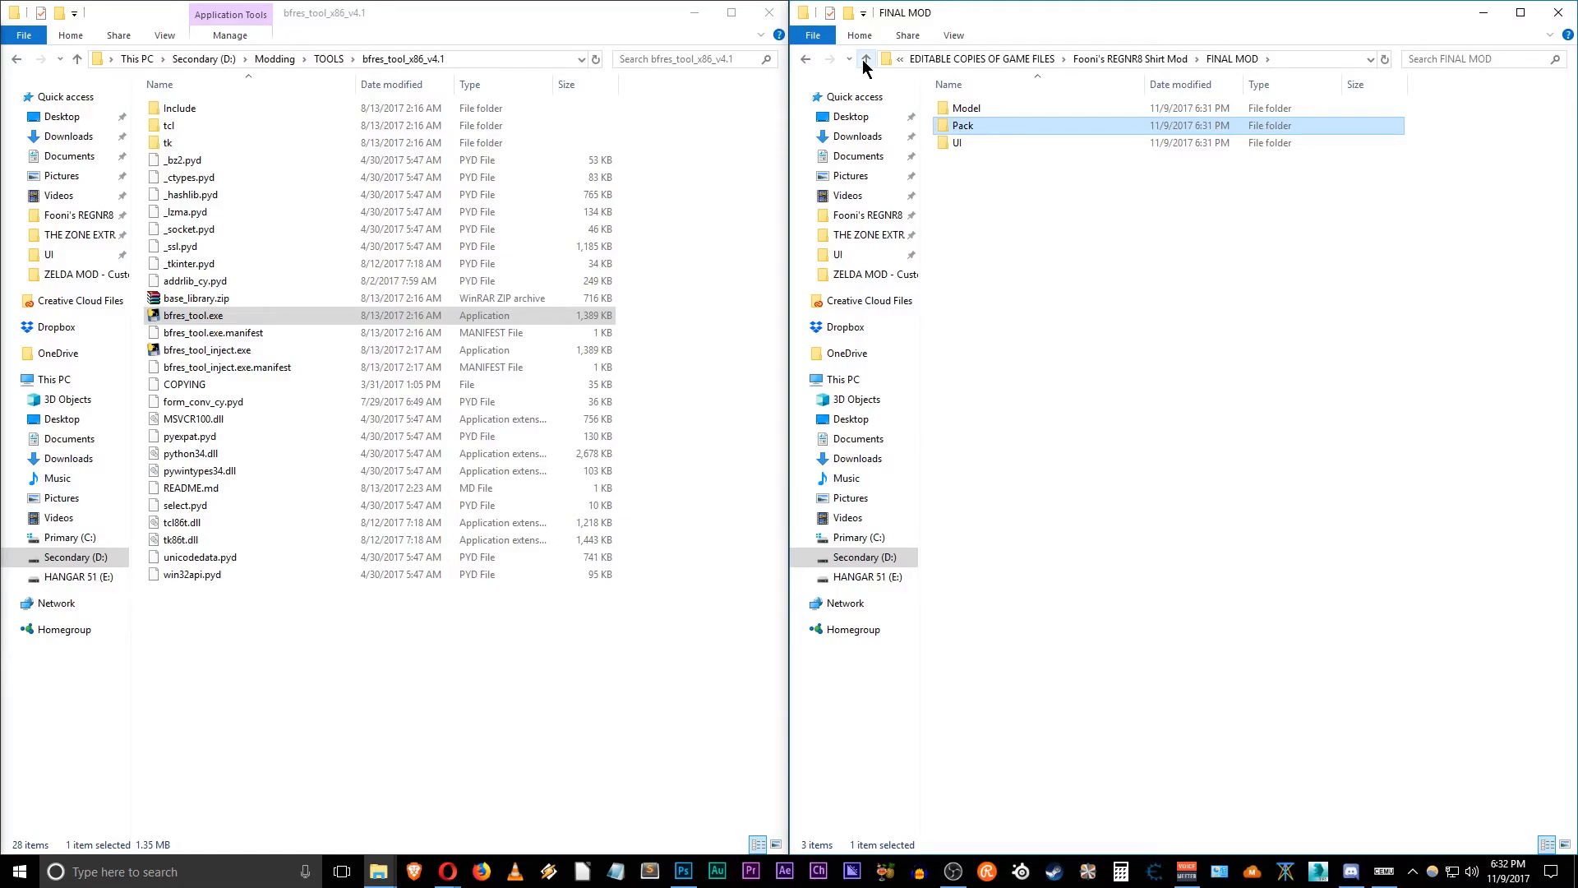
{"action": "mouse_move", "coordinate": [866, 67]}
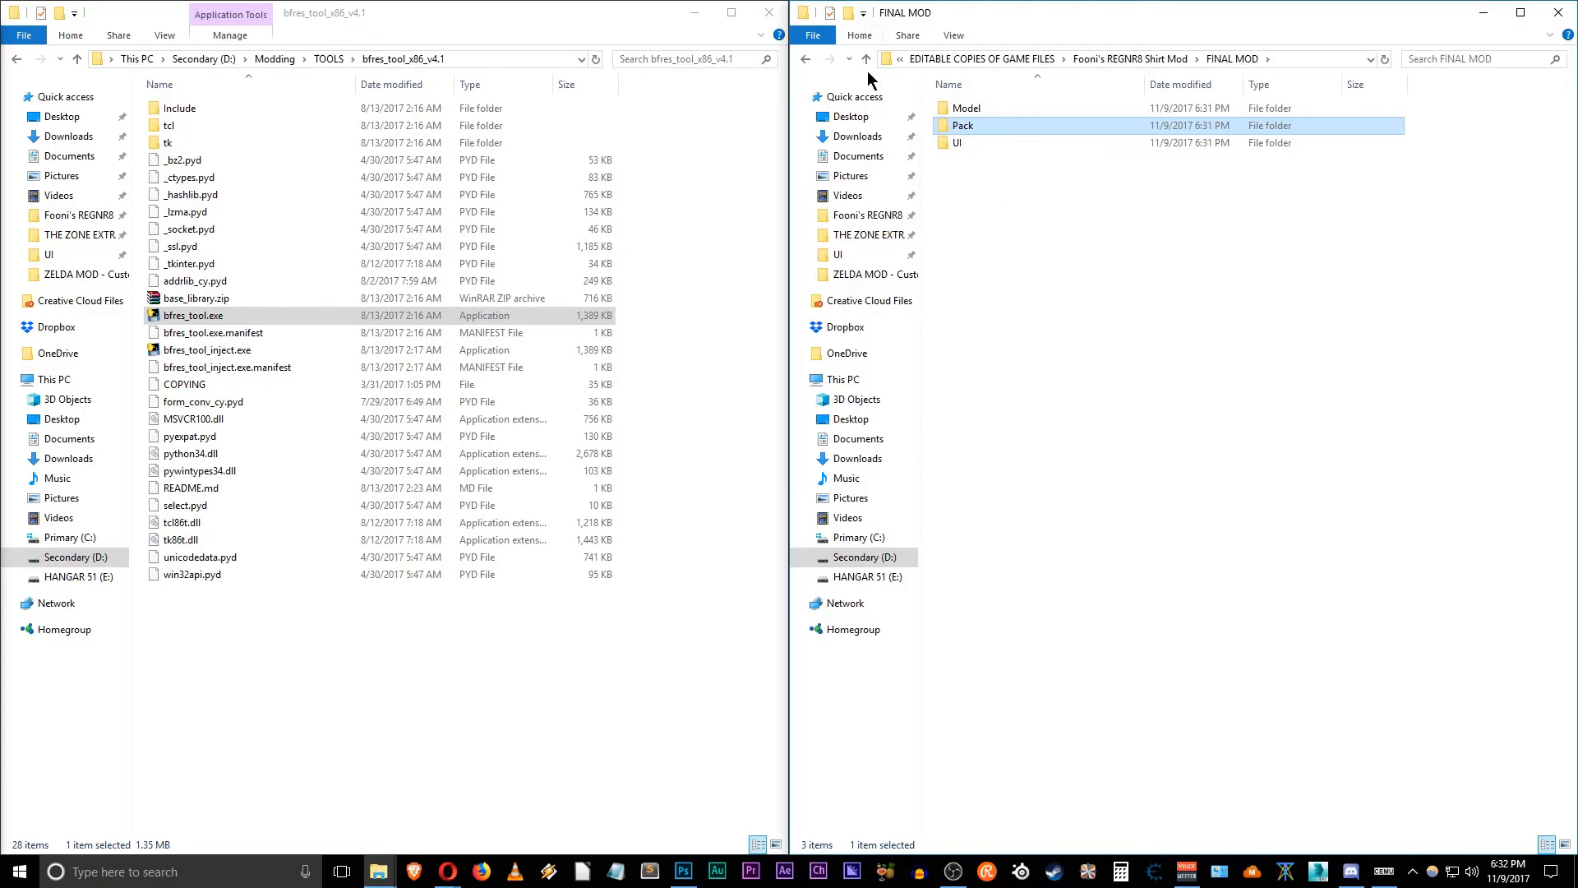
{"action": "left_click", "coordinate": [988, 186]}
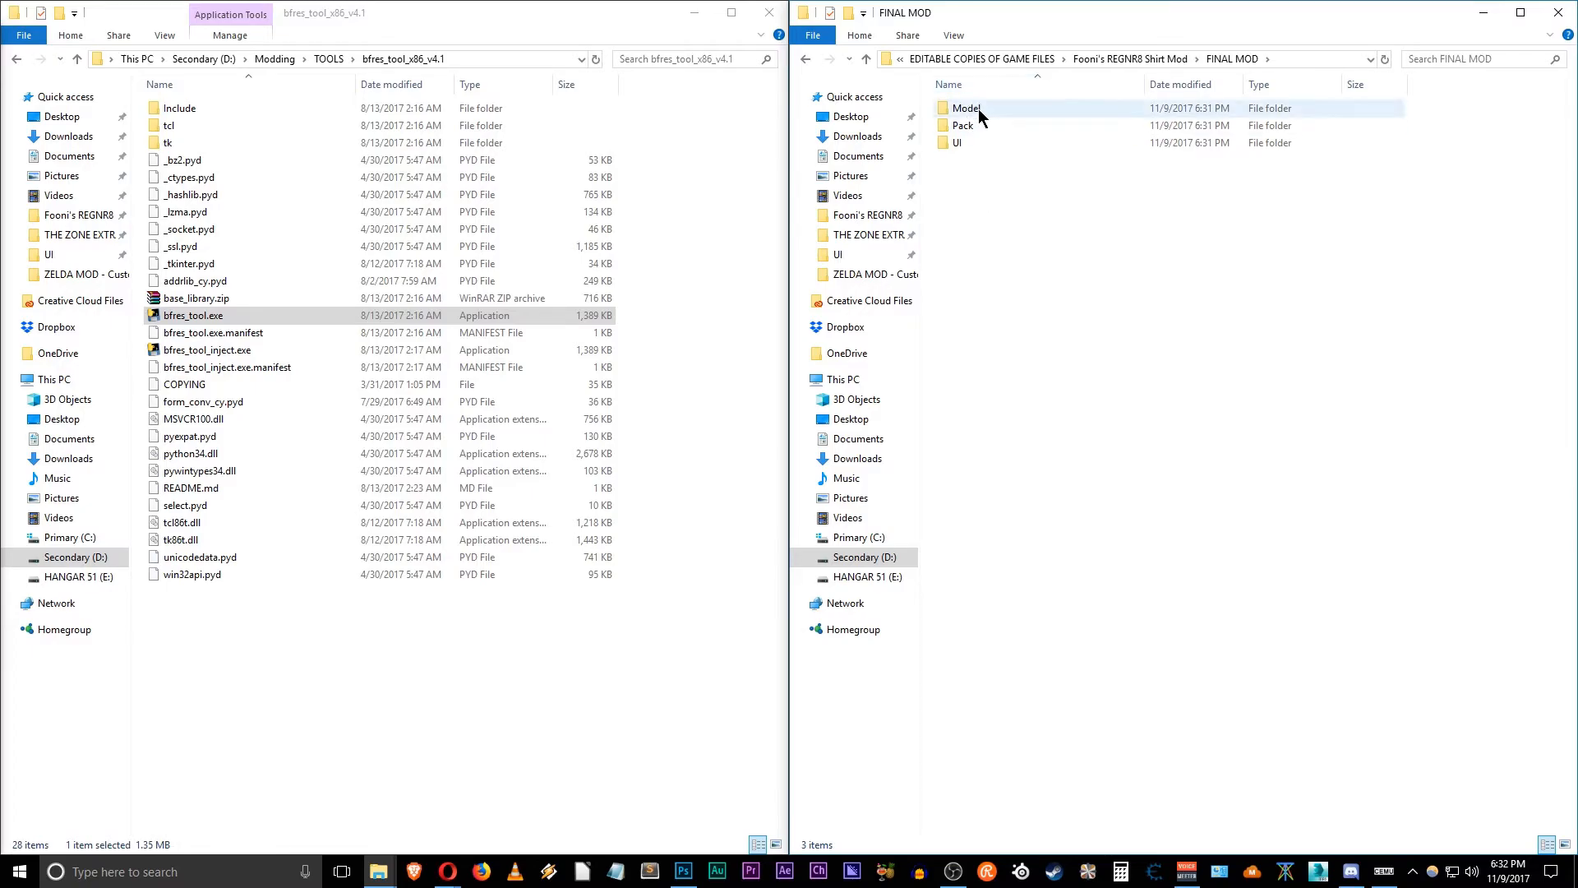
{"action": "left_click", "coordinate": [964, 125]}
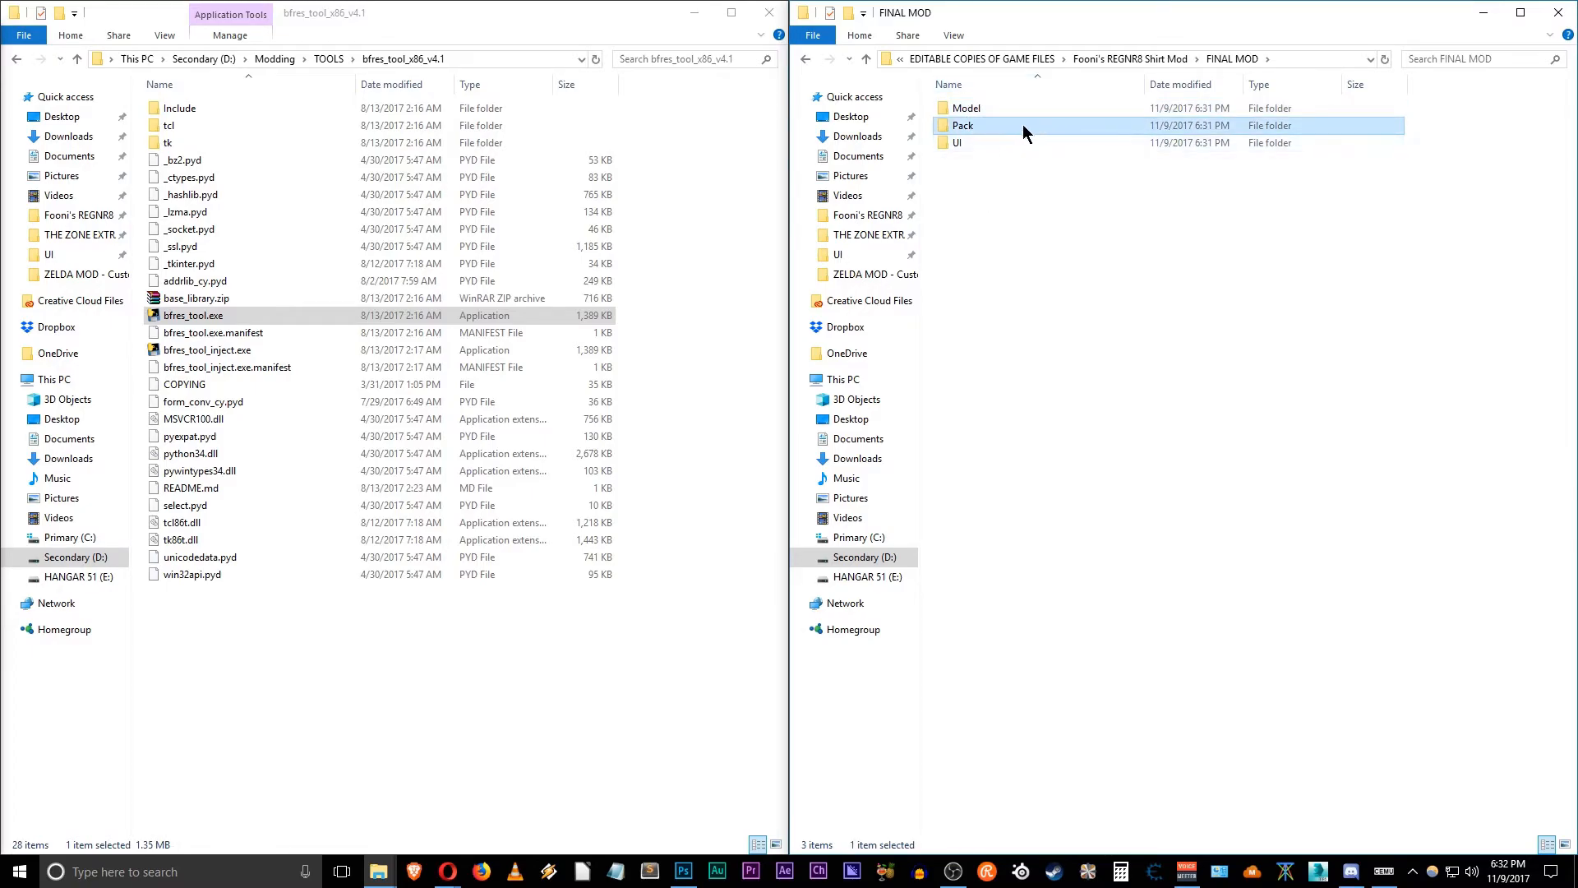
{"action": "left_click", "coordinate": [956, 142]}
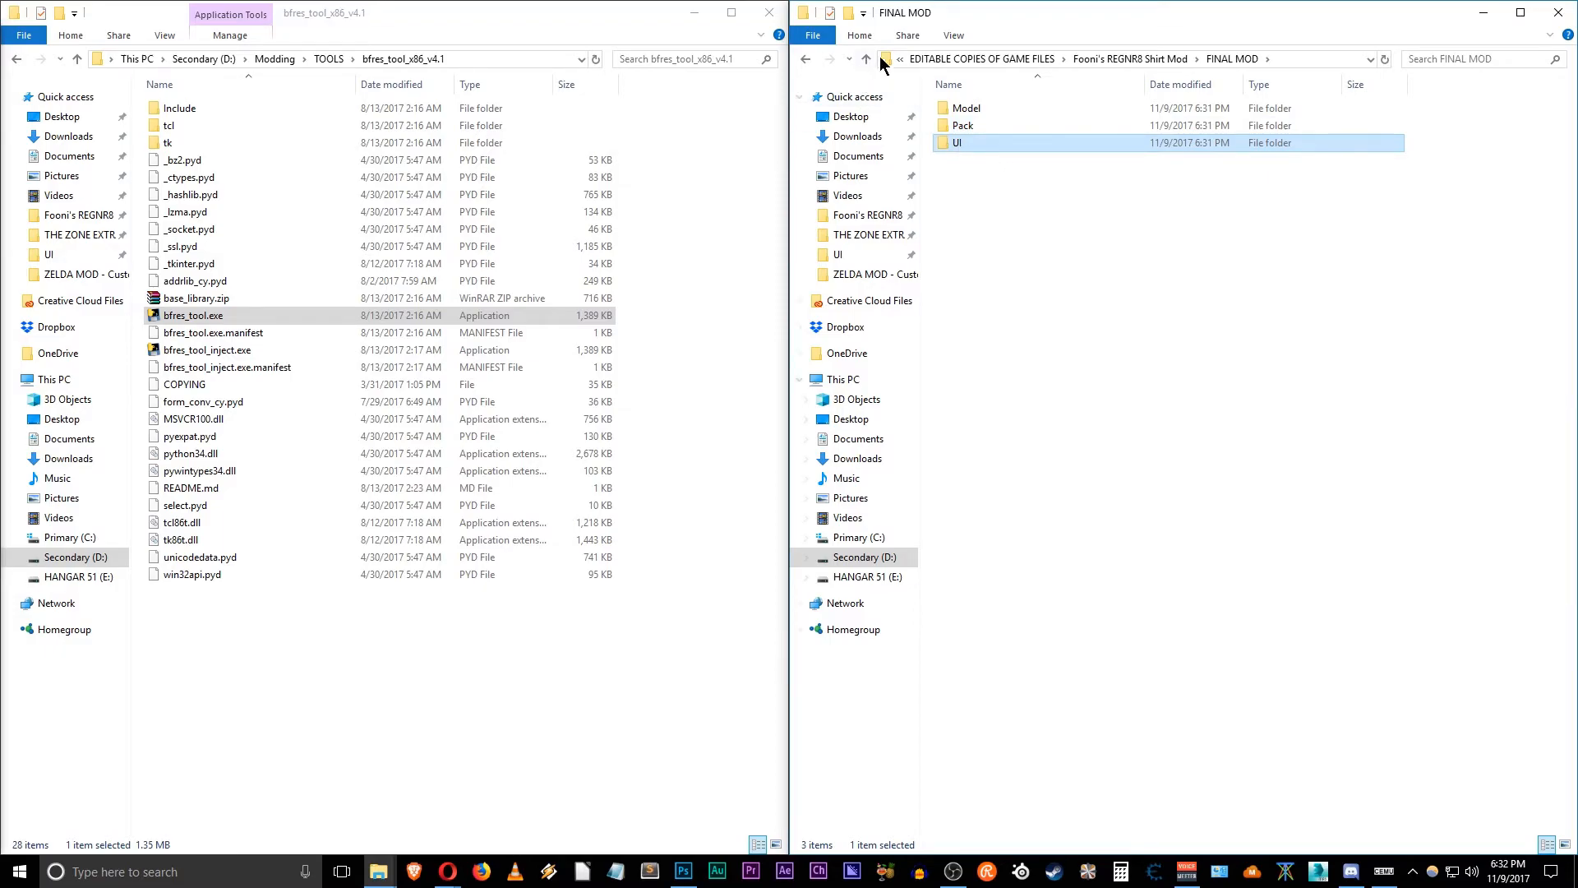
{"action": "mouse_move", "coordinate": [868, 59]}
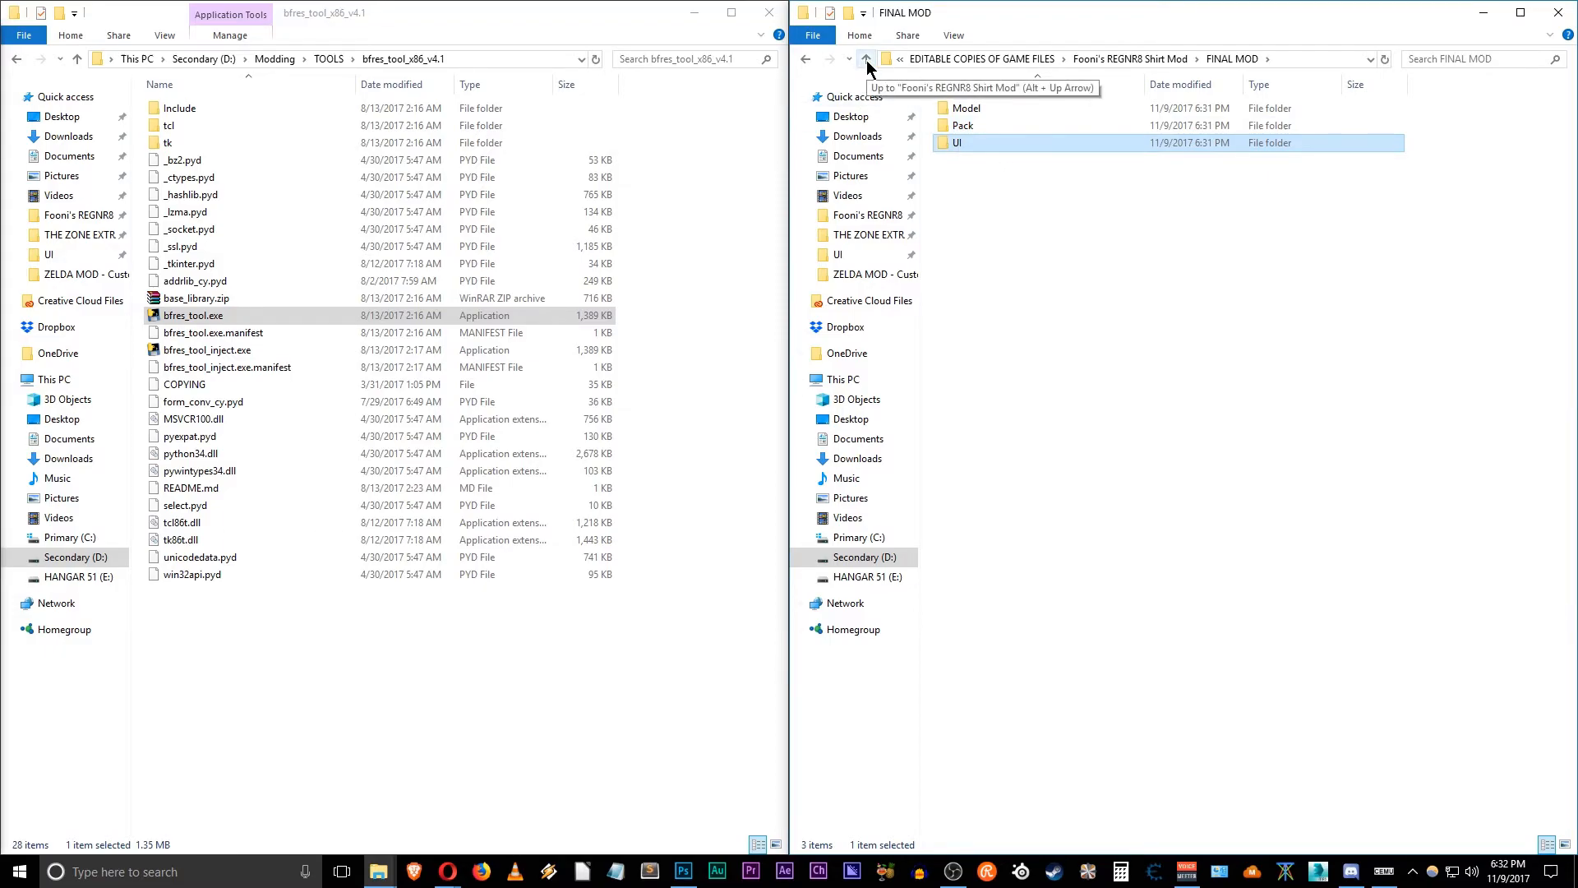
{"action": "mouse_move", "coordinate": [1008, 188]}
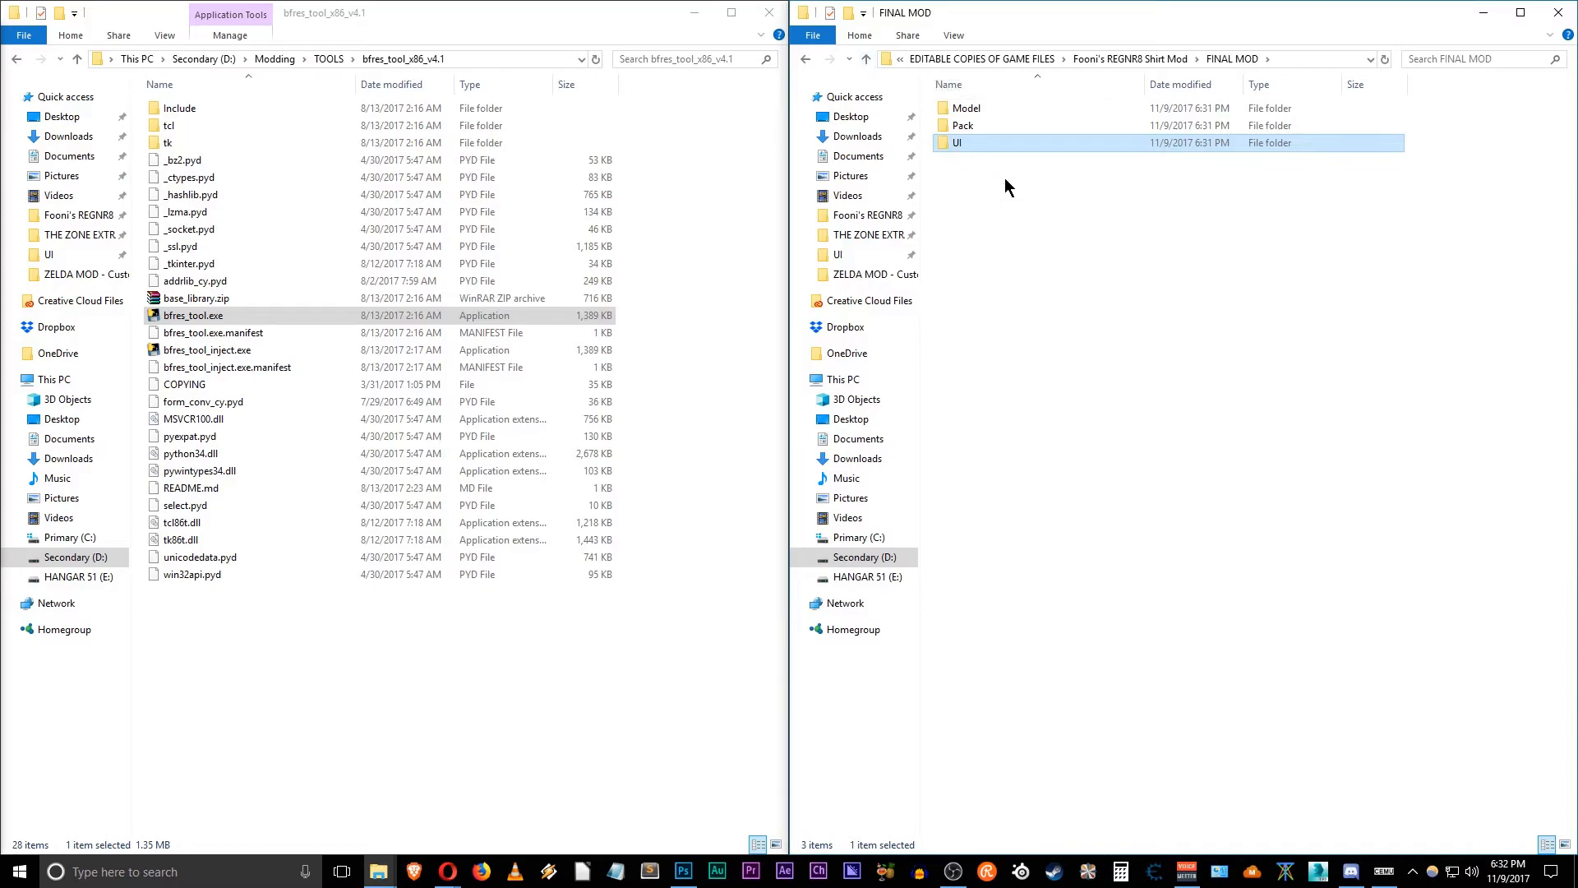
{"action": "key", "text": "ctrl+a"}
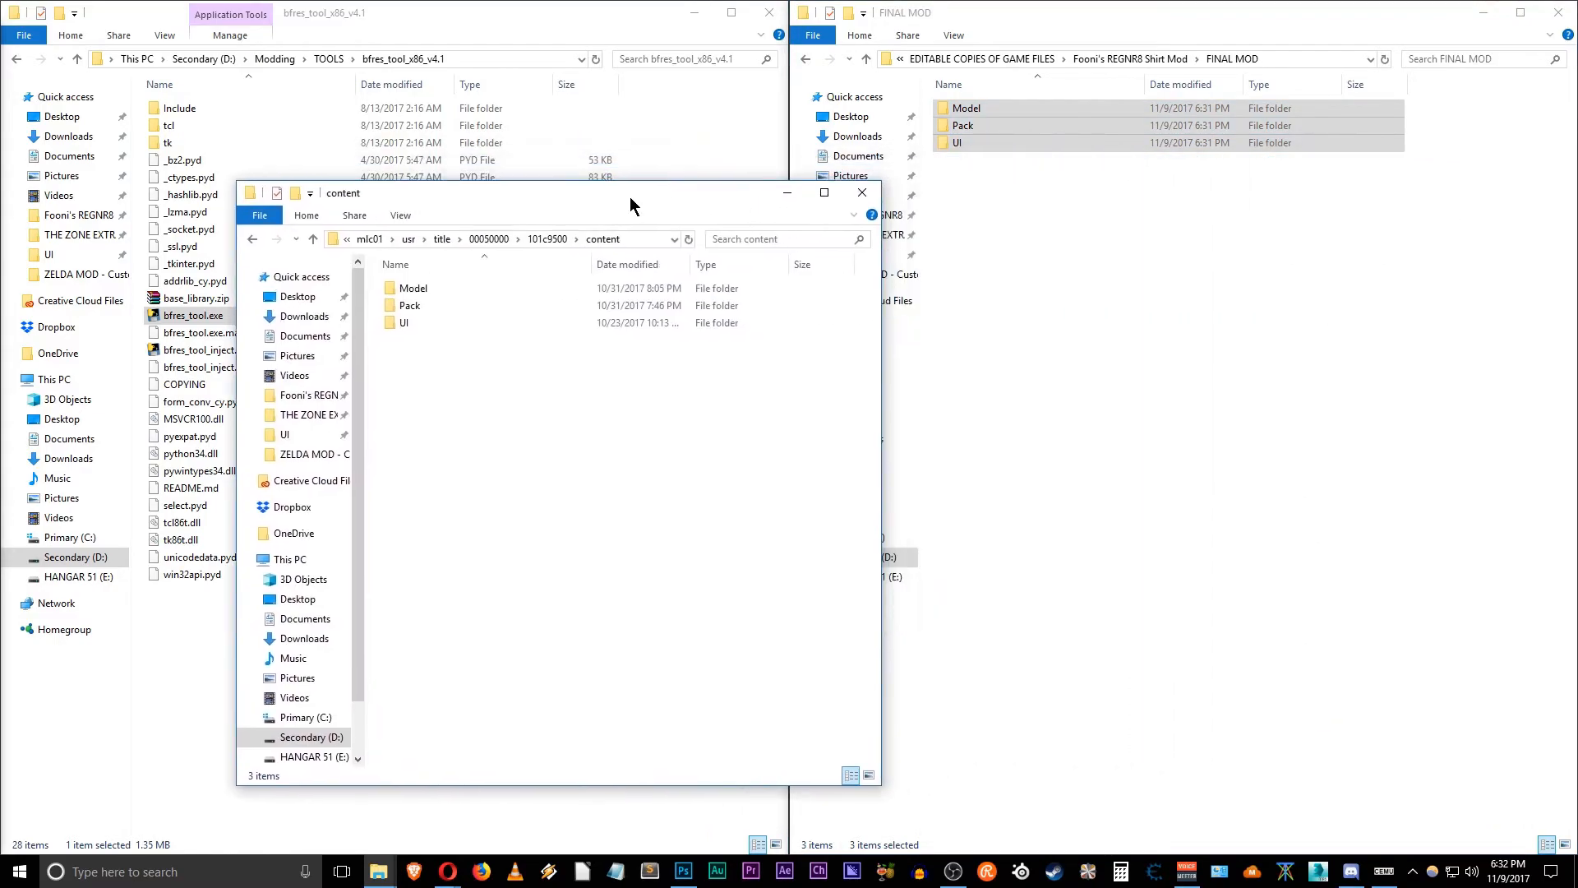
Step: Open UI > StockItem in the game content, then FINAL MOD > UI and select Armor_170_Upper.sbitemico
{"action": "double_click", "coordinate": [403, 323]}
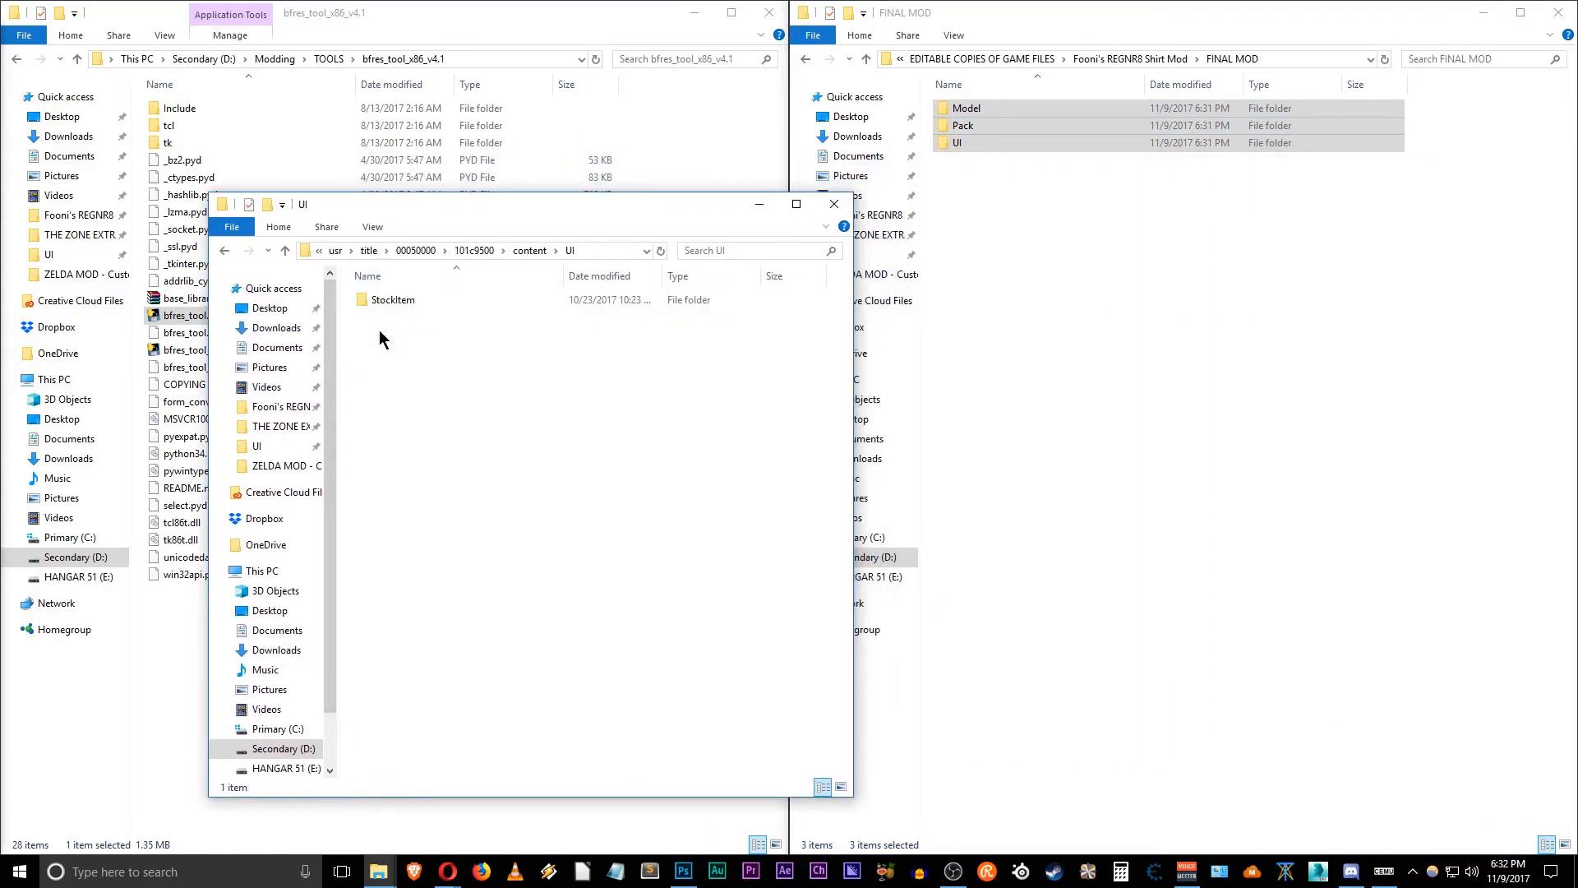
{"action": "double_click", "coordinate": [392, 299]}
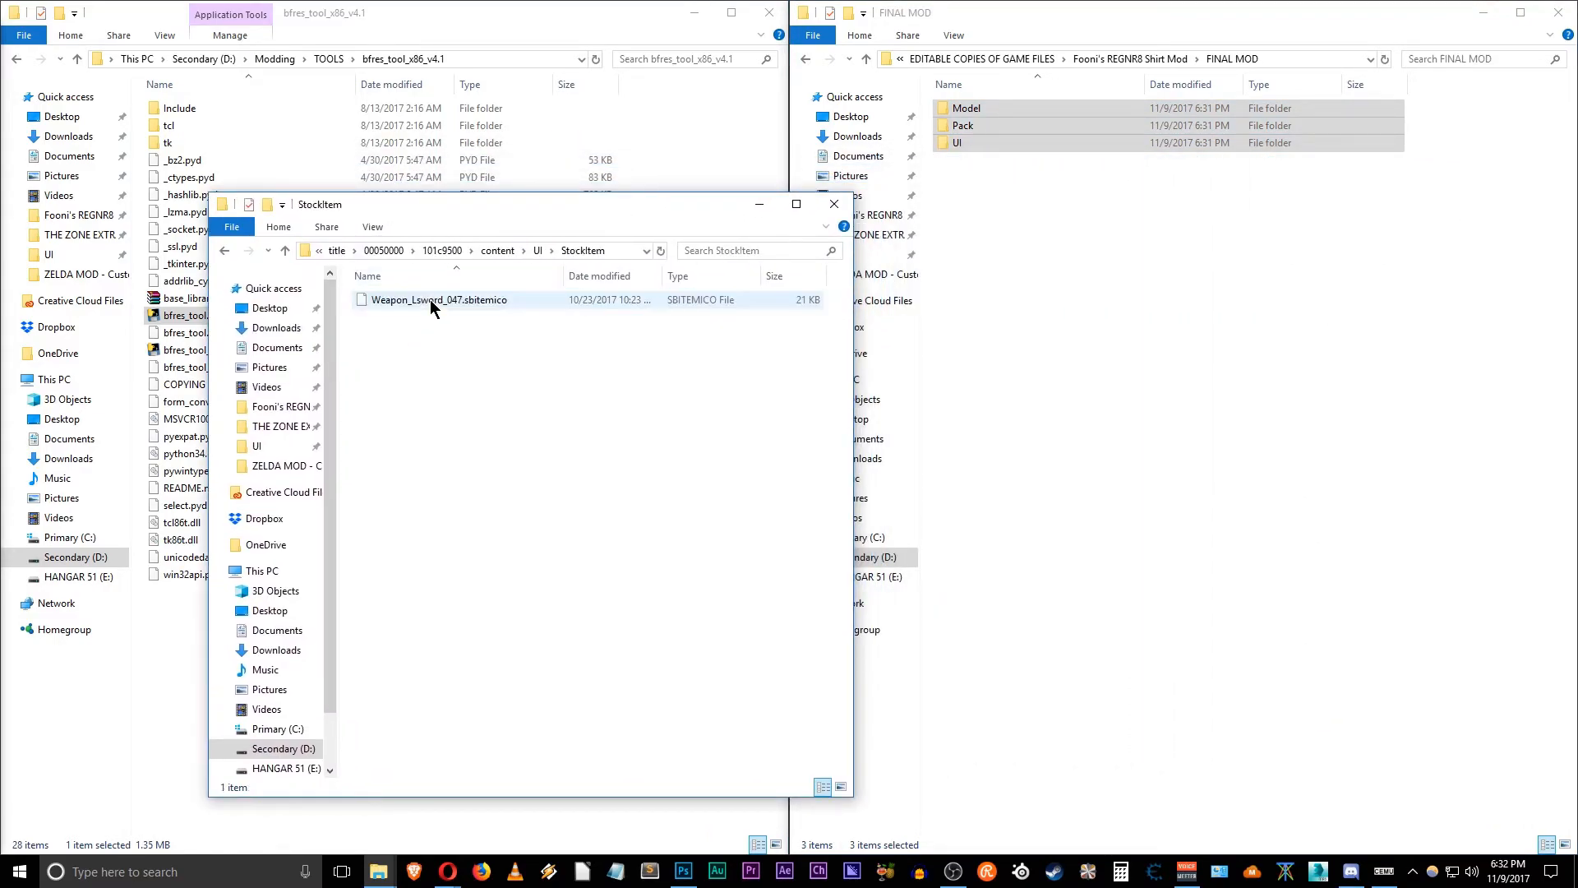
{"action": "left_click", "coordinate": [438, 300]}
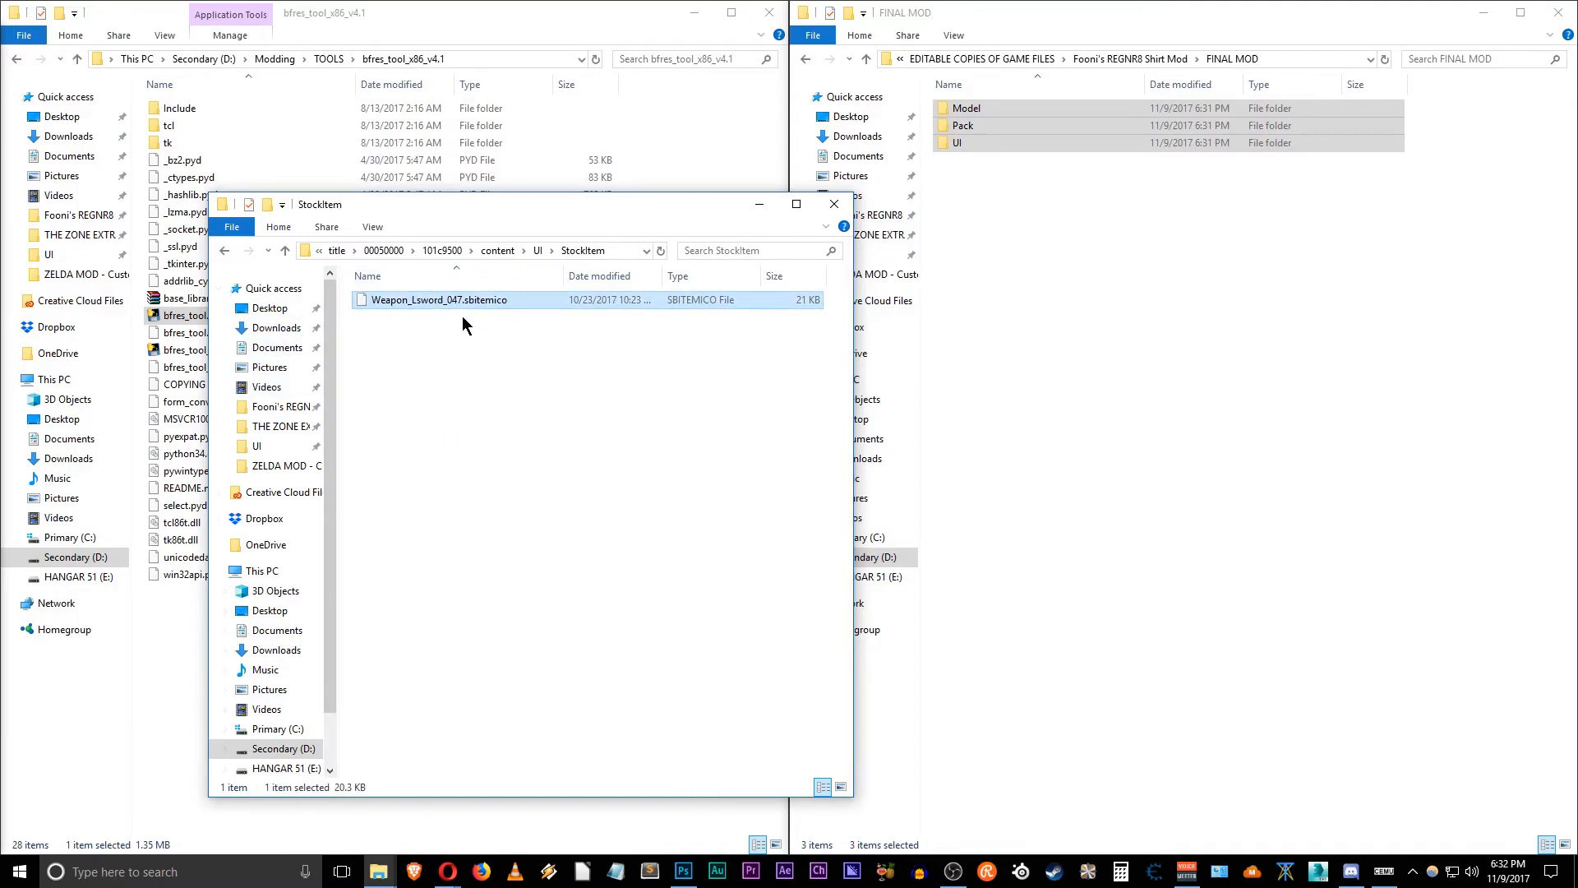
{"action": "double_click", "coordinate": [956, 142]}
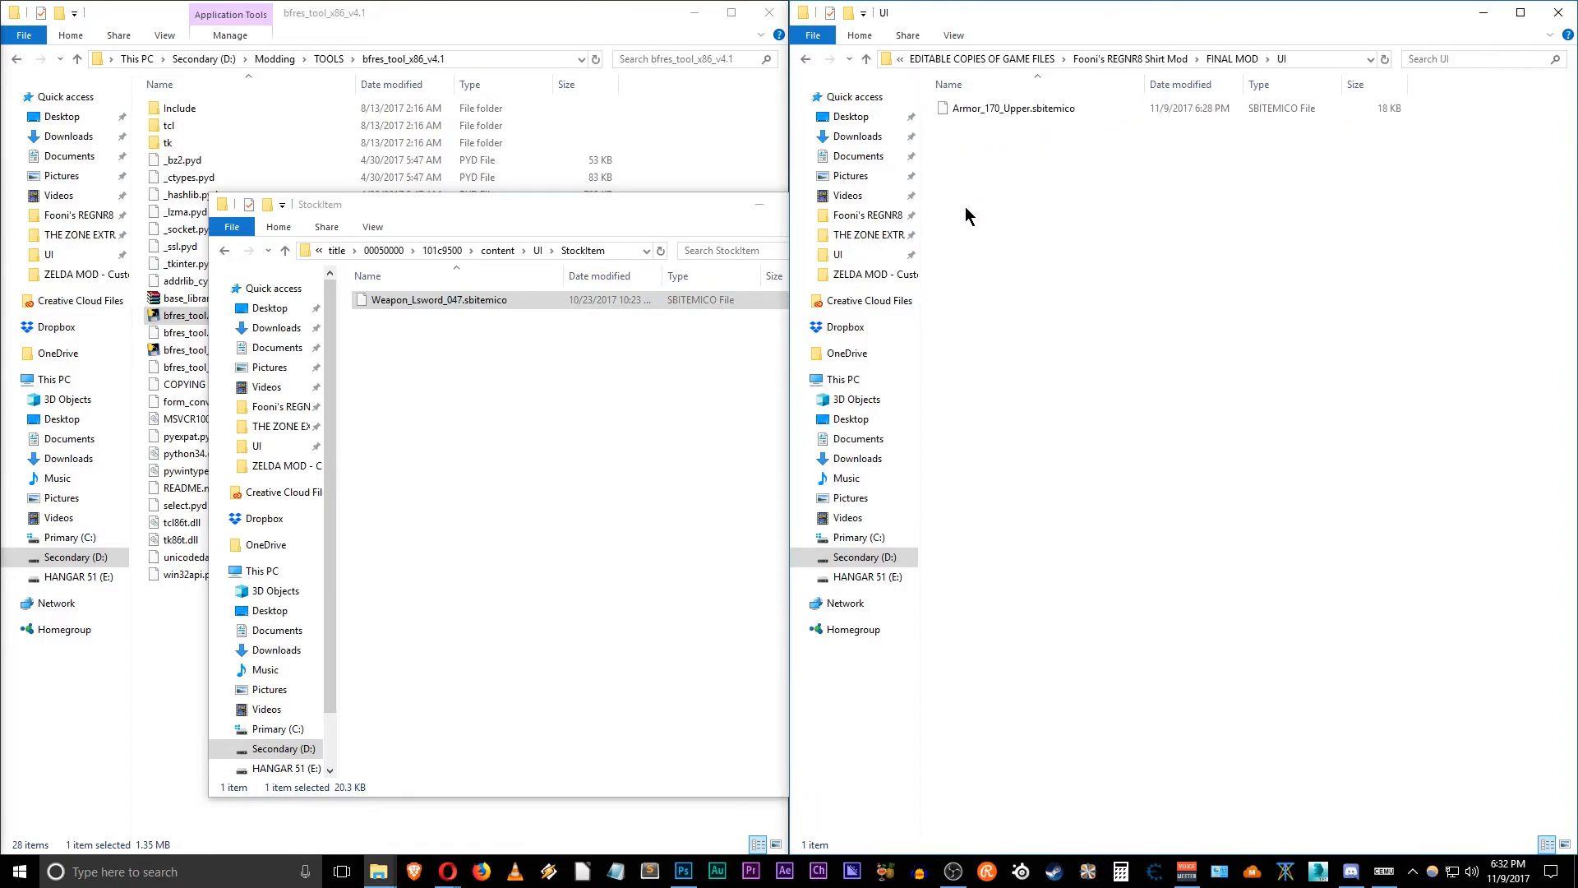
{"action": "left_click", "coordinate": [1006, 108]}
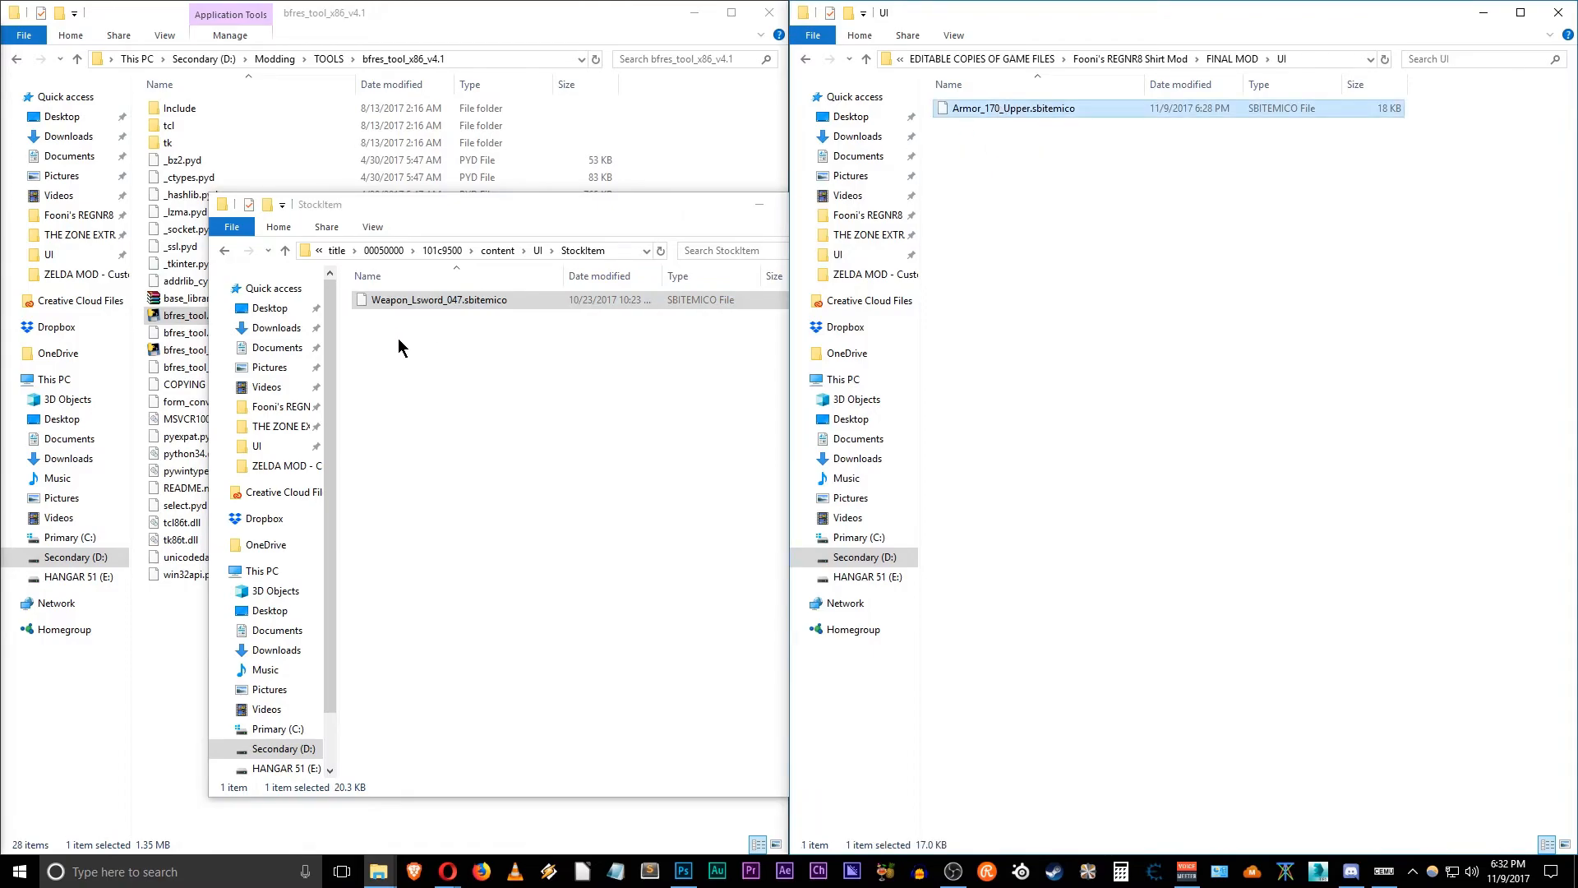
{"action": "mouse_move", "coordinate": [438, 349]}
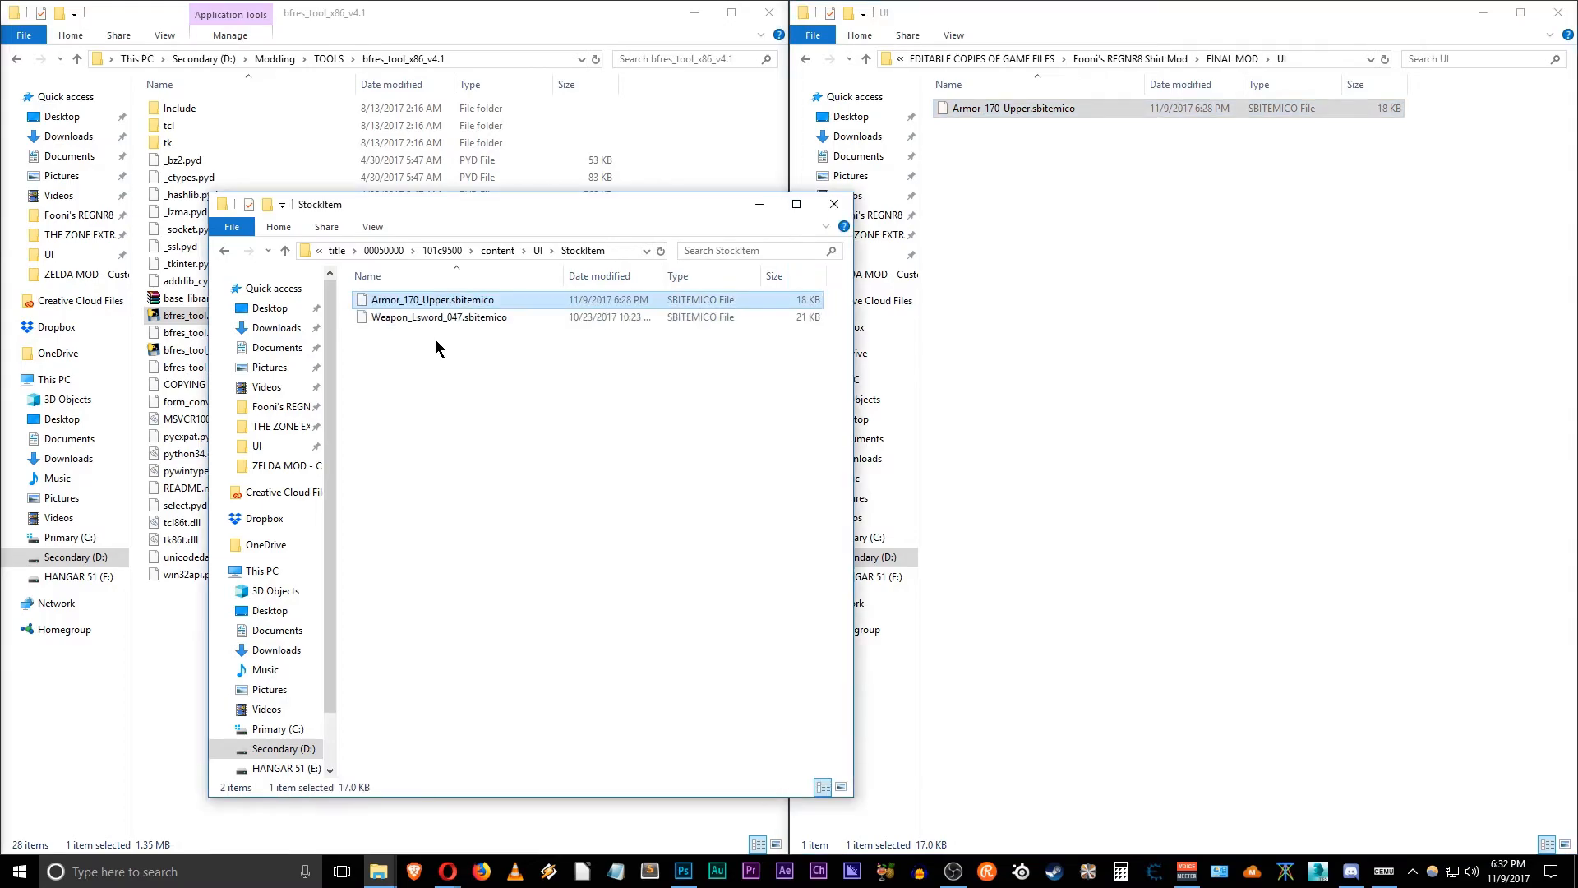
{"action": "mouse_move", "coordinate": [1382, 871]}
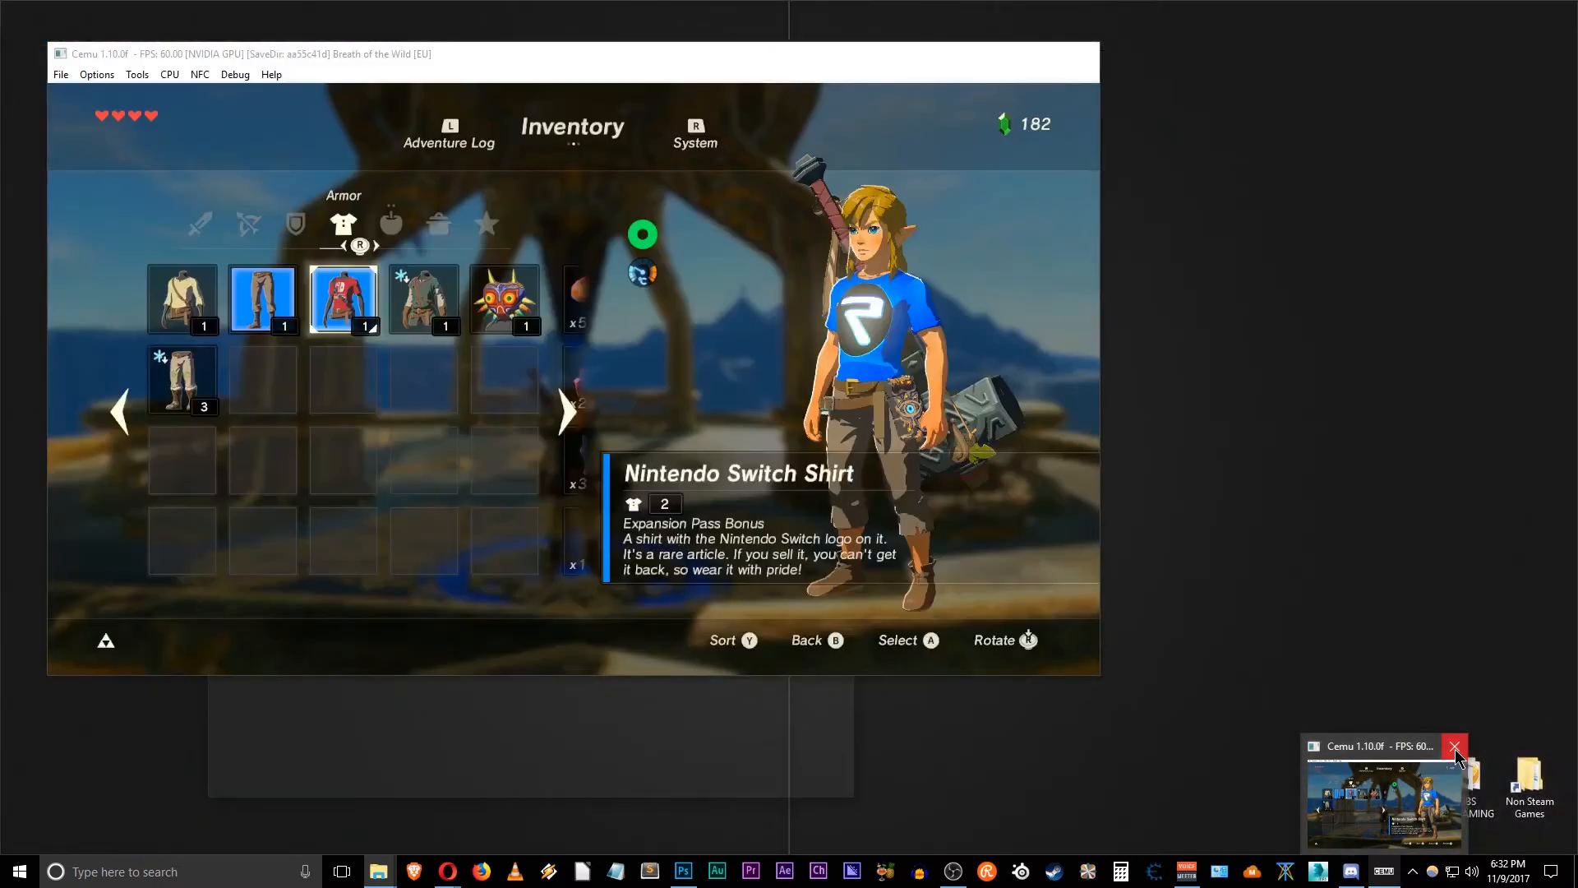
Step: Close the running Cemu game, relaunch it, and continue from the Hebra Tower save
{"action": "left_click", "coordinate": [1453, 747]}
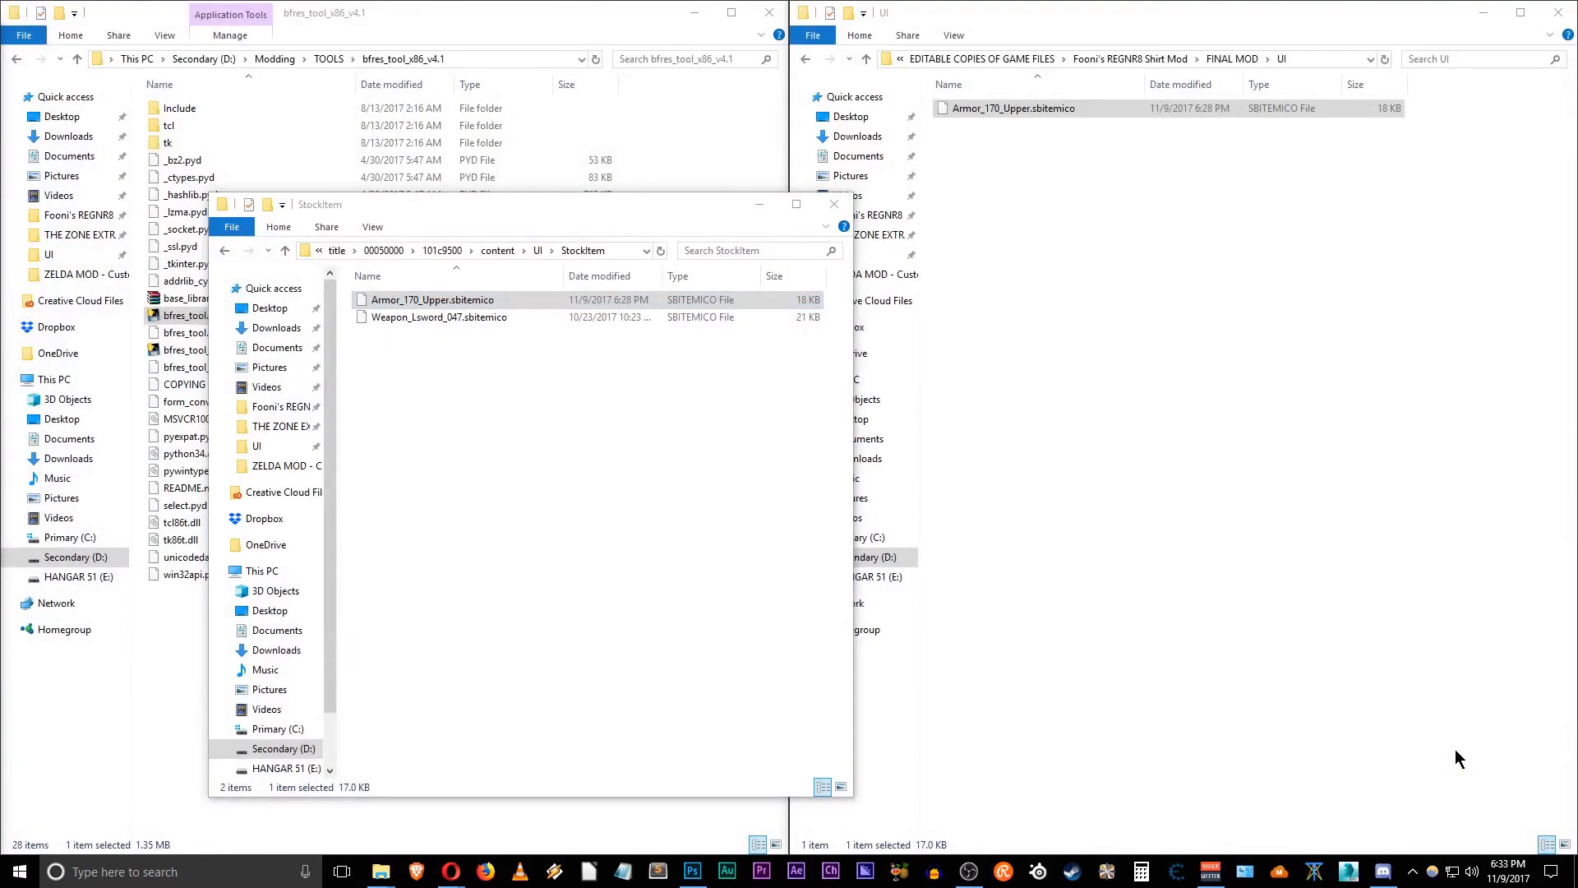
{"action": "mouse_move", "coordinate": [416, 247]}
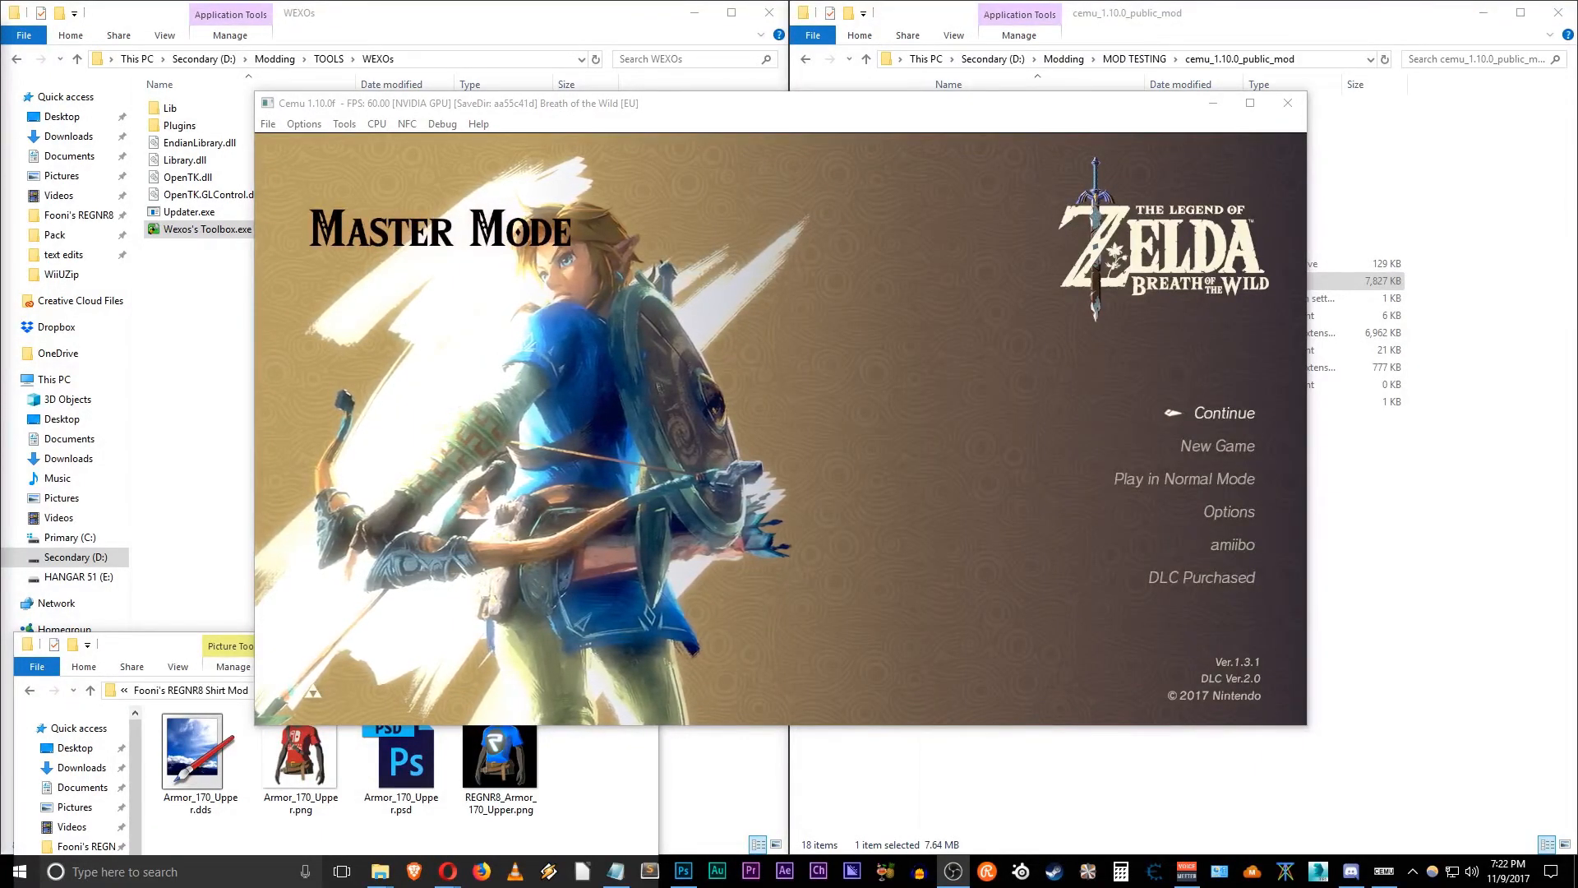
{"action": "left_click", "coordinate": [1224, 413]}
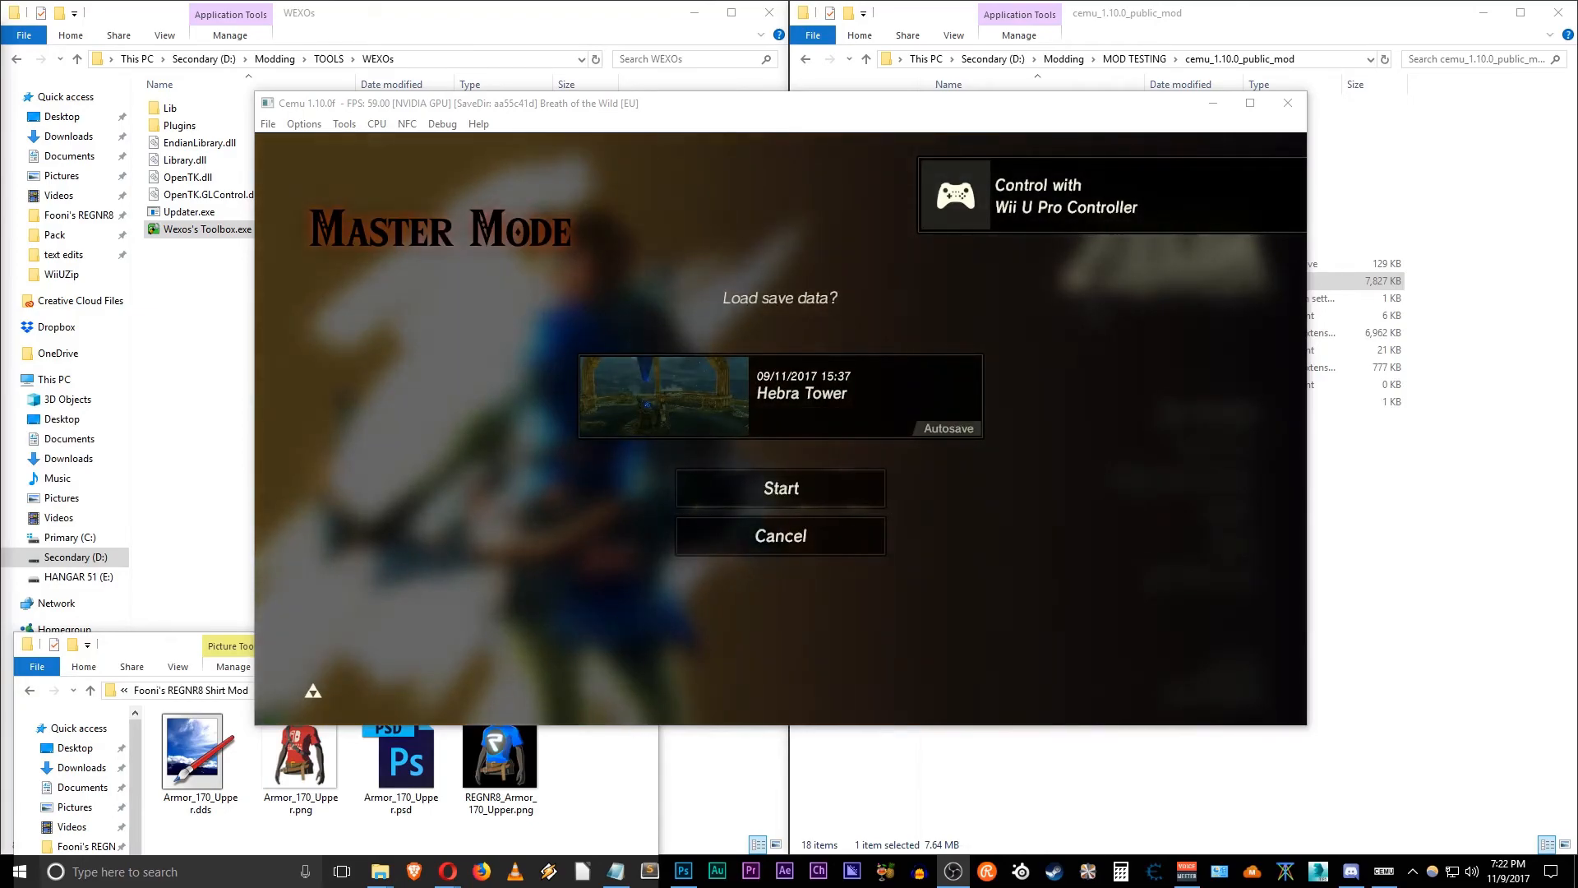
{"action": "left_click", "coordinate": [779, 488]}
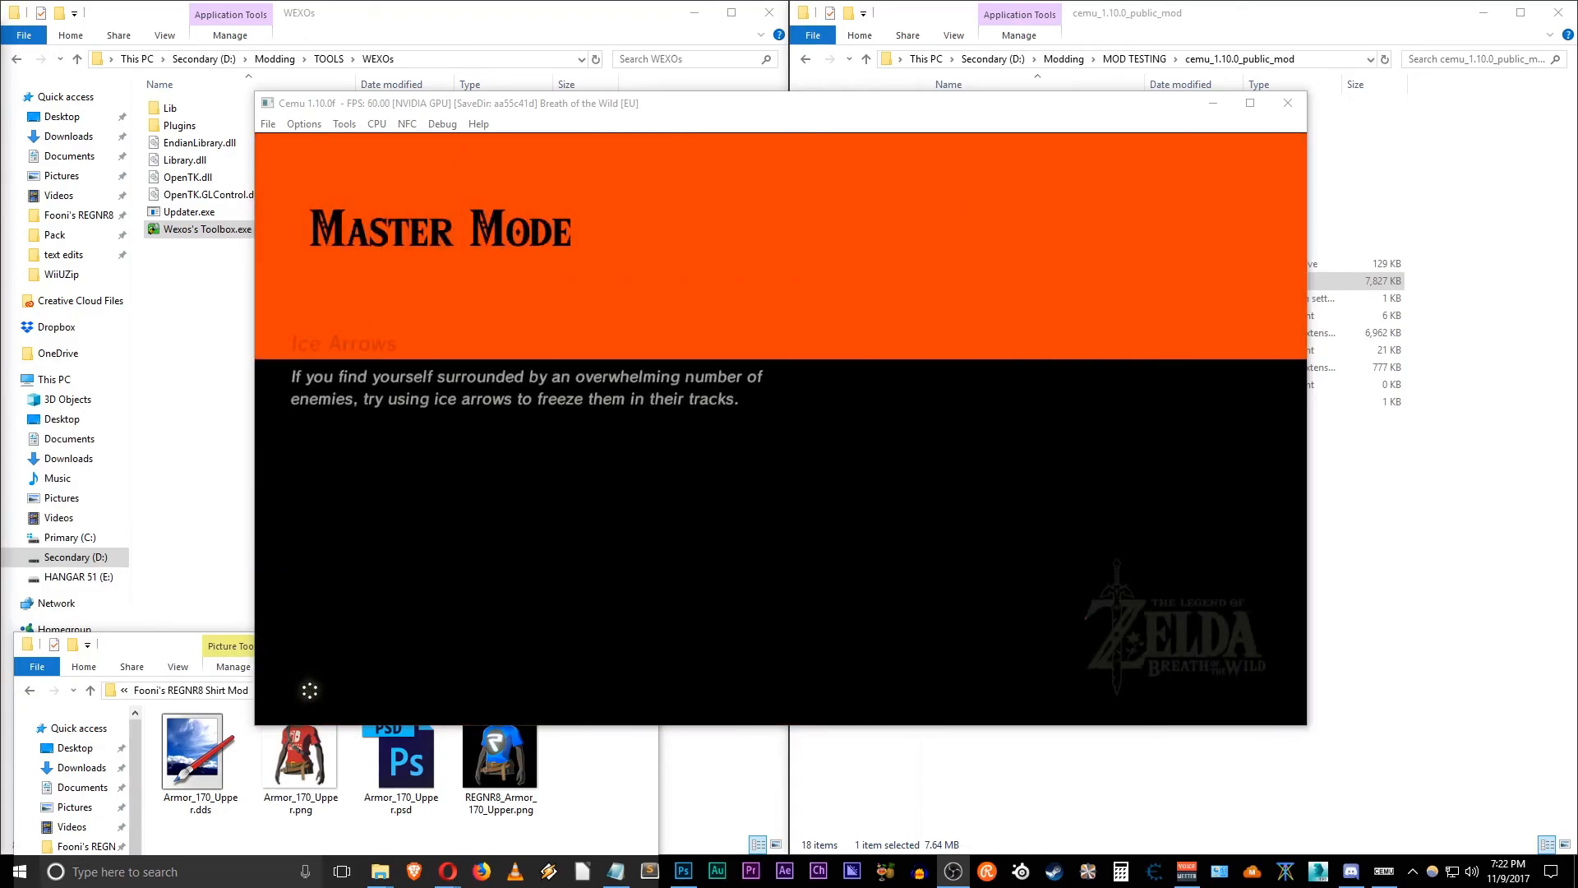